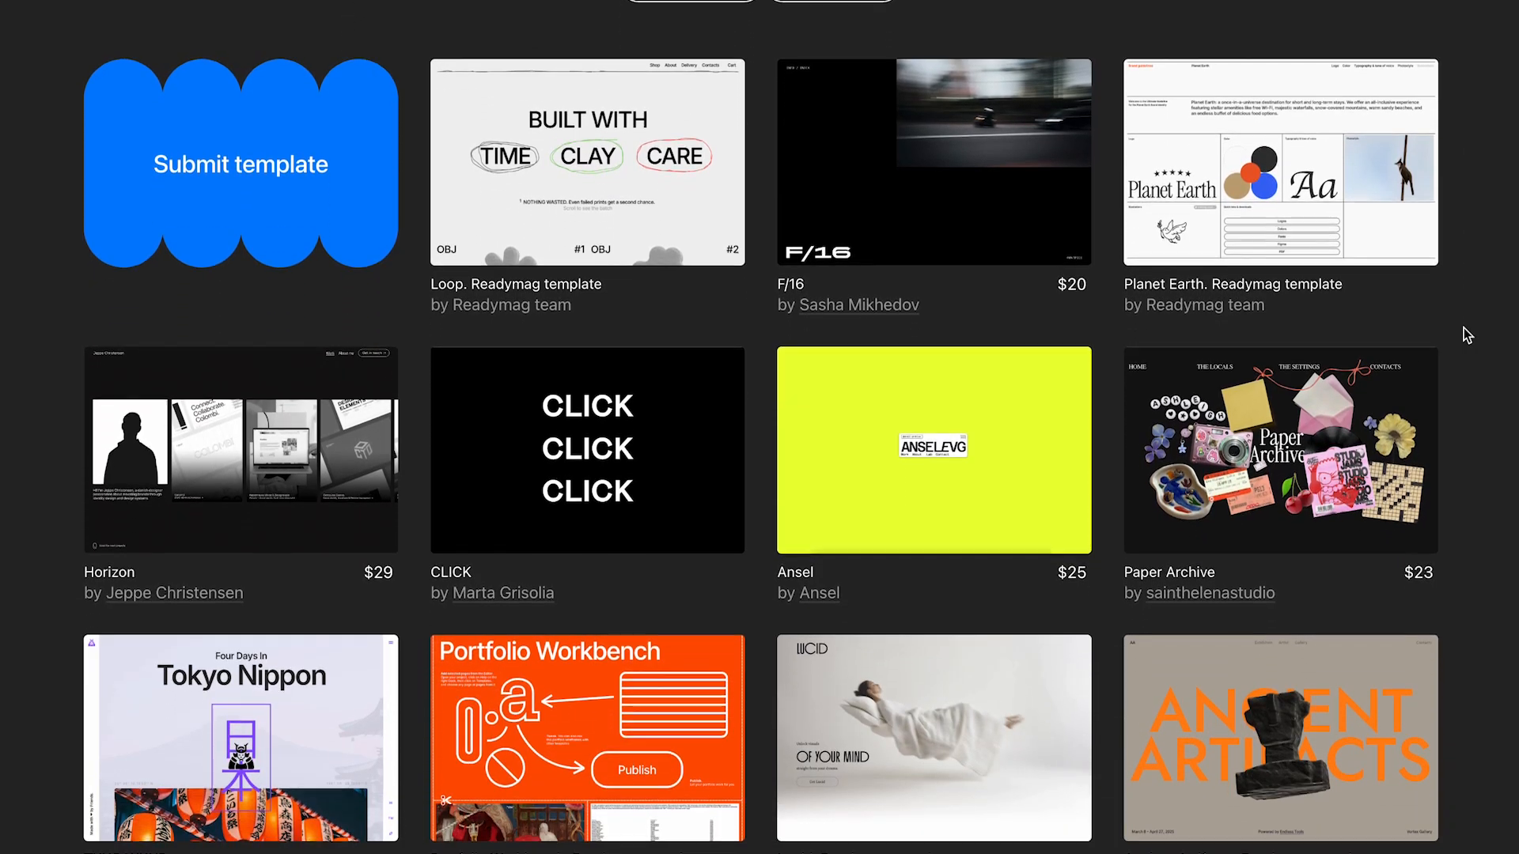
Step: Scroll down through the Templates gallery to browse the available templates
scroll("down", 3)
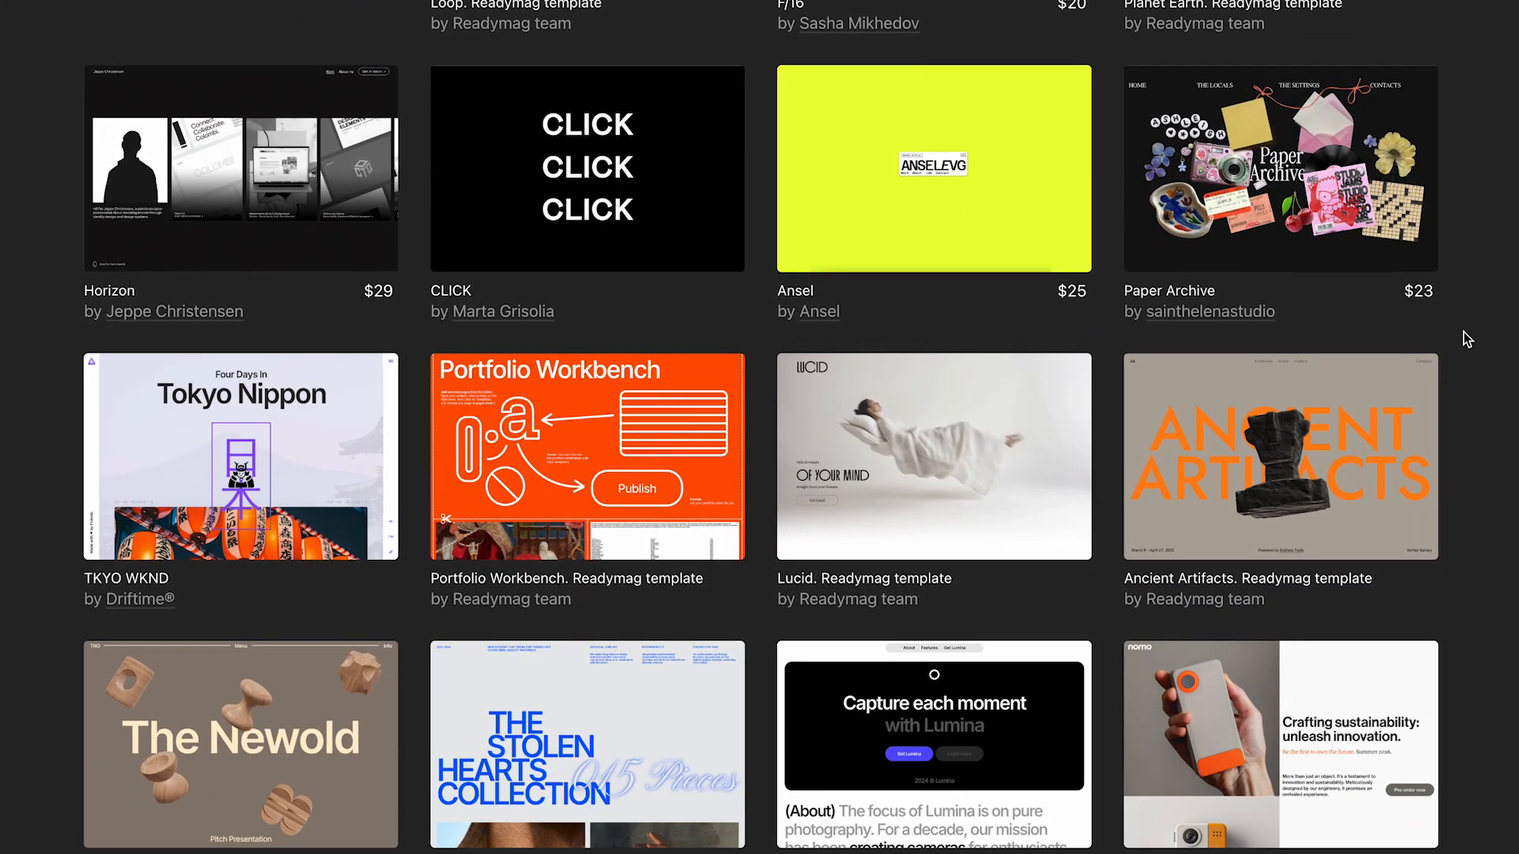
scroll("down", 3)
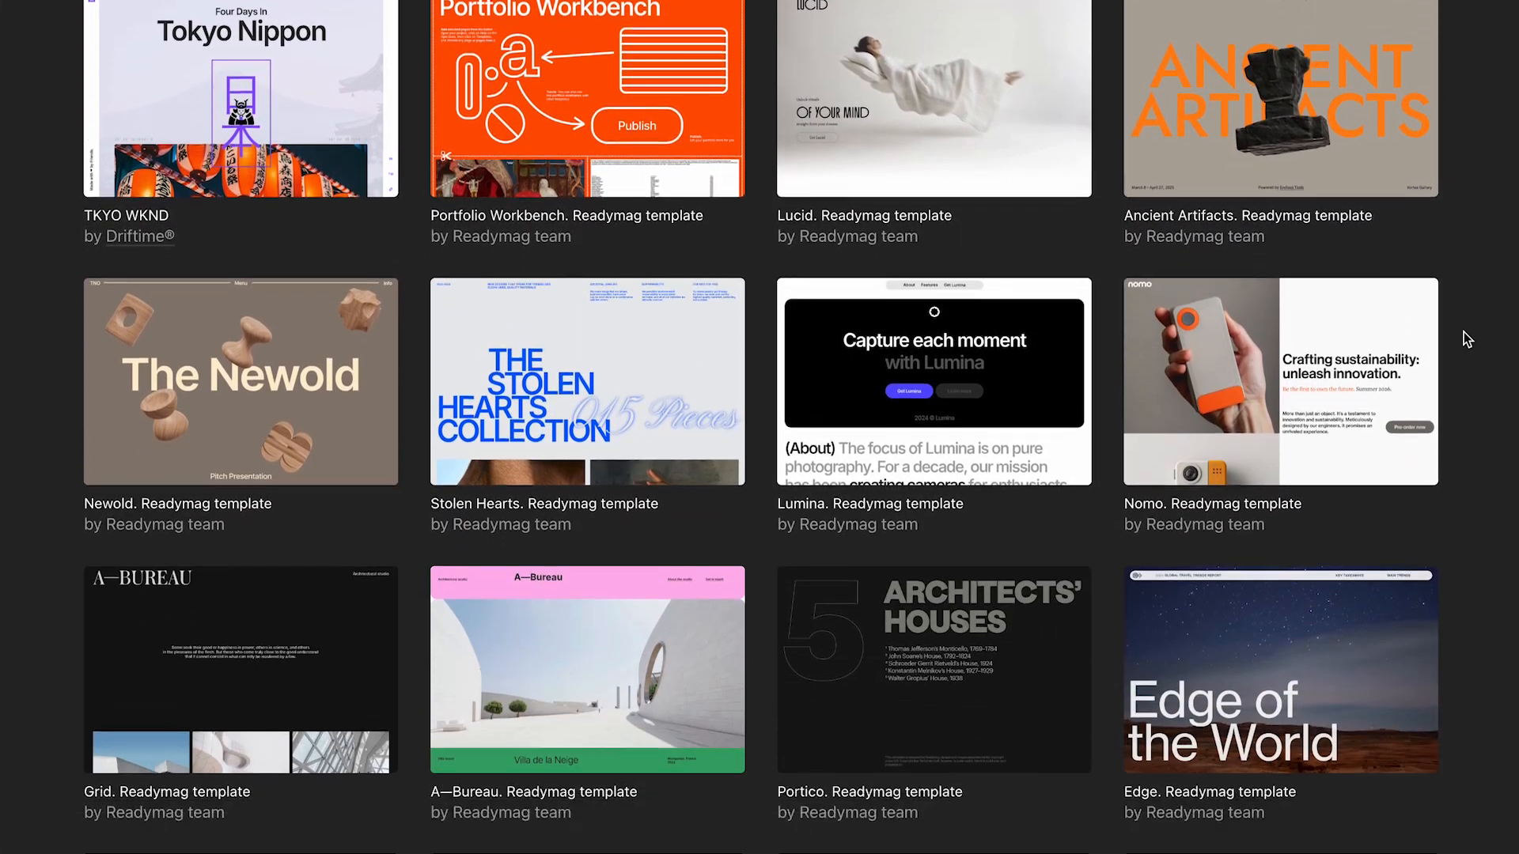
scroll("down", 3)
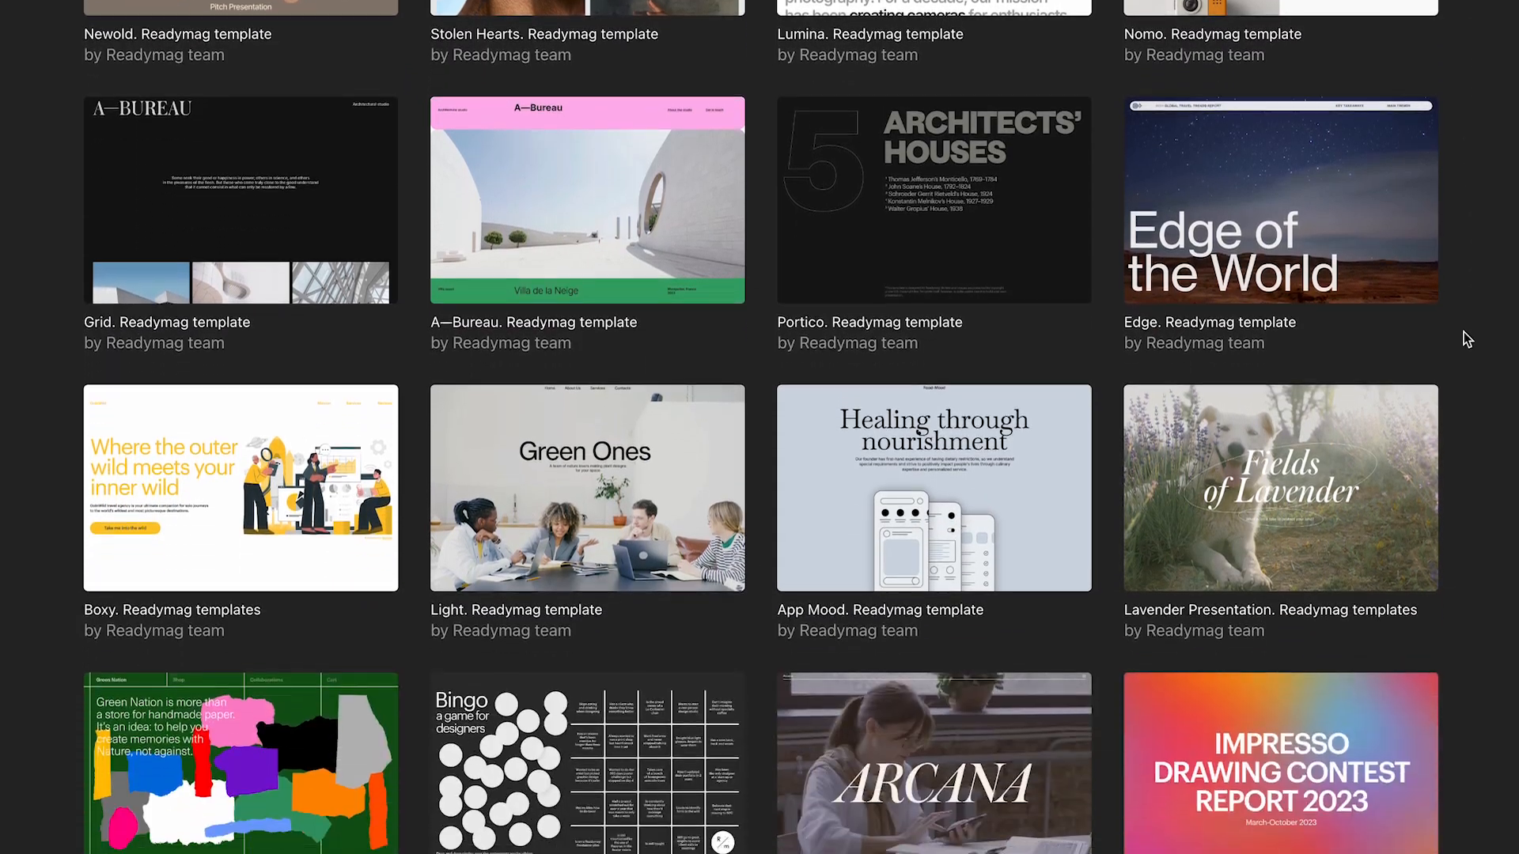
scroll("down", 3)
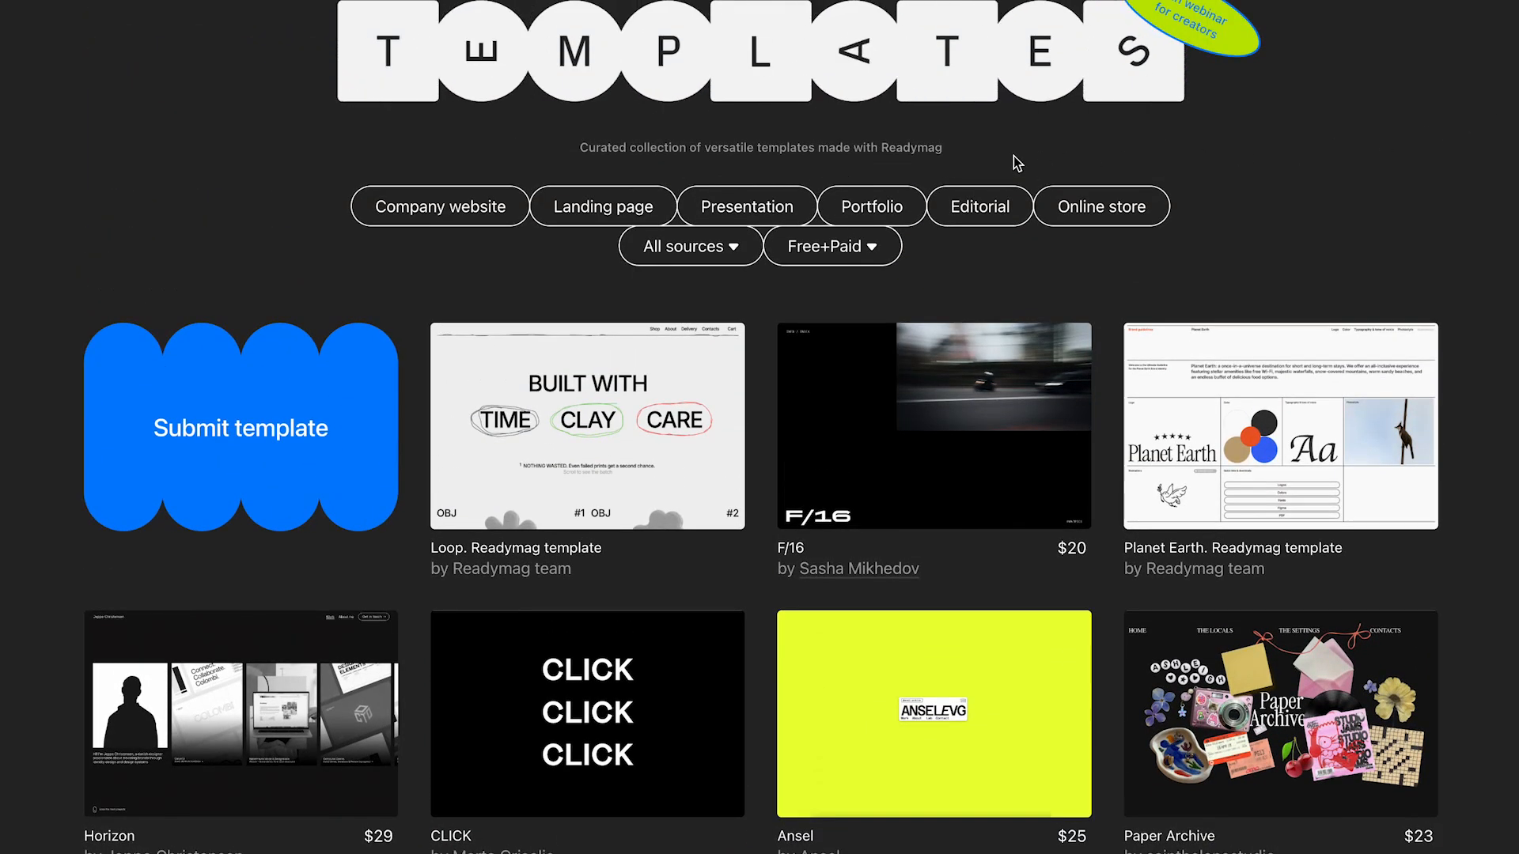
Step: Try the Company website and Presentation category filters, then clear the category filter
left_click(438, 205)
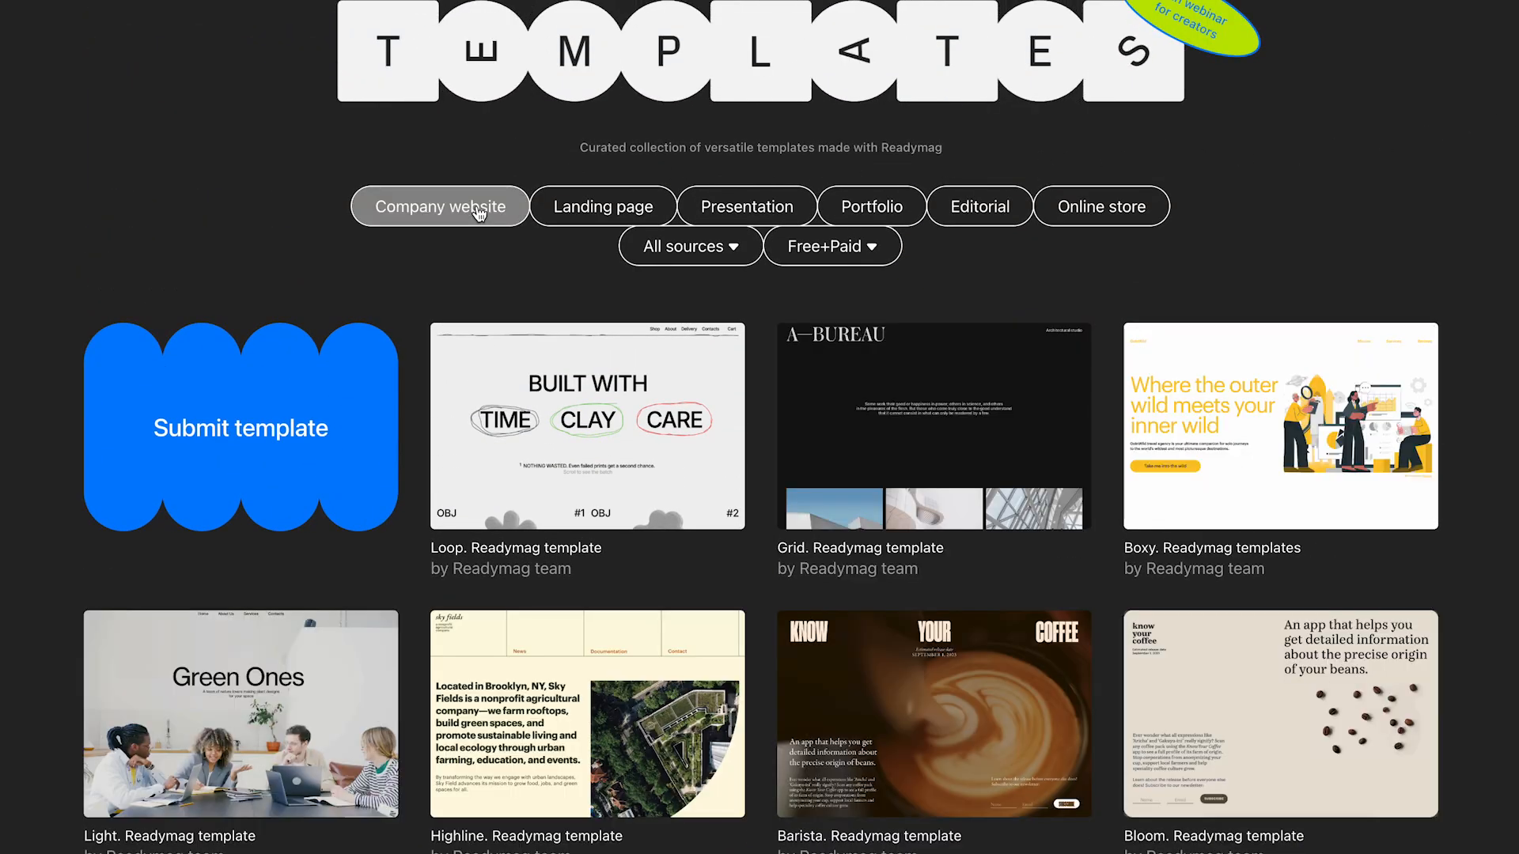
left_click(745, 206)
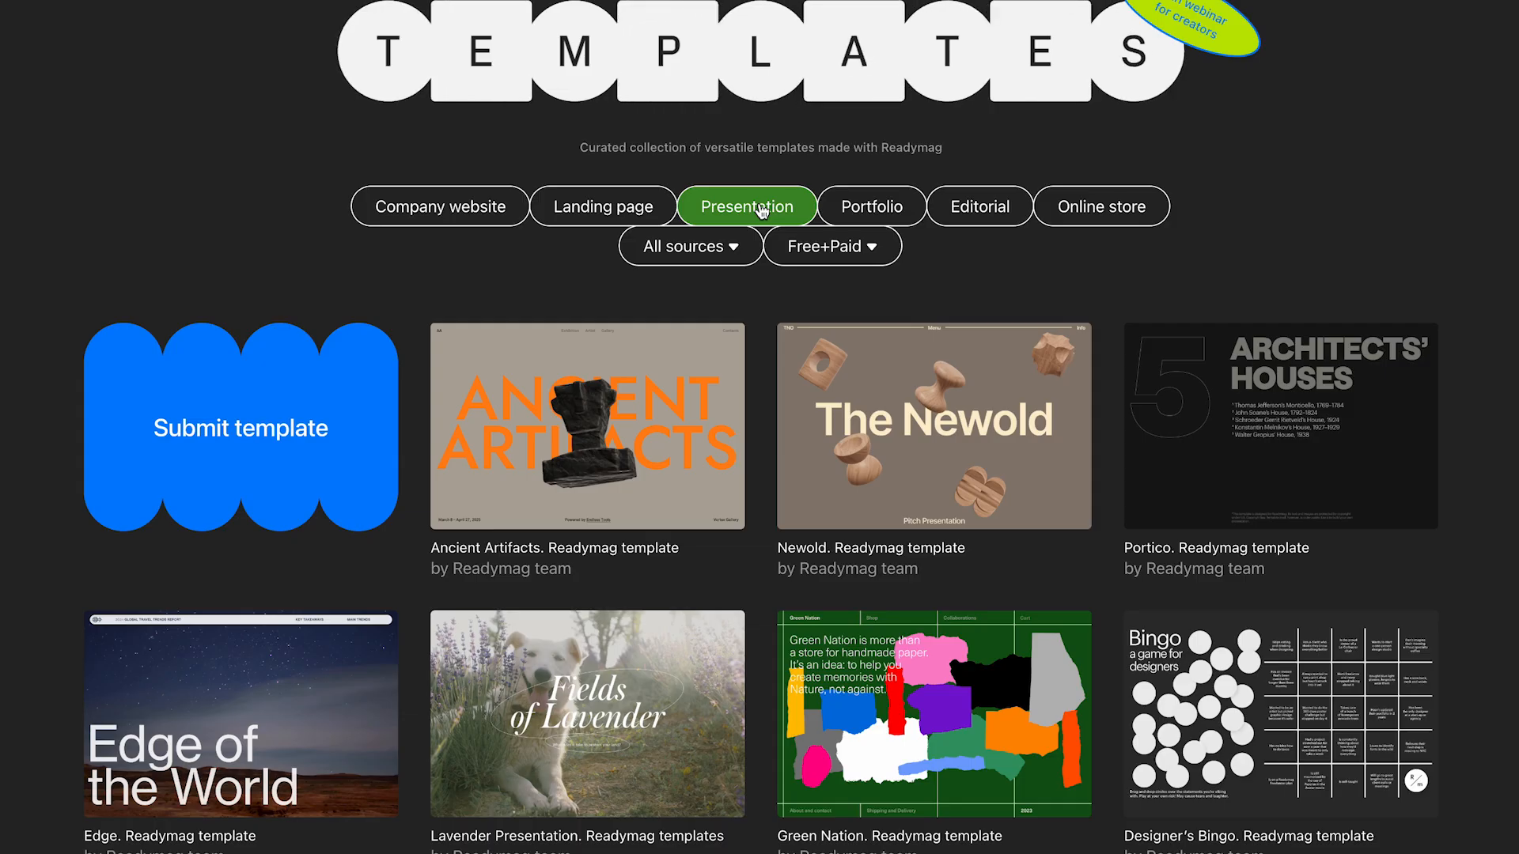
left_click(688, 245)
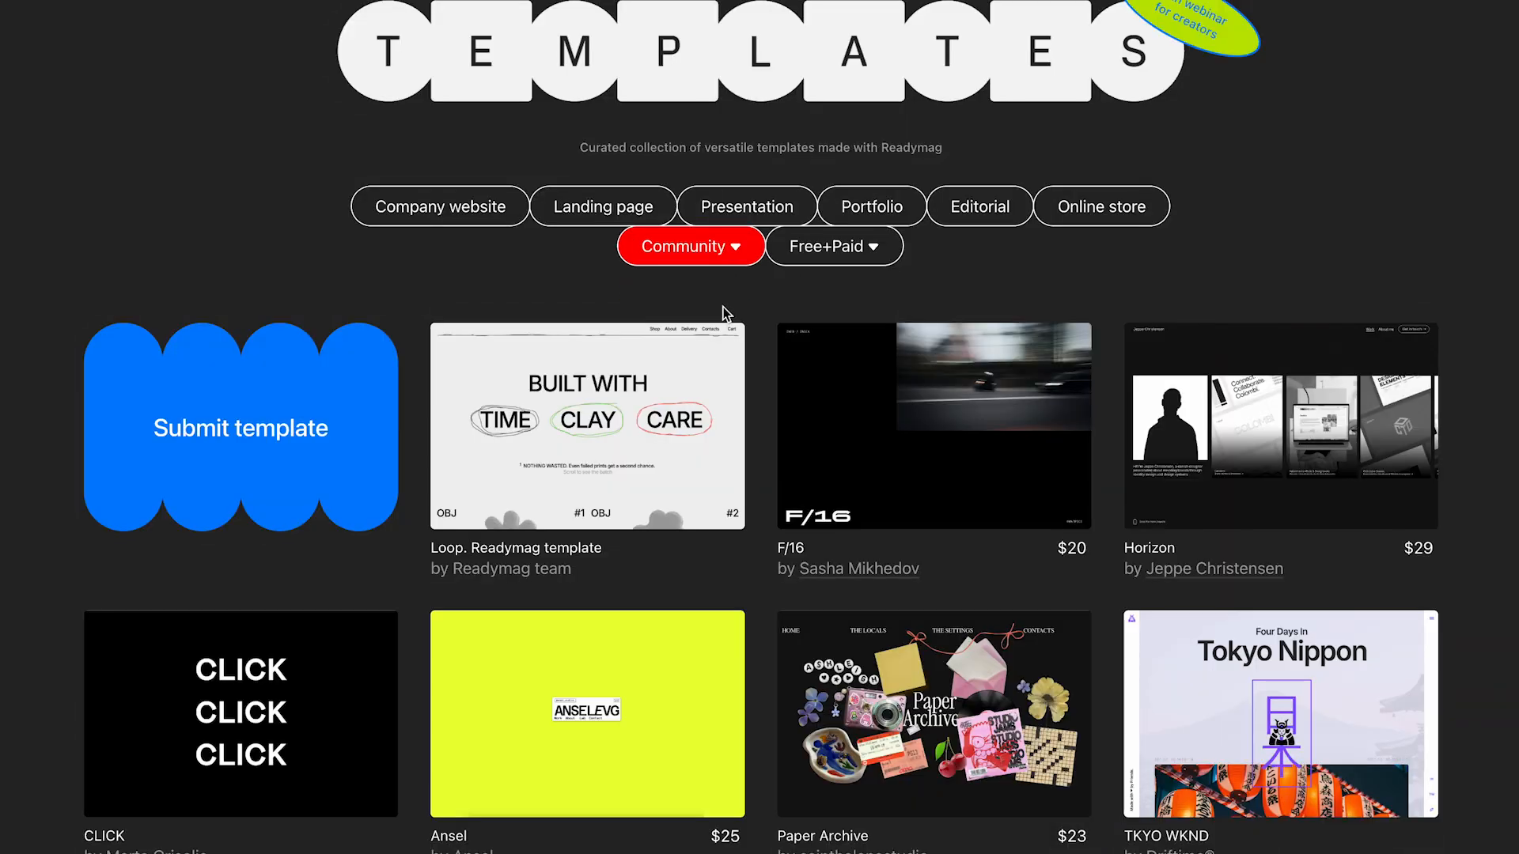
mouse_move(761, 300)
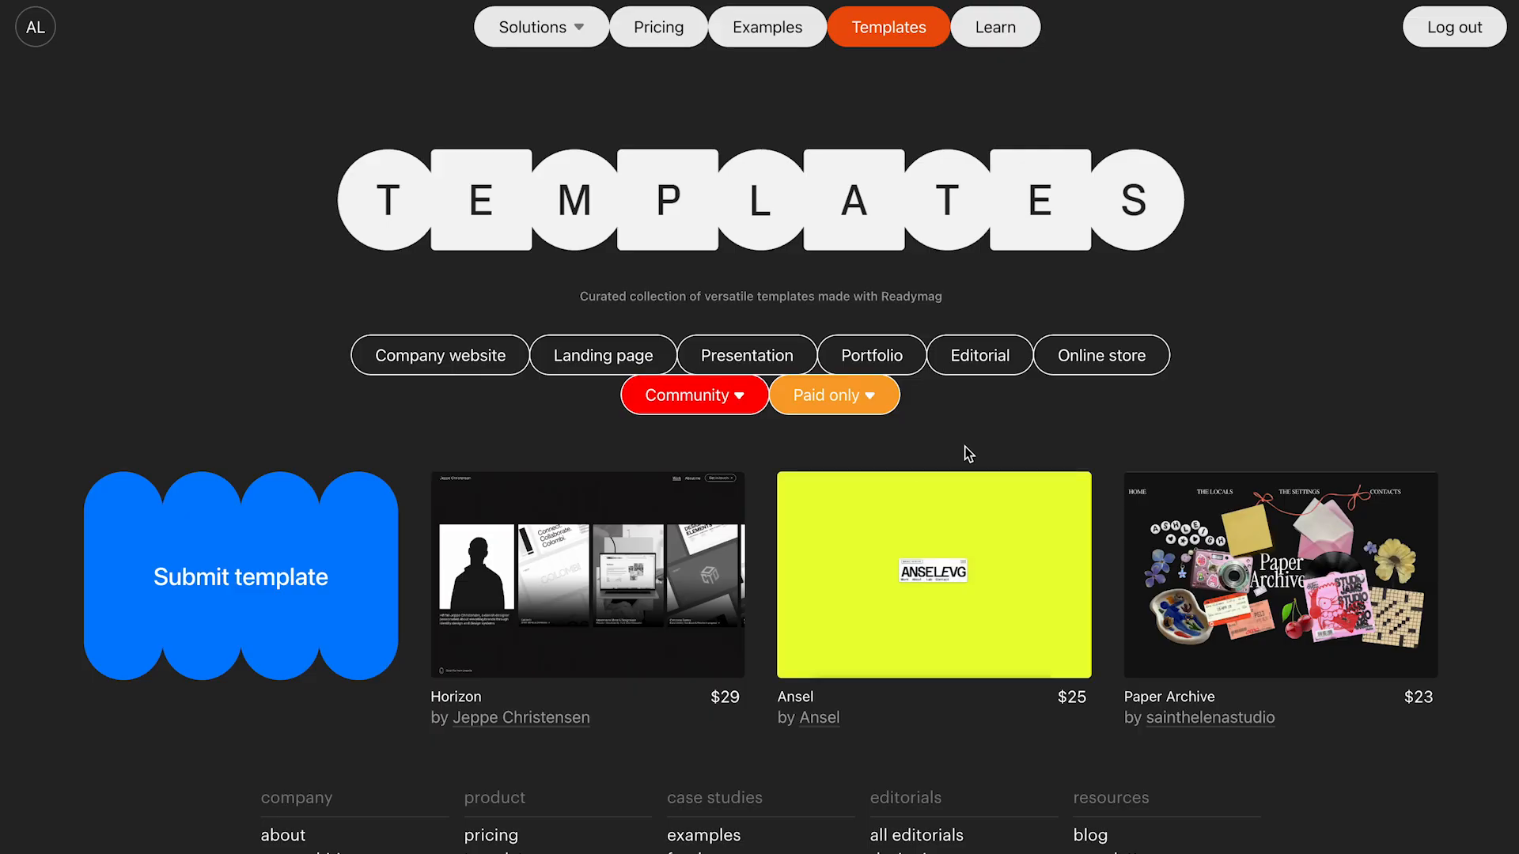
Step: View the Paper Archive template's details page with its author, Contact and Preview links
left_click(1278, 574)
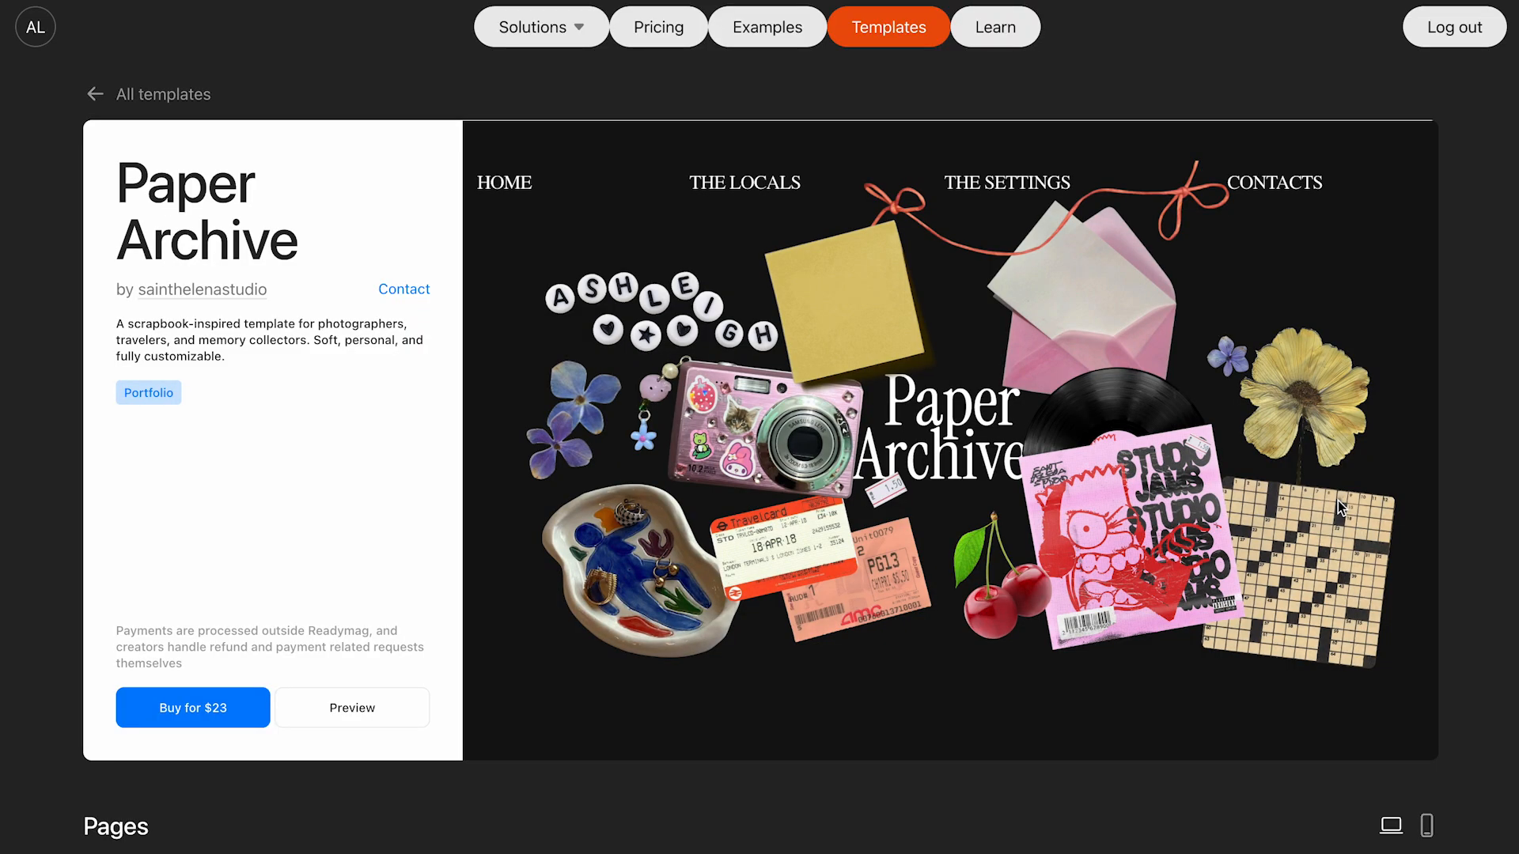
mouse_move(299, 320)
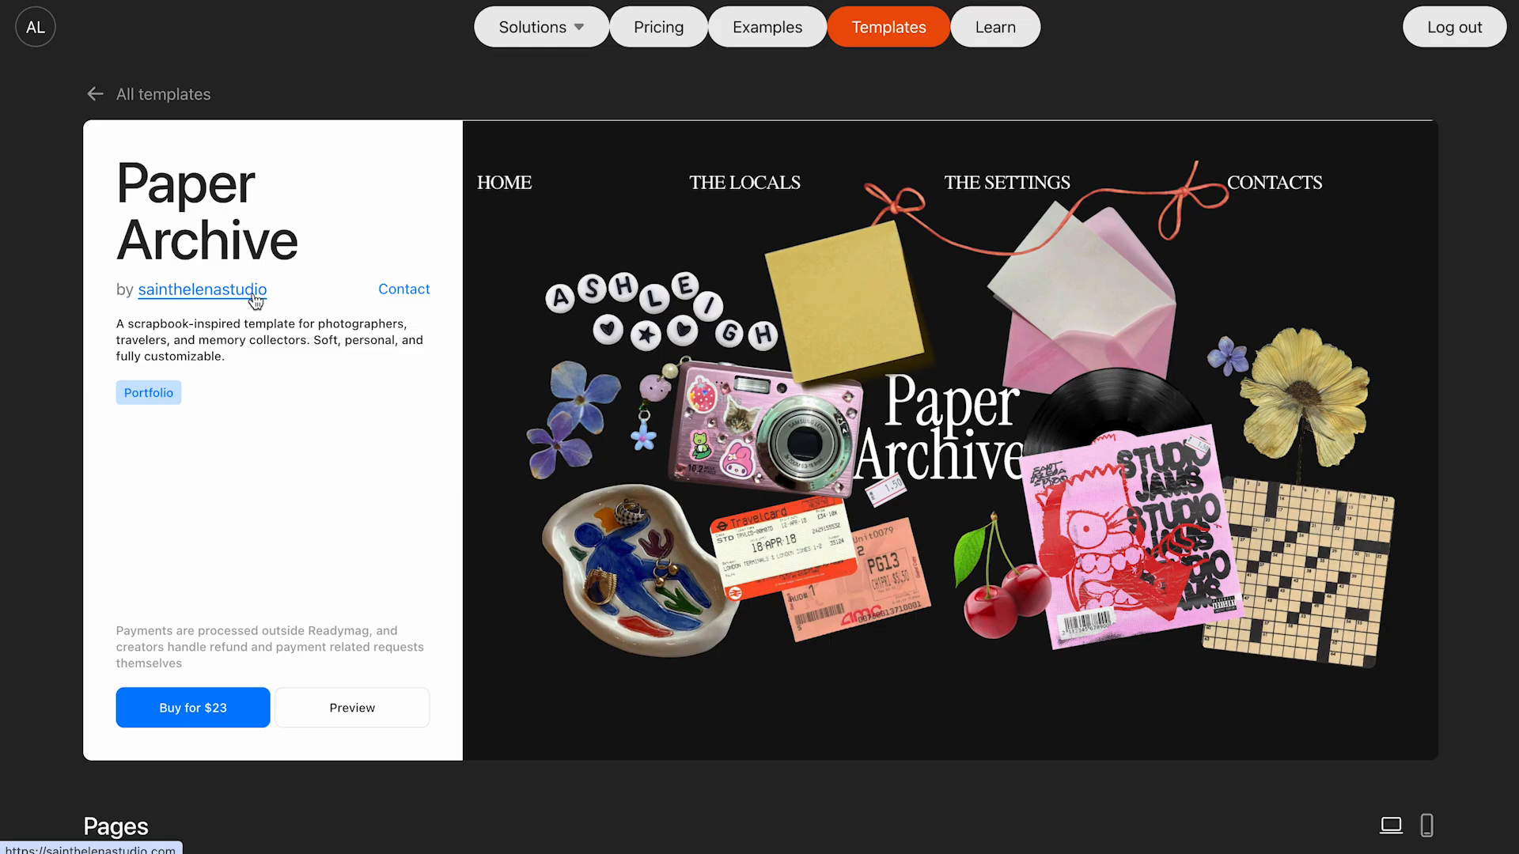
mouse_move(403, 288)
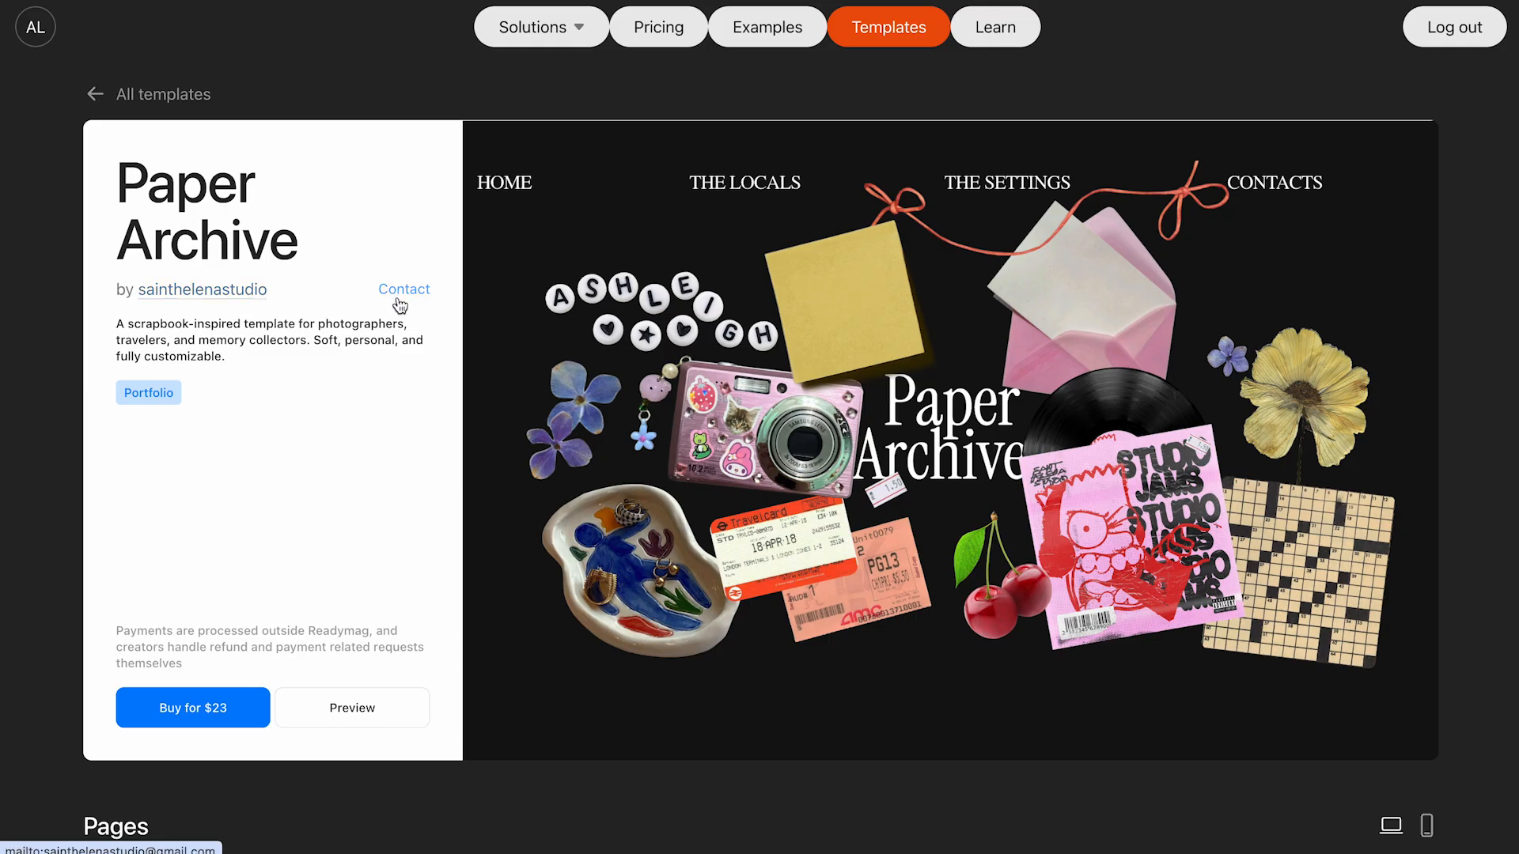
mouse_move(313, 365)
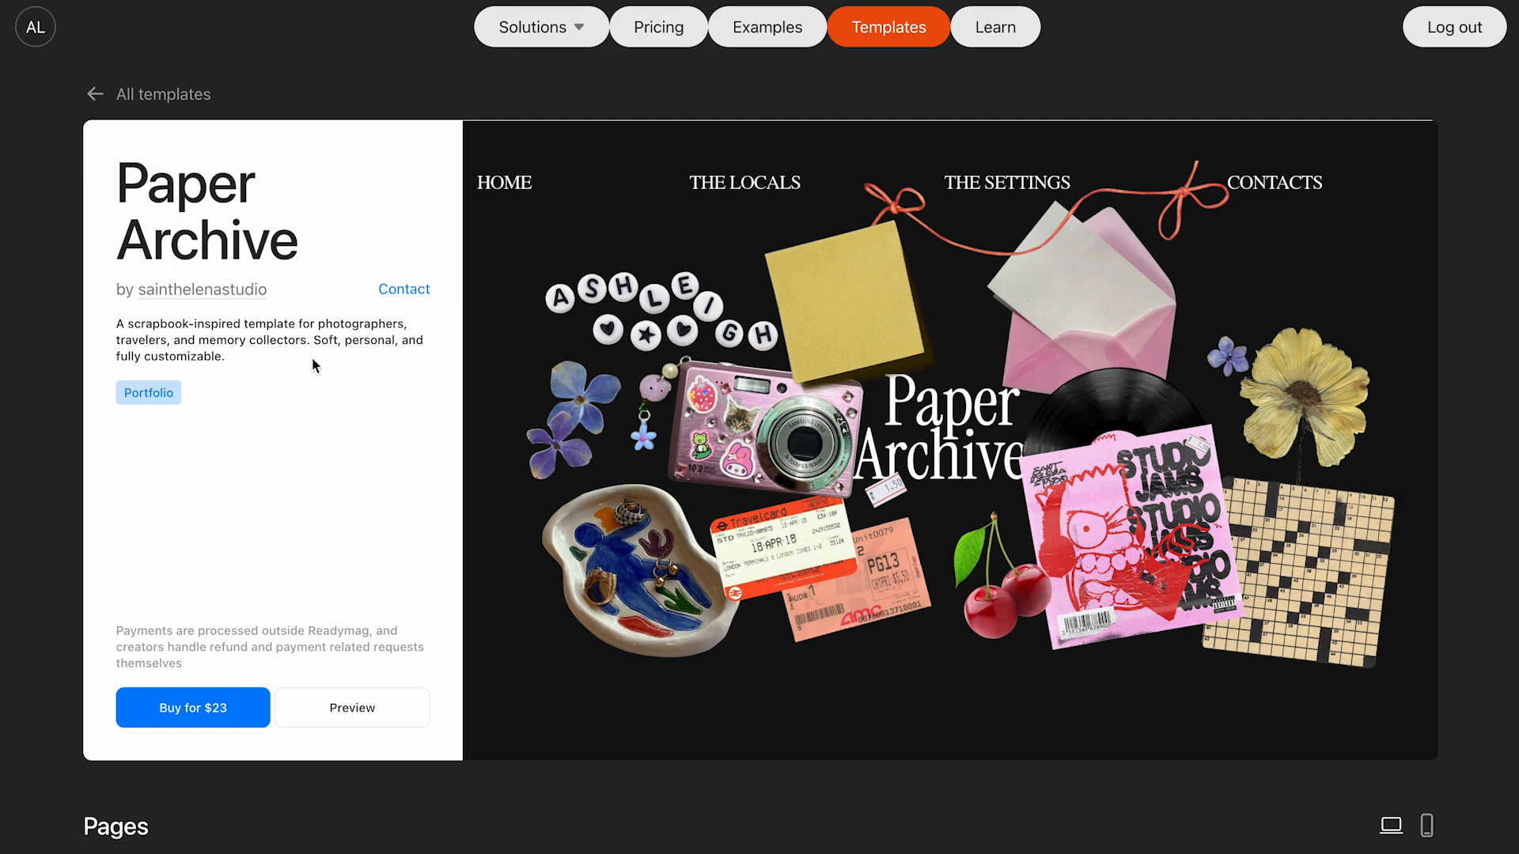
mouse_move(193, 406)
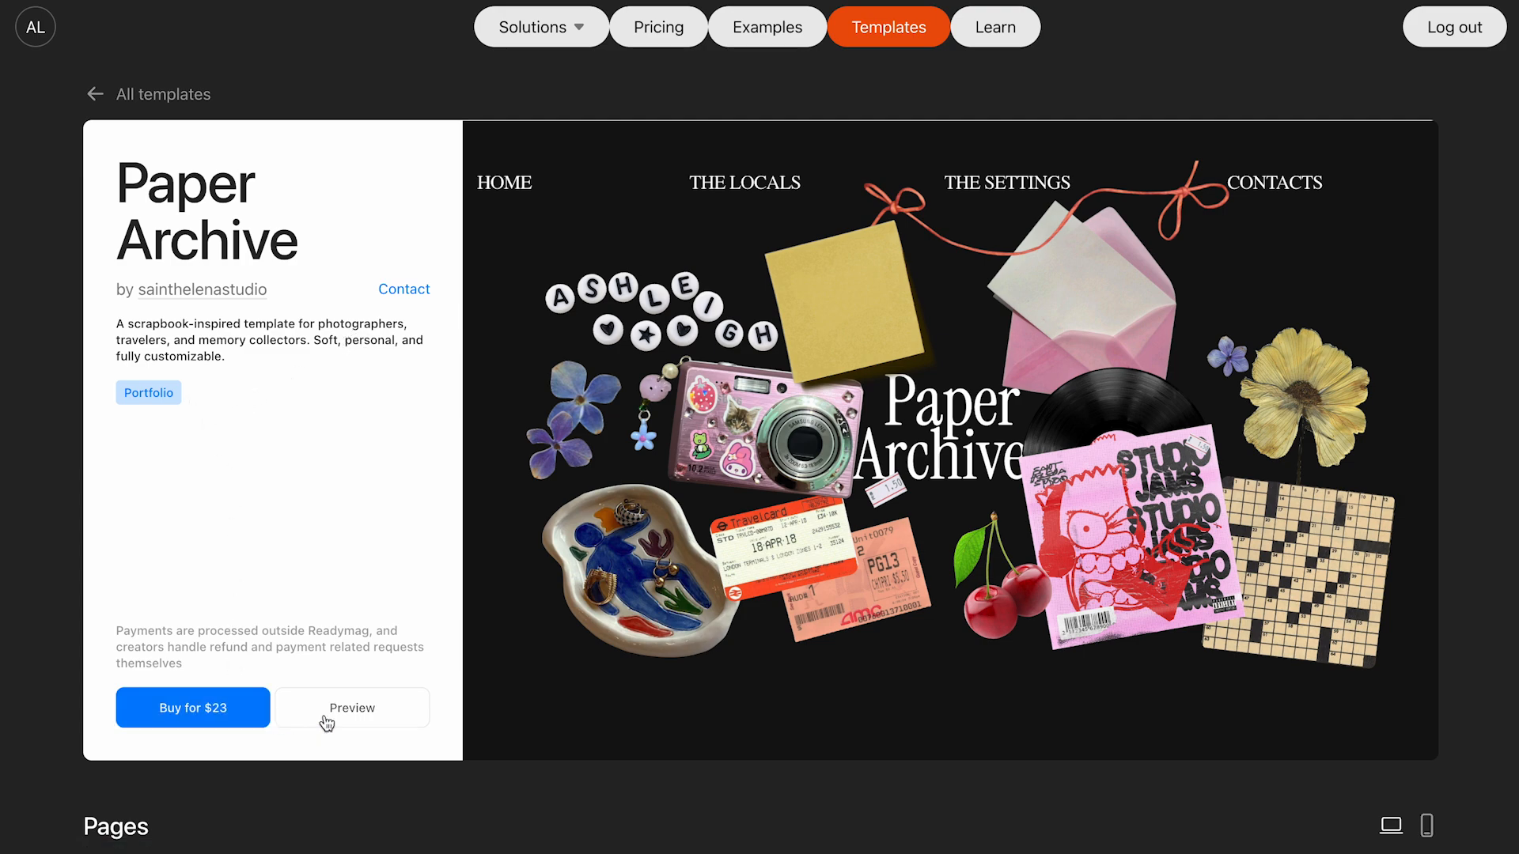
scroll("down", 3)
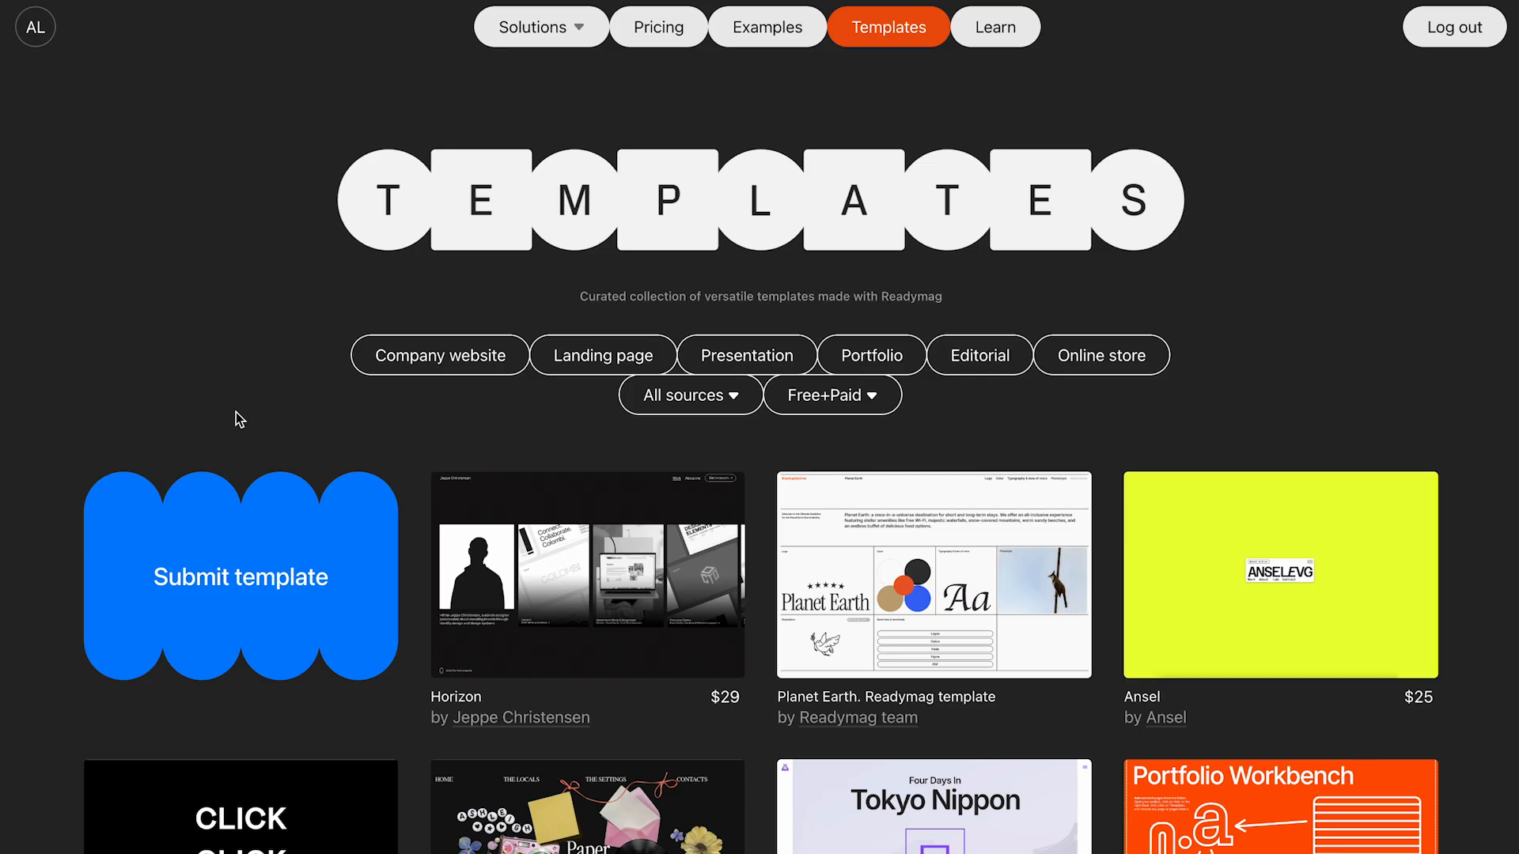
Step: Set the source dropdown to Community and scroll through the community-made templates
left_click(240, 577)
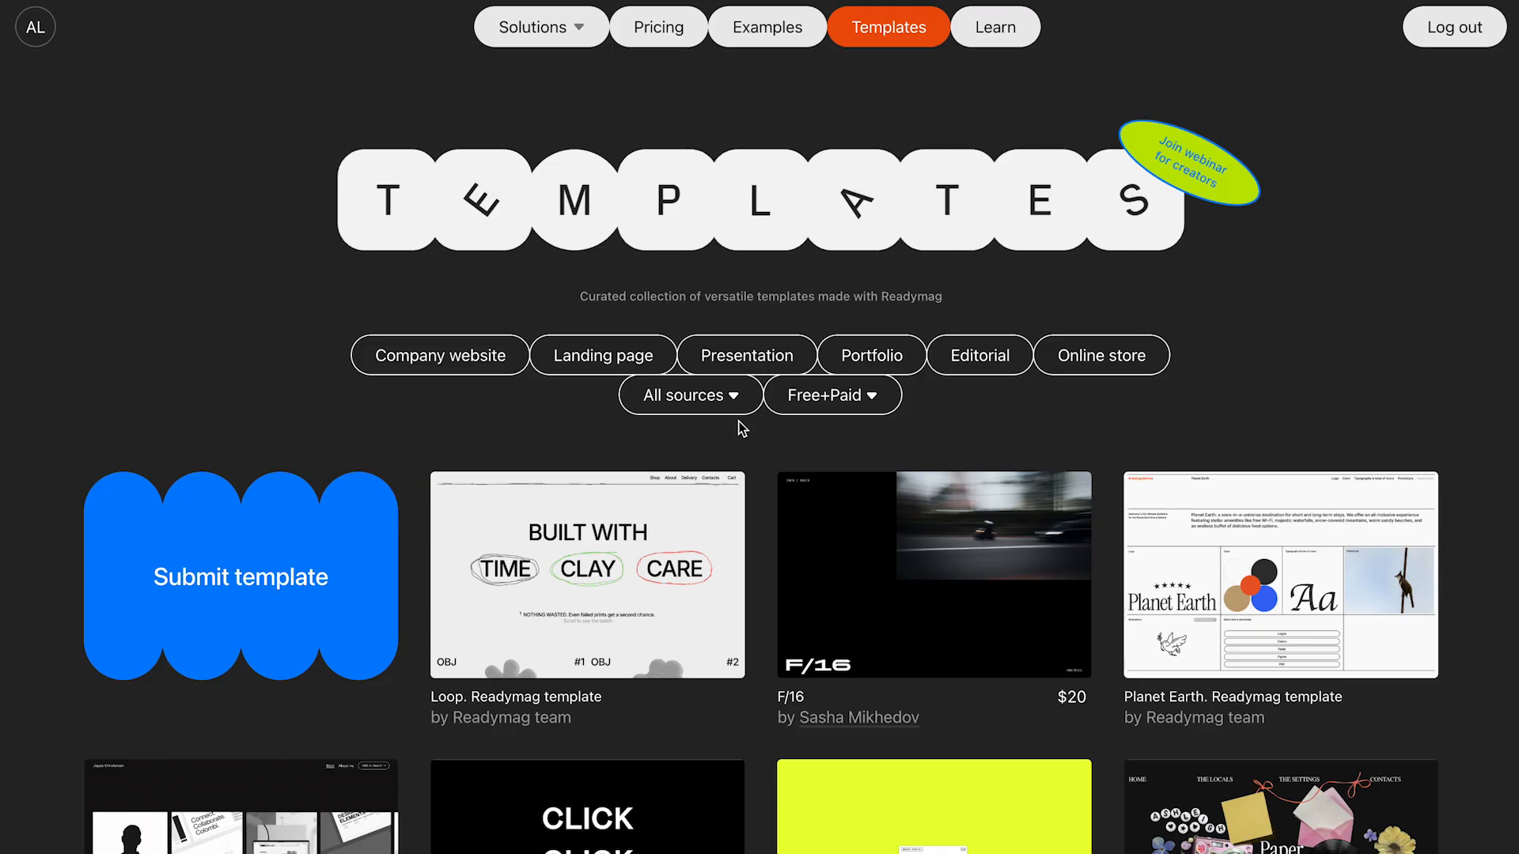
left_click(688, 395)
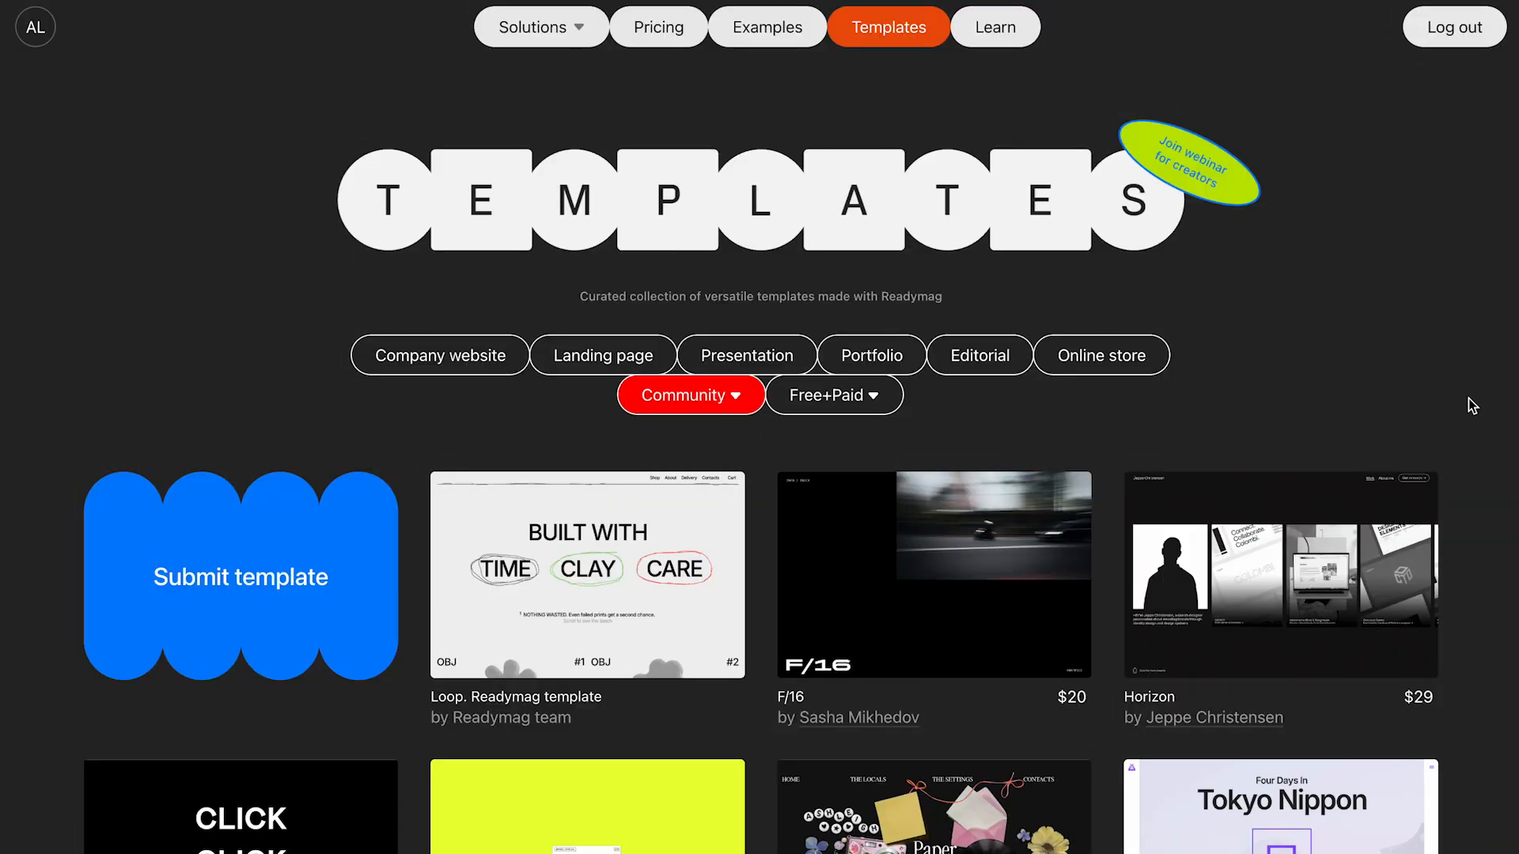
scroll("down", 3)
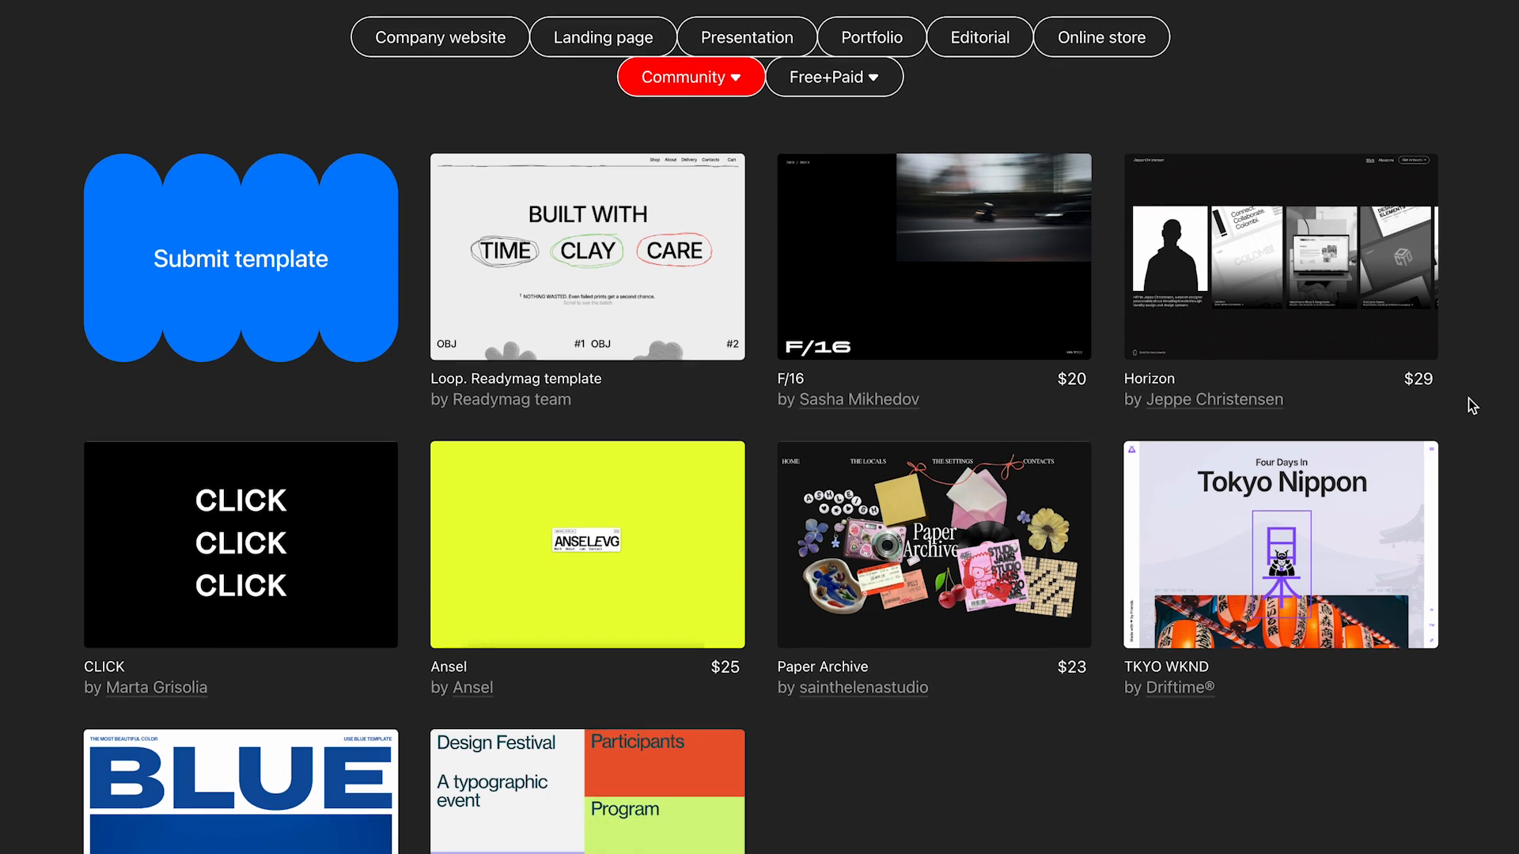
scroll("down", 3)
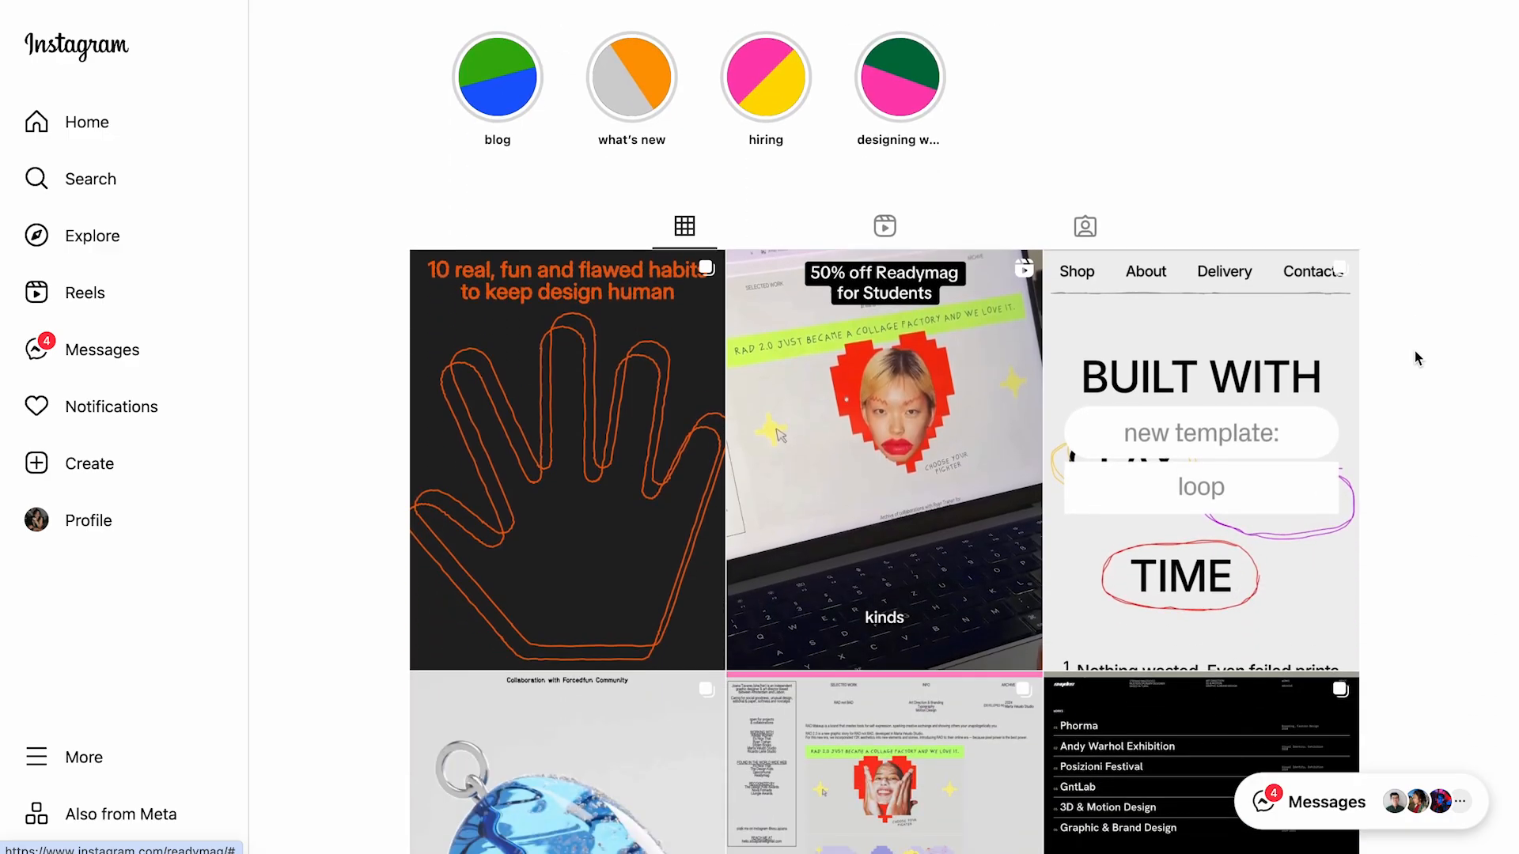
Step: Page through the slides of Readymag's Instagram post about new community templates
scroll("down", 3)
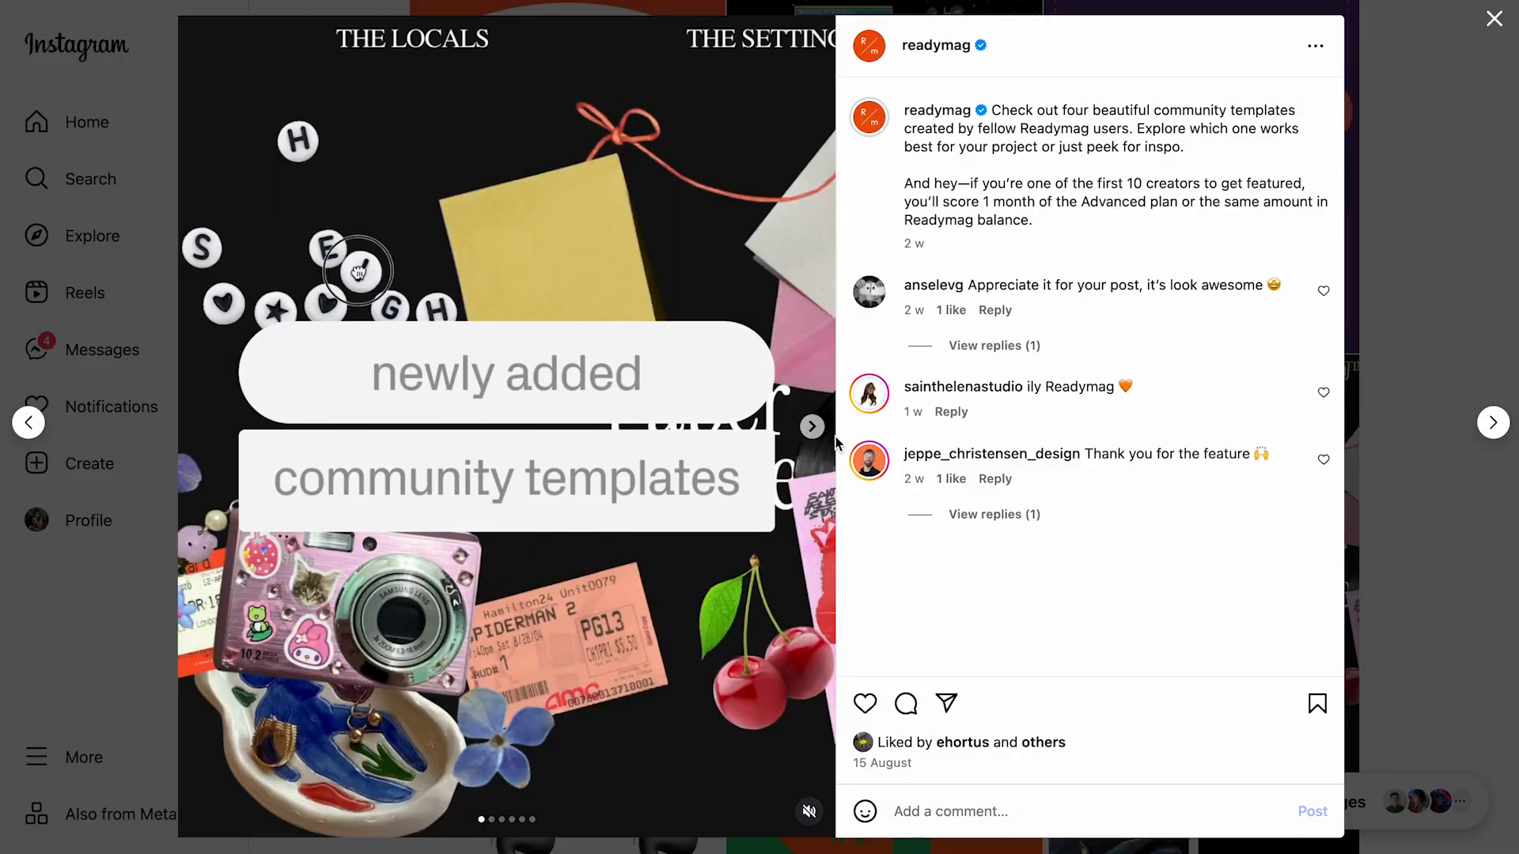
left_click(811, 425)
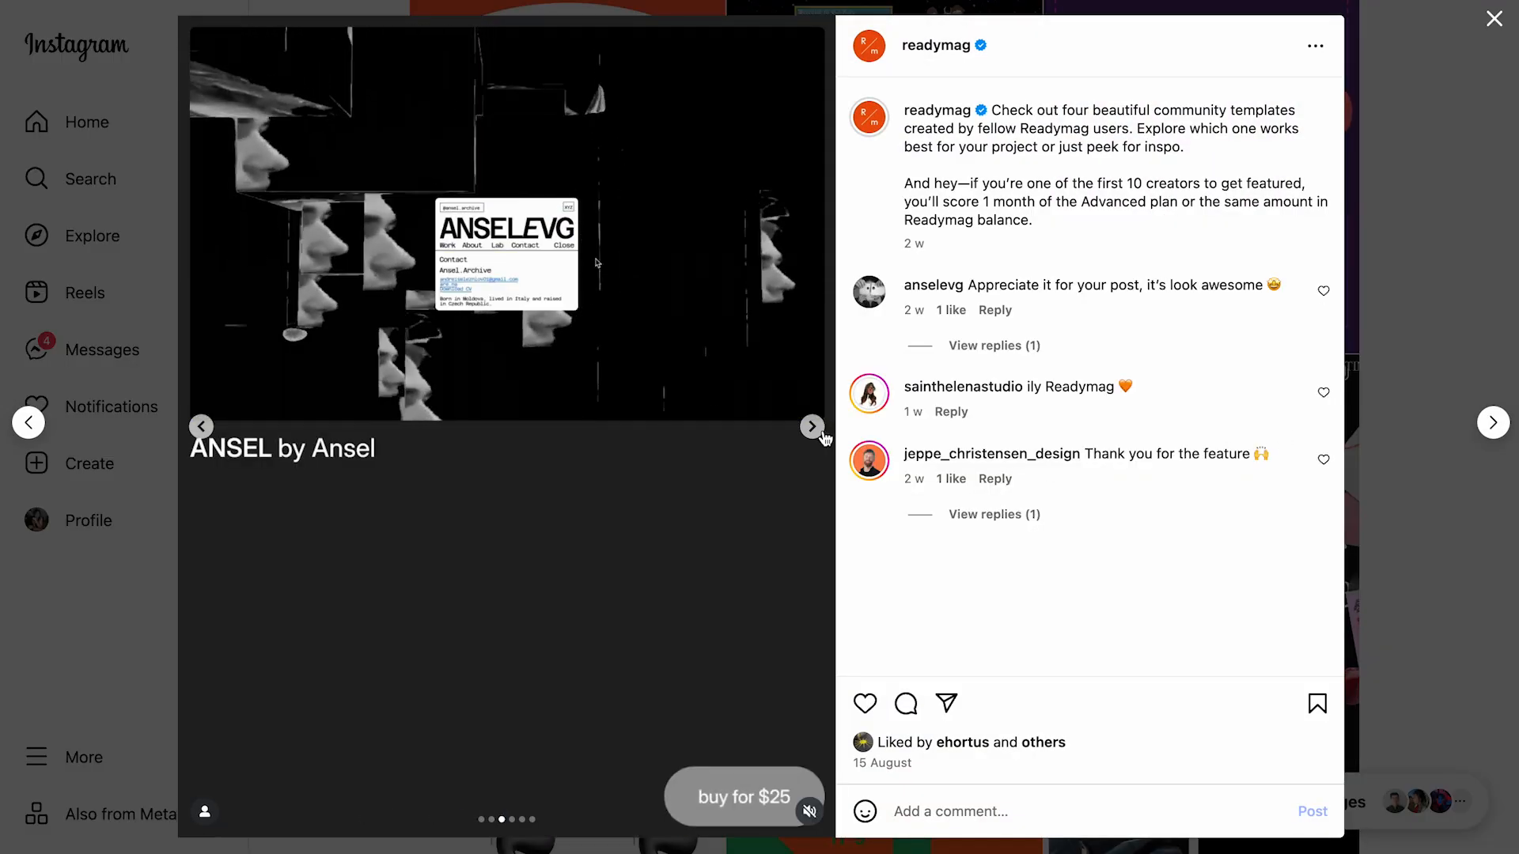
left_click(812, 425)
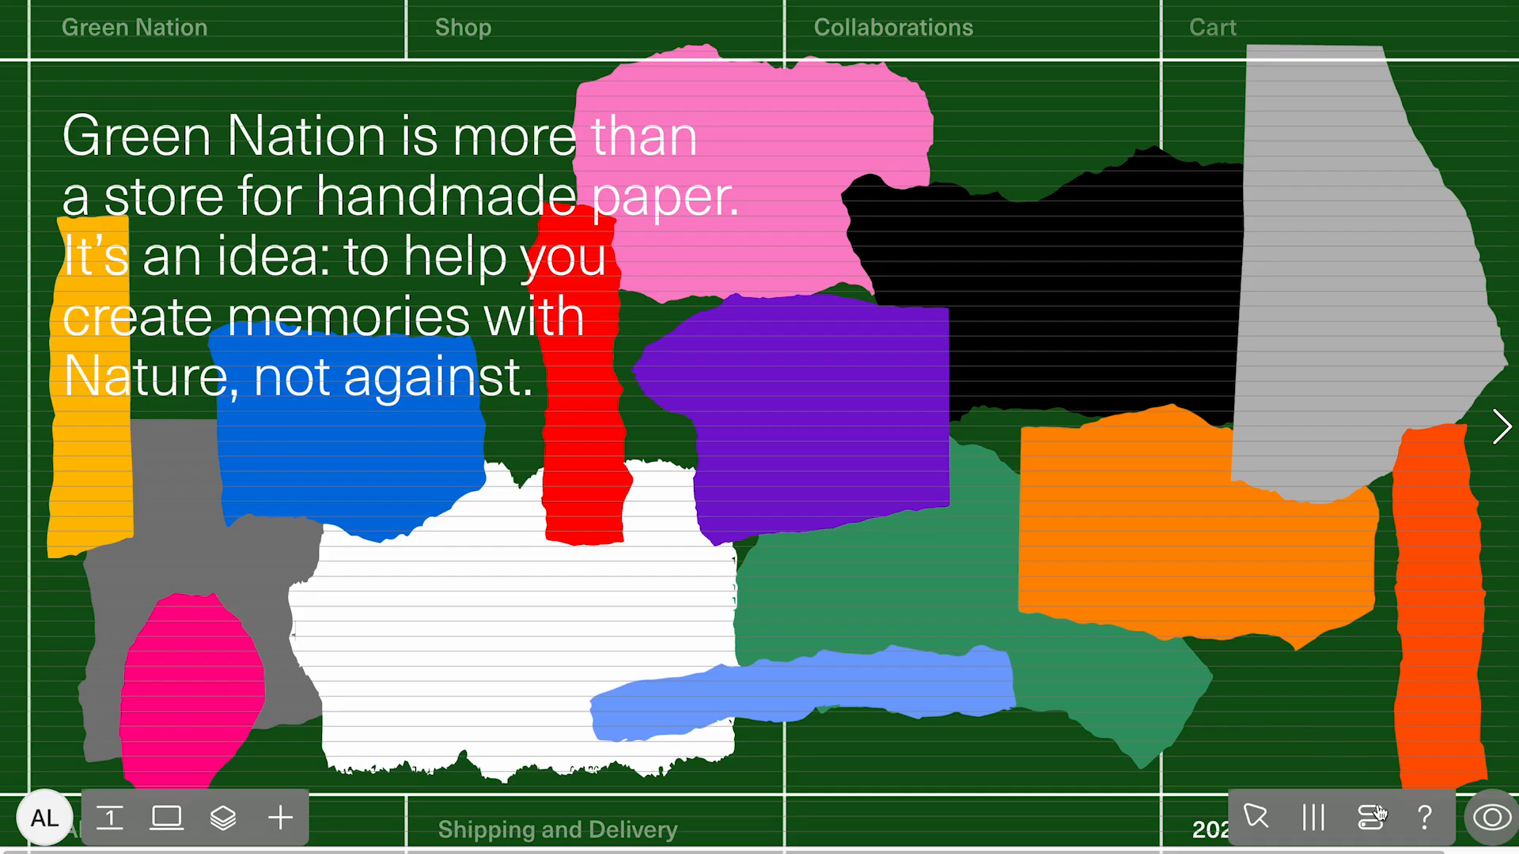
Step: In Green Nation's Project settings, switch Convert to template on
left_click(1369, 816)
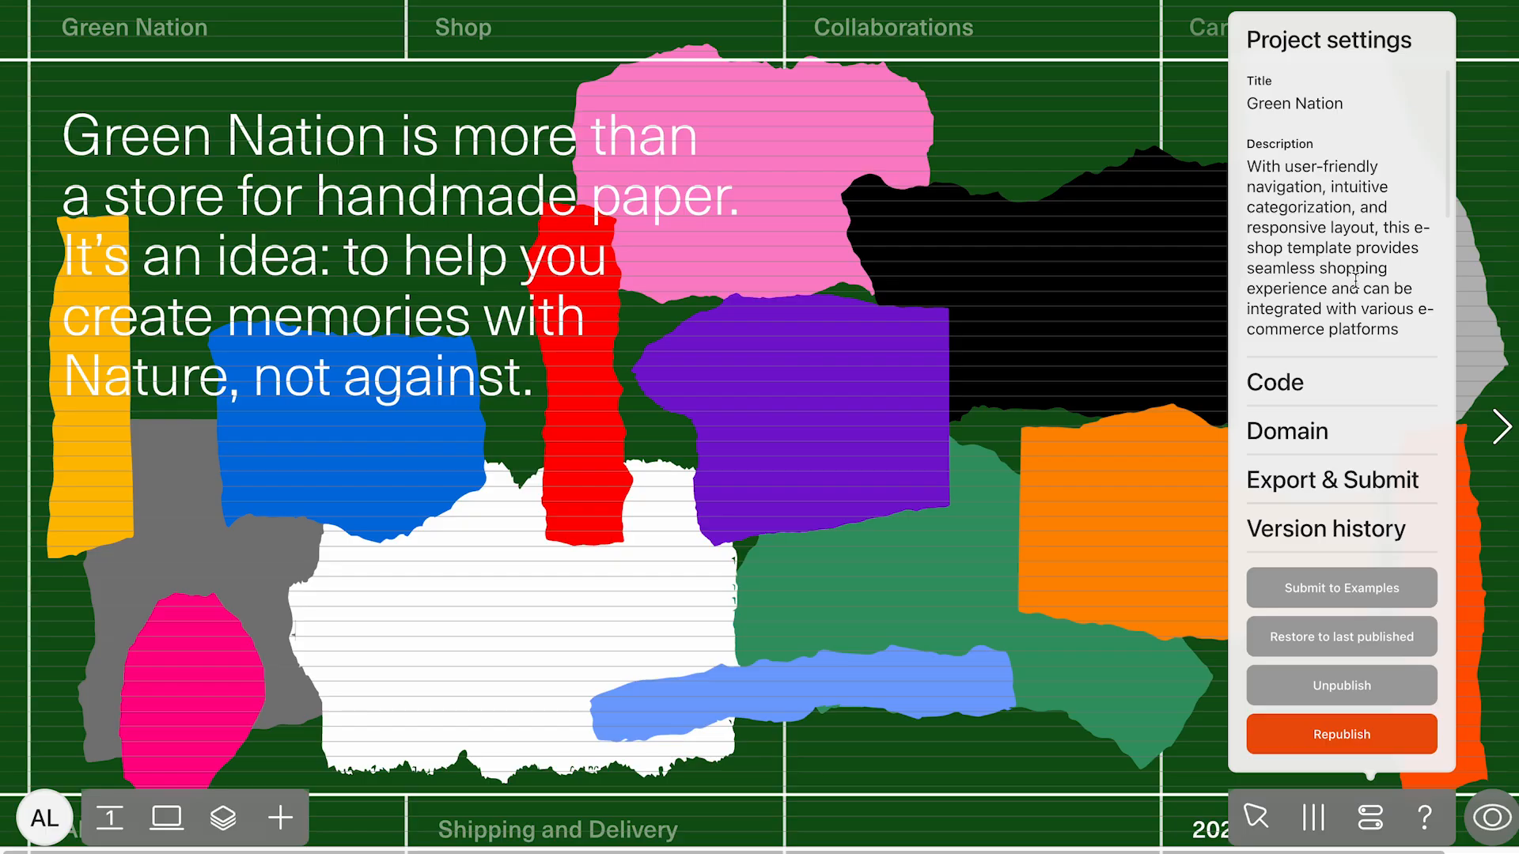
scroll("down", 3)
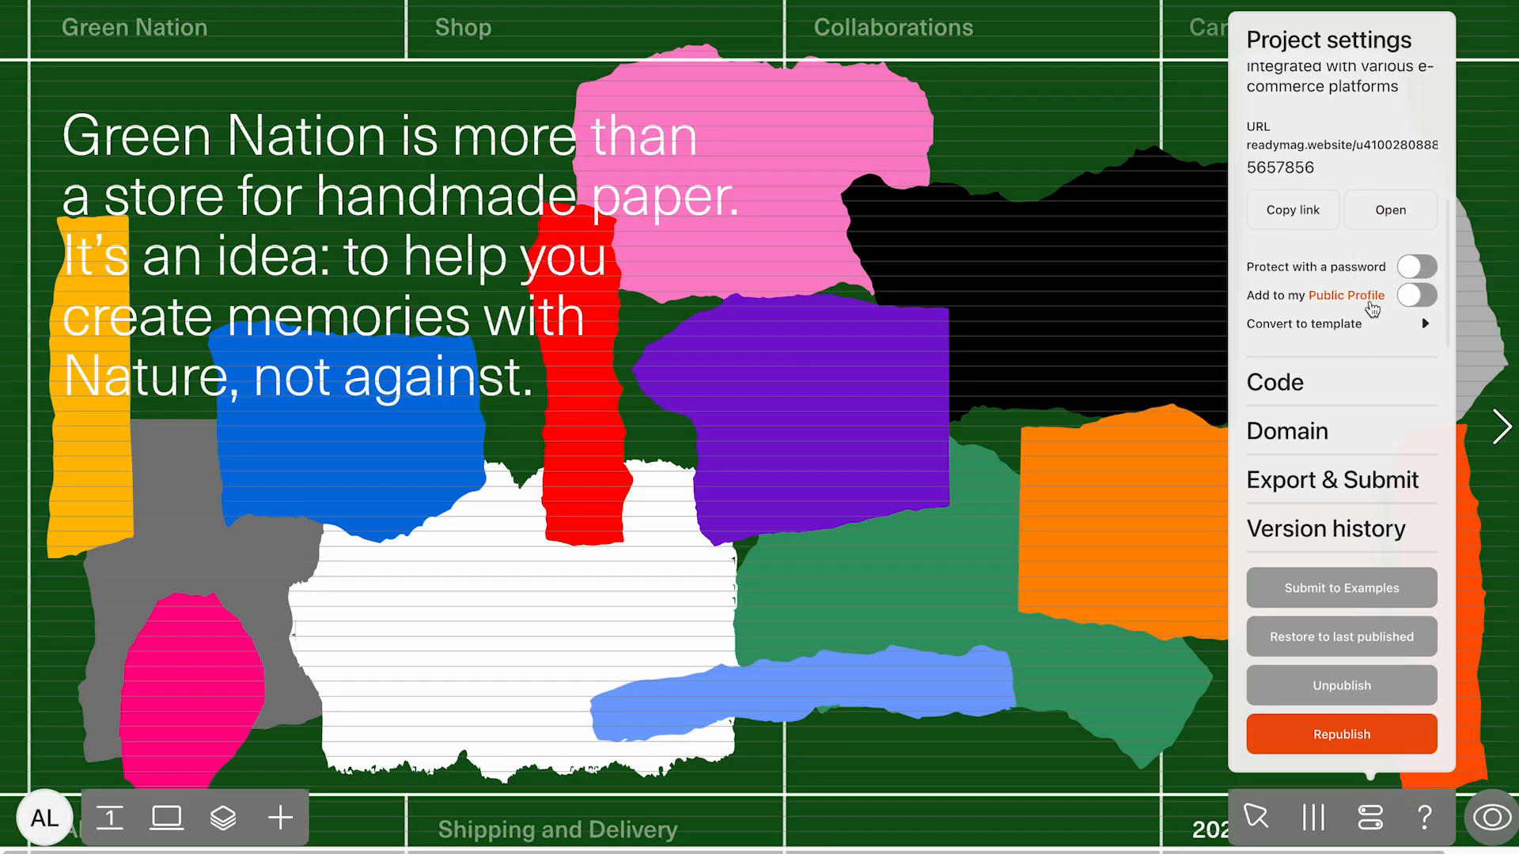
left_click(1303, 323)
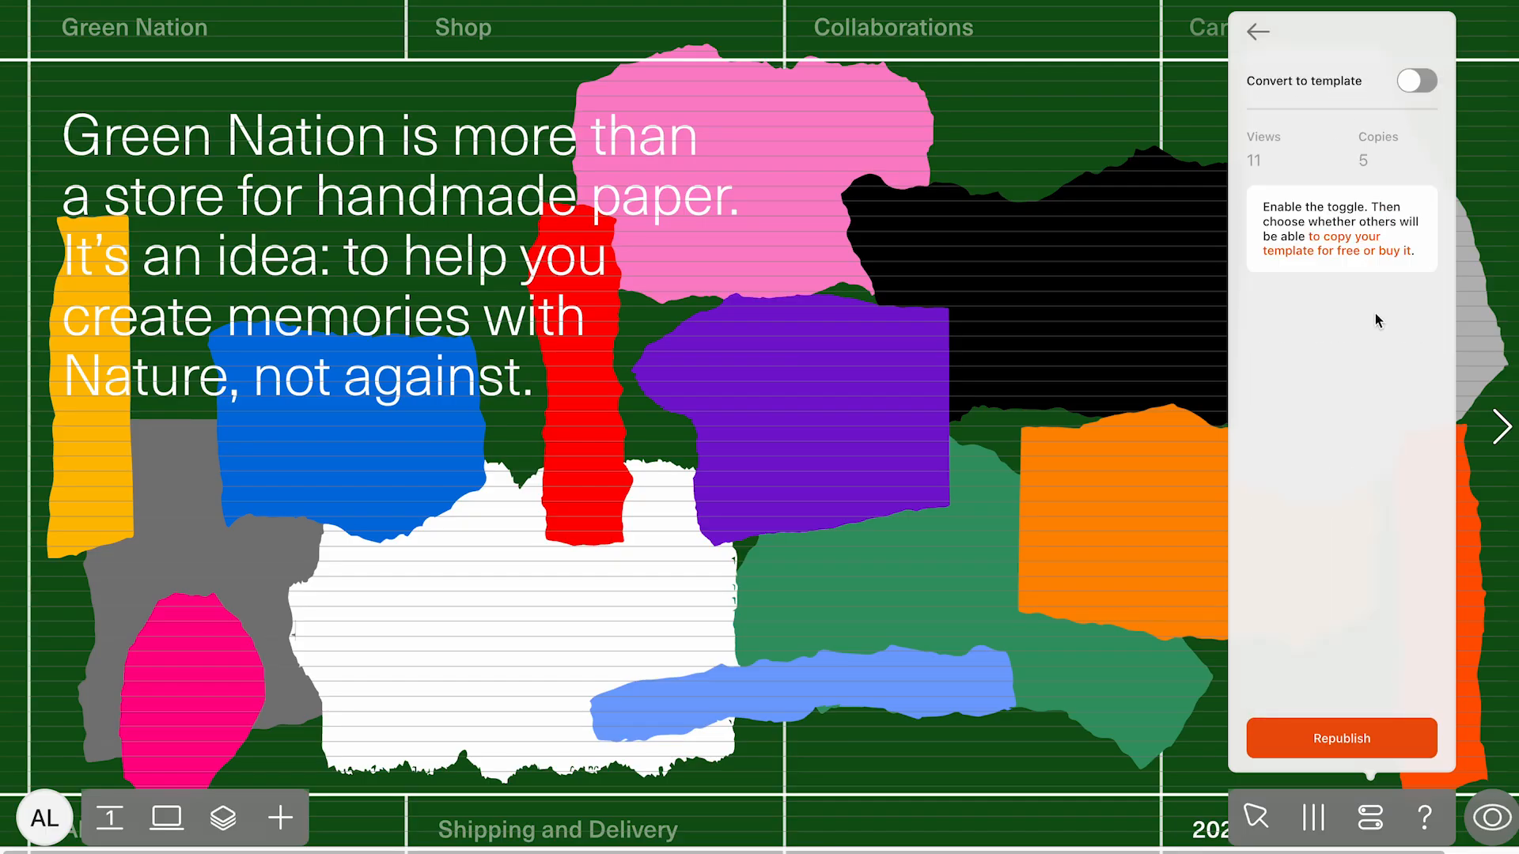
left_click(1417, 81)
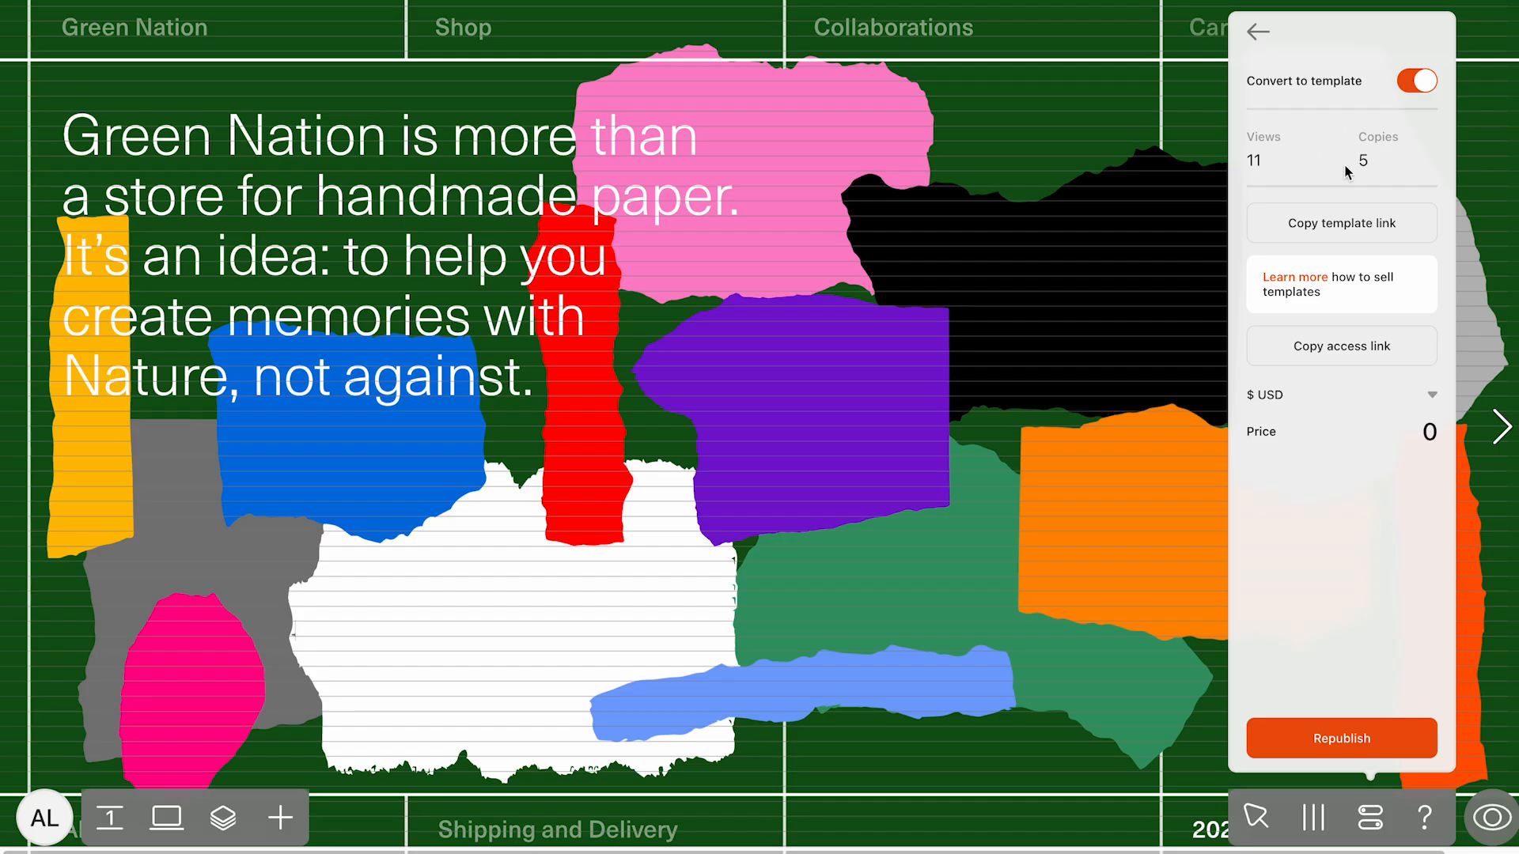
mouse_move(1344, 173)
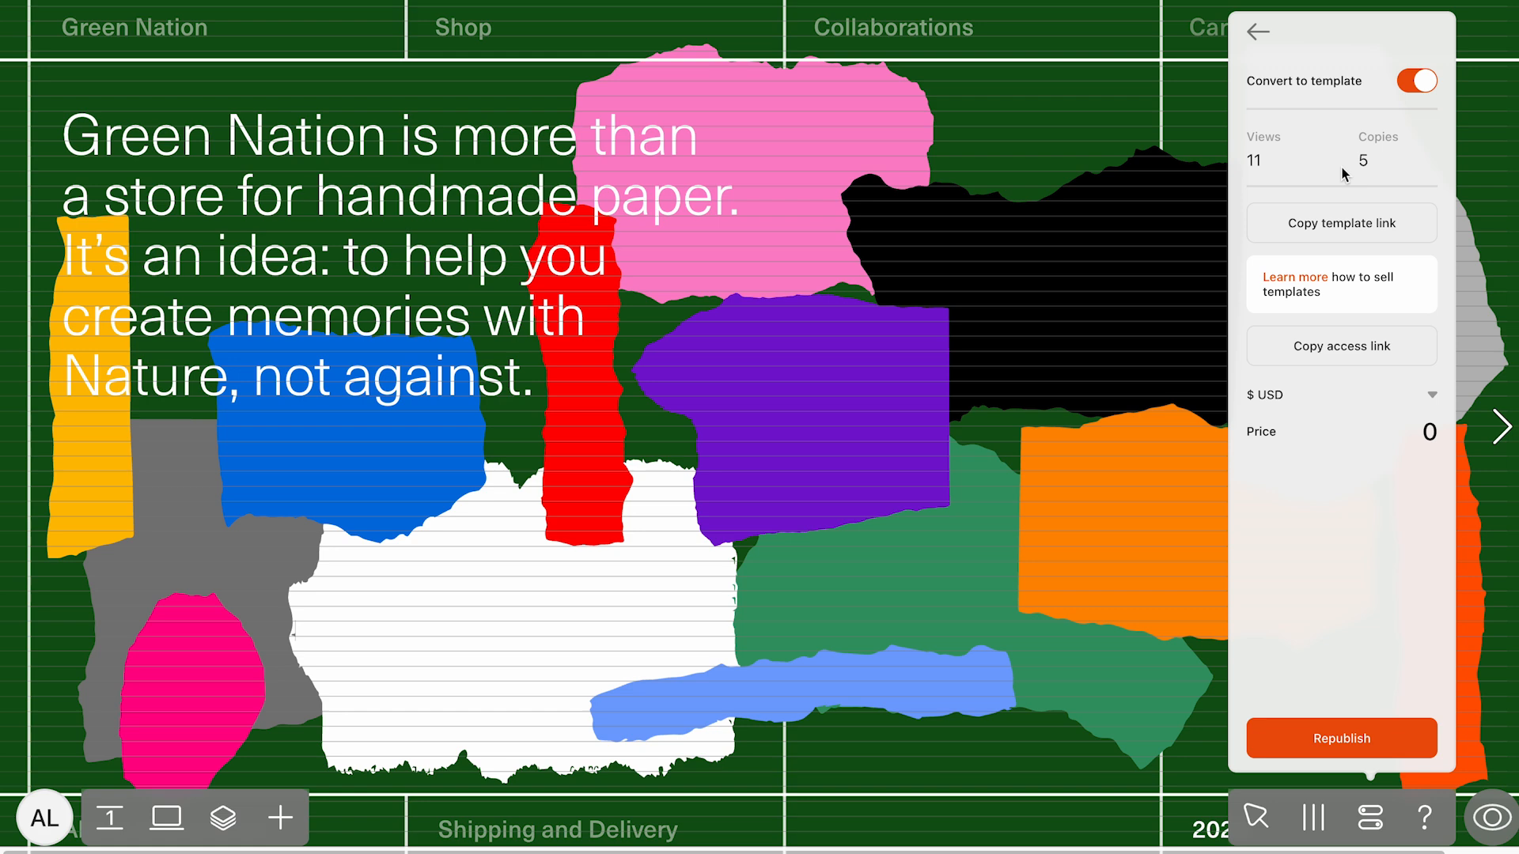
mouse_move(1341, 223)
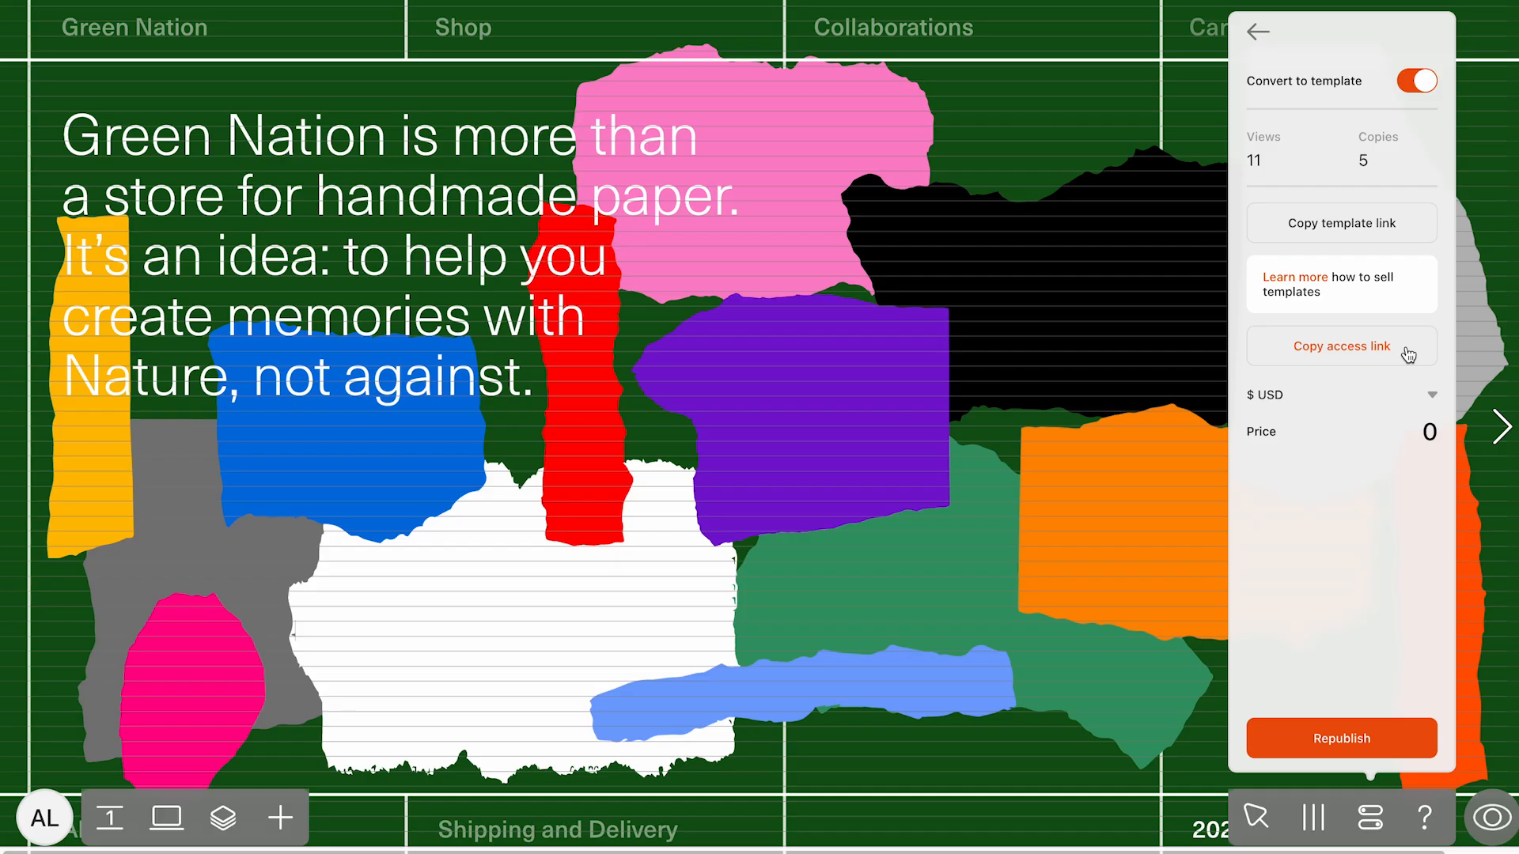
Step: Copy the template access link, keep US dollars as currency, switch conversion off and republish
left_click(1340, 394)
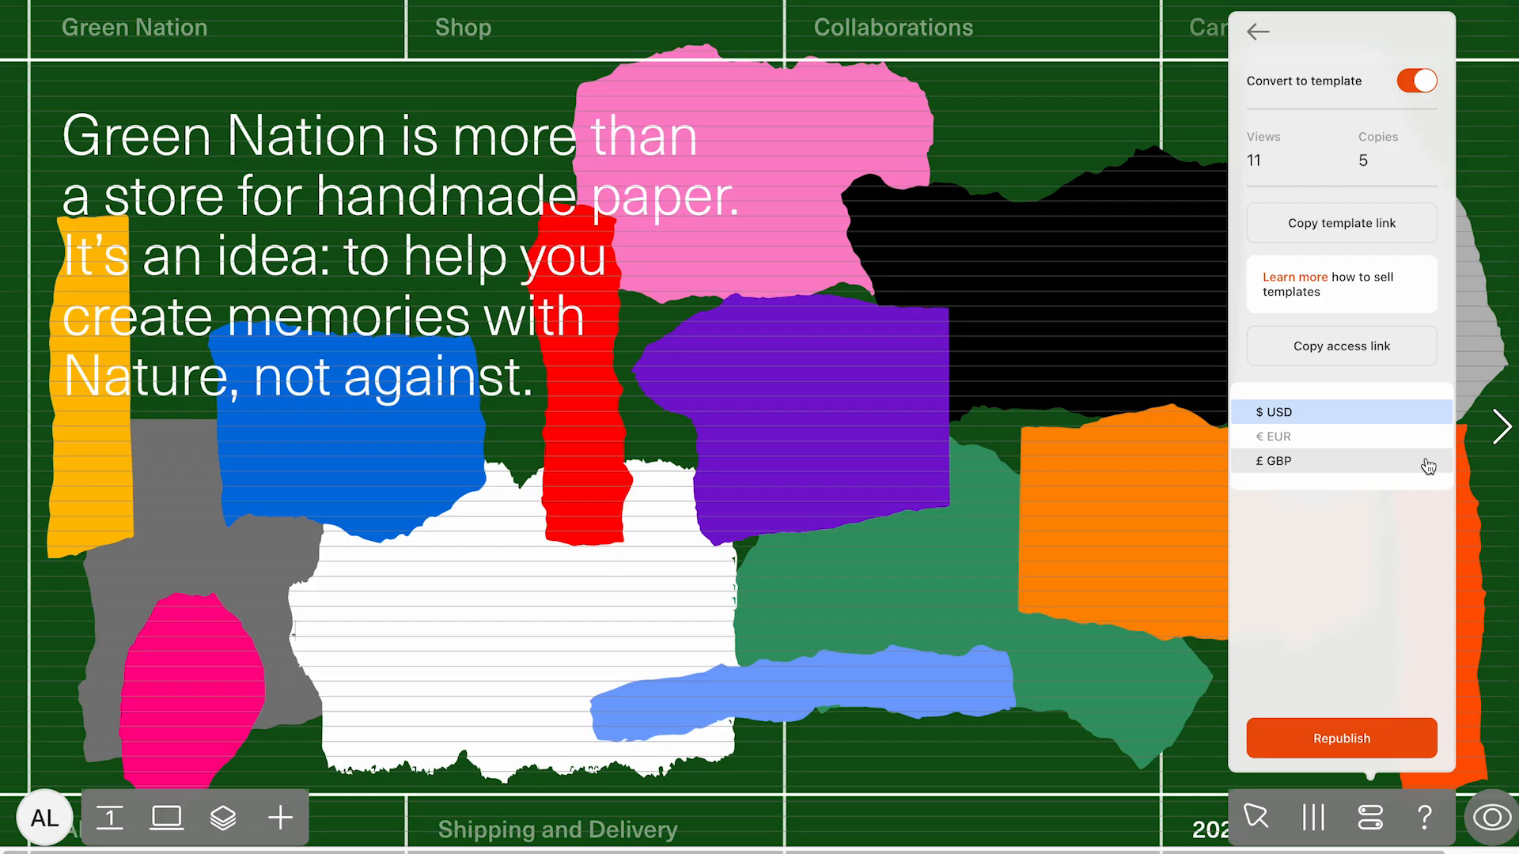
left_click(1272, 411)
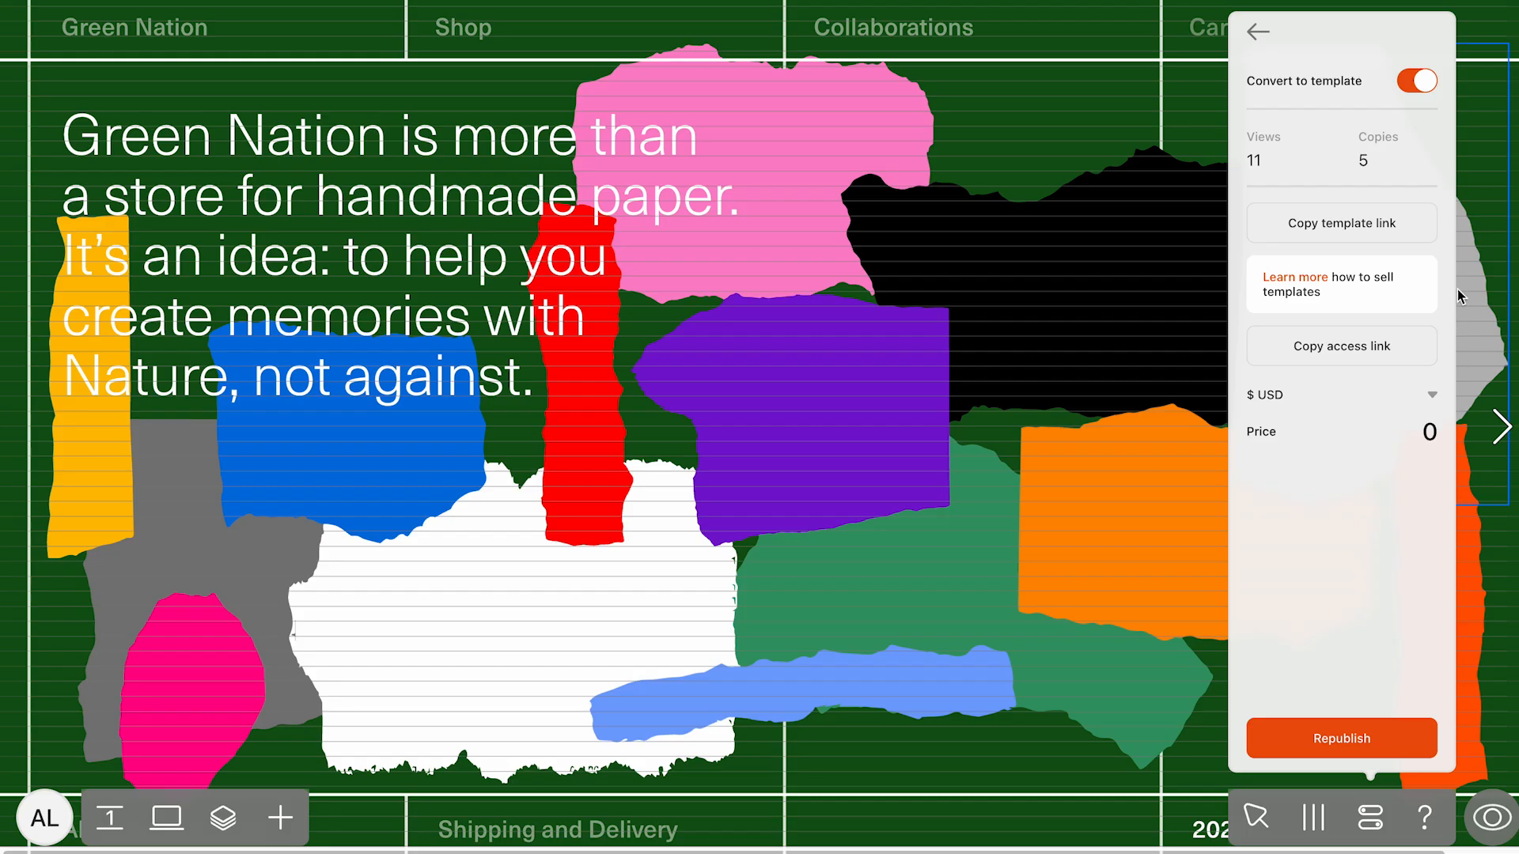
left_click(1417, 80)
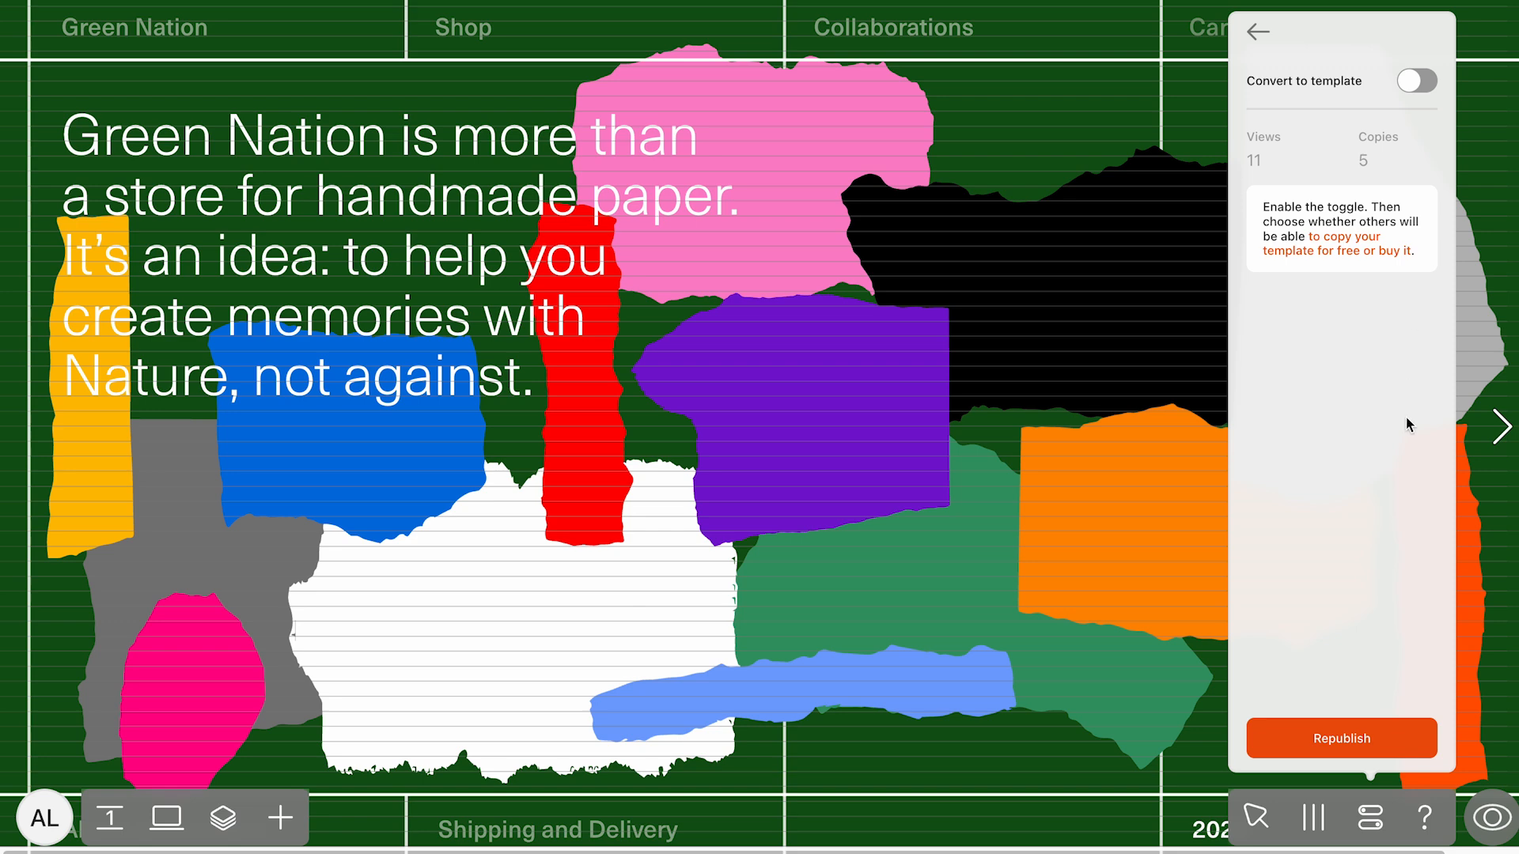
left_click(1342, 739)
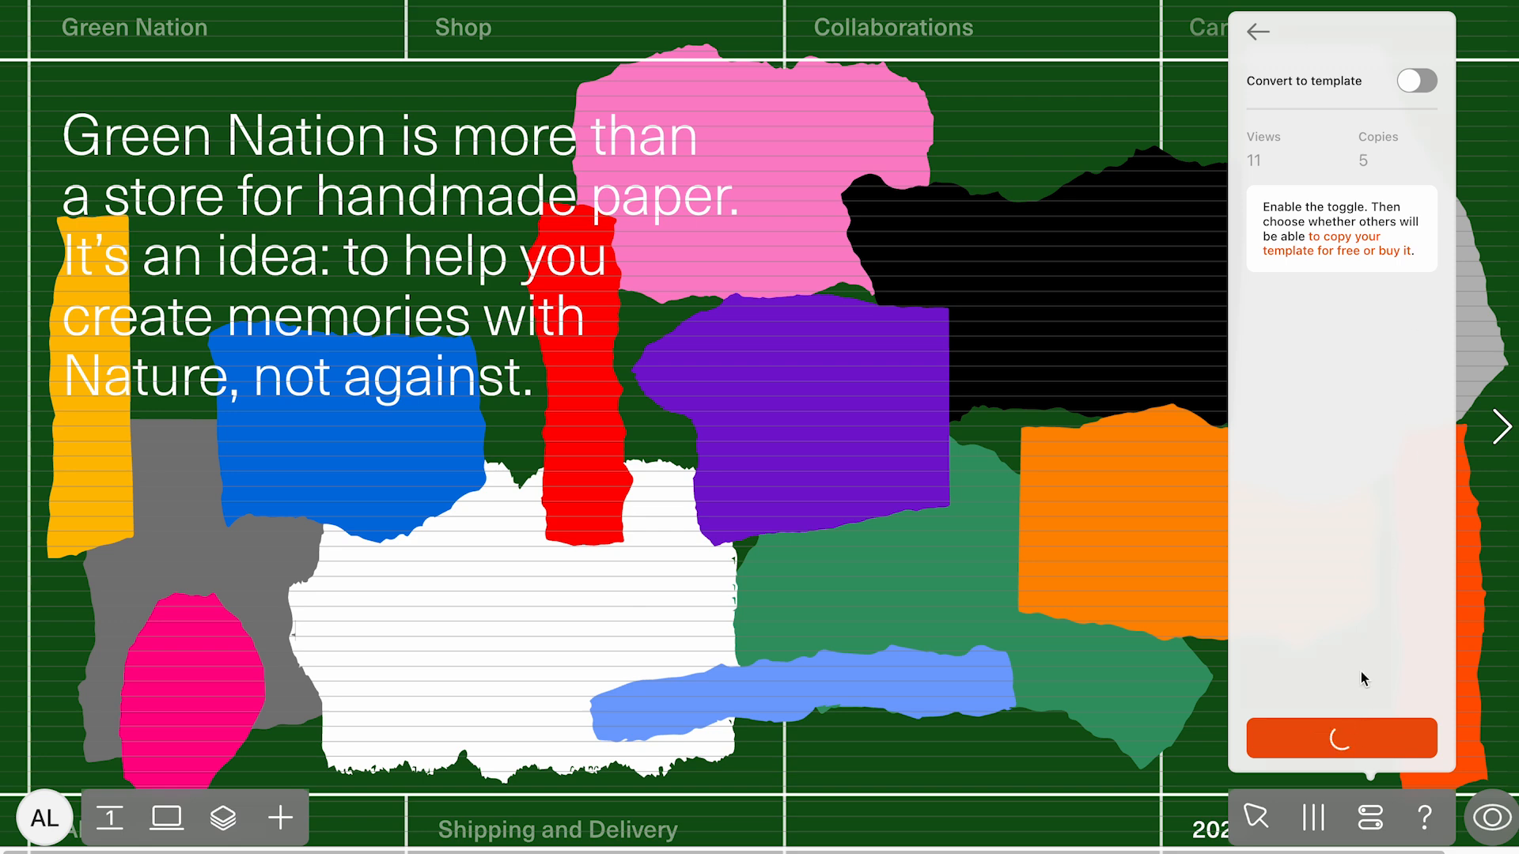
Step: Scroll the gallery from community templates like Horizon and Paper Archive down to Portfolio Workbench
left_click(1340, 738)
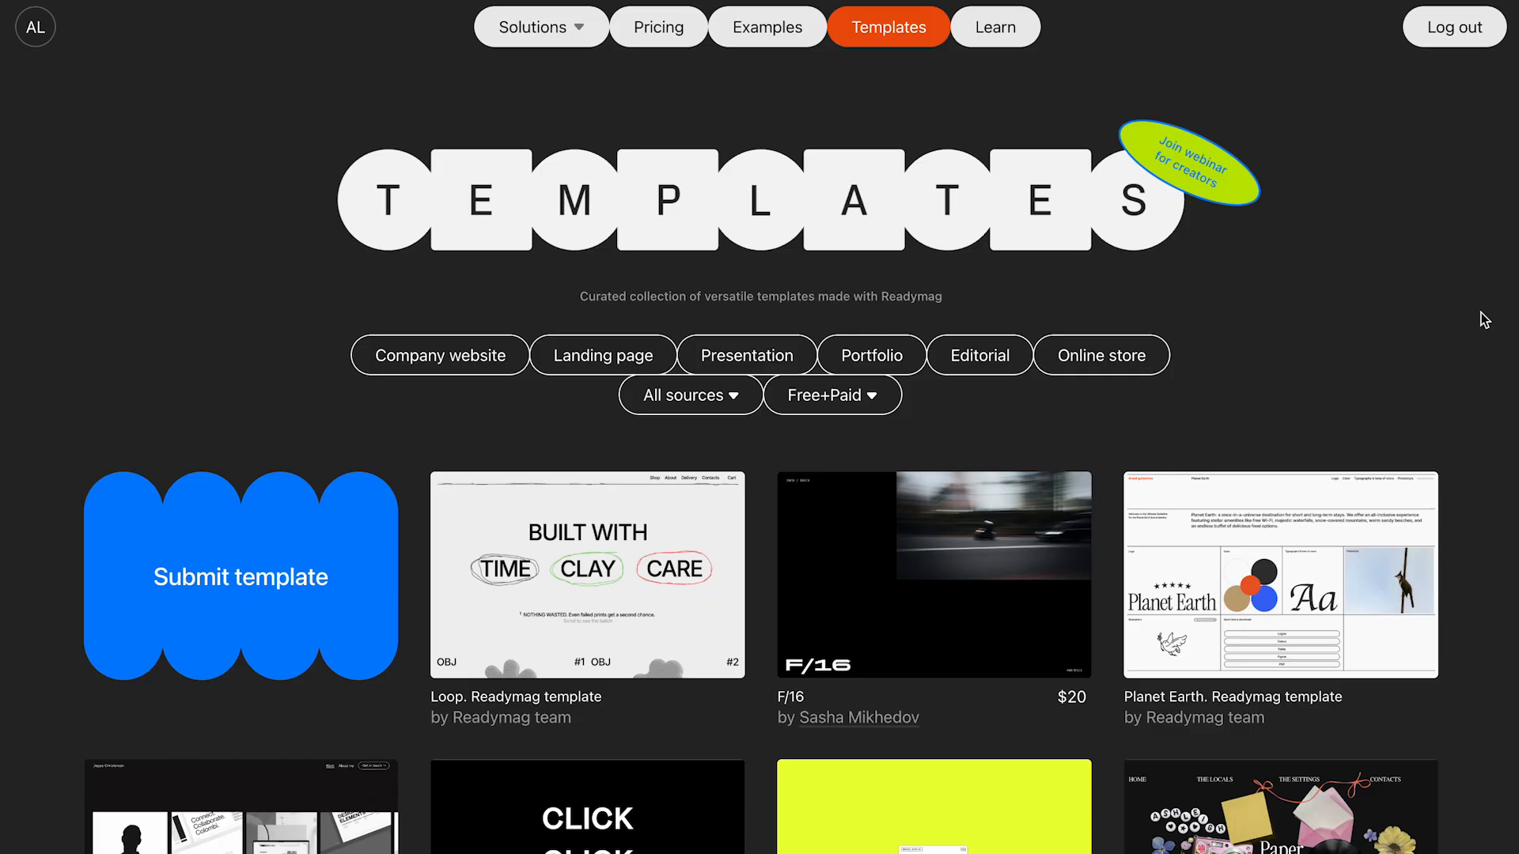
scroll("down", 3)
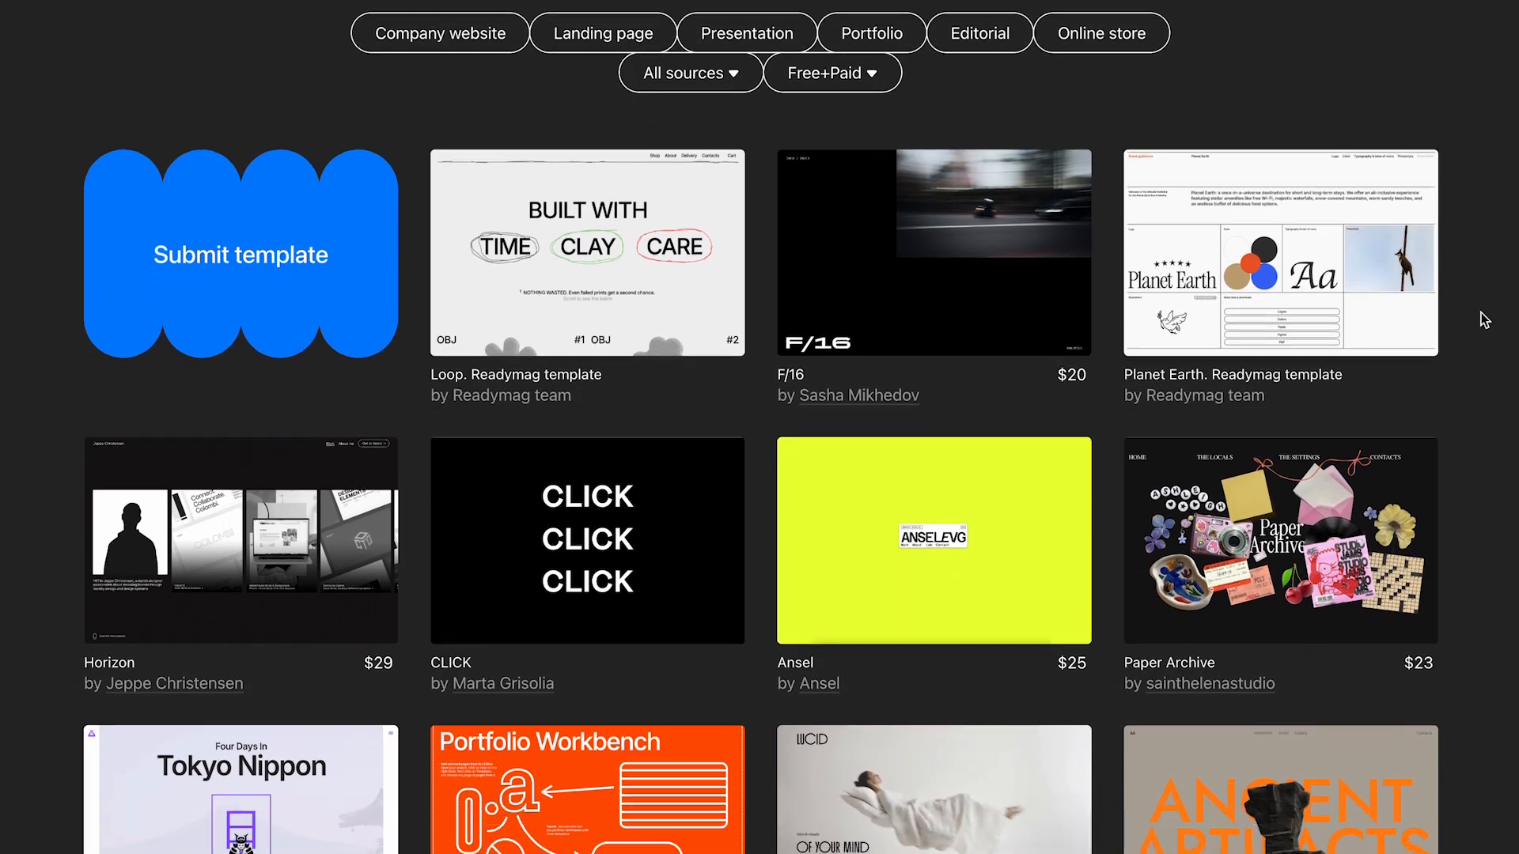
scroll("down", 3)
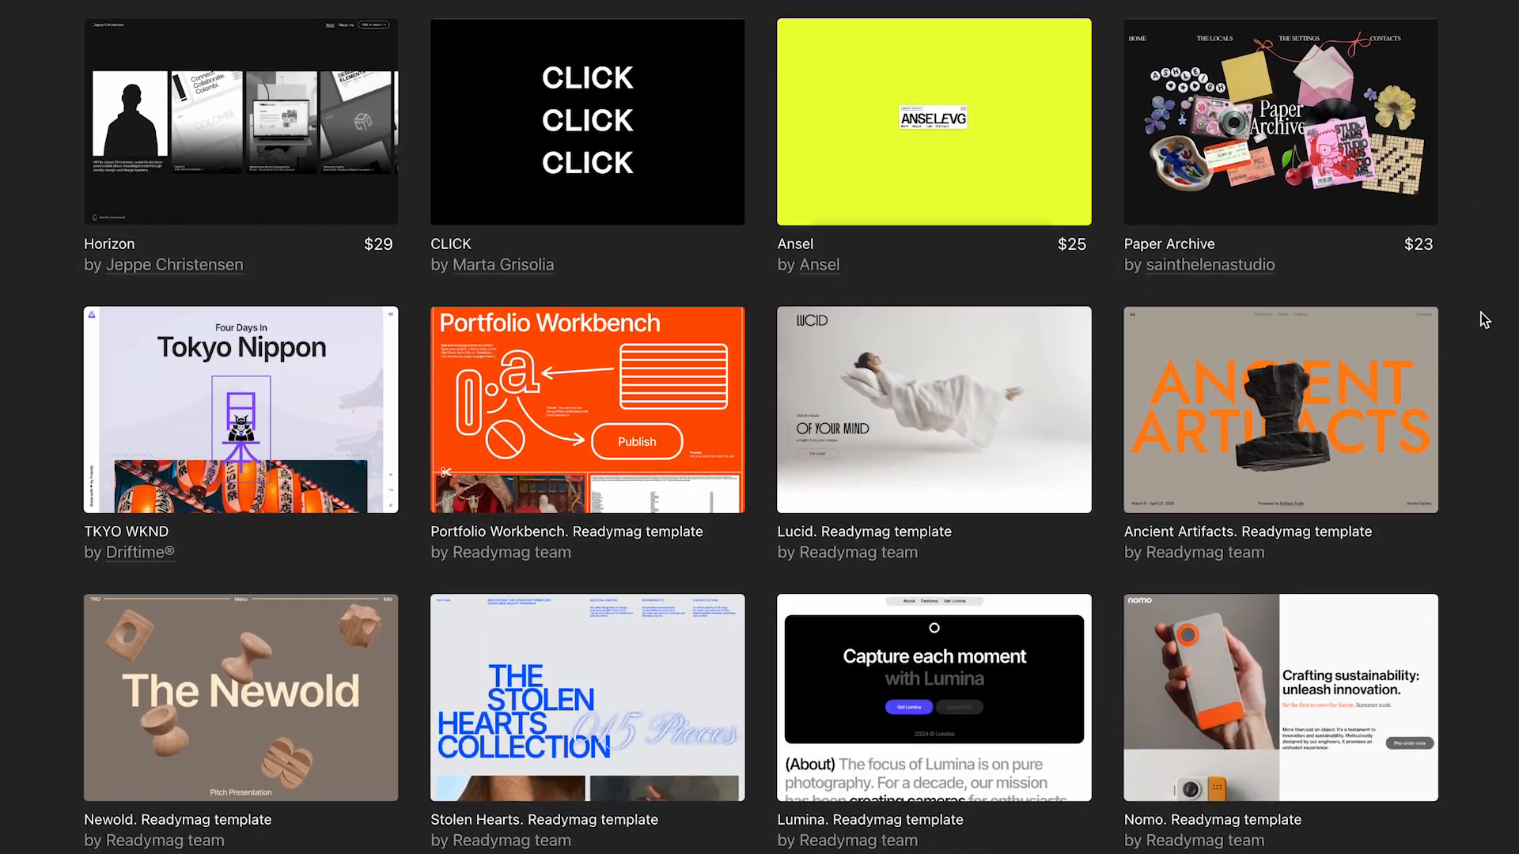
scroll("down", 3)
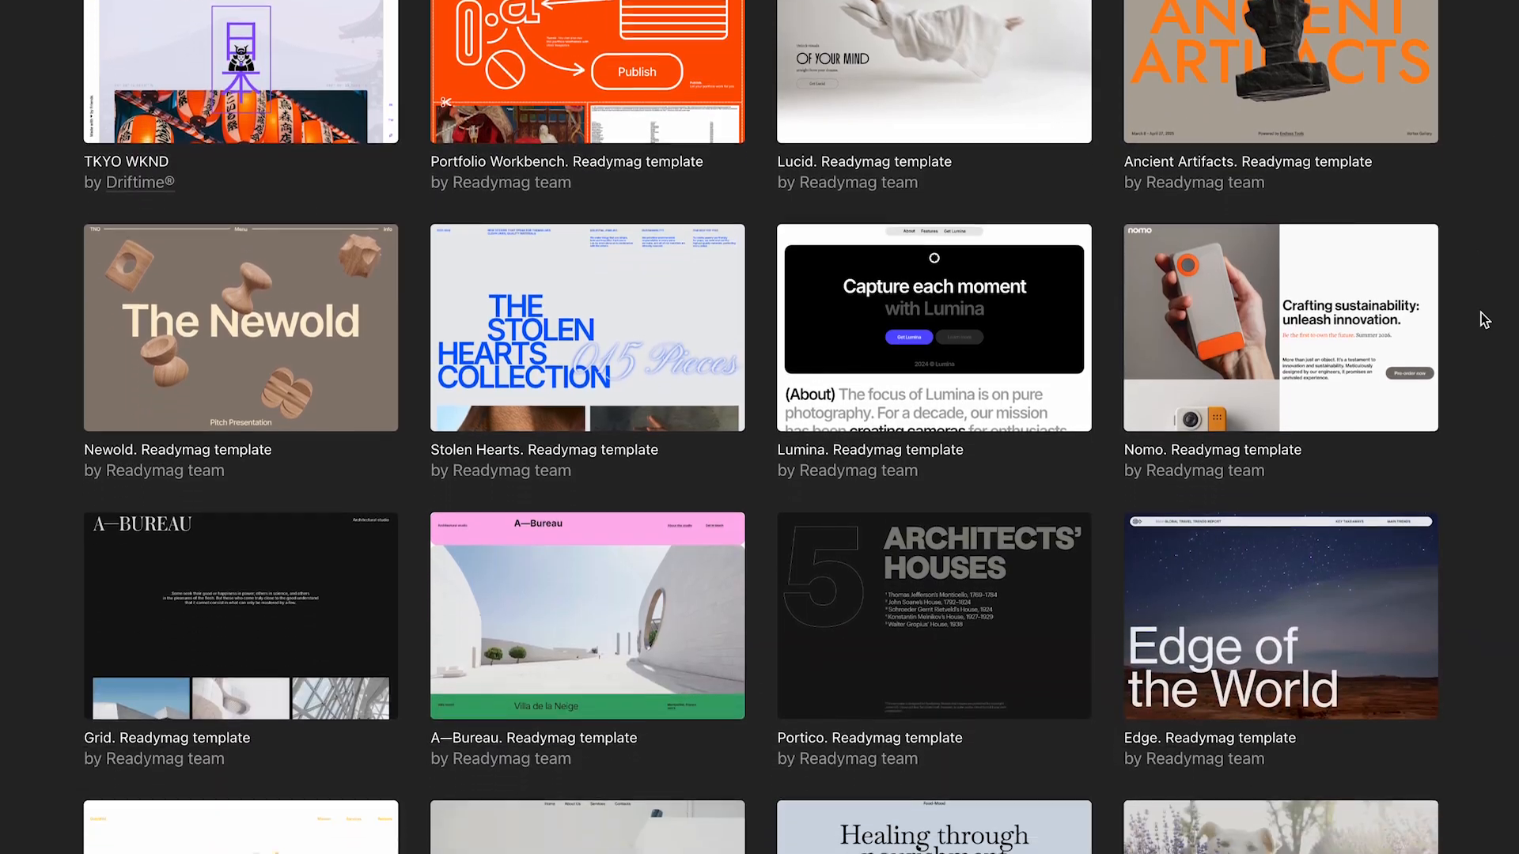
scroll("down", 3)
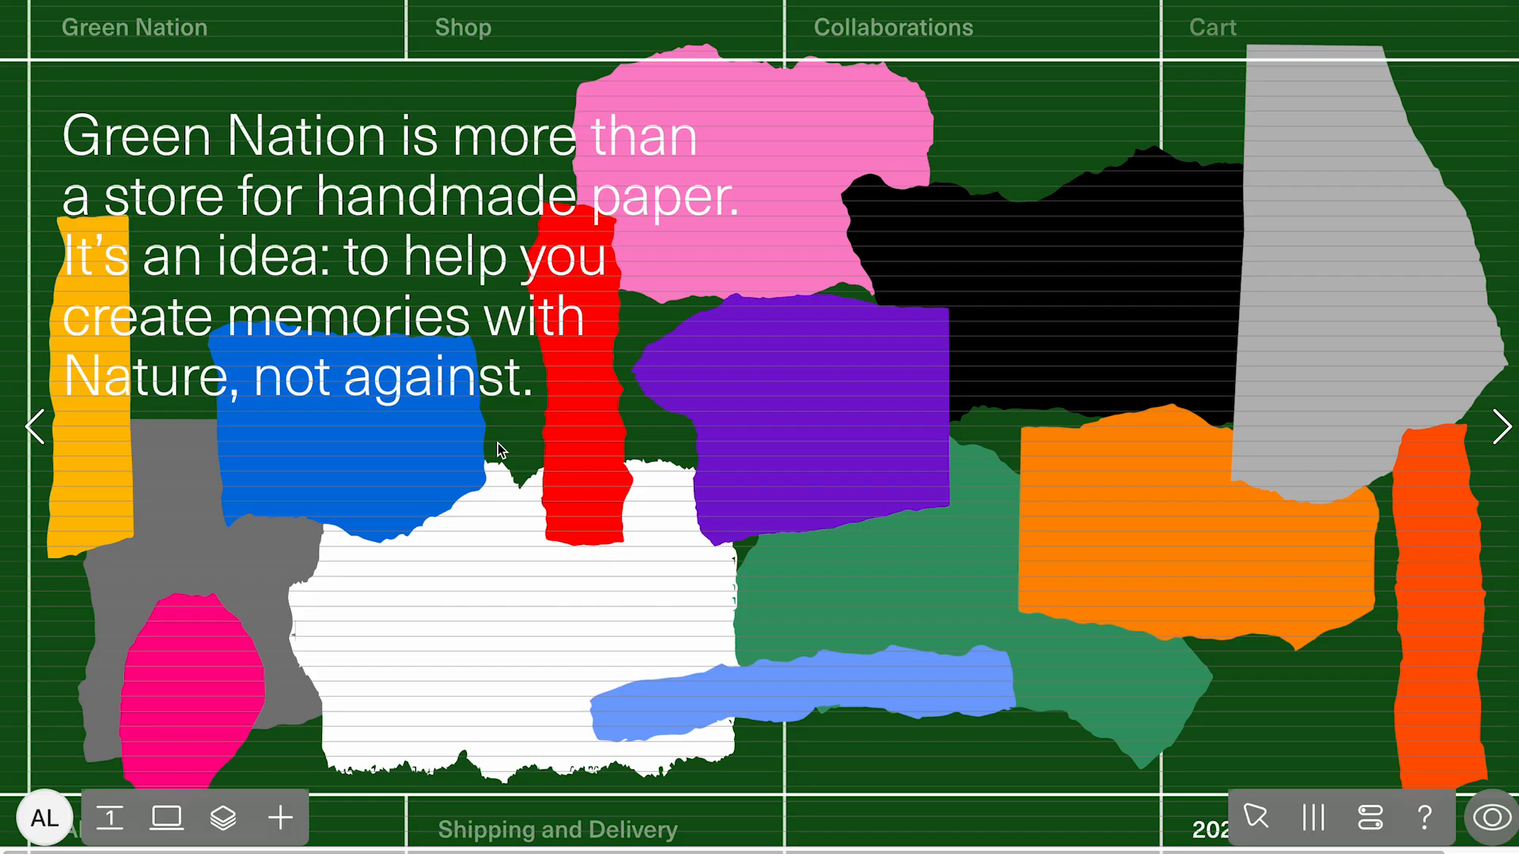
mouse_move(848, 821)
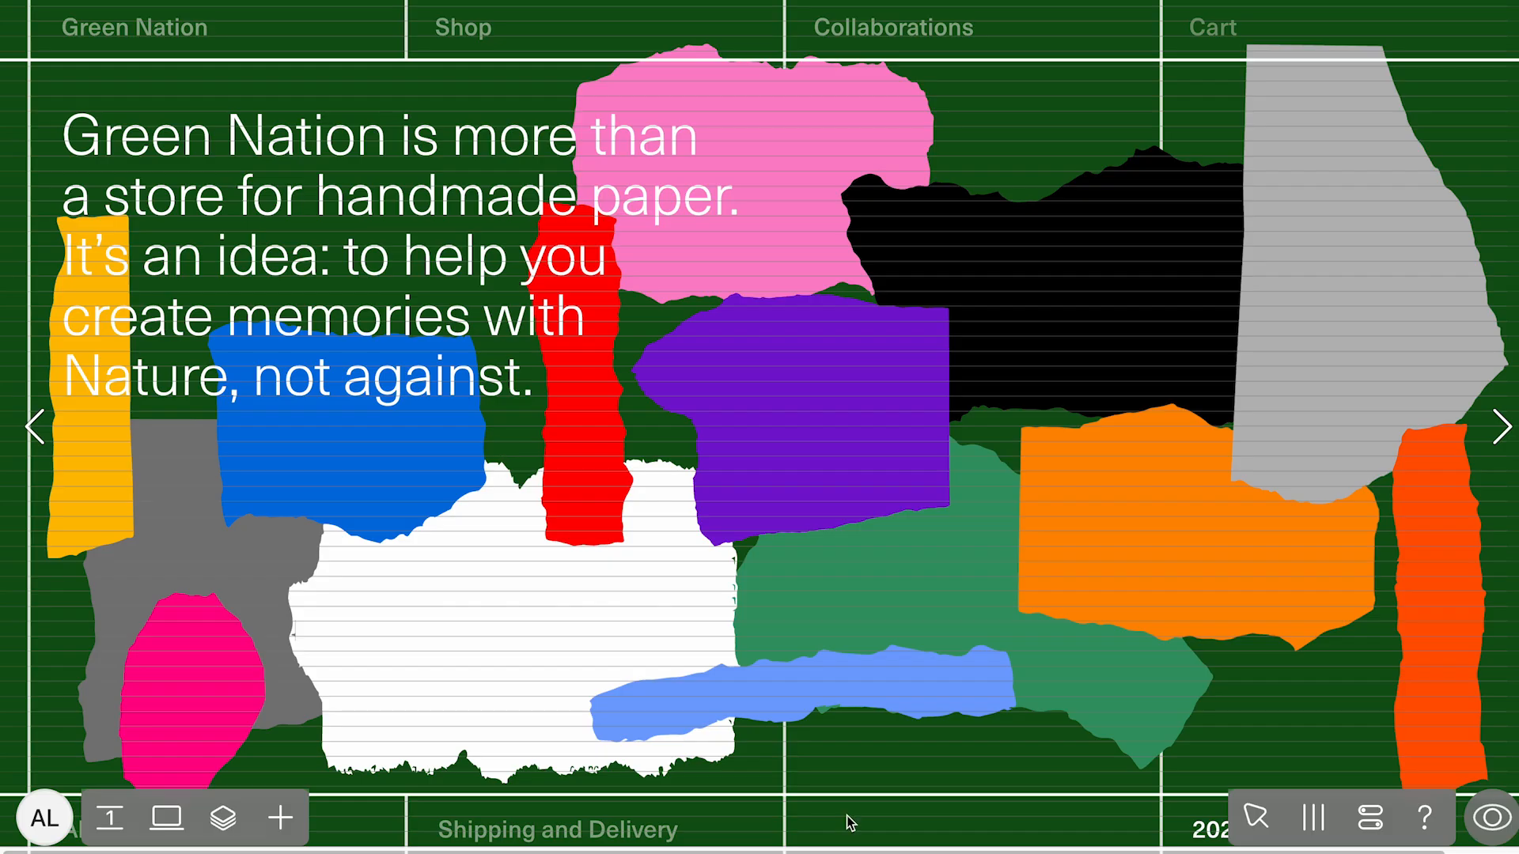
Step: Switch the editor to the phone layout and preview Green Nation on an iPhone SE screen
left_click(167, 816)
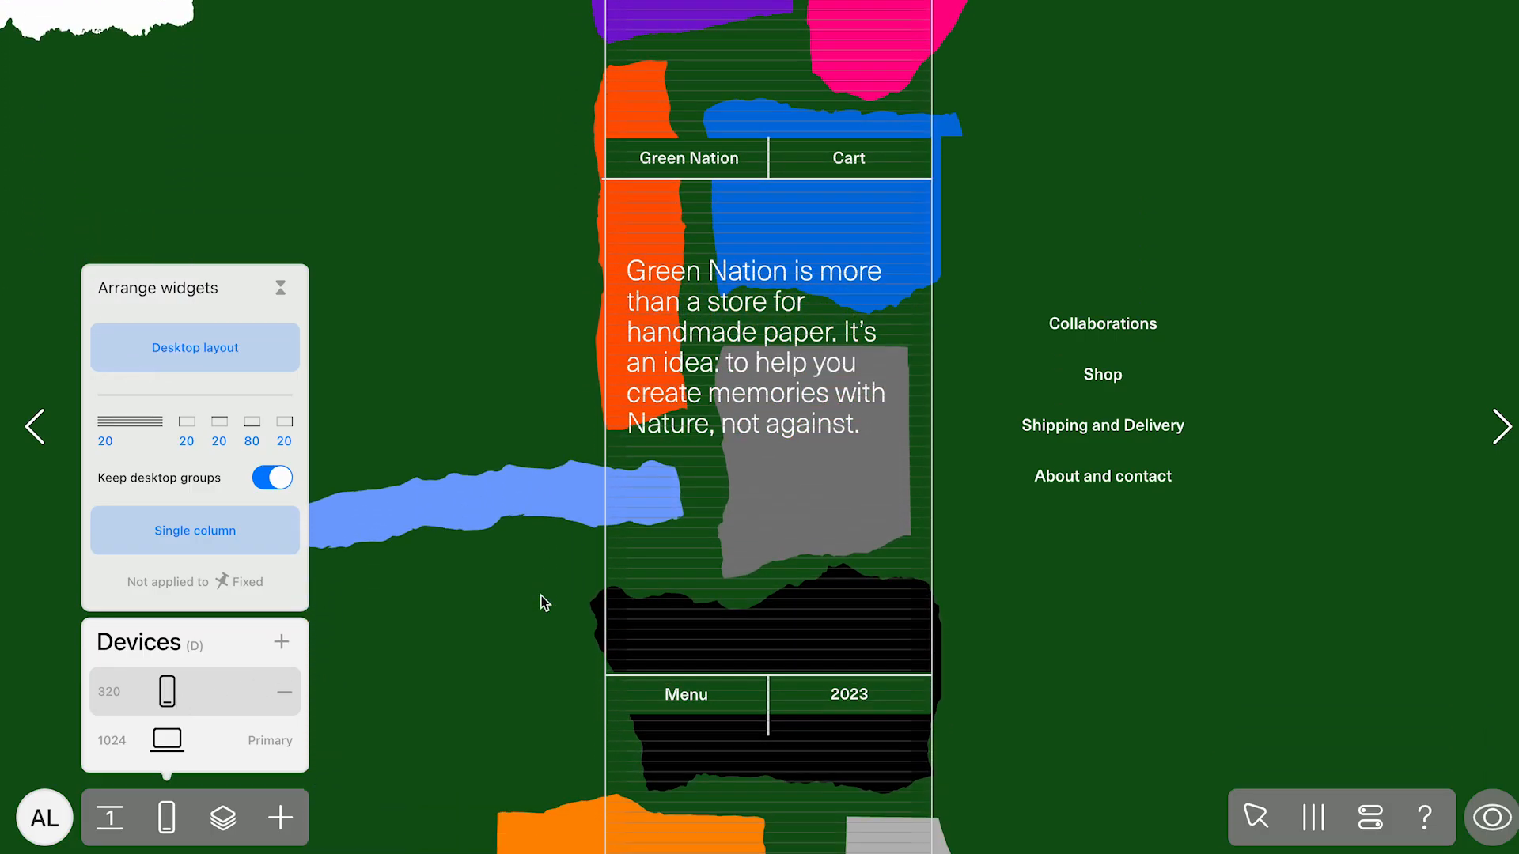
scroll("down", 3)
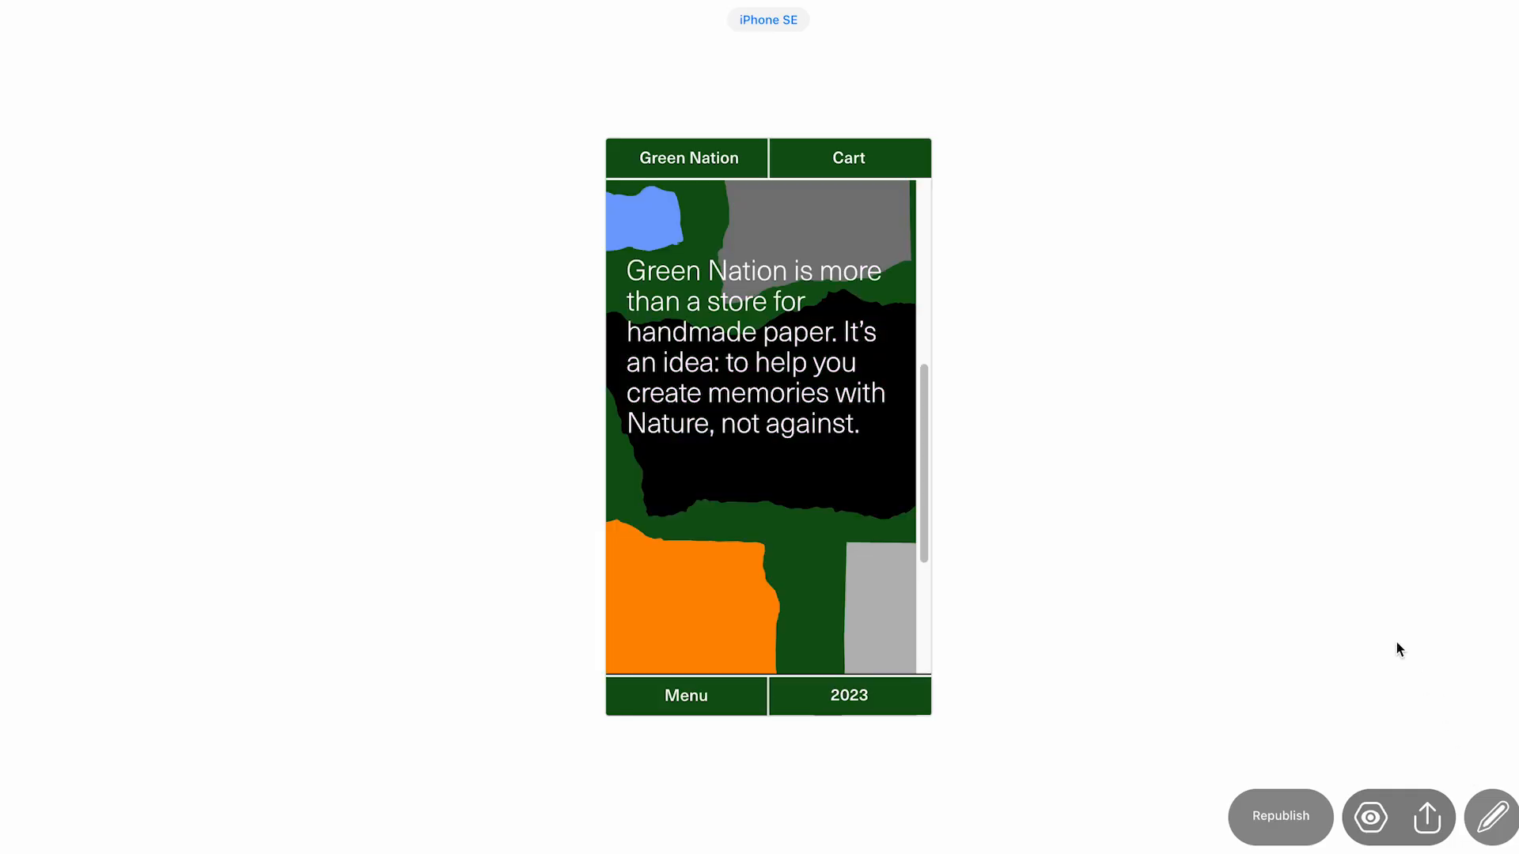
Step: Switch the mobile preview device to iPhone 14 & 15 Pro Max, then return to the editor
scroll("down", 3)
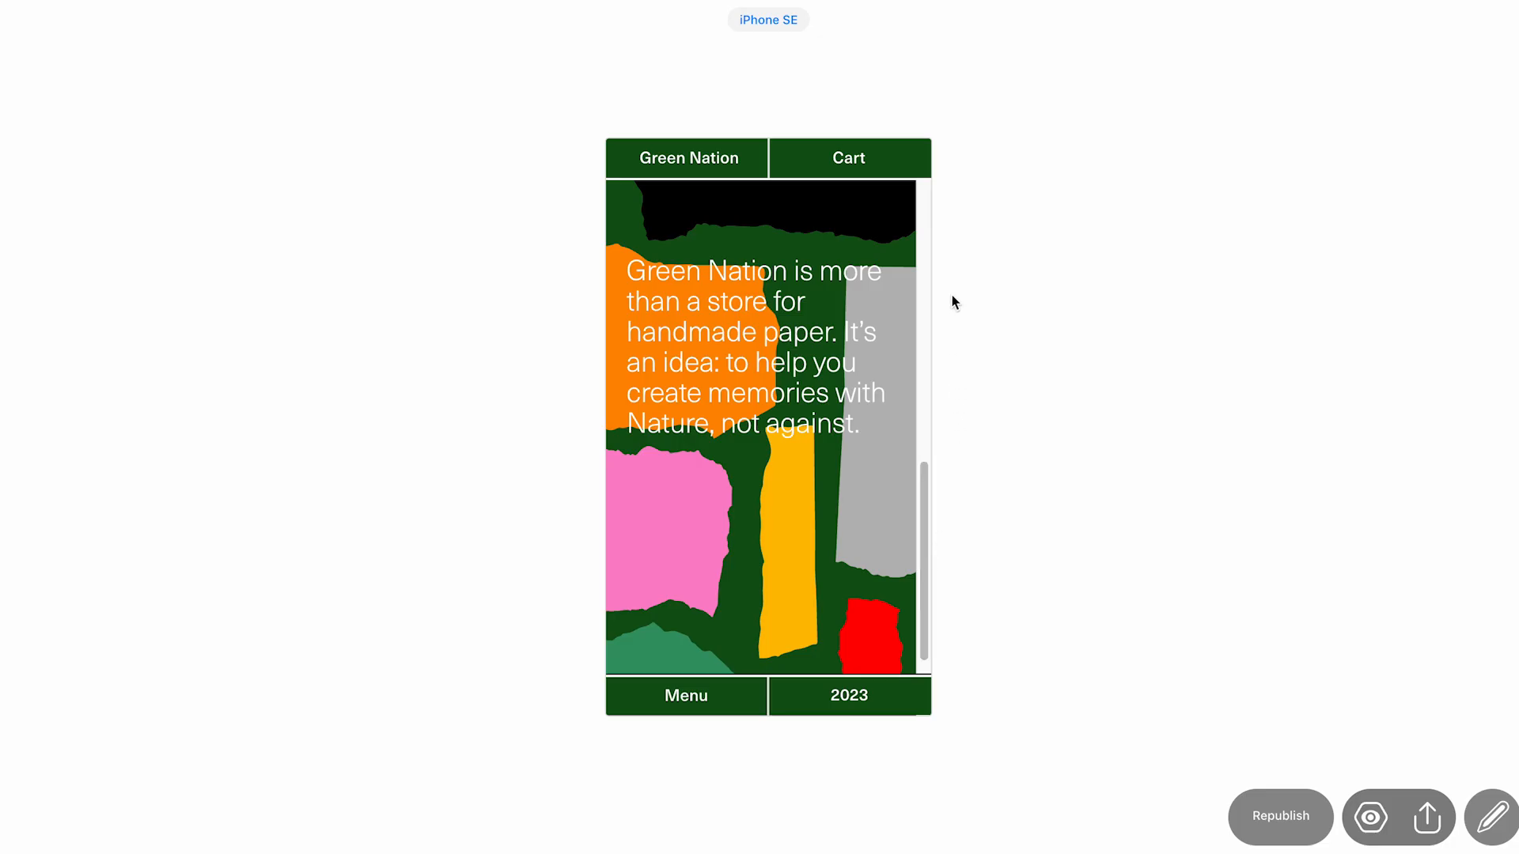
left_click(769, 19)
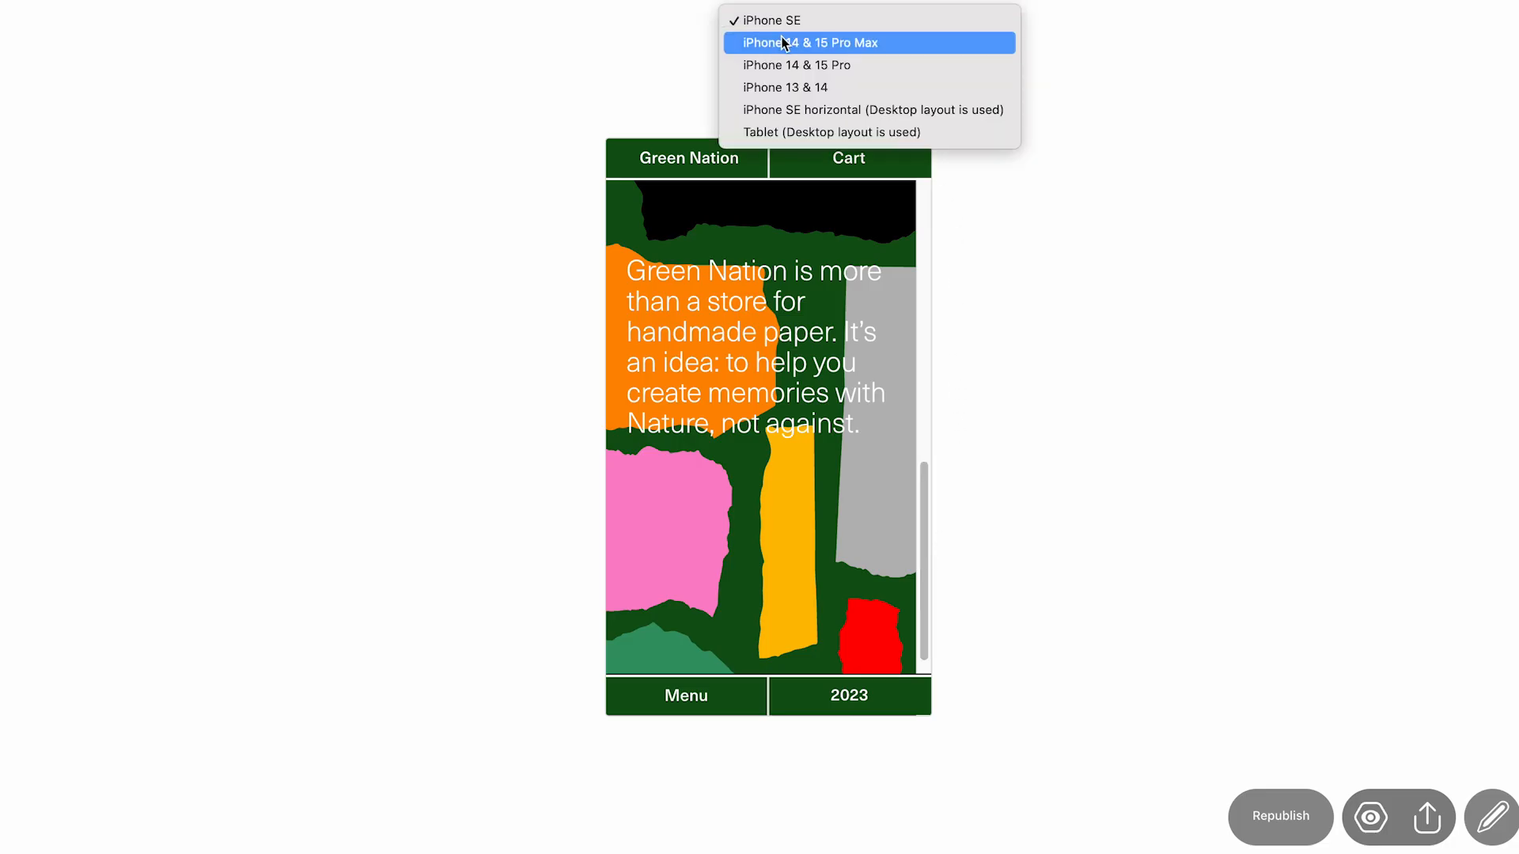
left_click(808, 42)
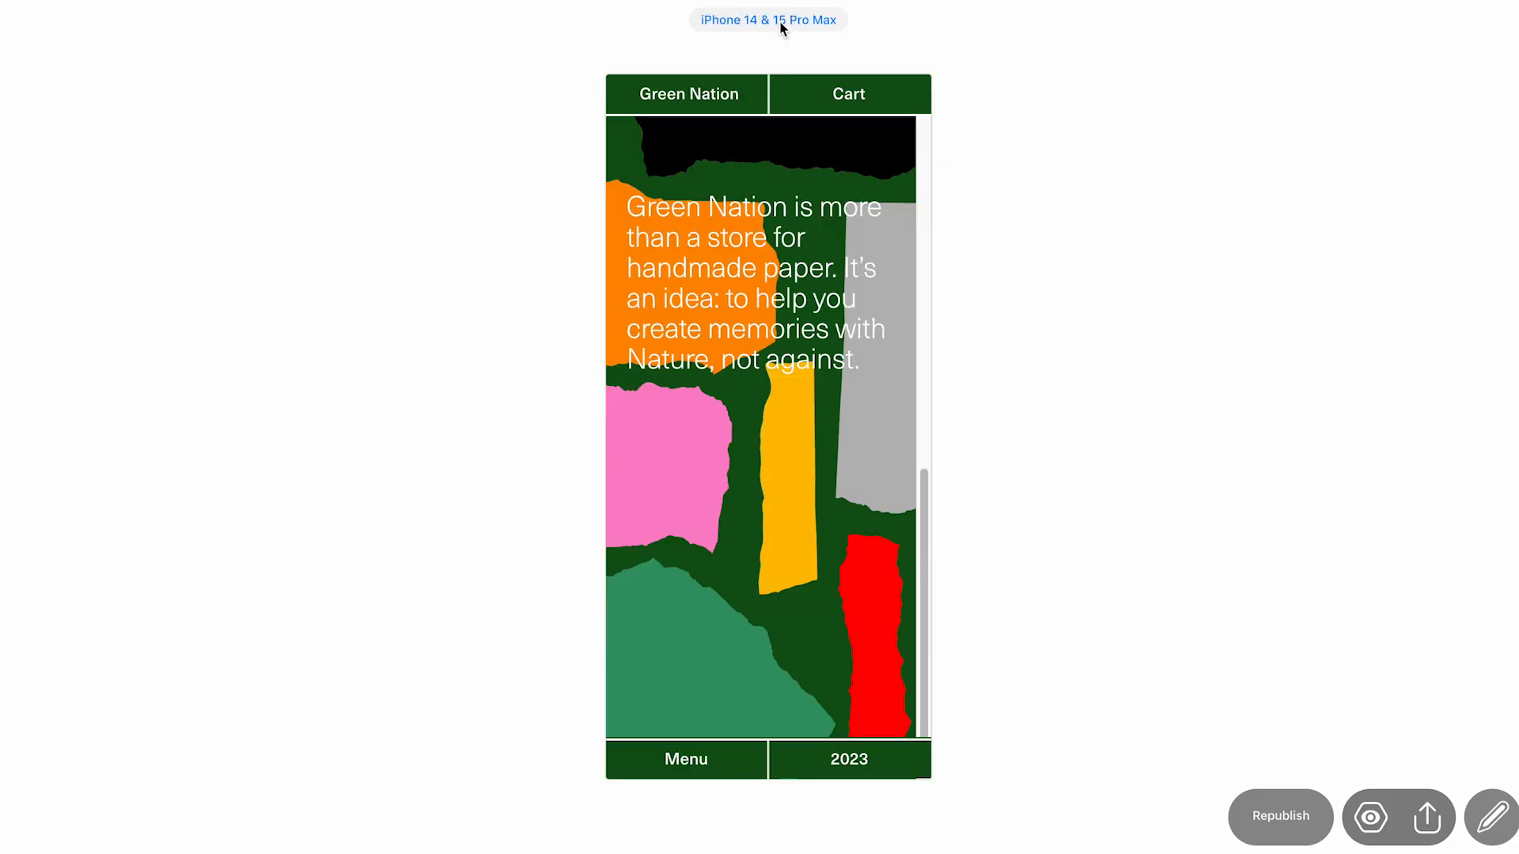
left_click(767, 19)
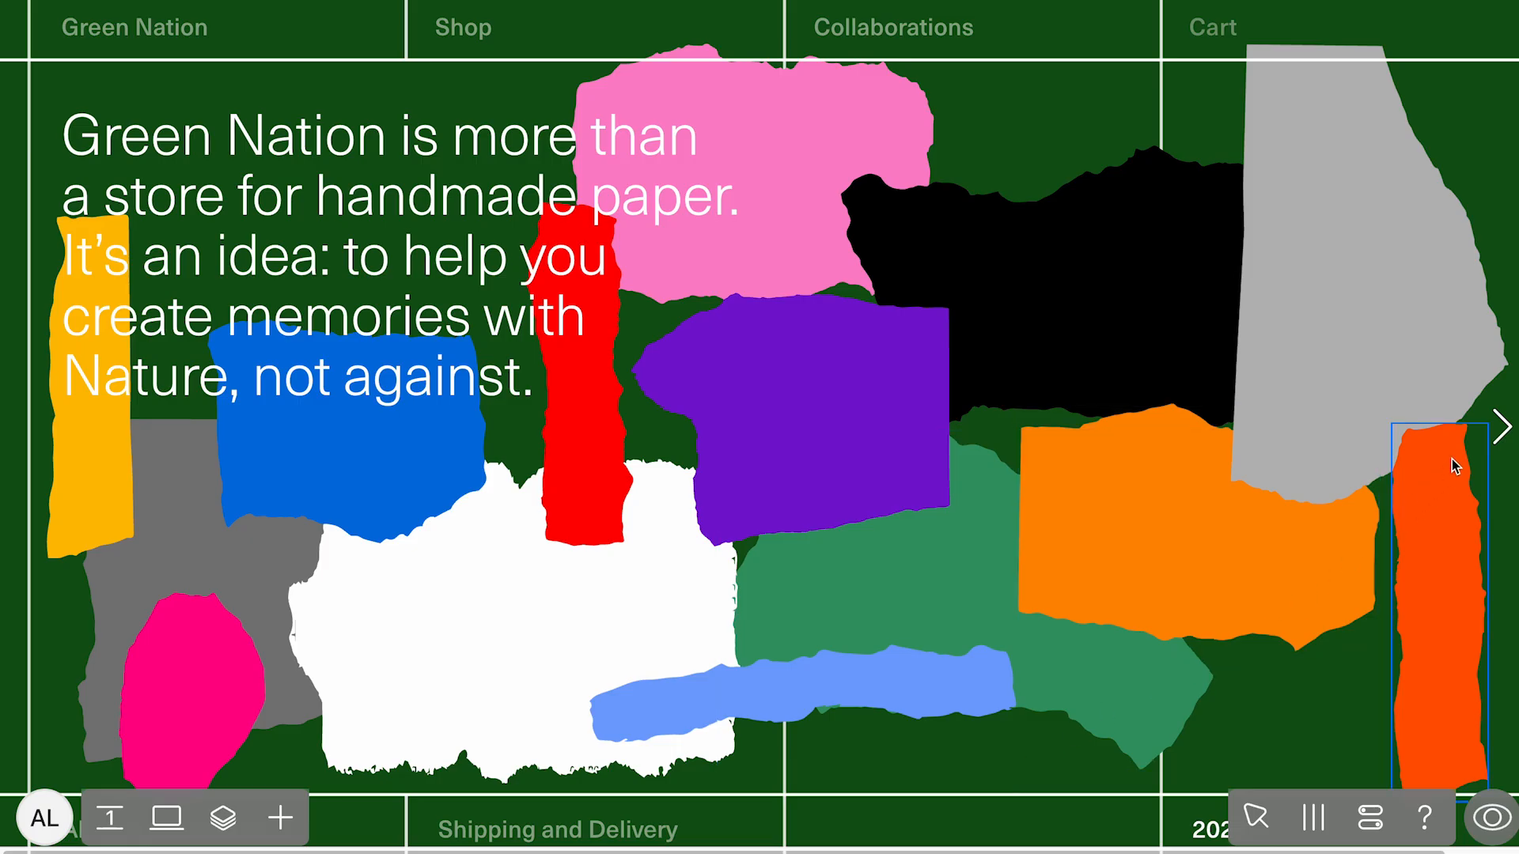
Step: Step through Green Nation's pages past the contact details to the Shipping and Delivery page
left_click(1499, 427)
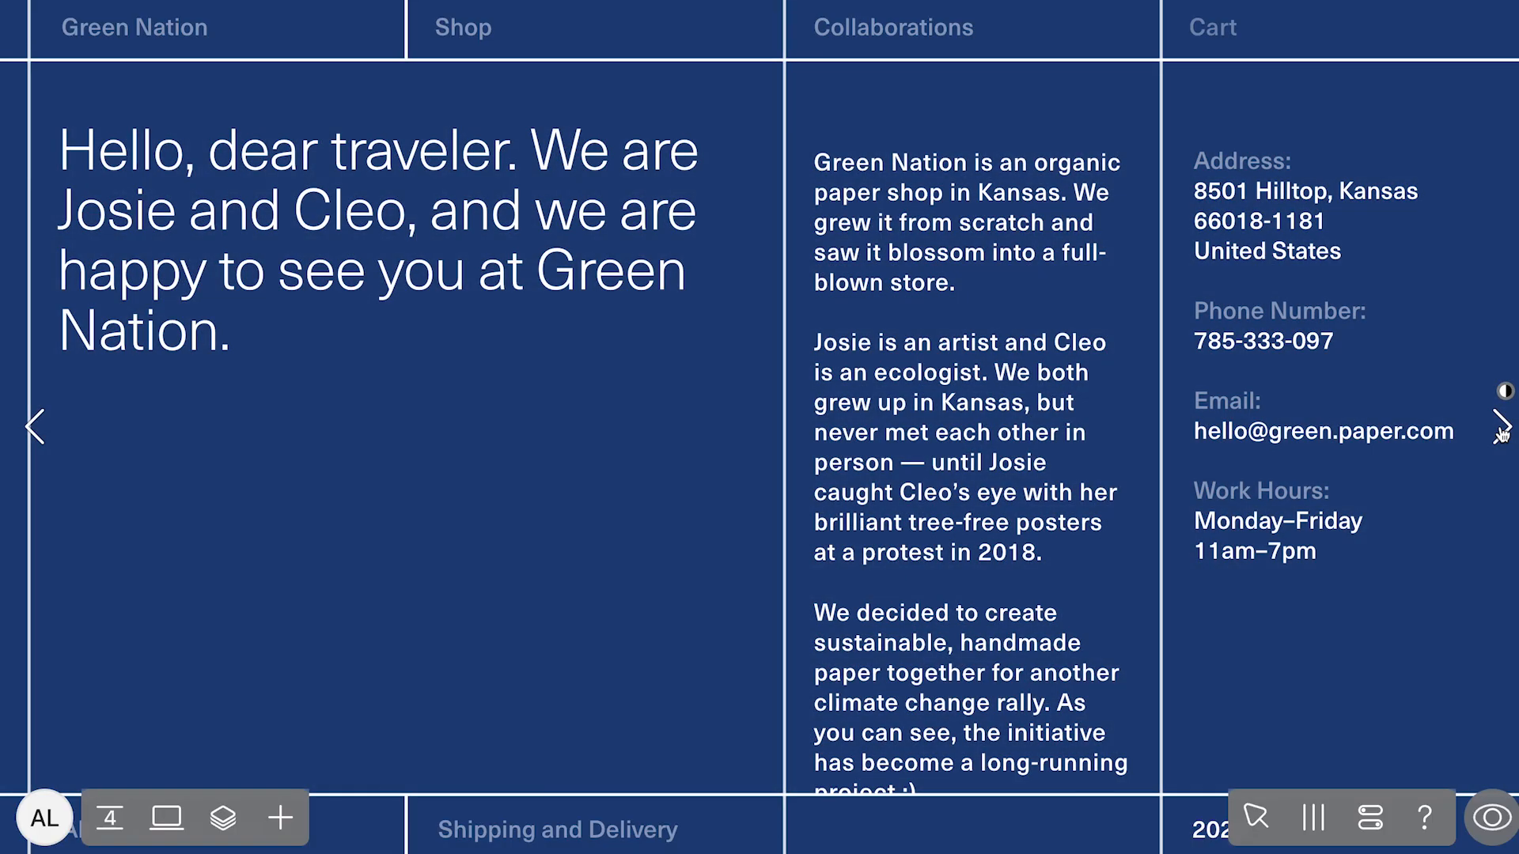
left_click(1500, 431)
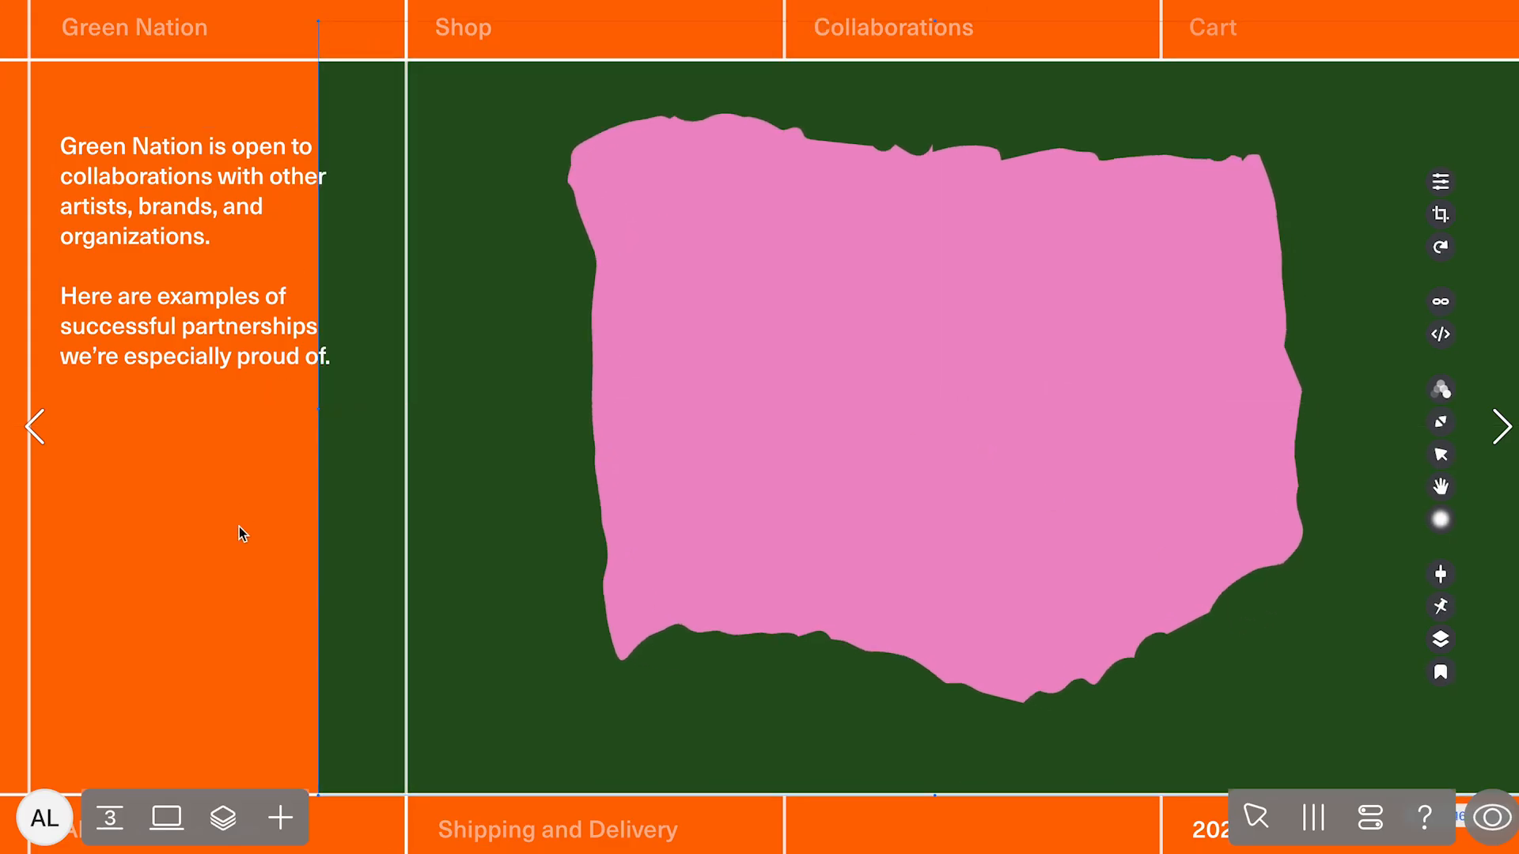
left_click(1503, 427)
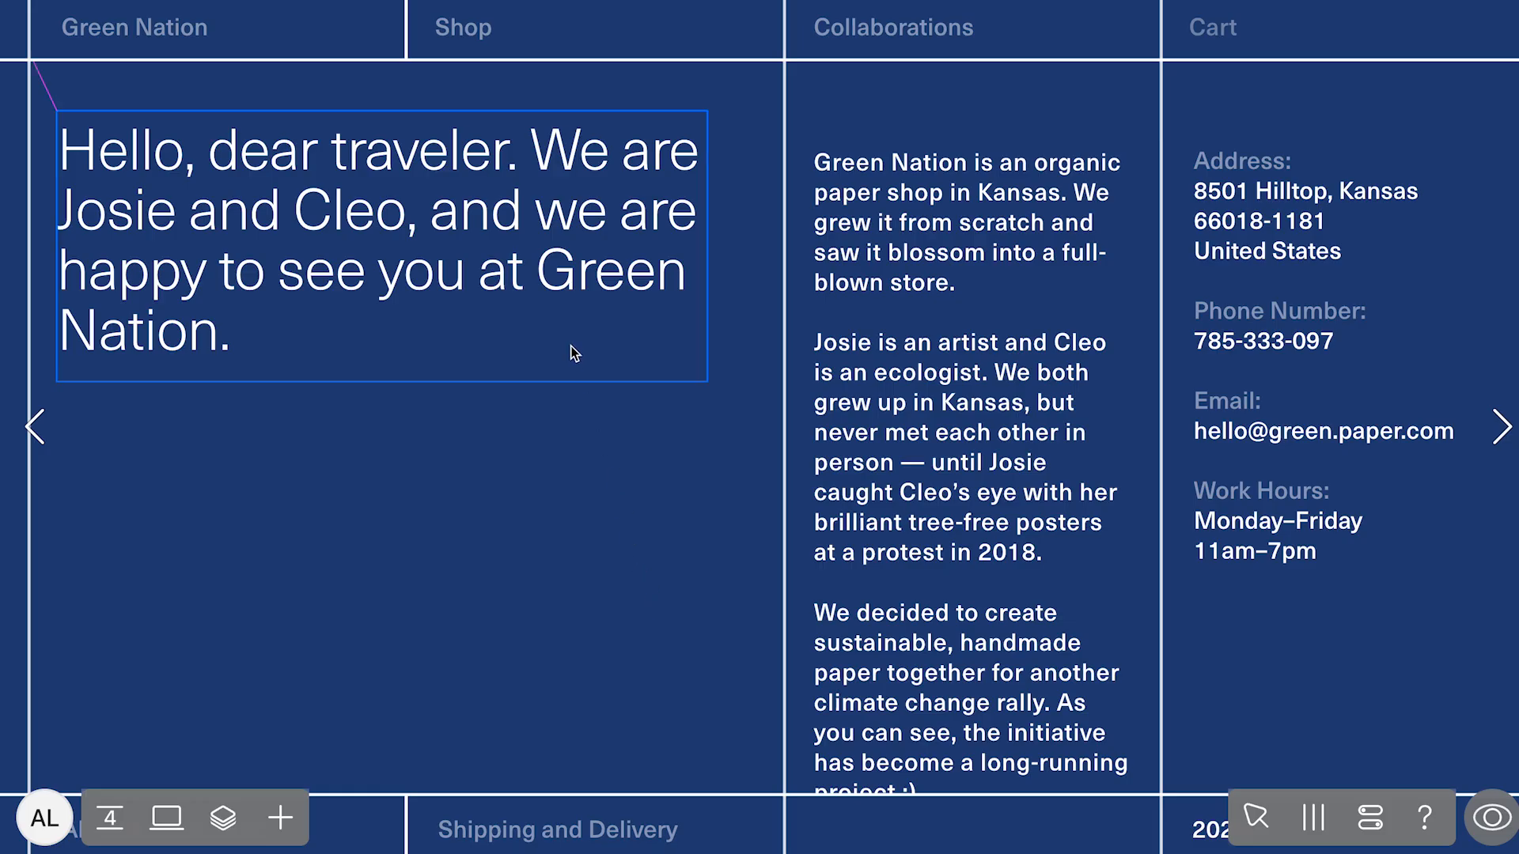
left_click(883, 382)
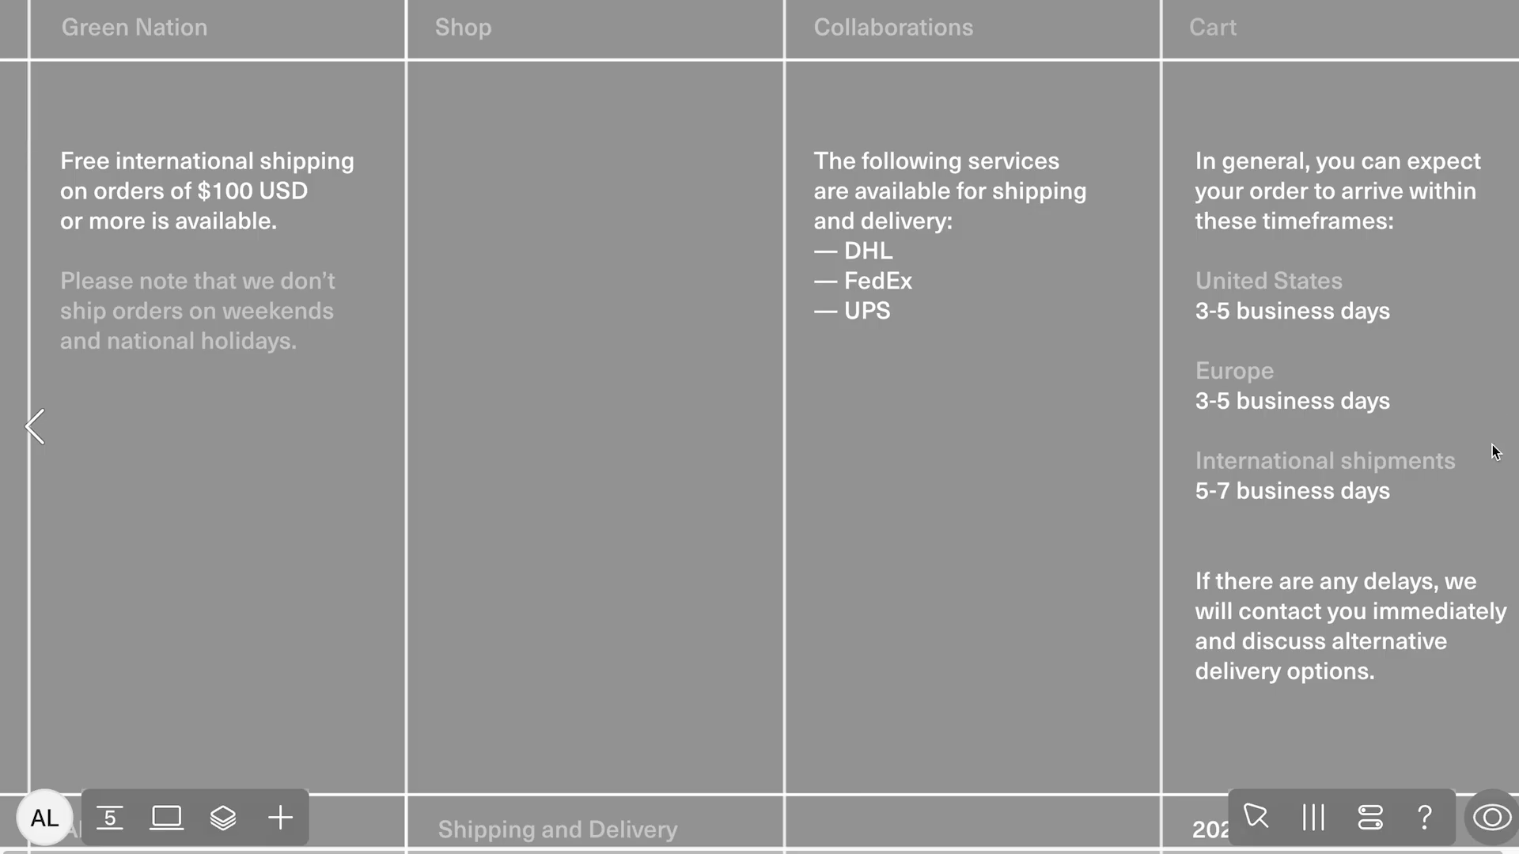
Step: Go to the product shop page with its product cards and show its layers list
left_click(222, 817)
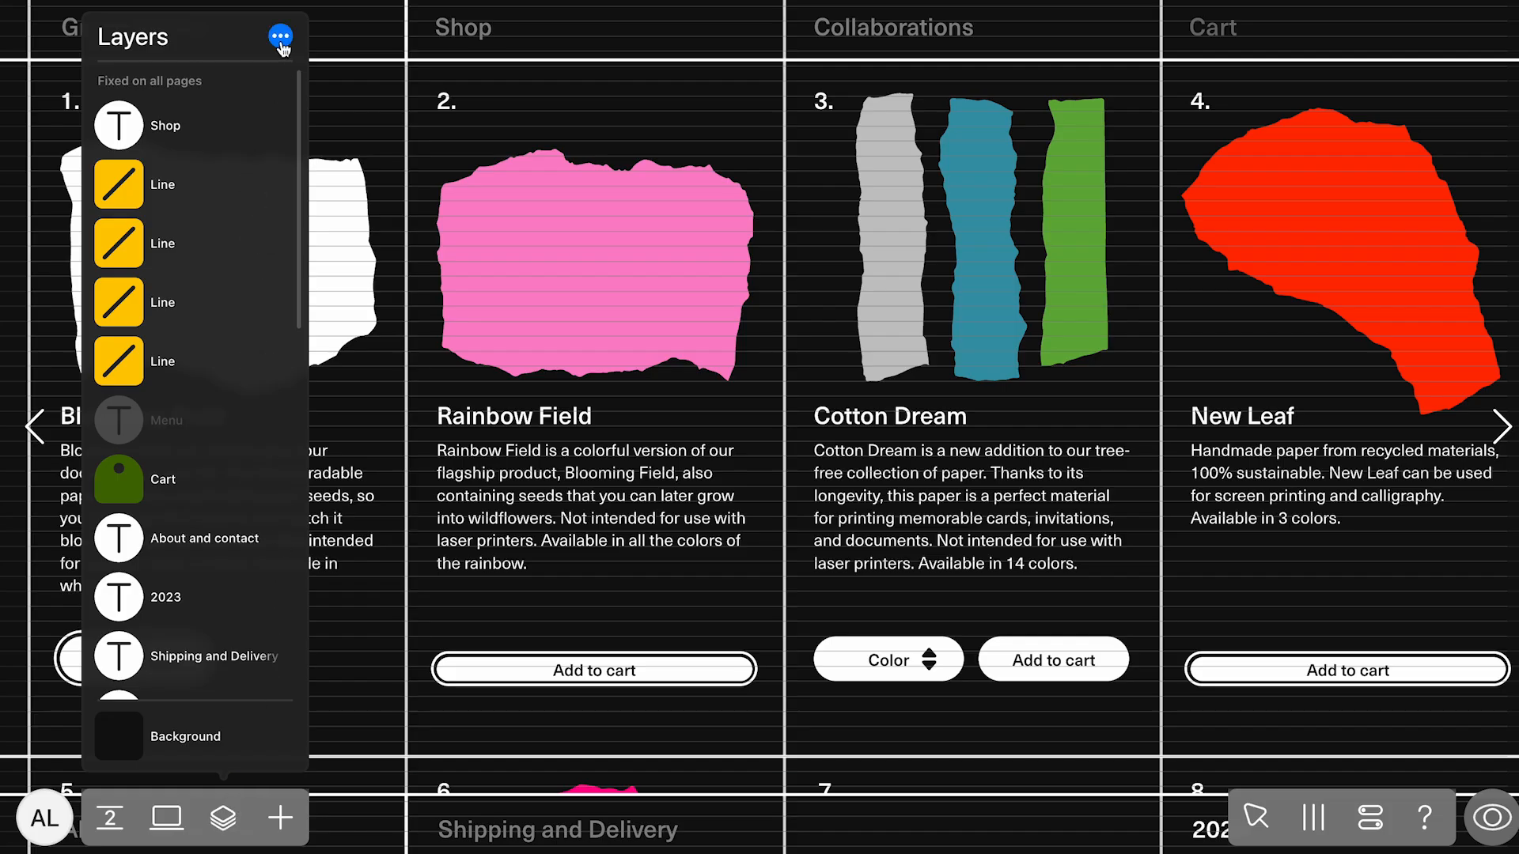
Step: Bring up Green Nation's project settings with its title and description
left_click(282, 36)
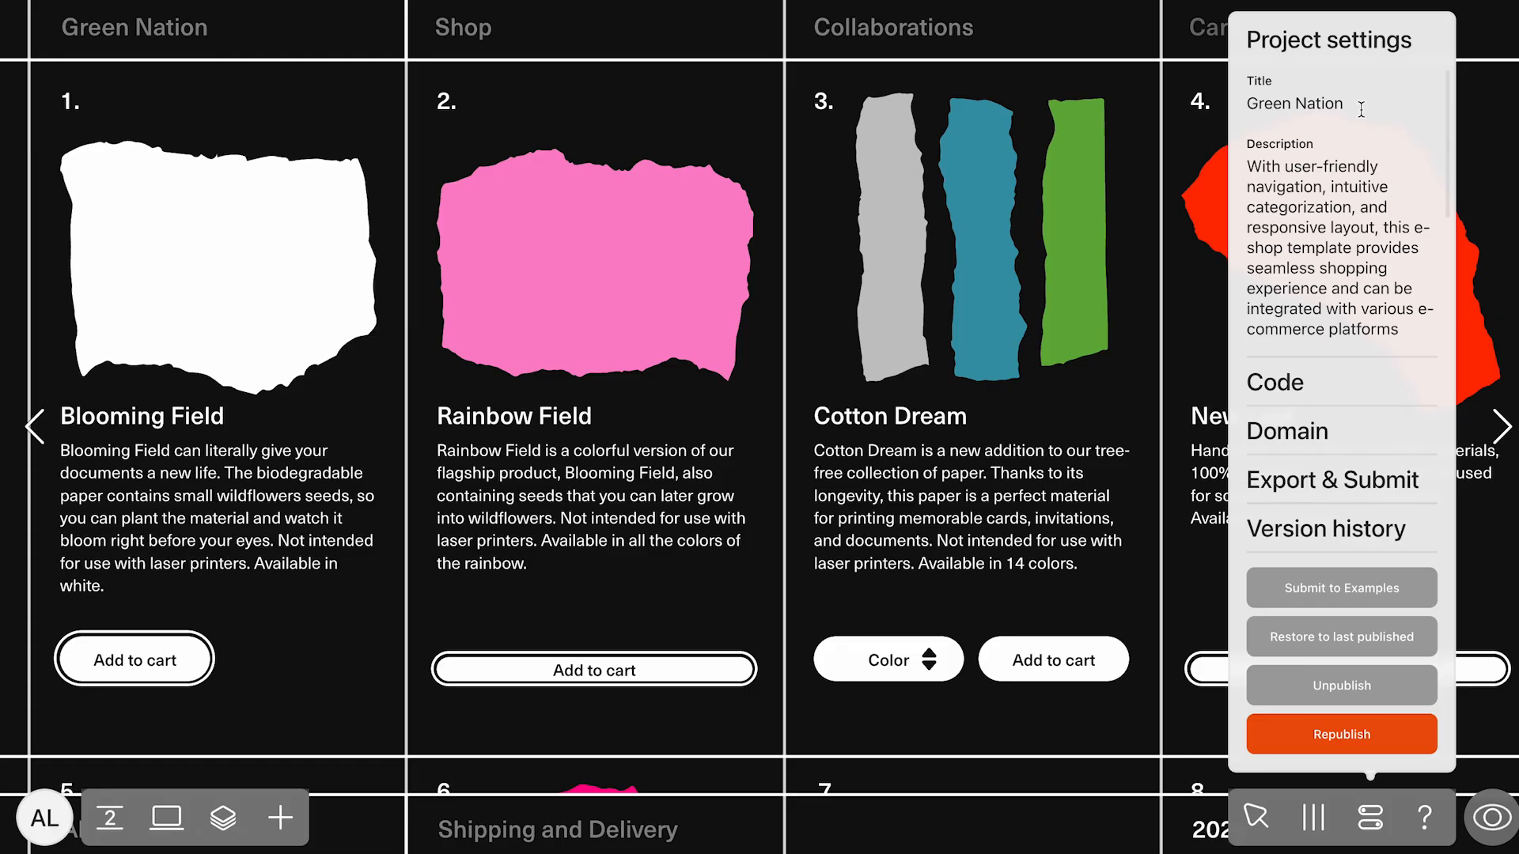
mouse_move(1399, 180)
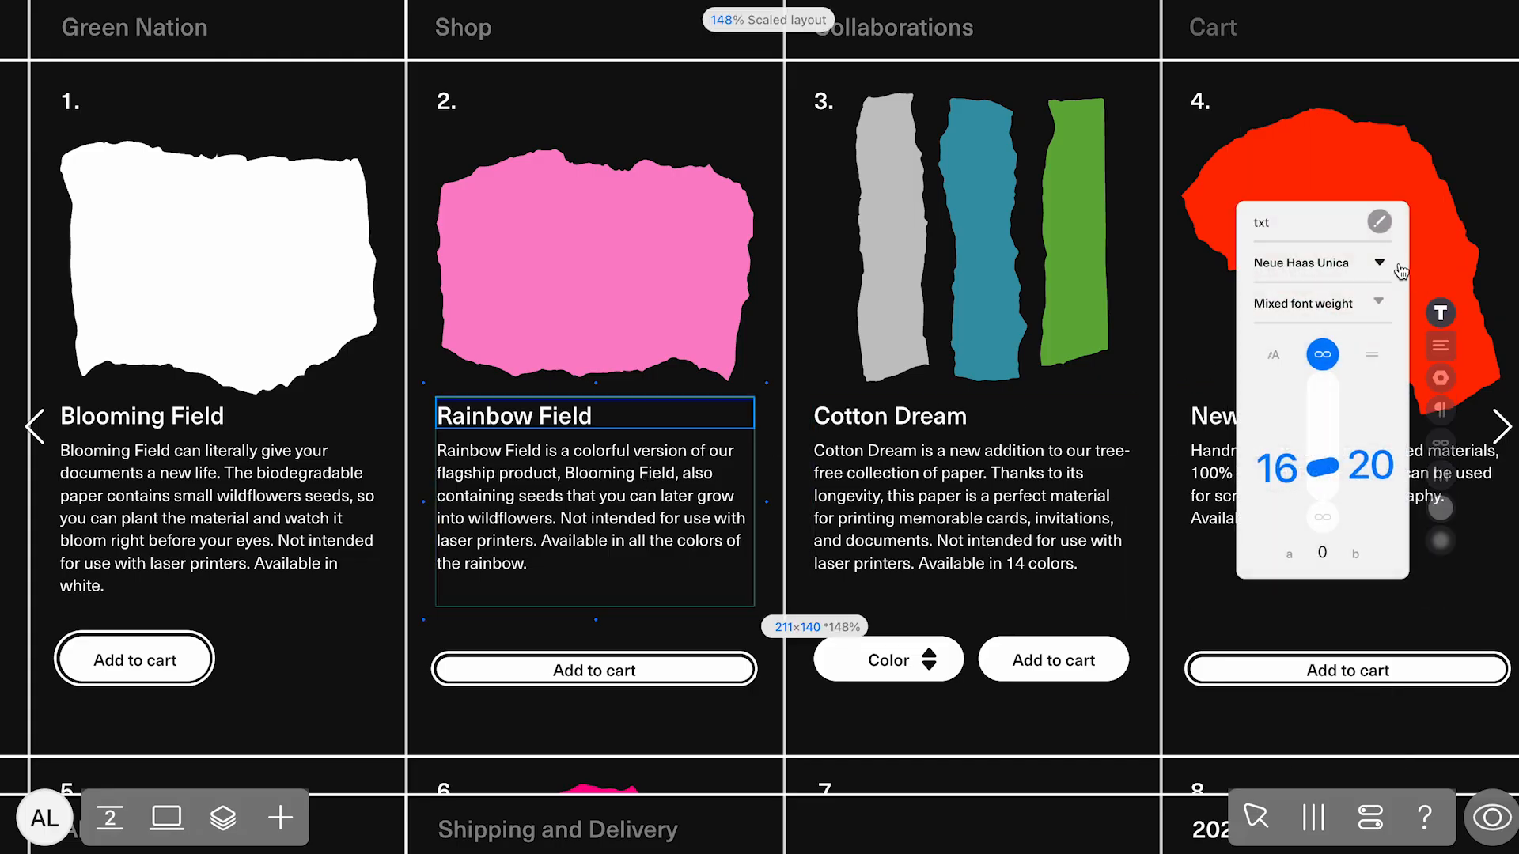
Step: Review the saved text styles and the pink shape's colour, then switch to the 320-pixel phone layout
left_click(1313, 263)
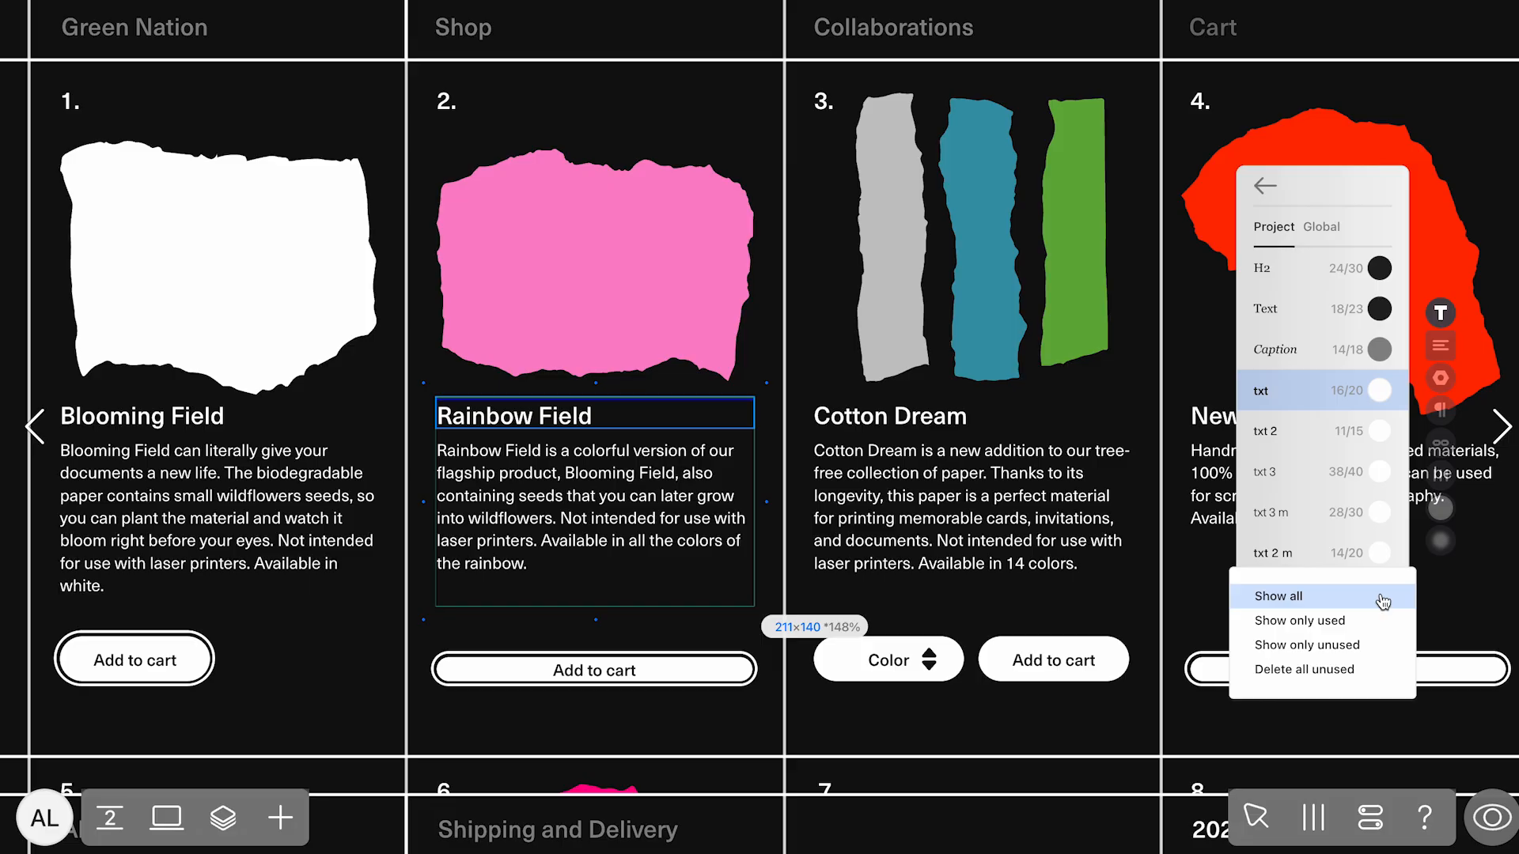
mouse_move(1344, 669)
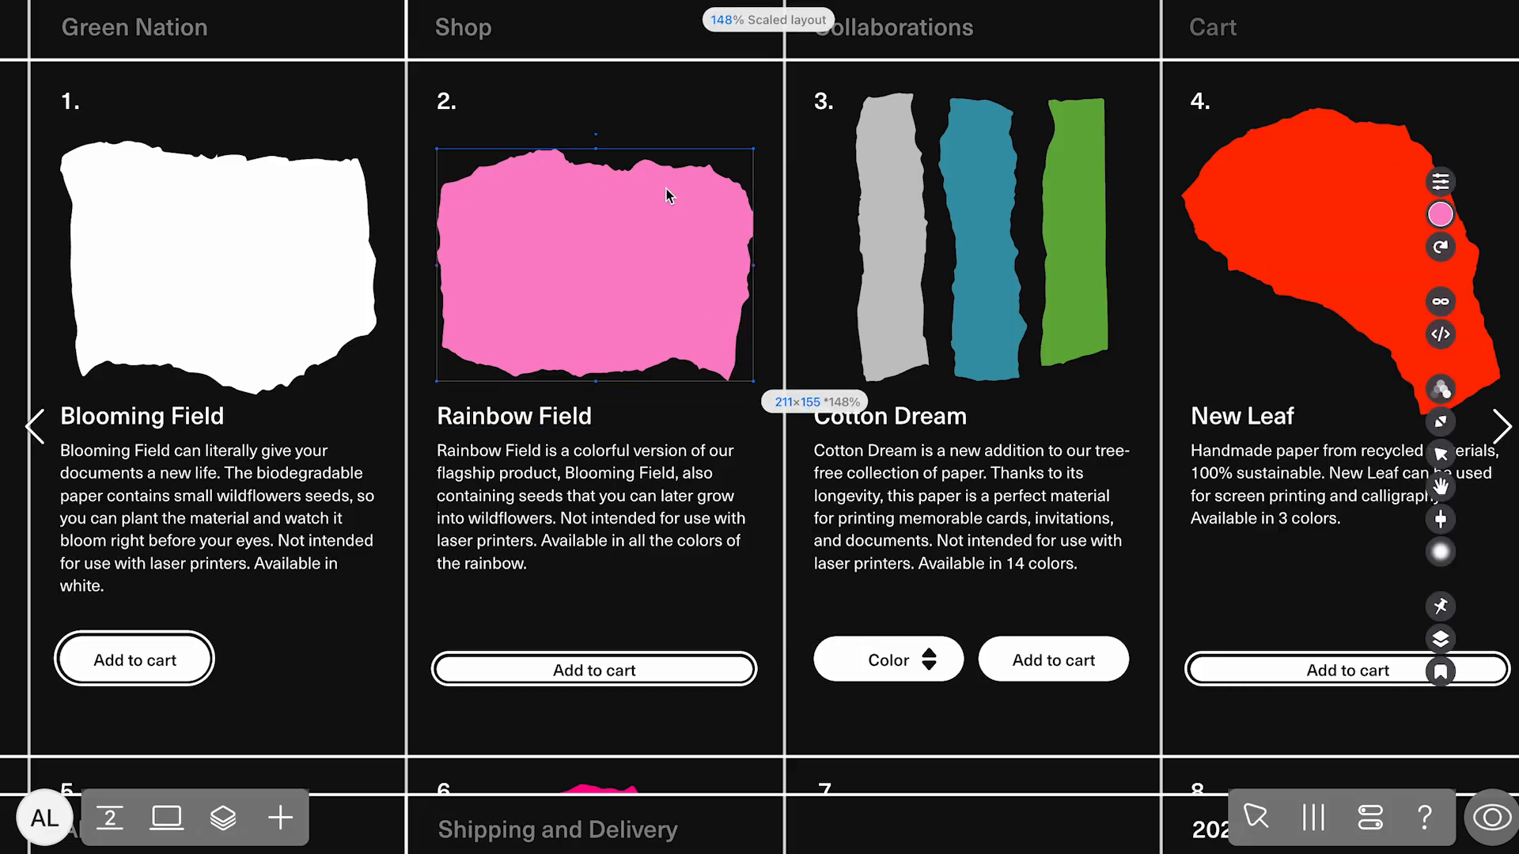
left_click(1439, 215)
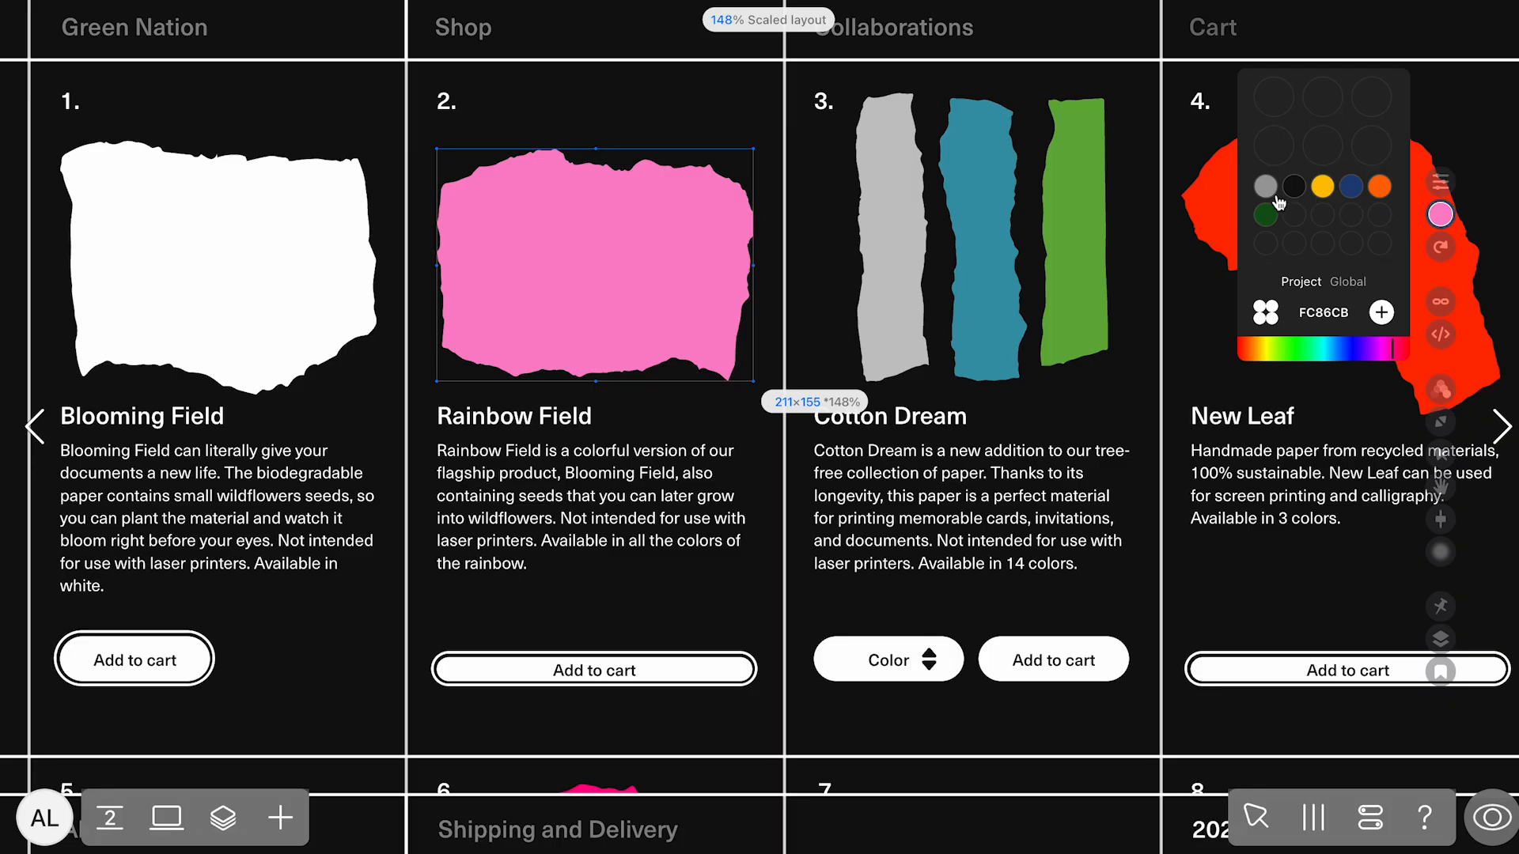
left_click(1291, 186)
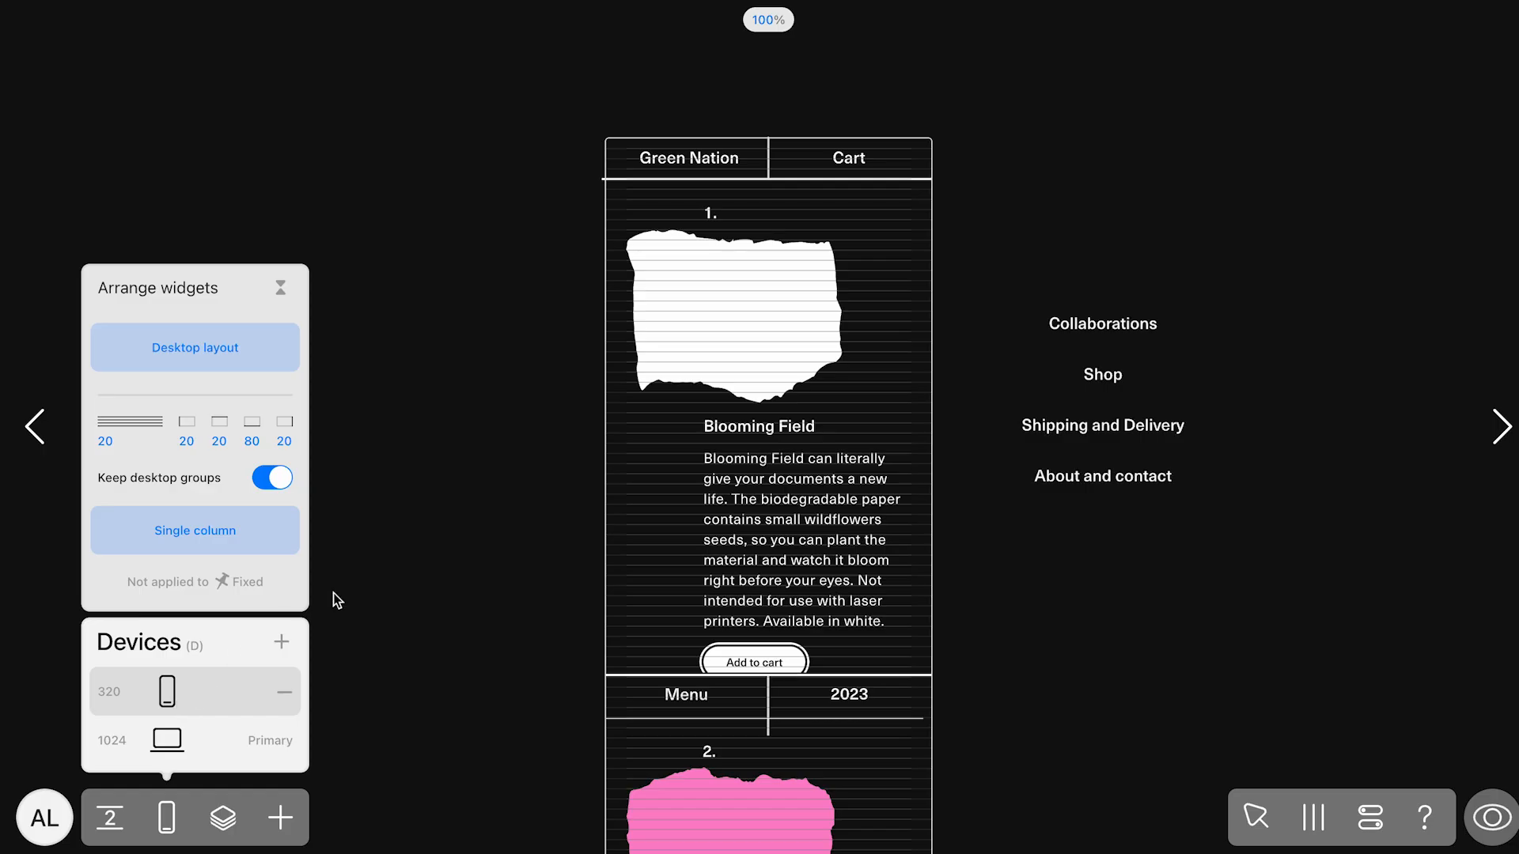
mouse_move(576, 550)
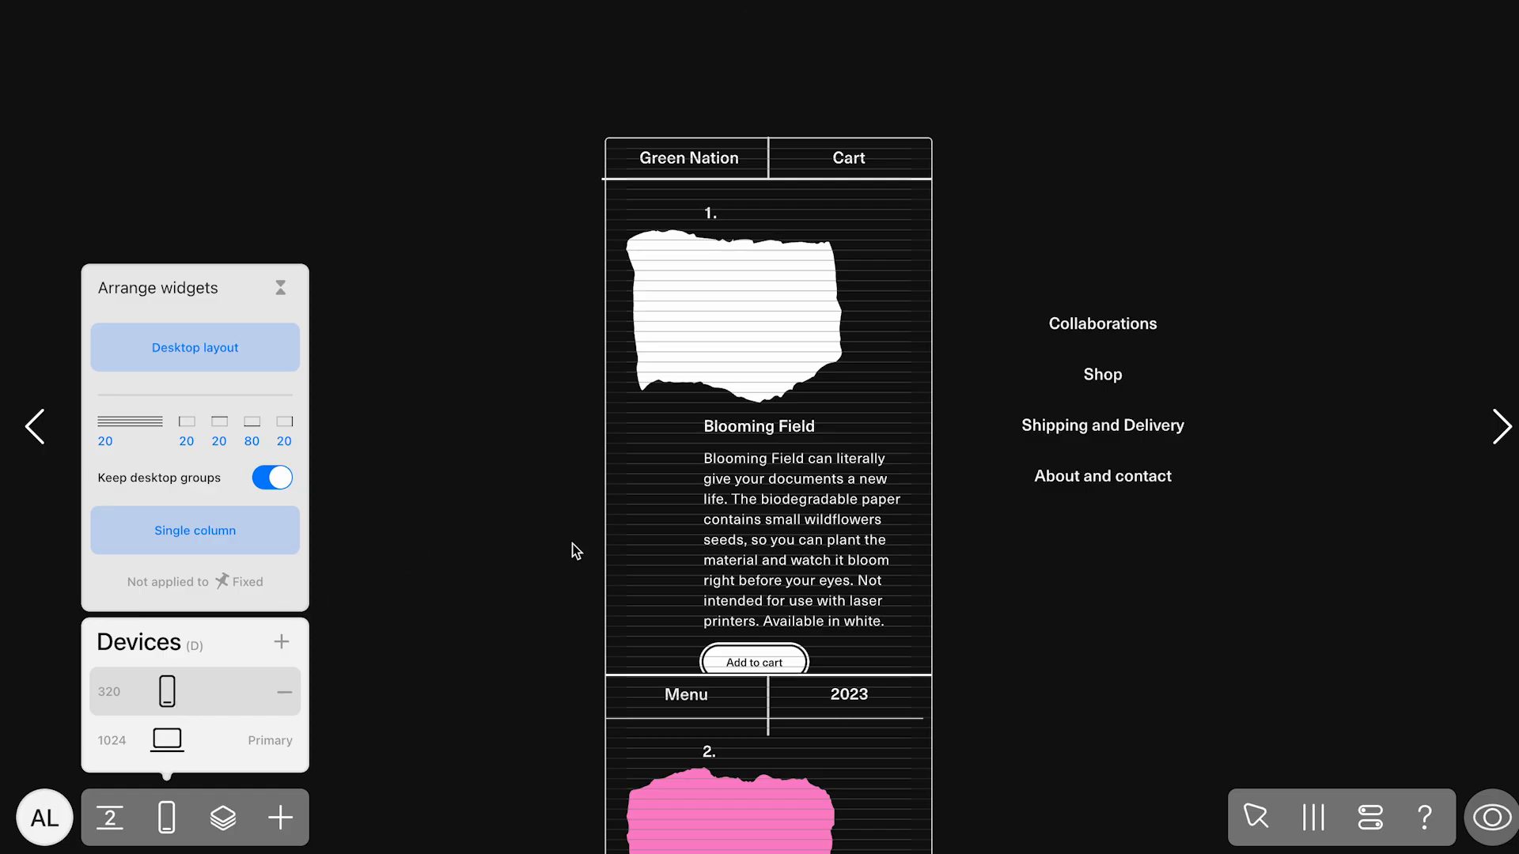
Step: Review the Green Nation header's fixed-position settings from the phone layout's layer list
left_click(221, 818)
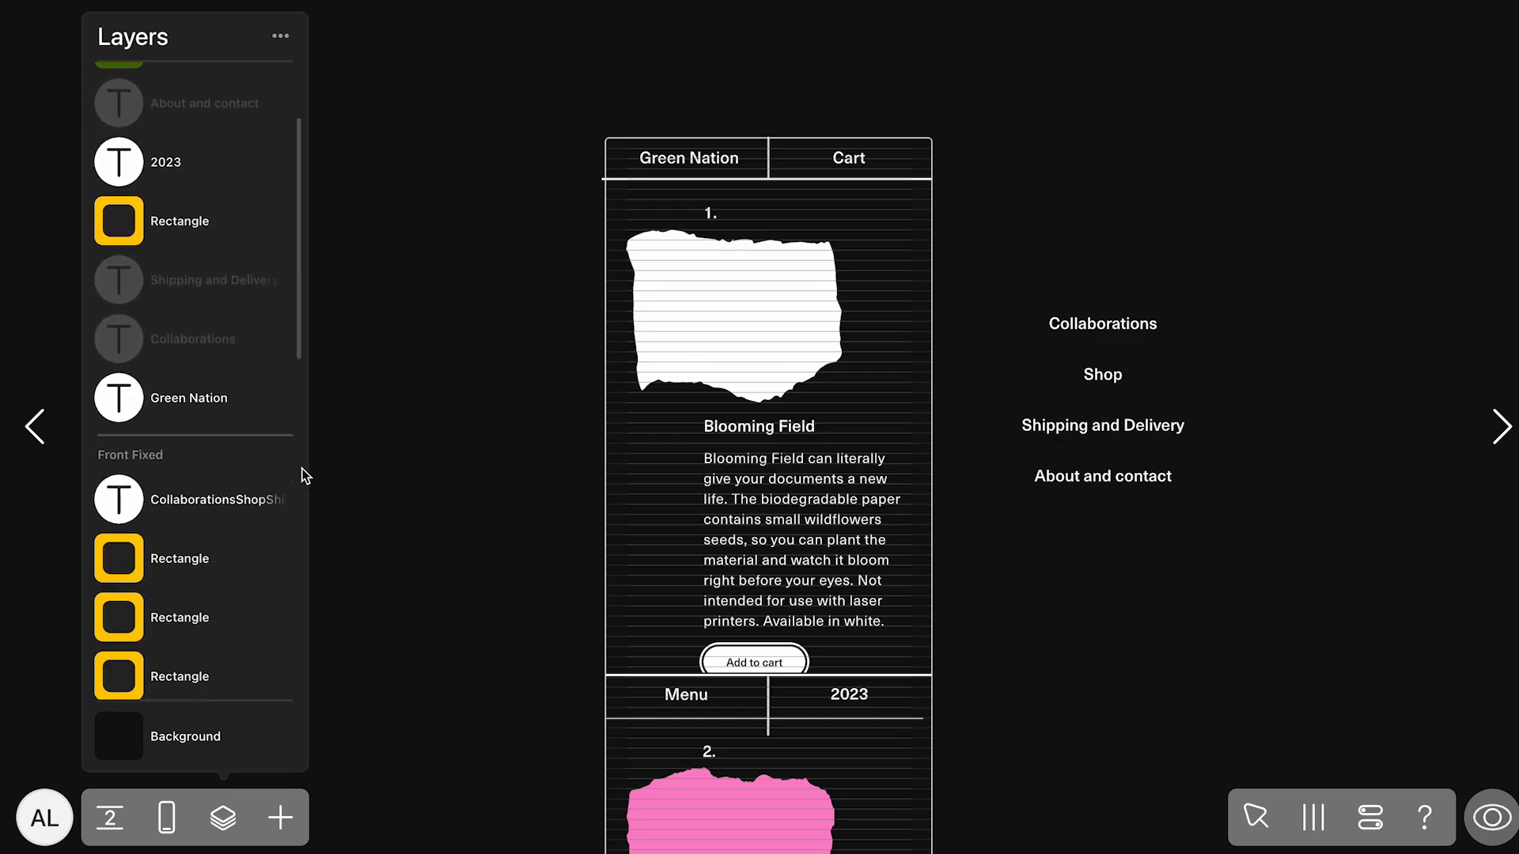
scroll("down", 3)
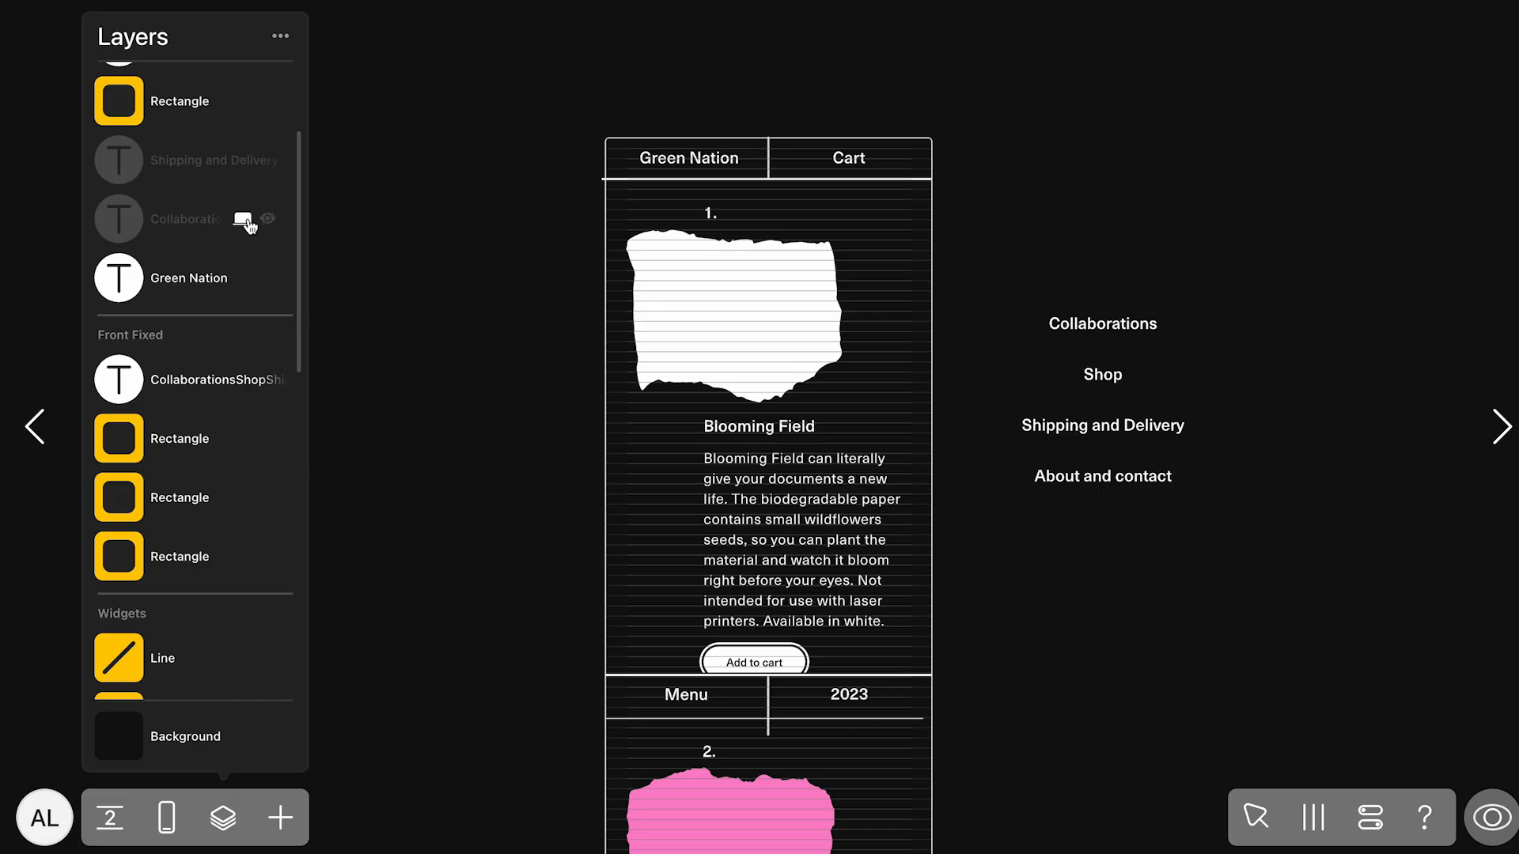
left_click(685, 158)
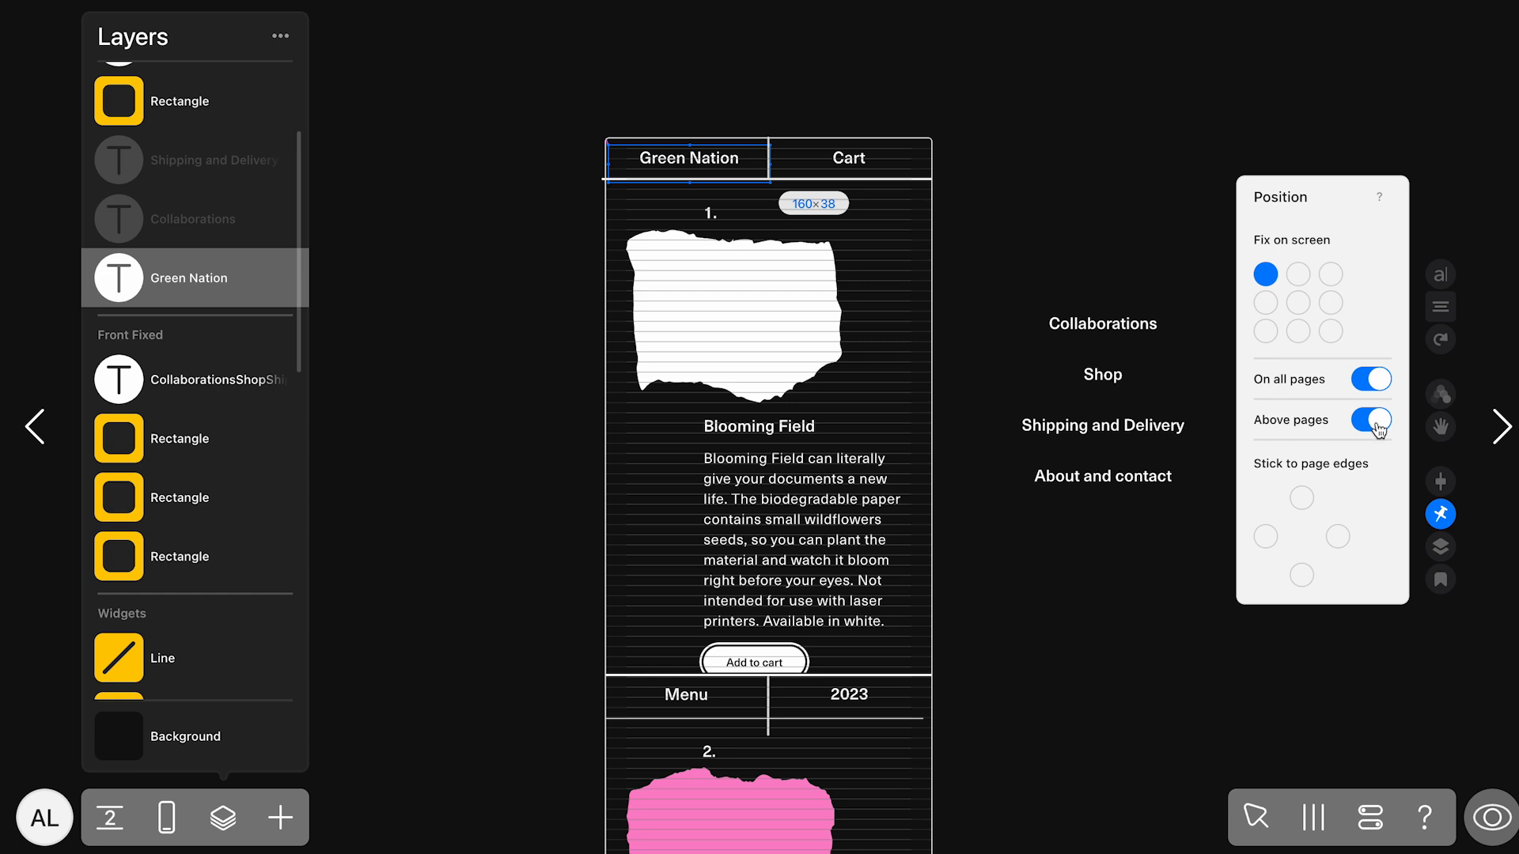
mouse_move(1380, 432)
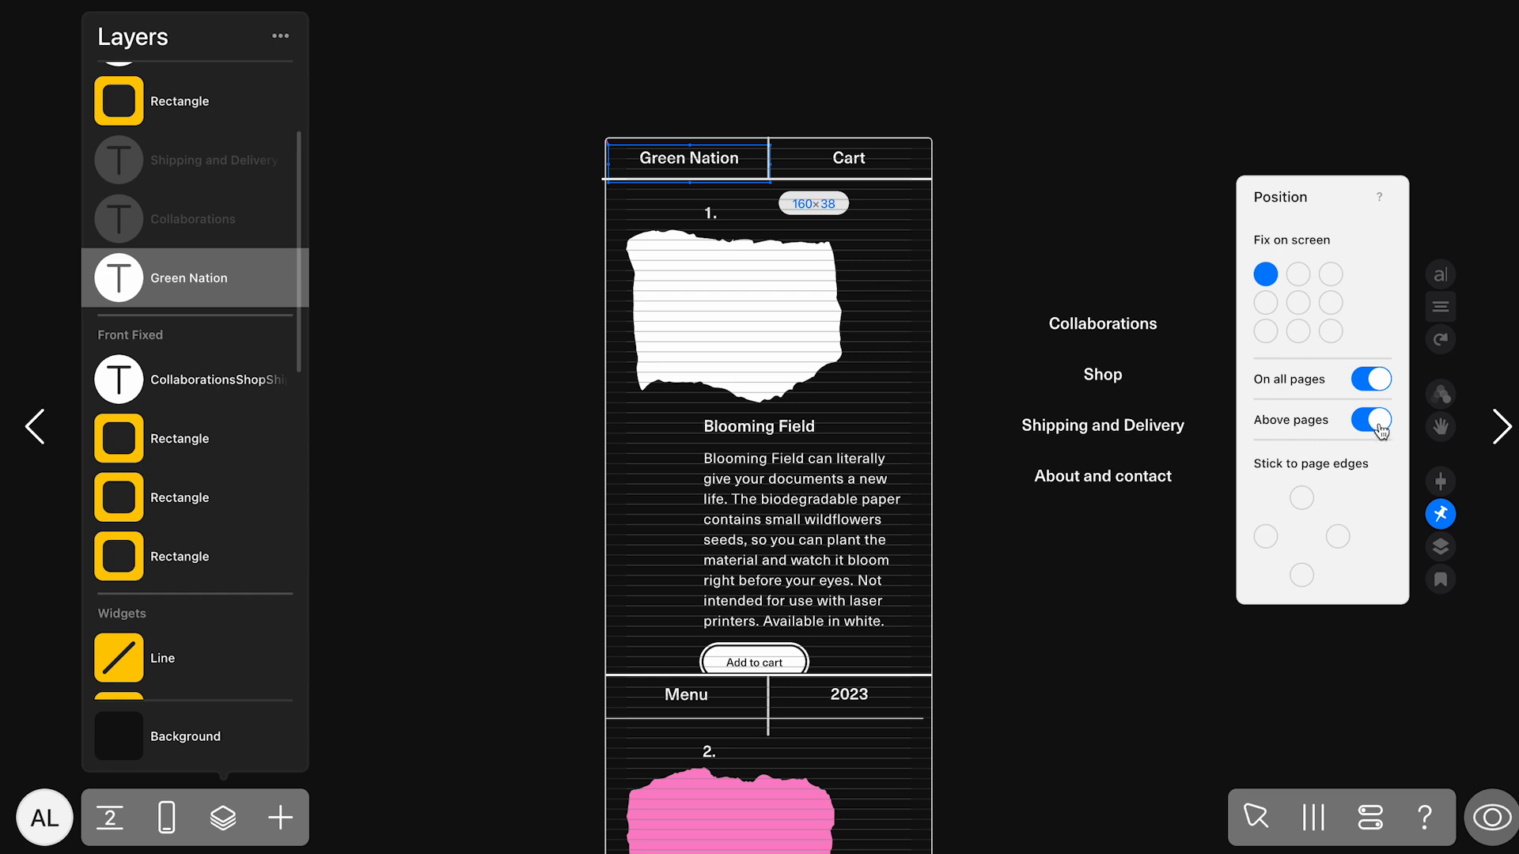
left_click(1370, 419)
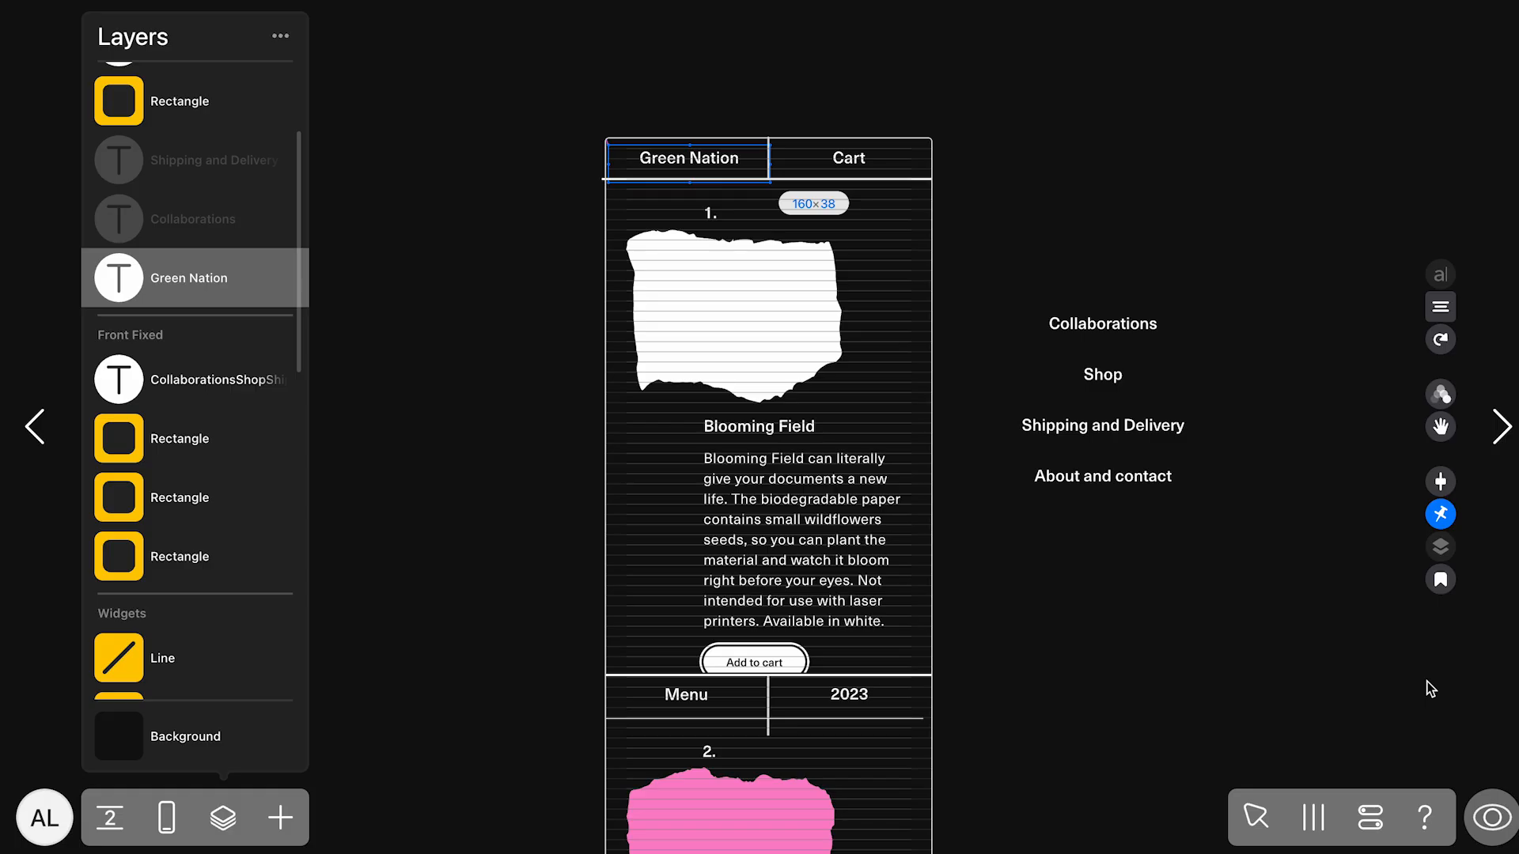
mouse_move(1444, 698)
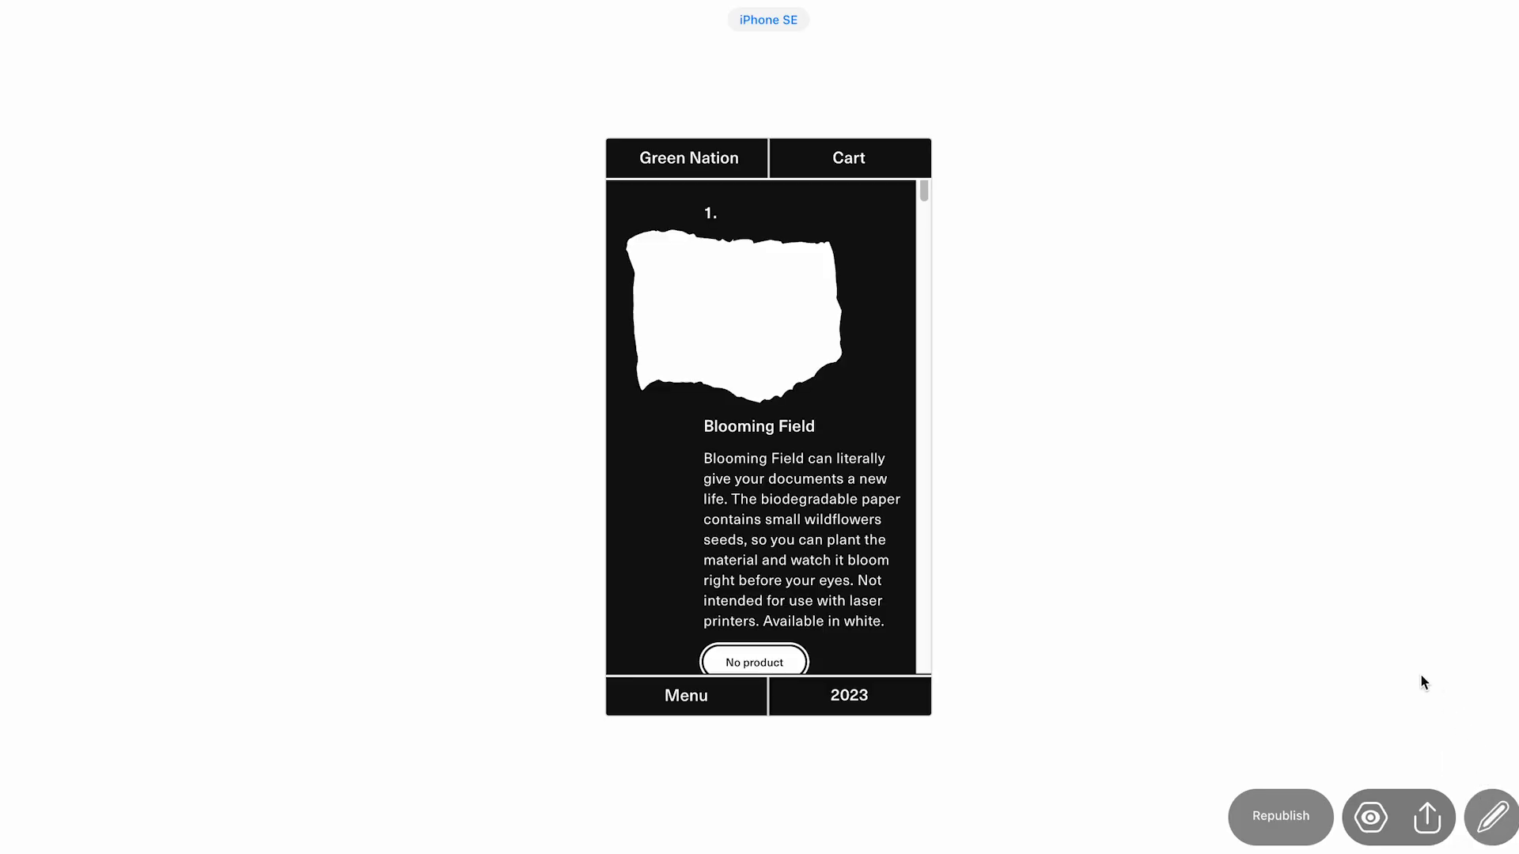
mouse_move(688, 158)
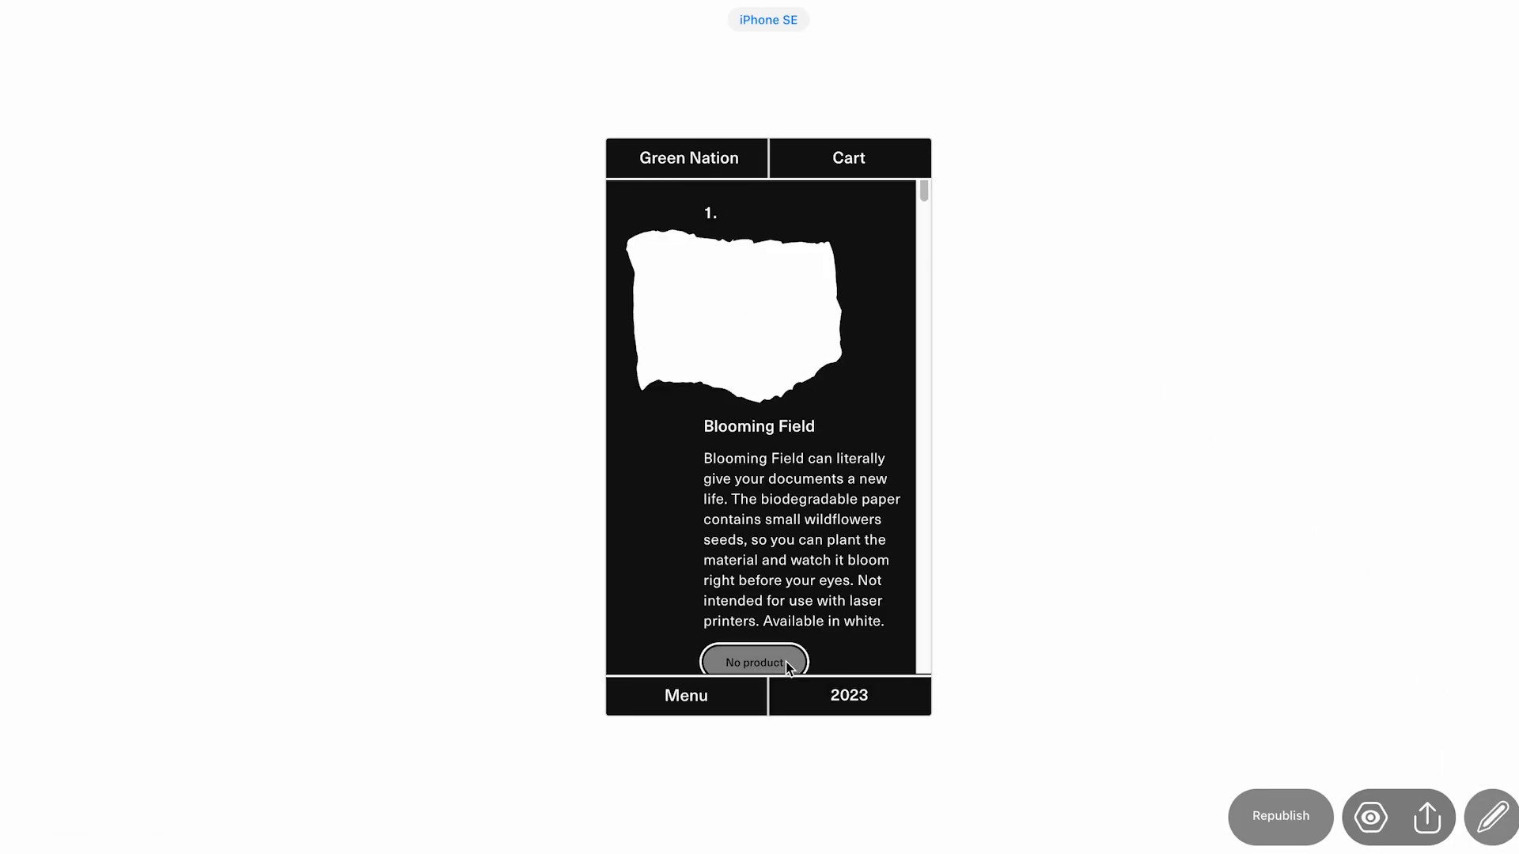
Step: Test the purchase button, then navigate the preview menu to the Shipping and Delivery page and browse it
left_click(684, 696)
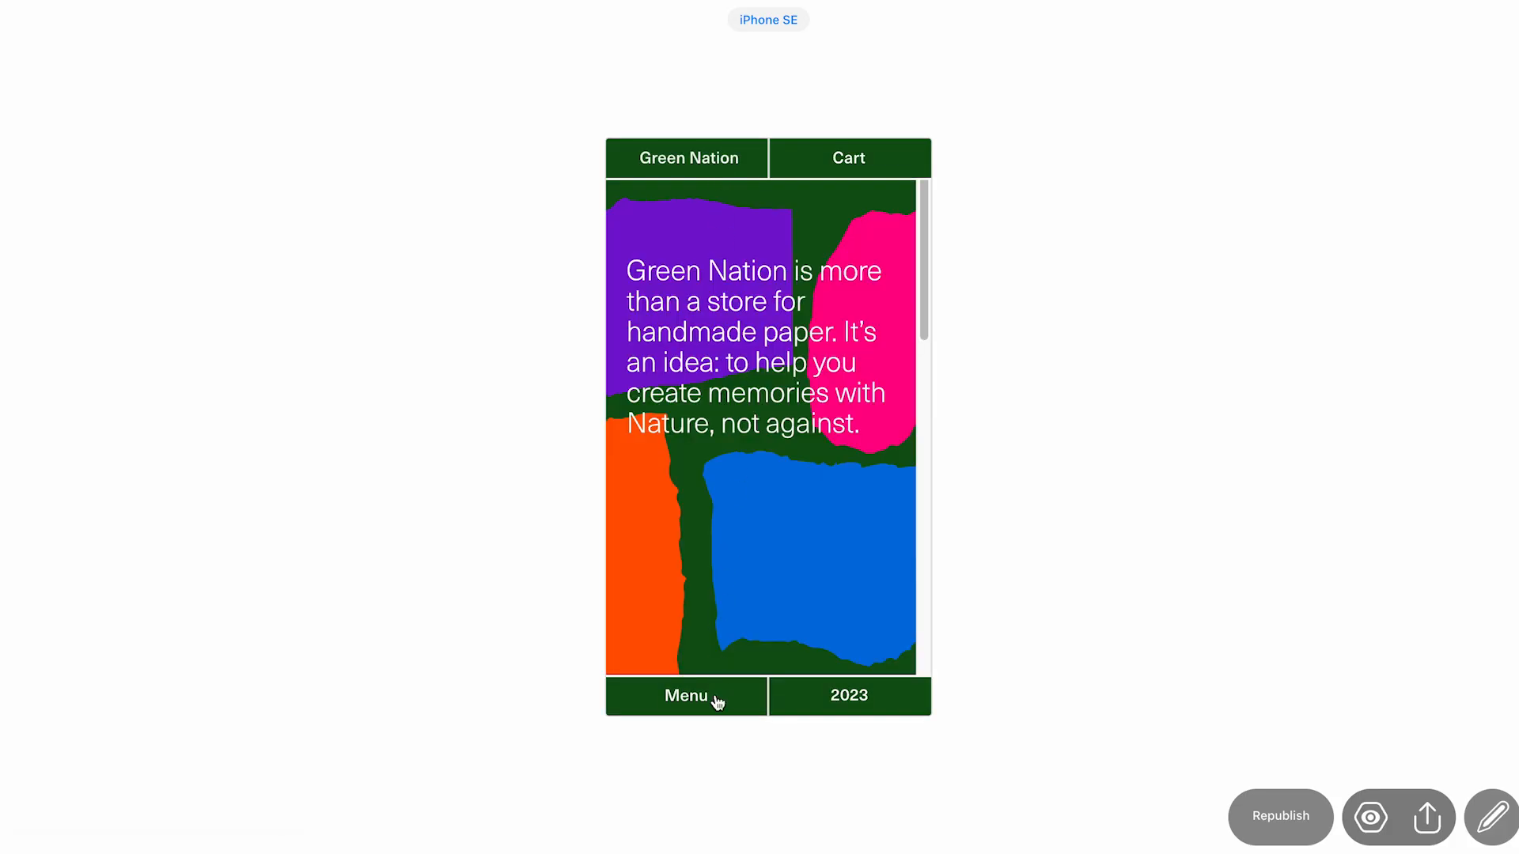
left_click(684, 696)
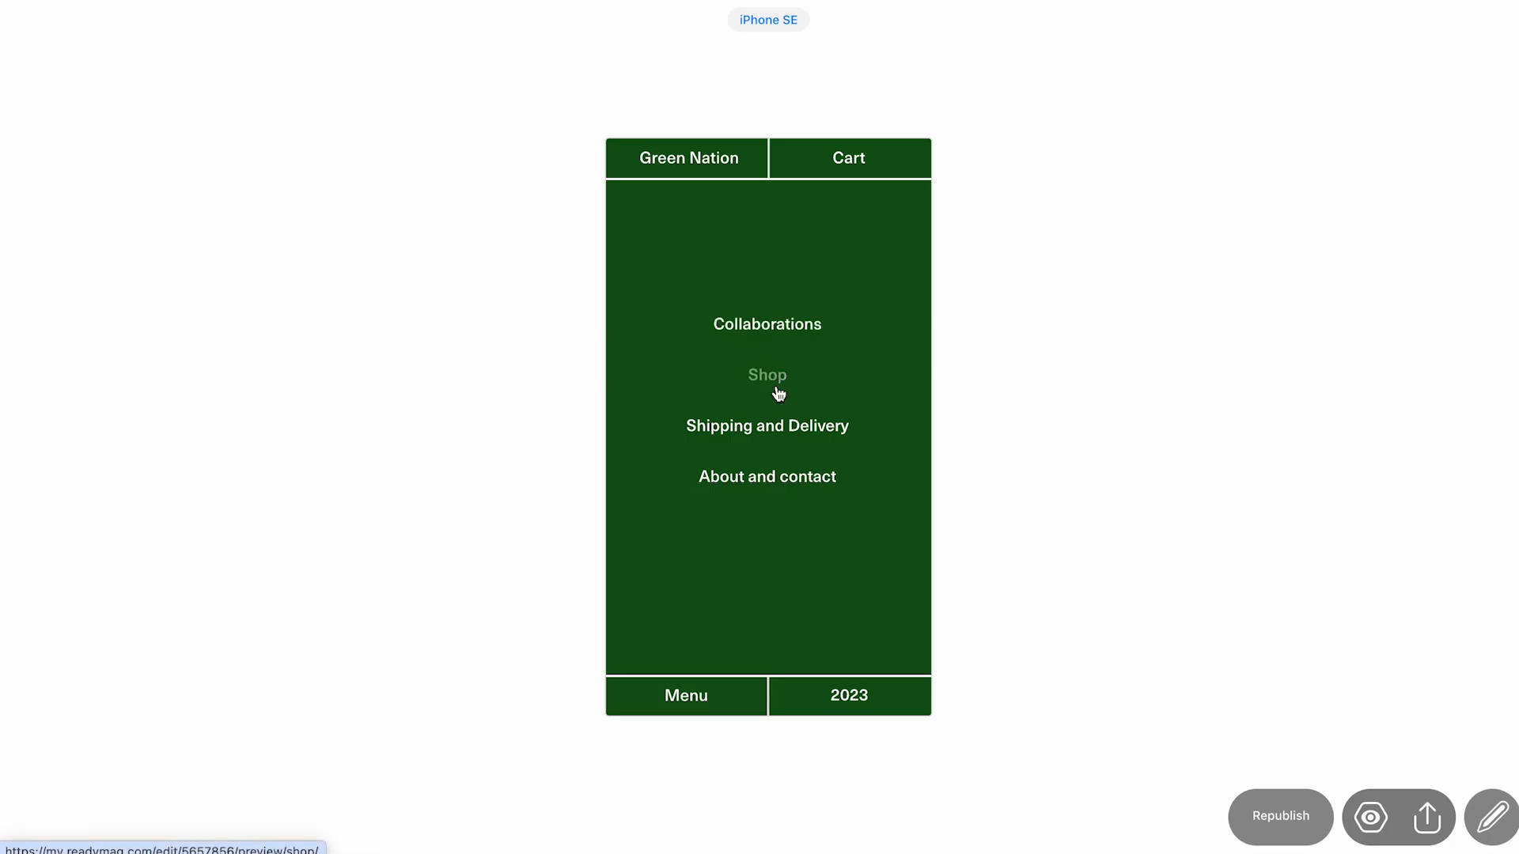
mouse_move(765, 425)
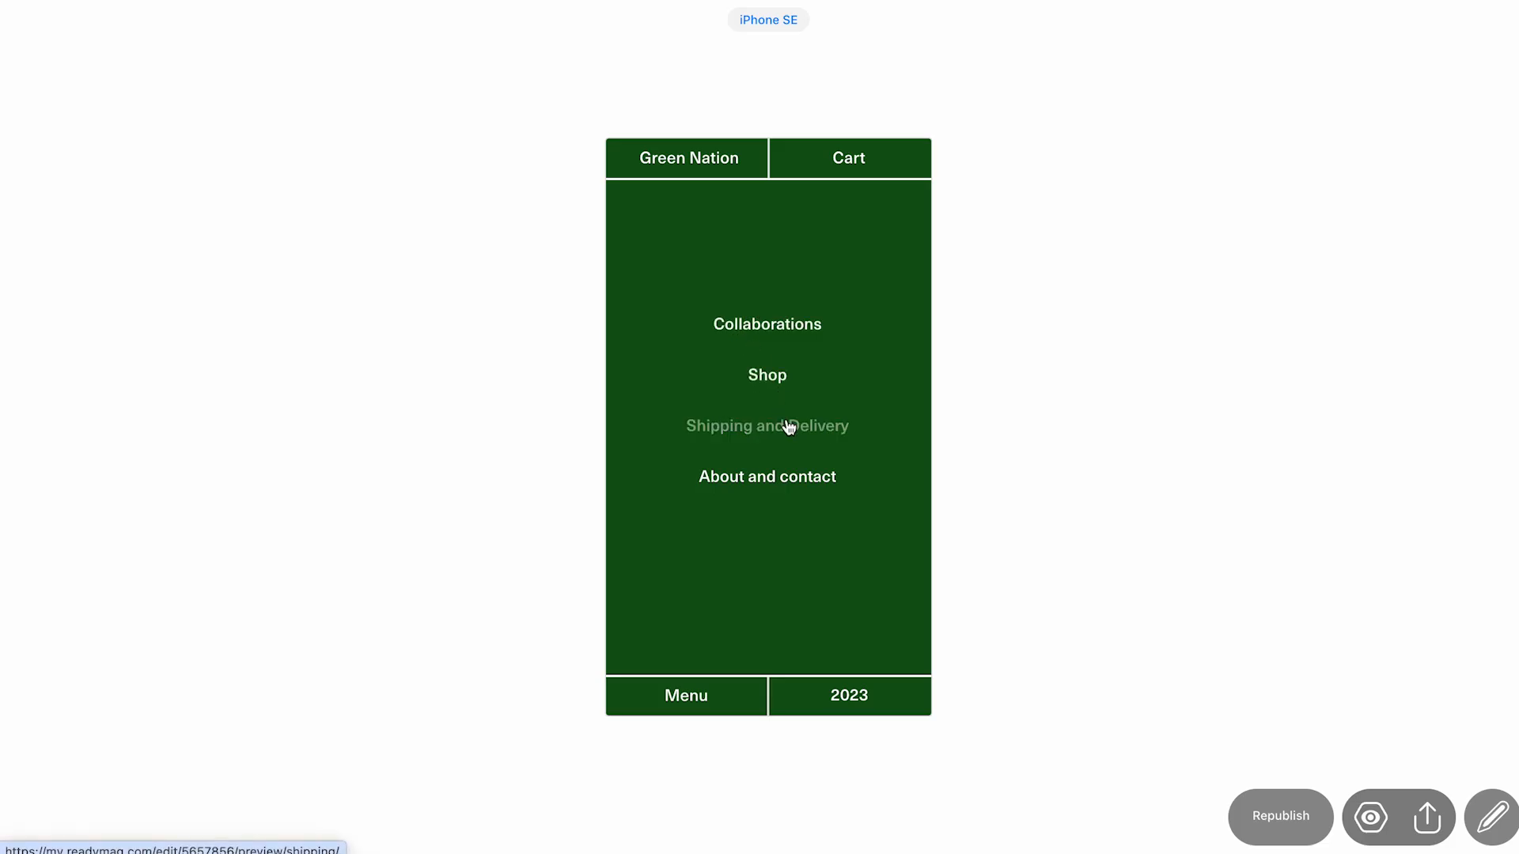
left_click(765, 425)
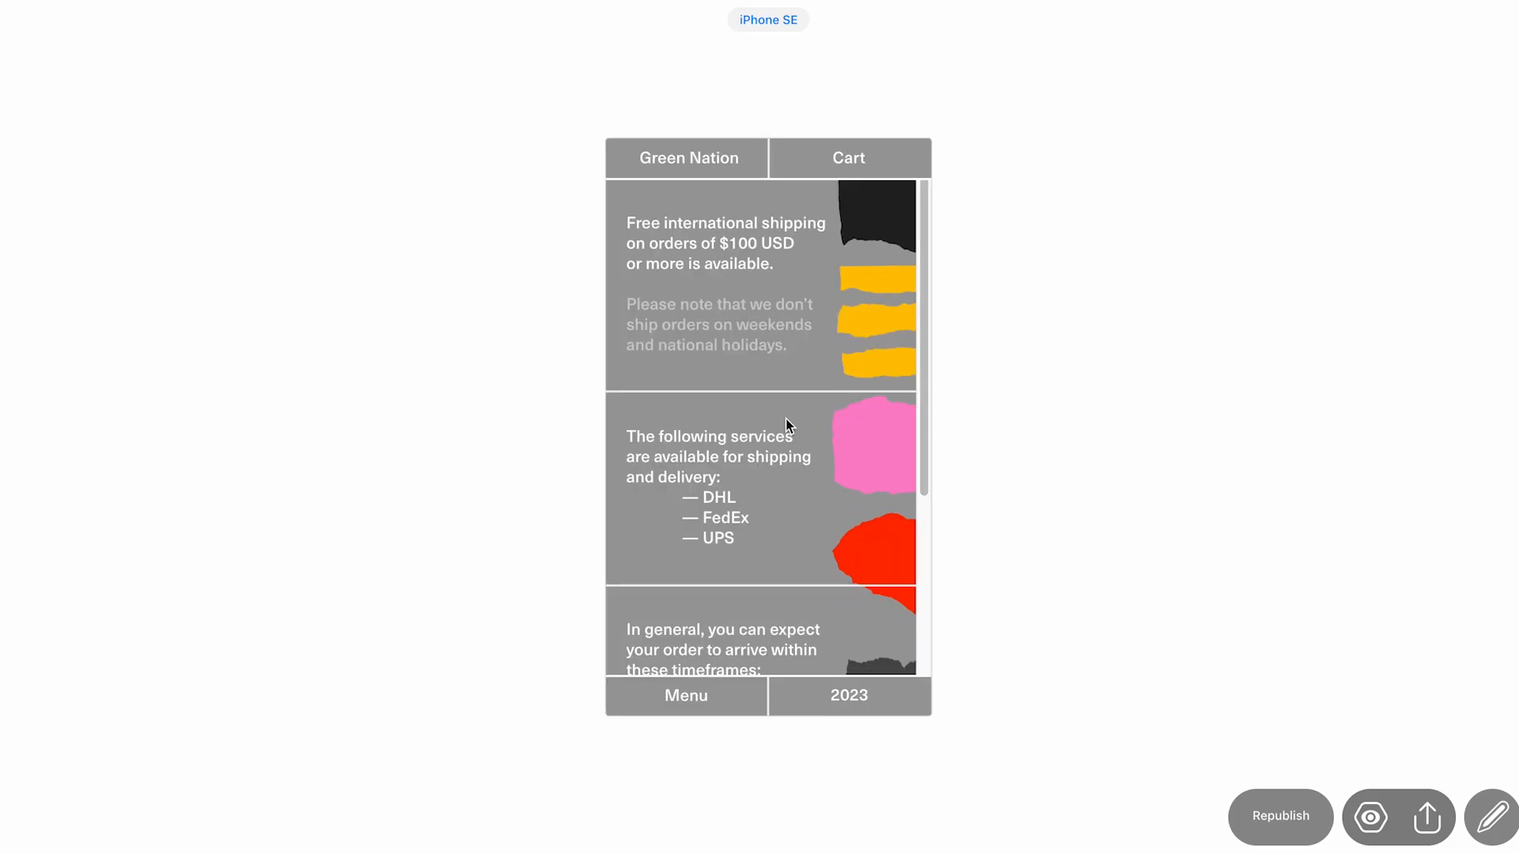
scroll("down", 3)
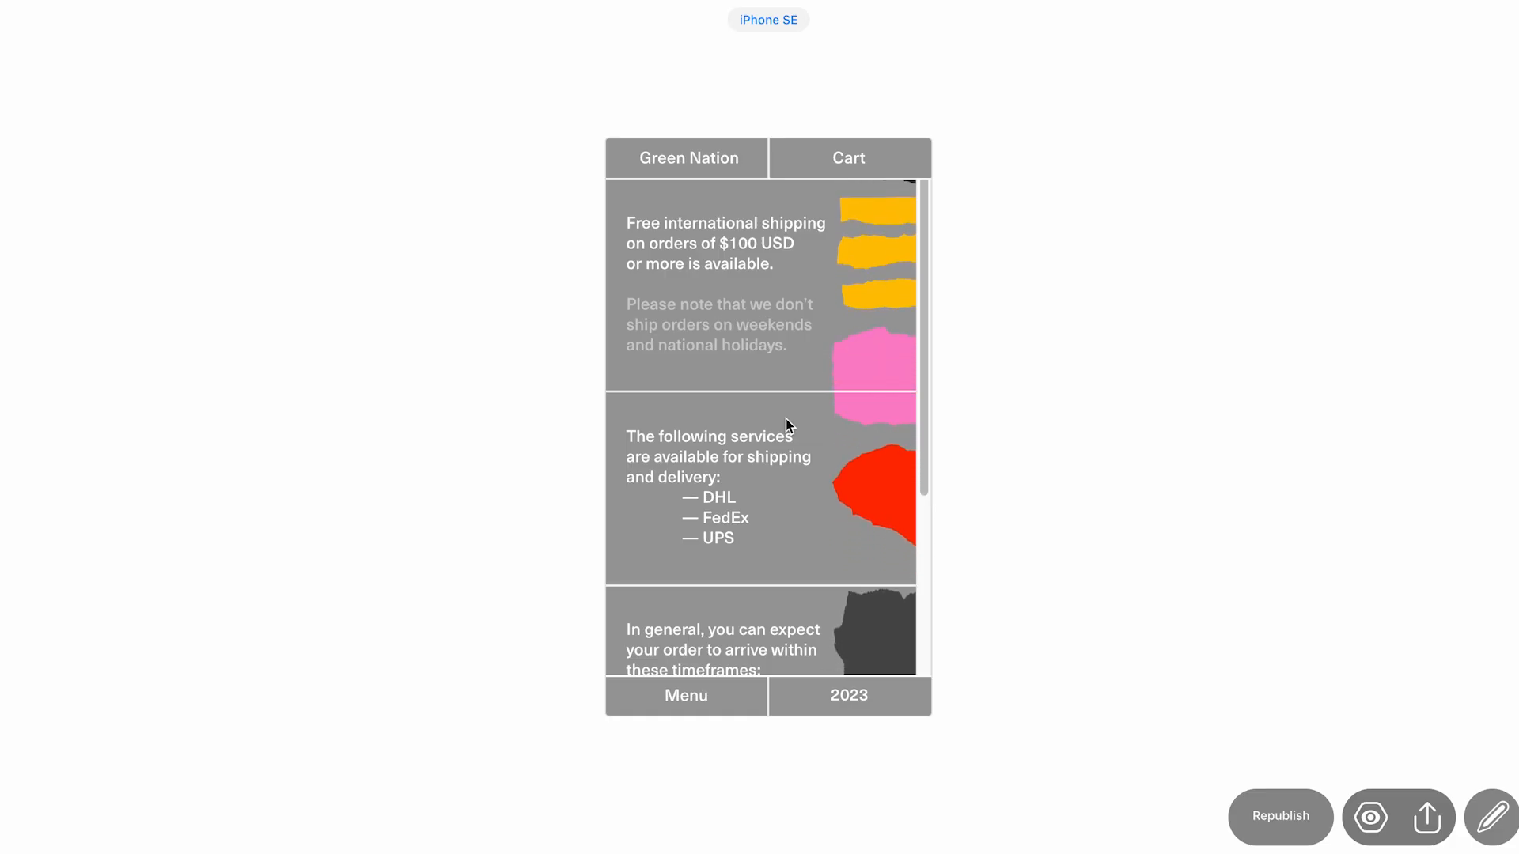
scroll("down", 3)
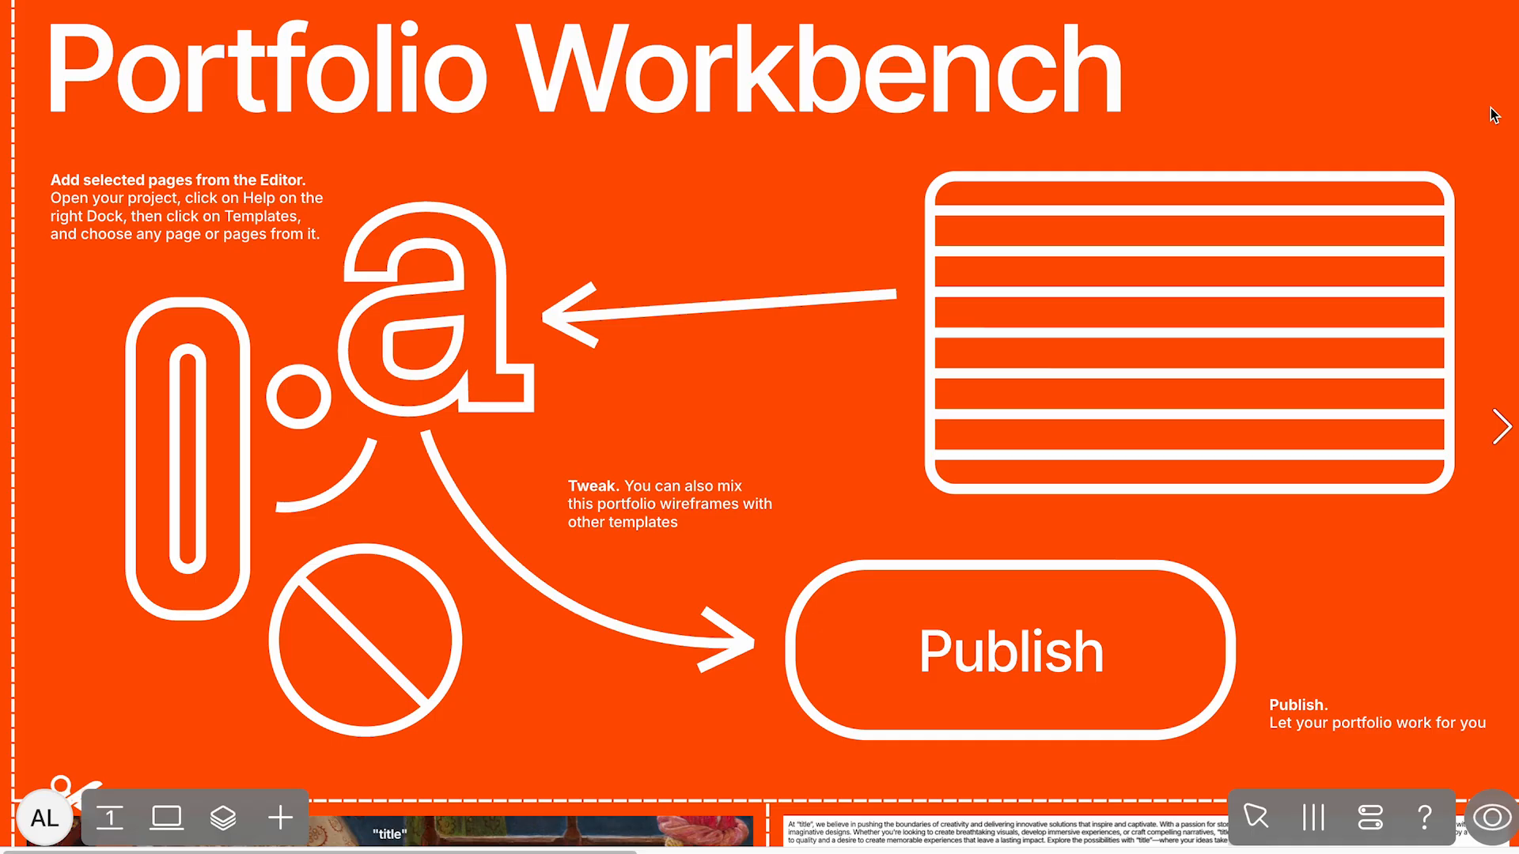
Step: Check Portfolio Workbench's title and description, then scroll through its layout pages
scroll("down", 3)
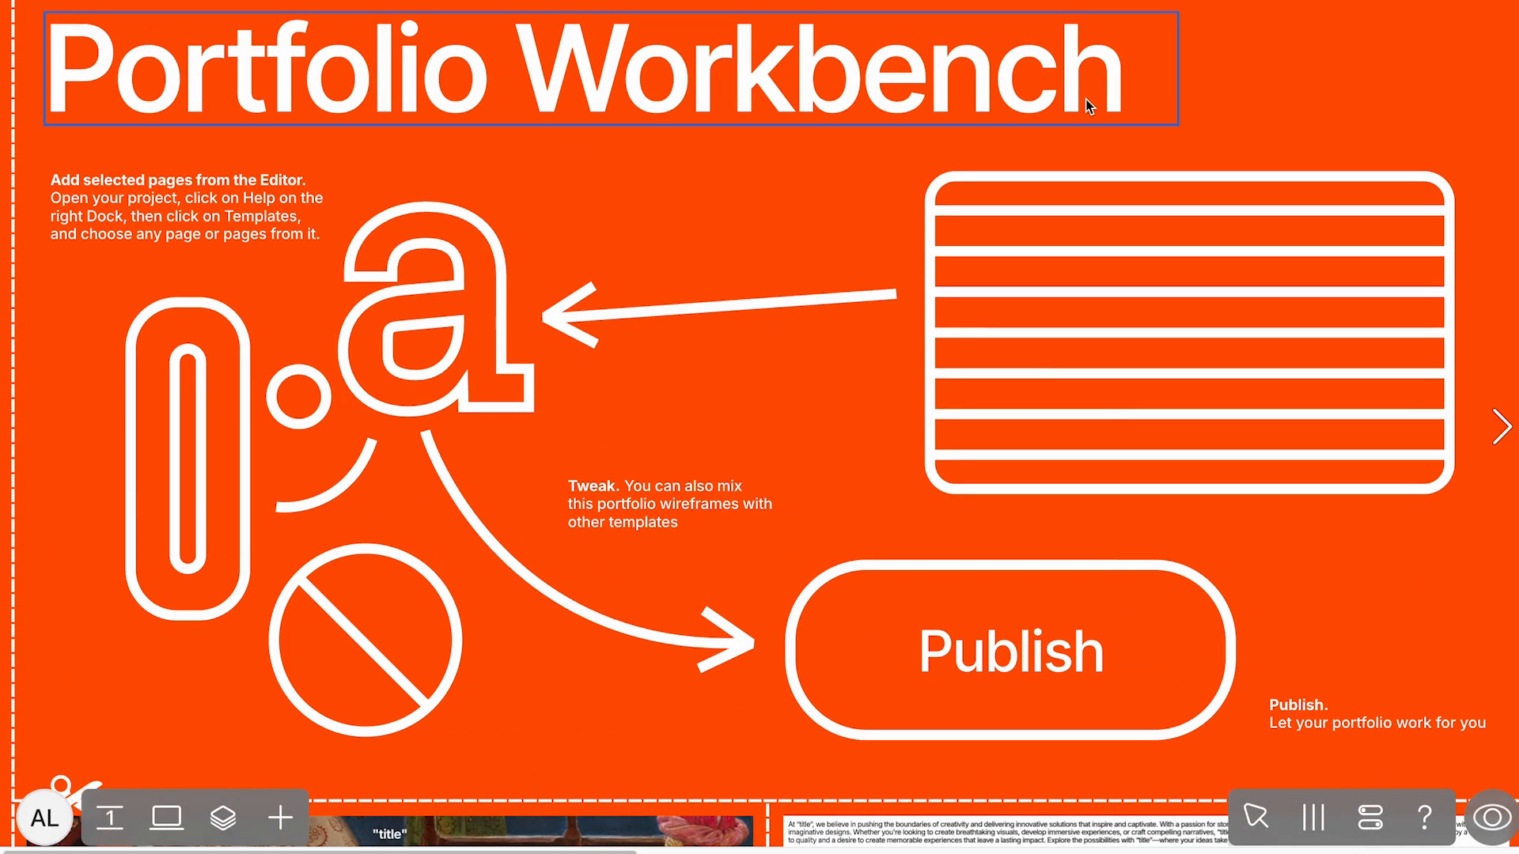
left_click(1370, 817)
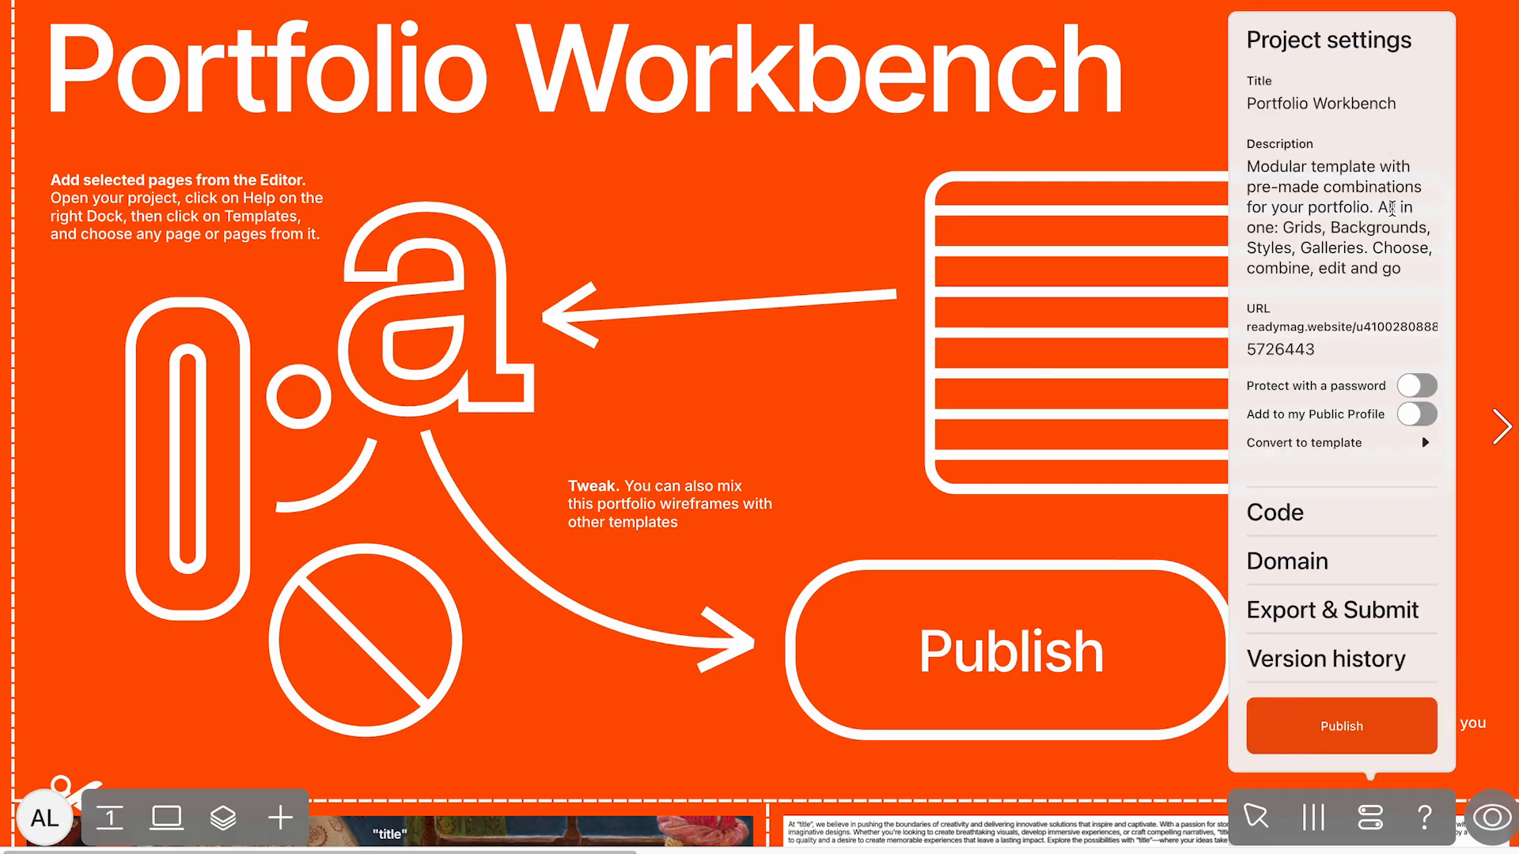
mouse_move(565, 768)
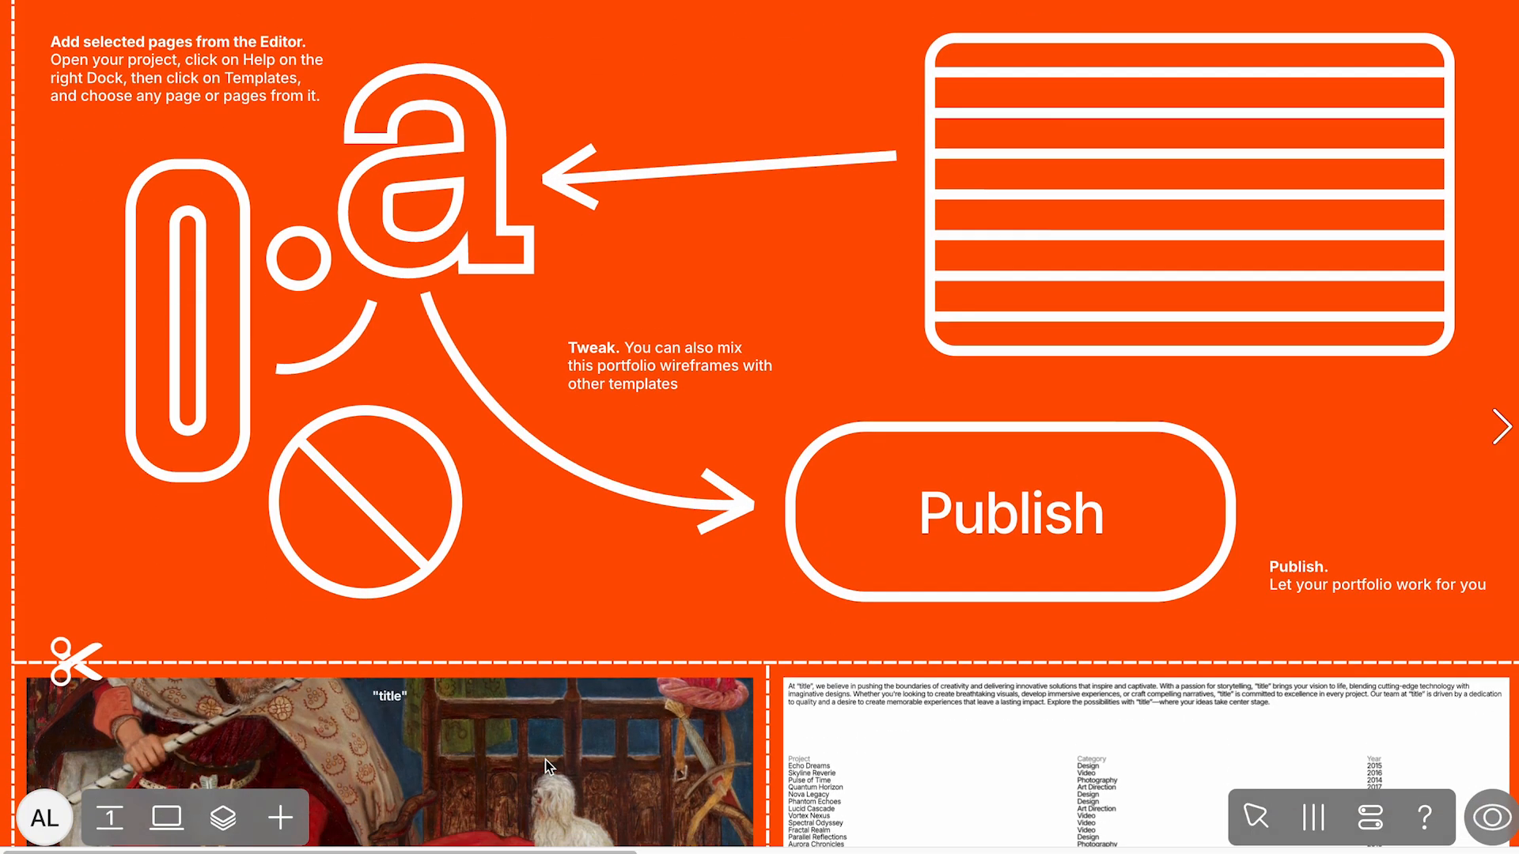
scroll("down", 3)
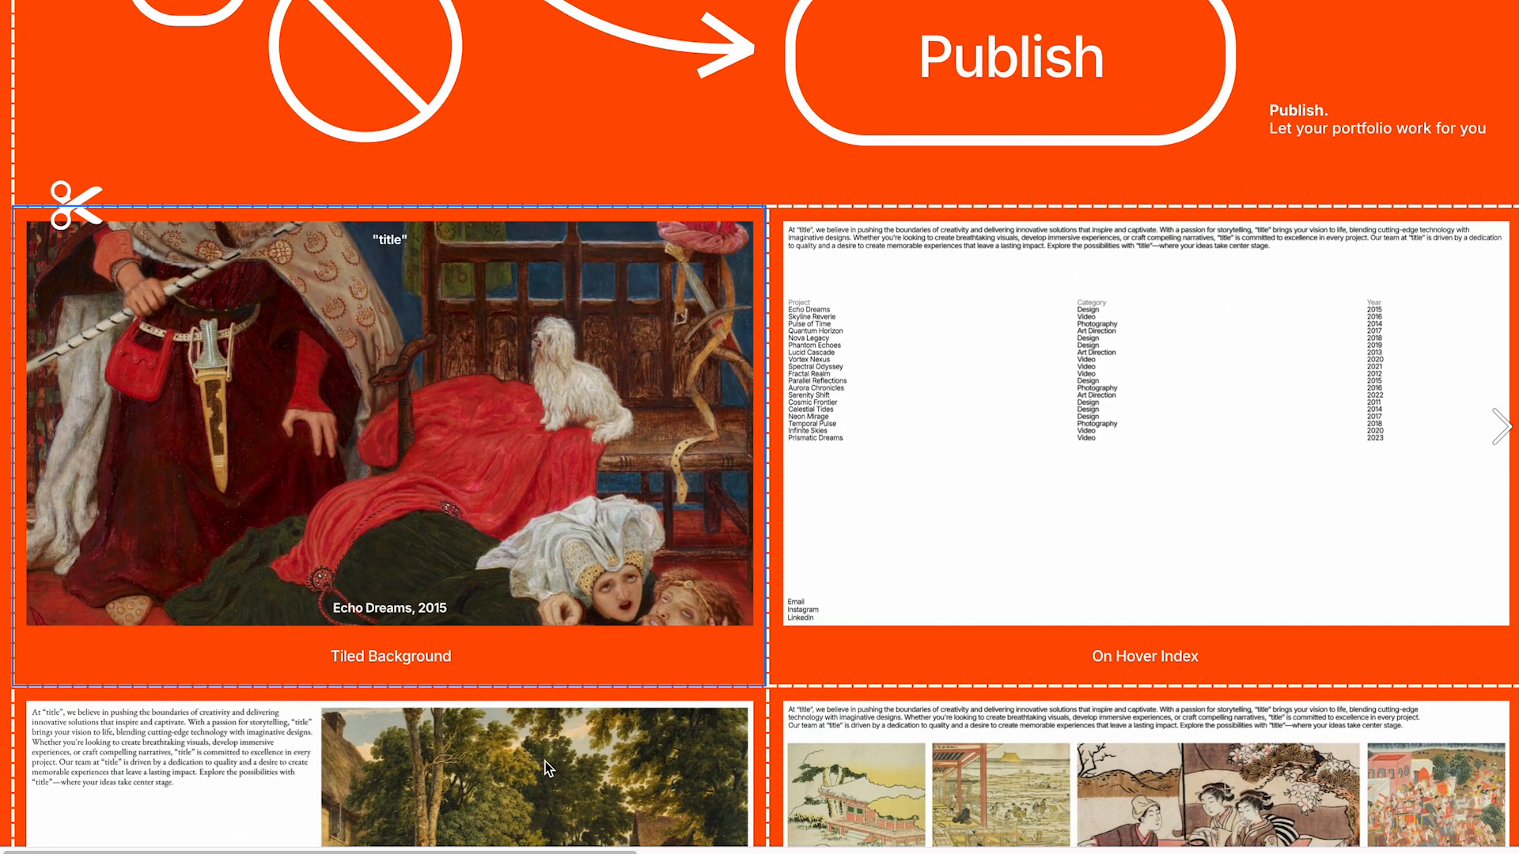
scroll("down", 3)
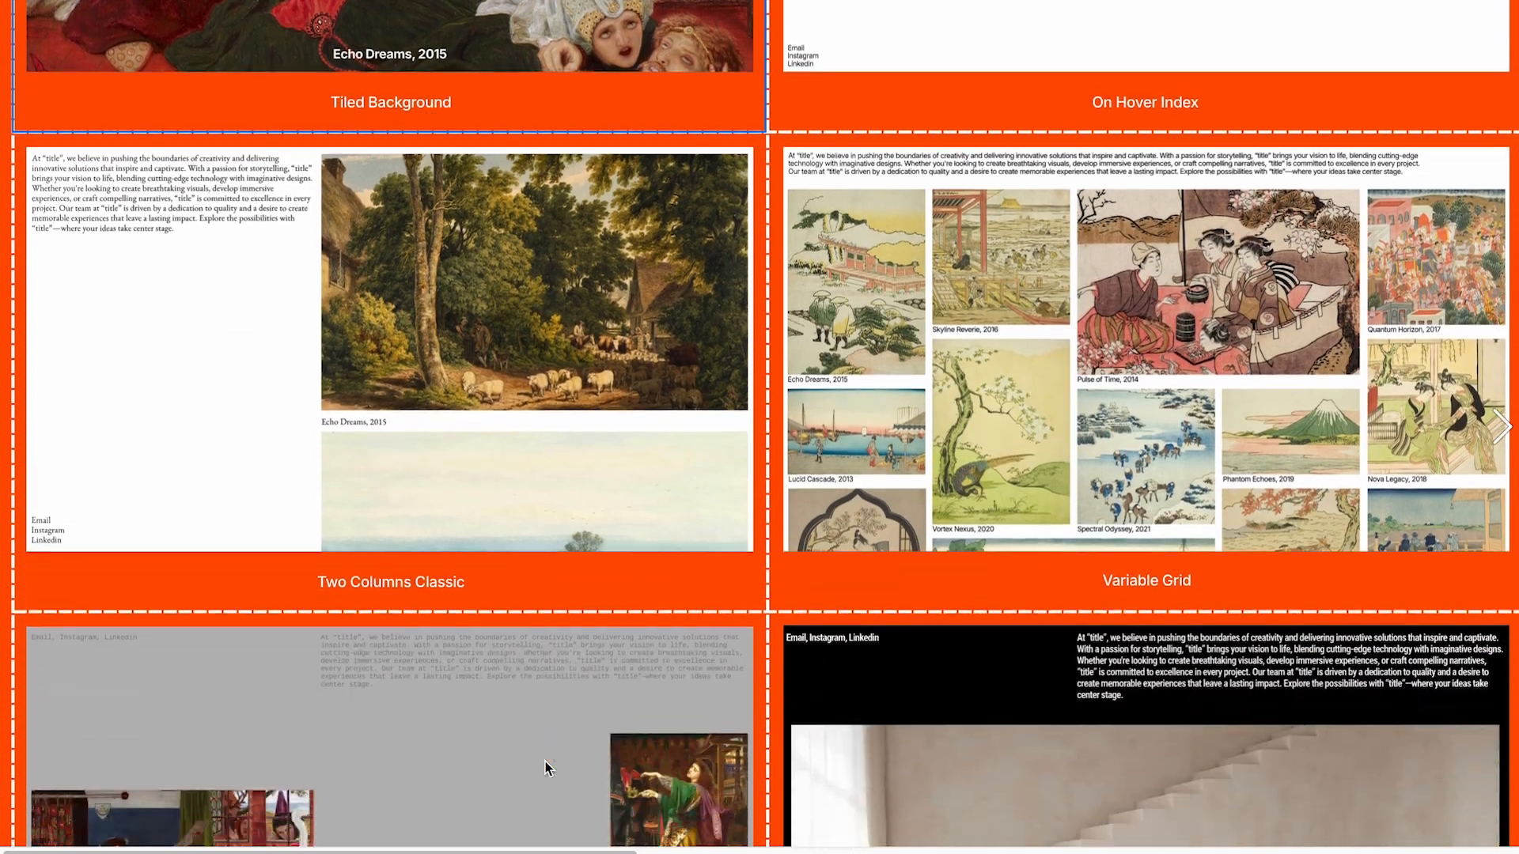
scroll("down", 3)
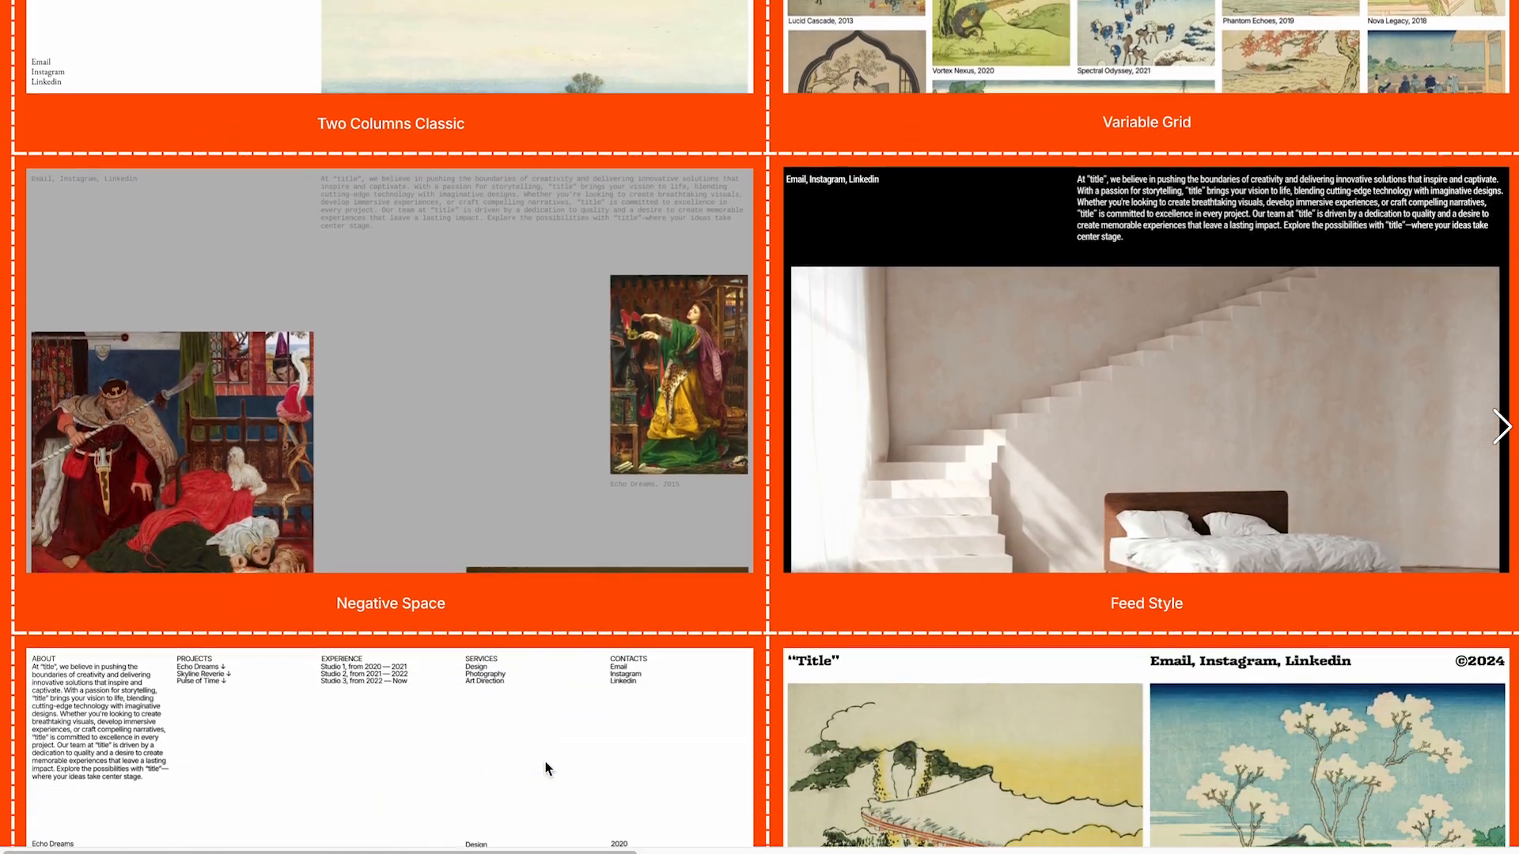
scroll("down", 3)
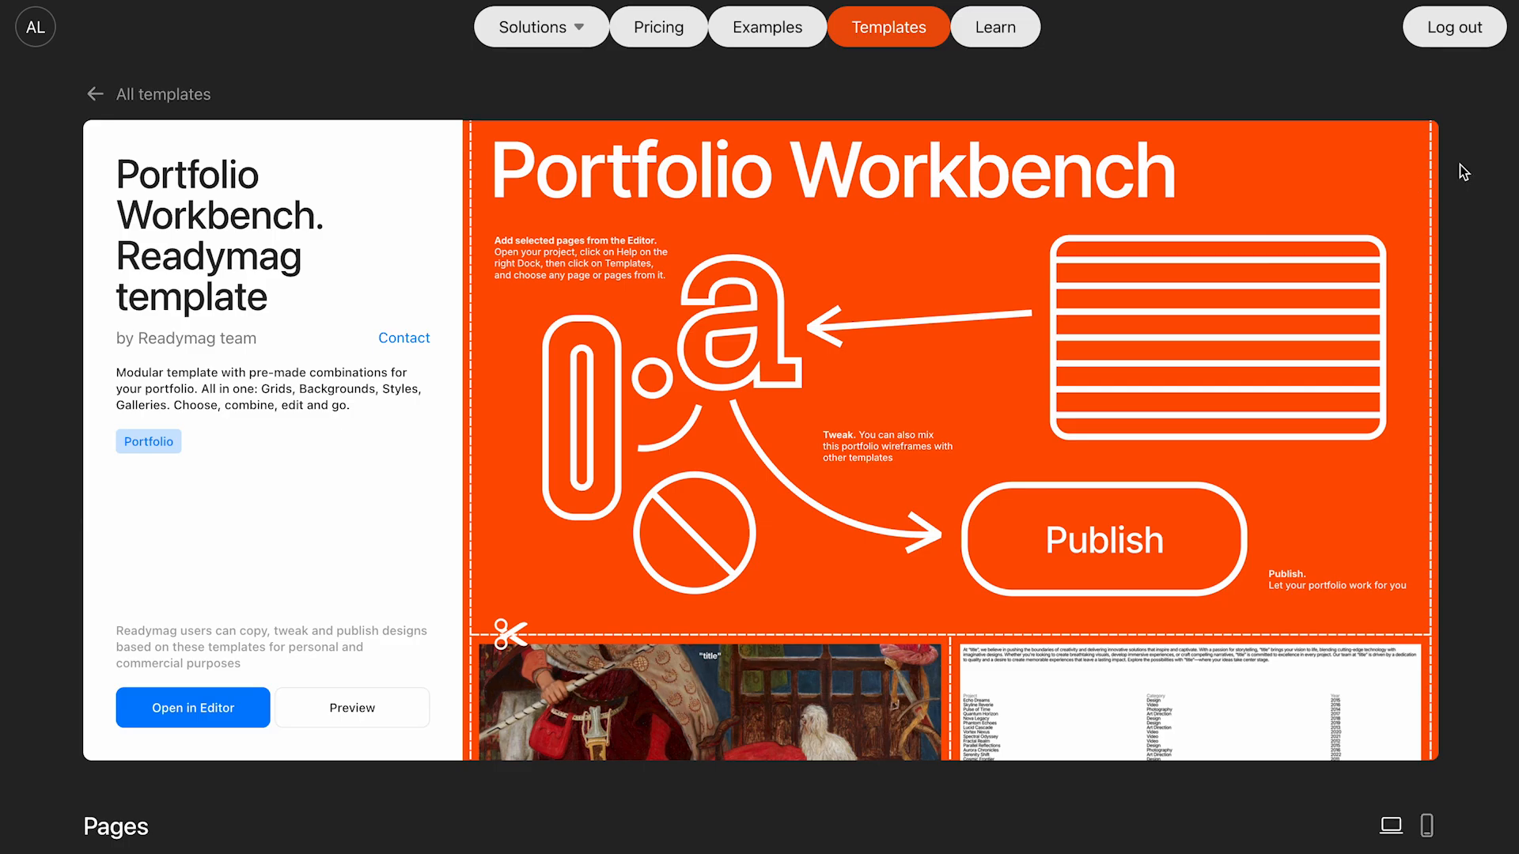
mouse_move(543, 209)
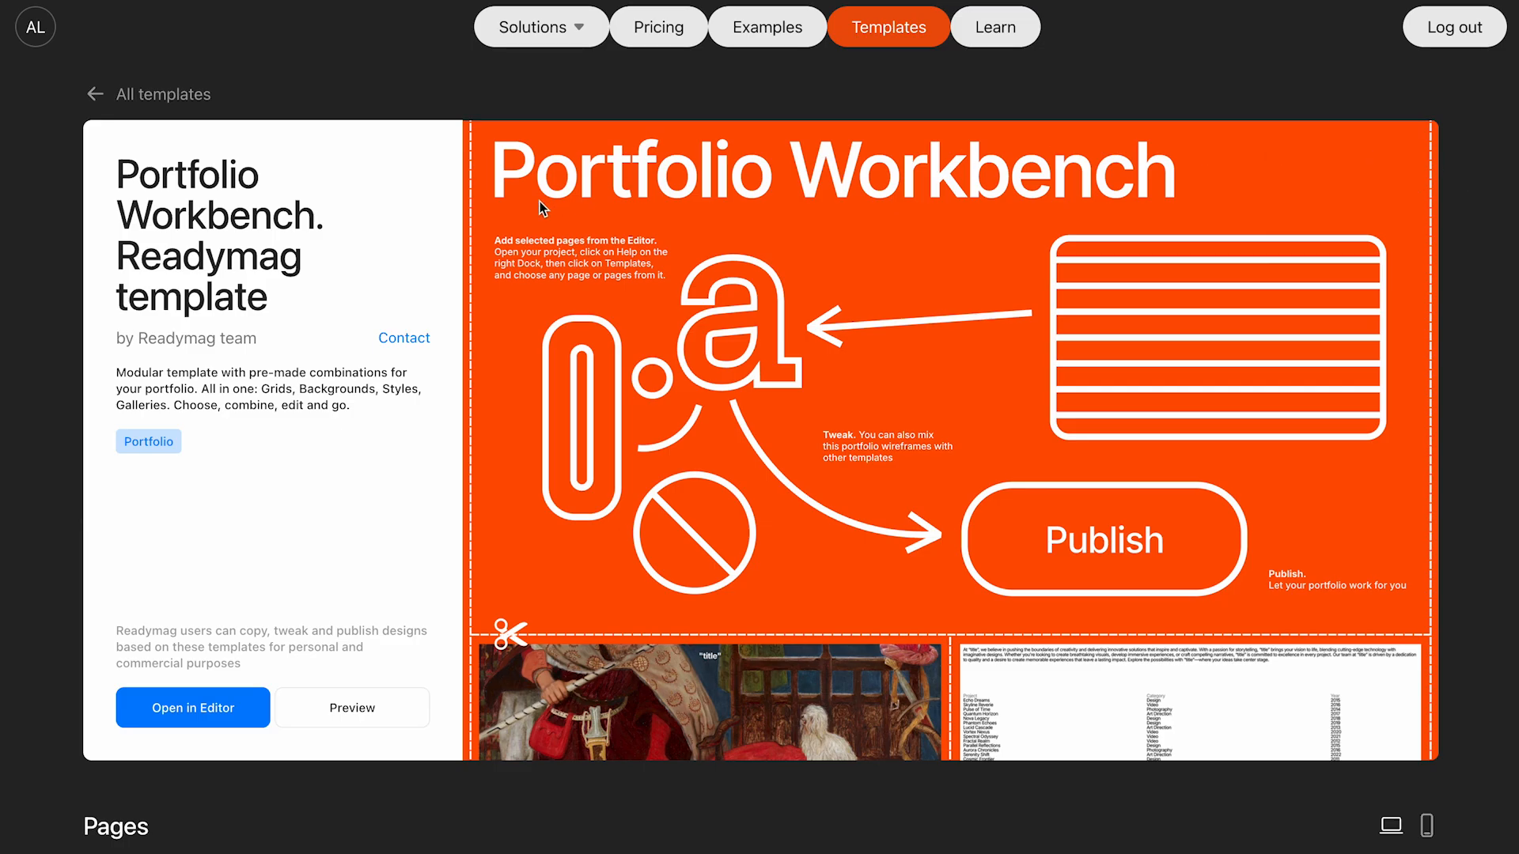
mouse_move(269, 437)
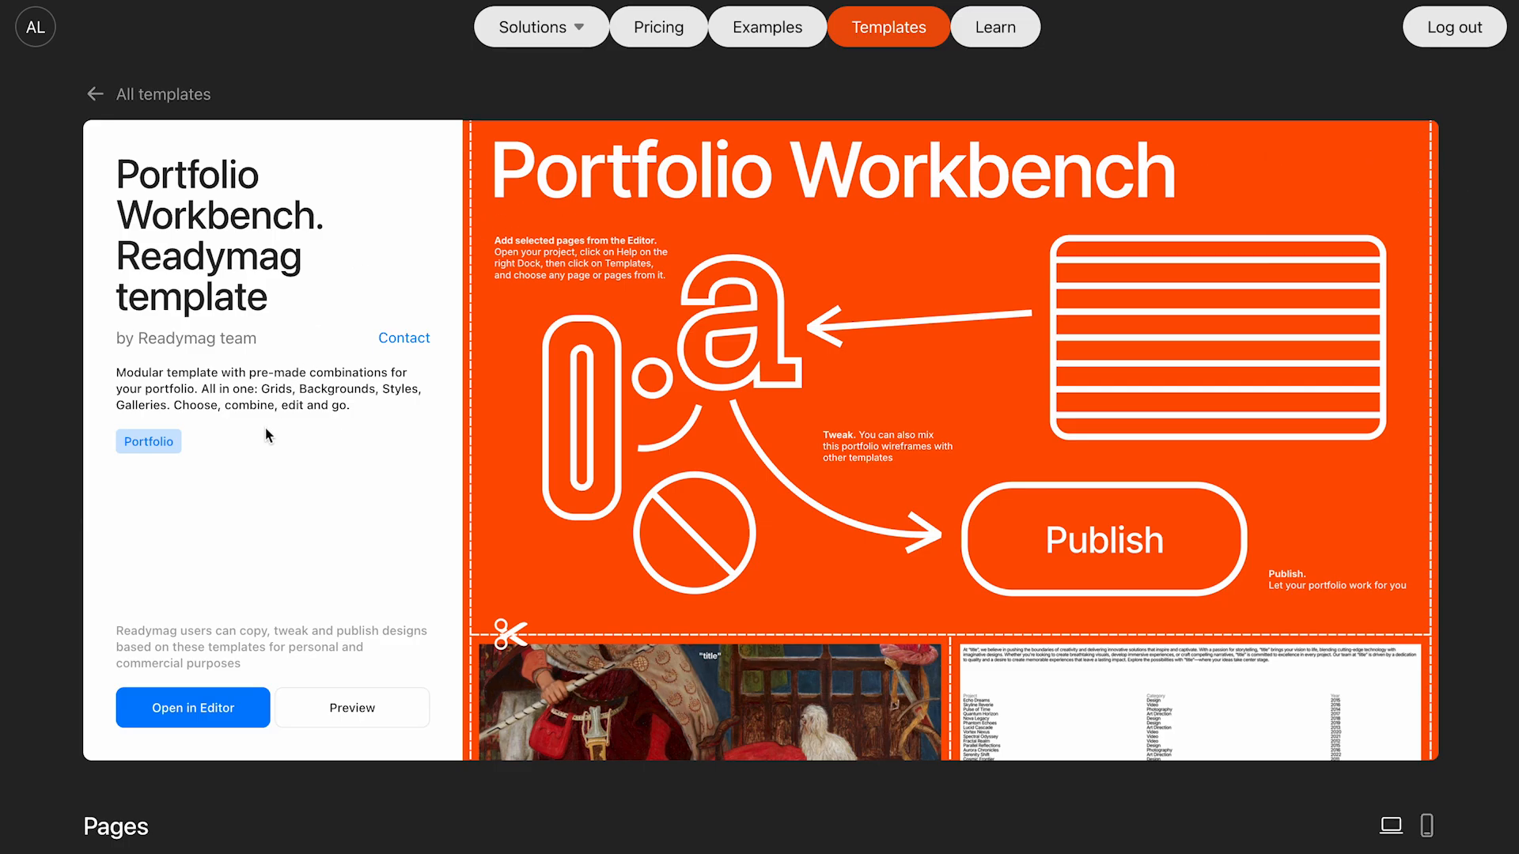
Step: Scroll the template page down to its Pages section of thumbnails
scroll("down", 3)
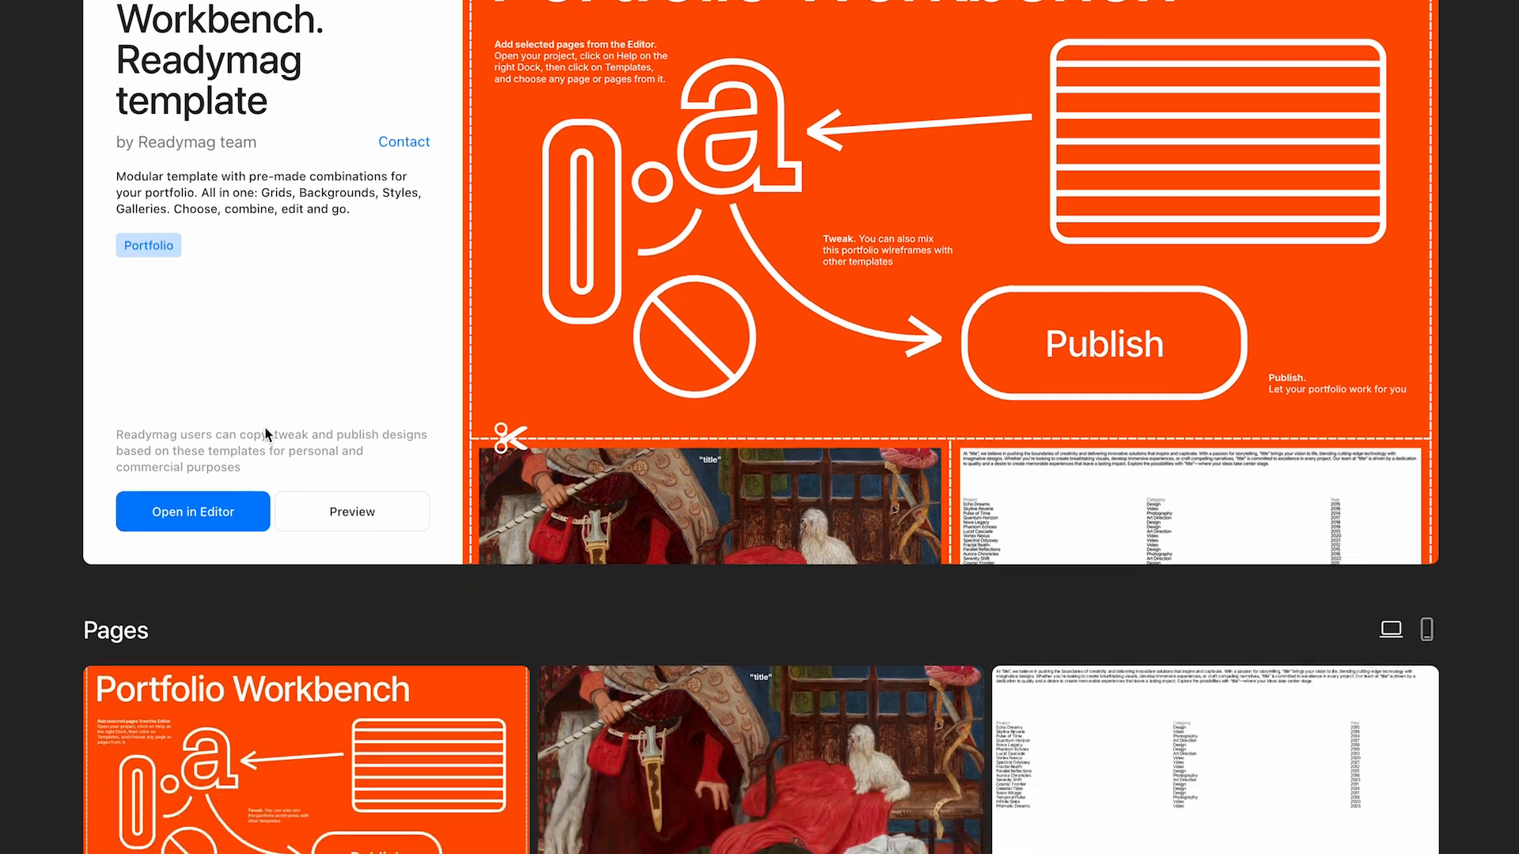
scroll("down", 3)
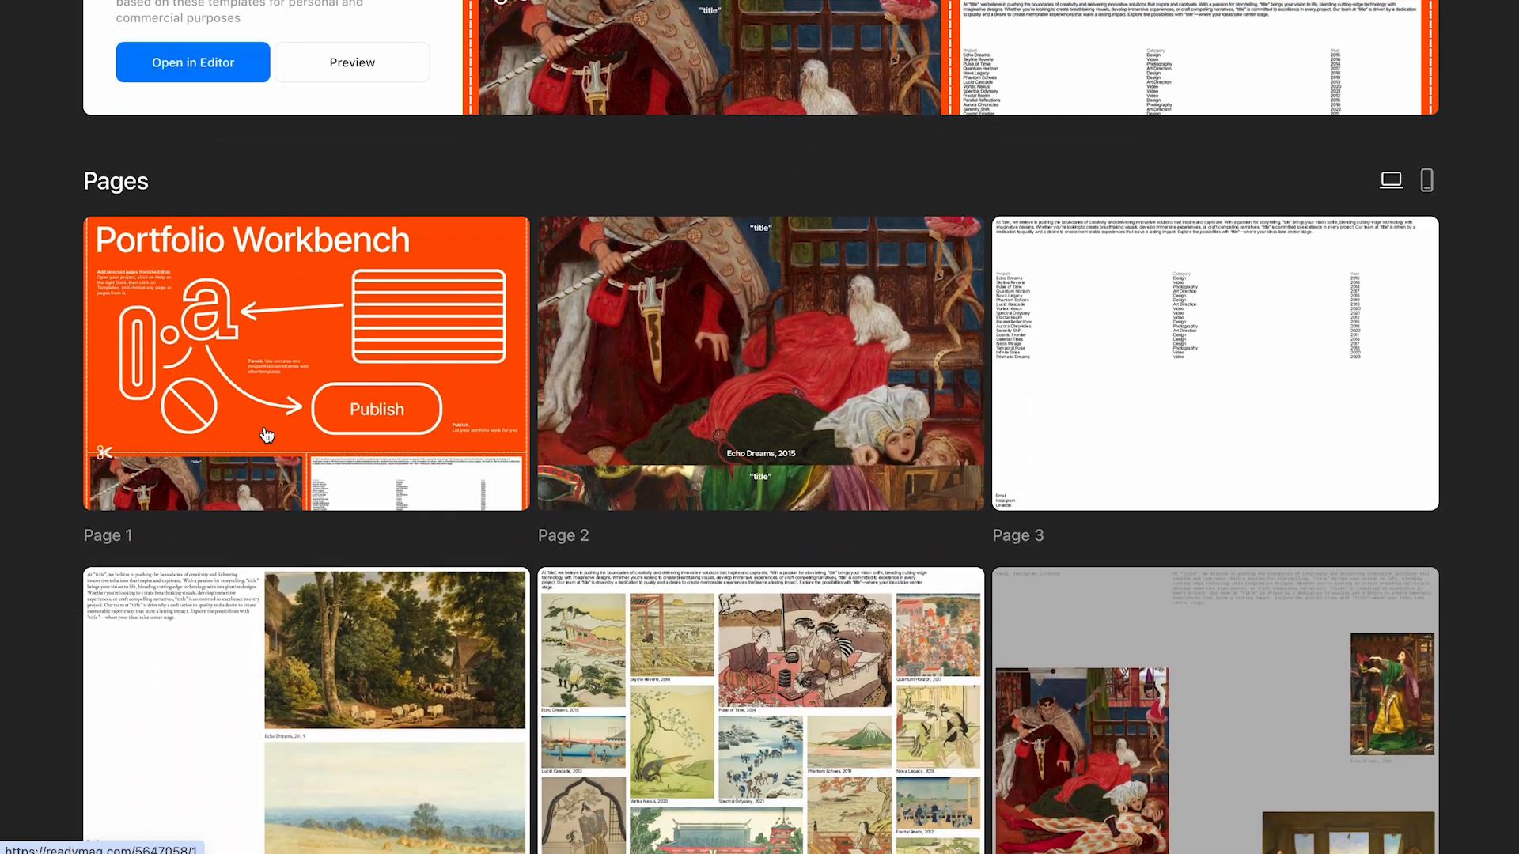
scroll("down", 3)
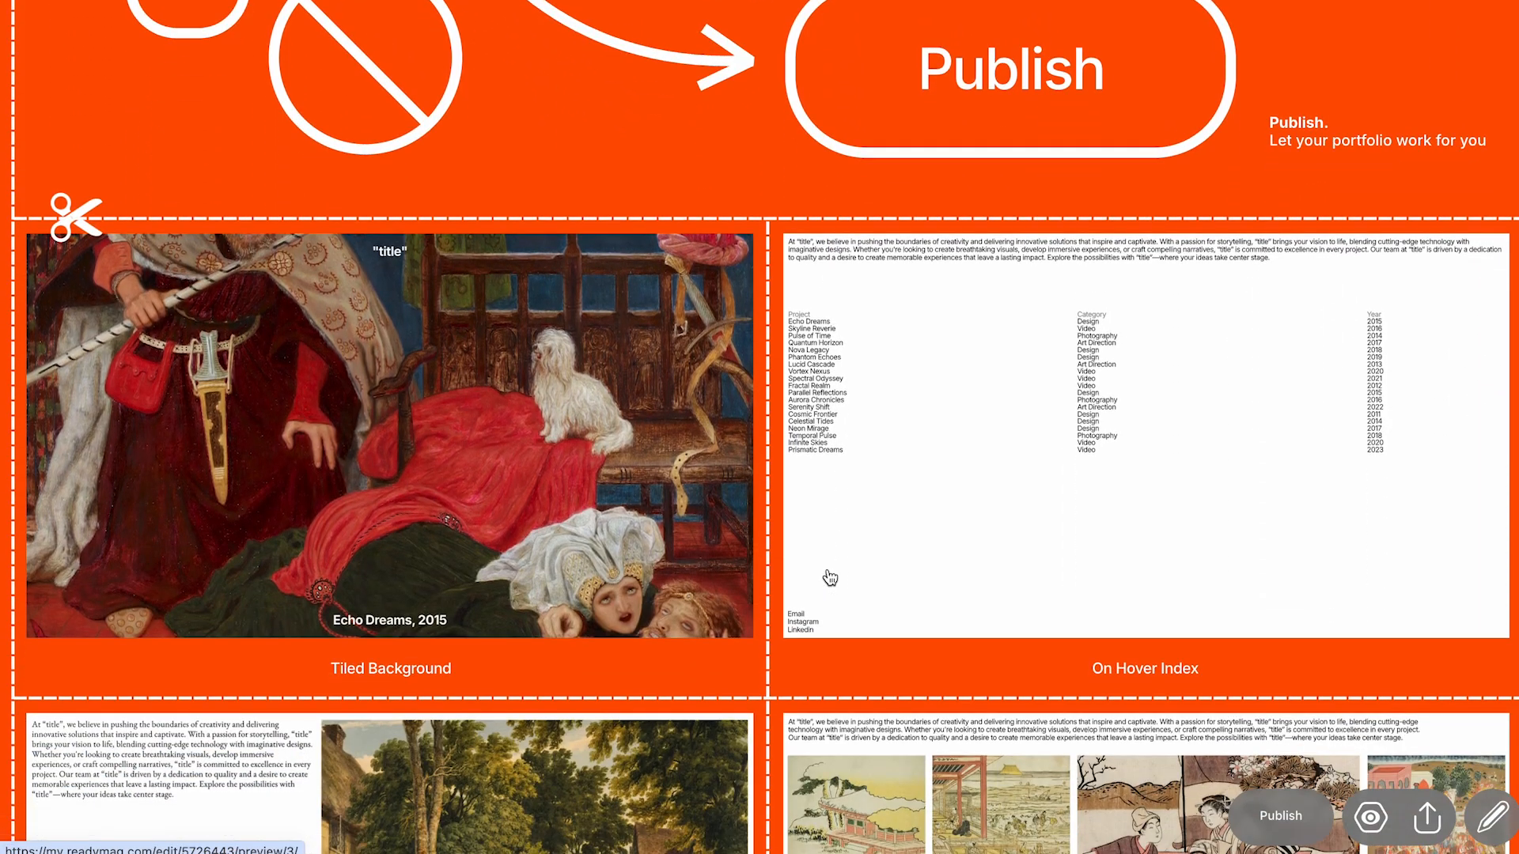
Step: Scroll the preview to the text-and-landscape-paintings page
scroll("down", 3)
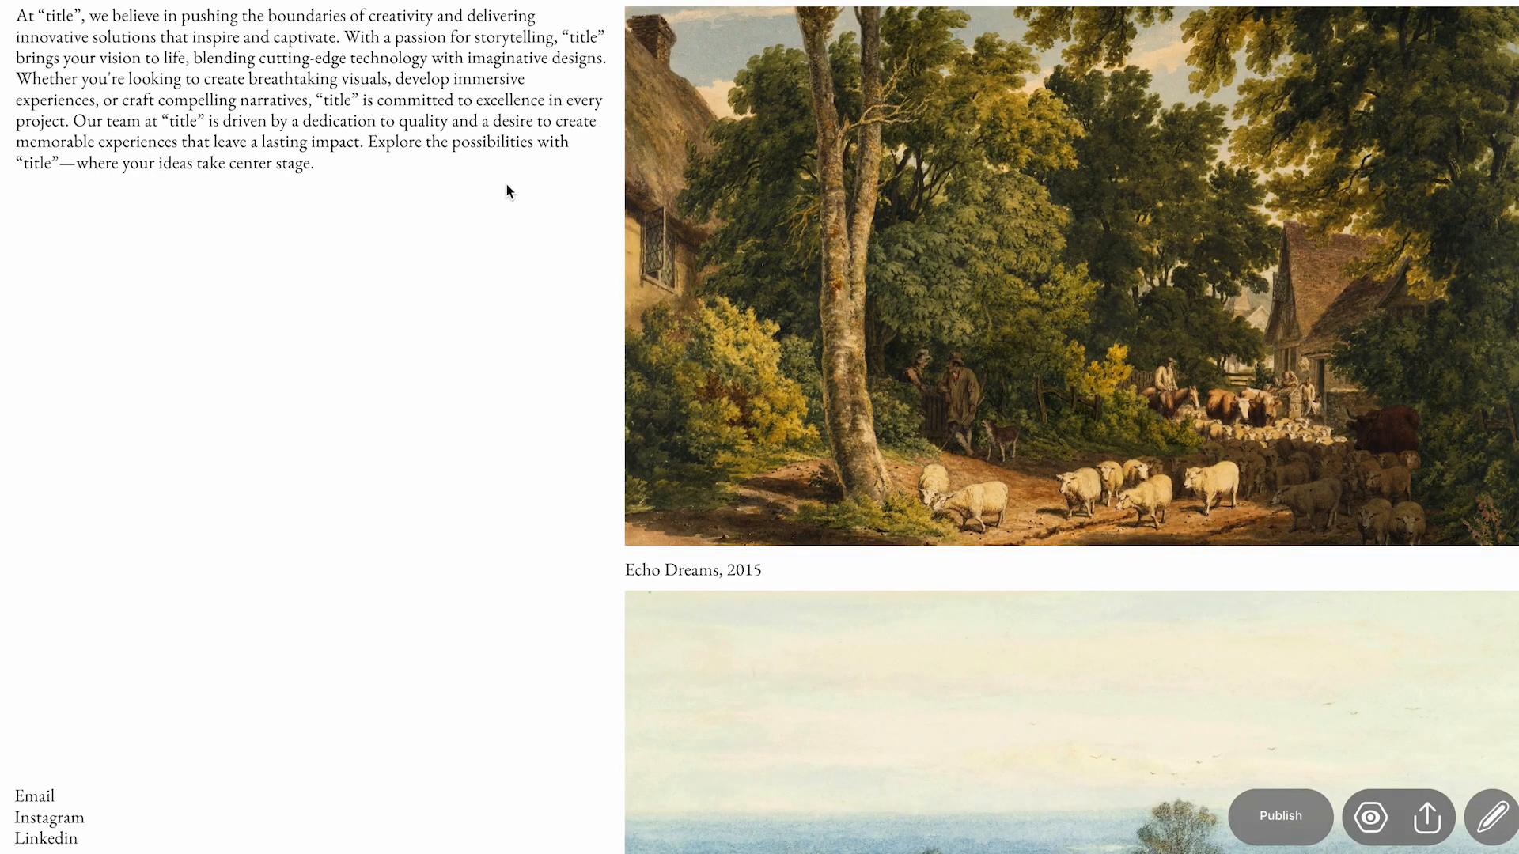
scroll("down", 3)
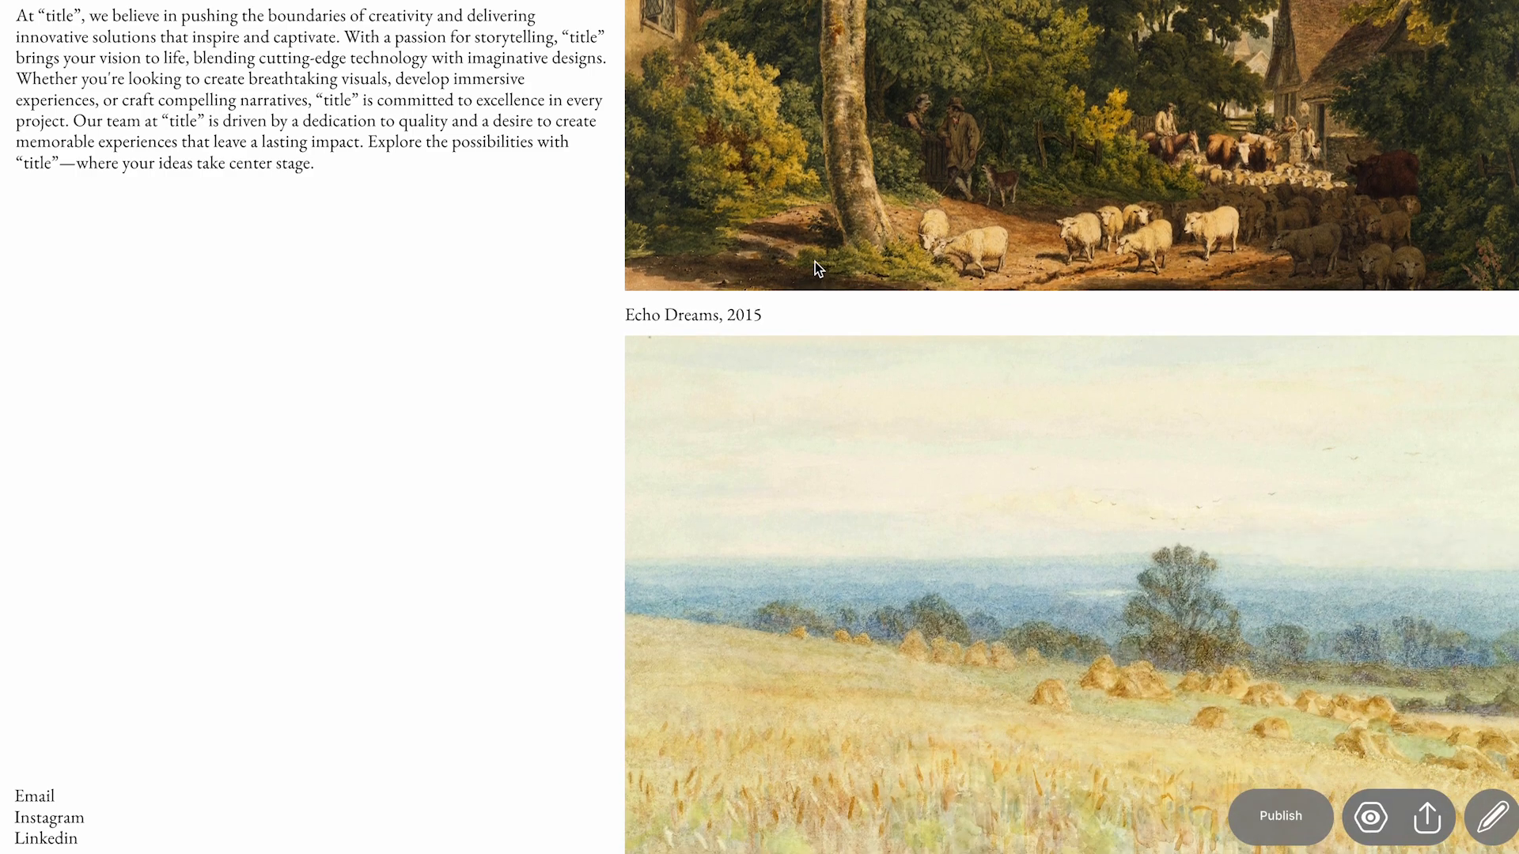
scroll("down", 3)
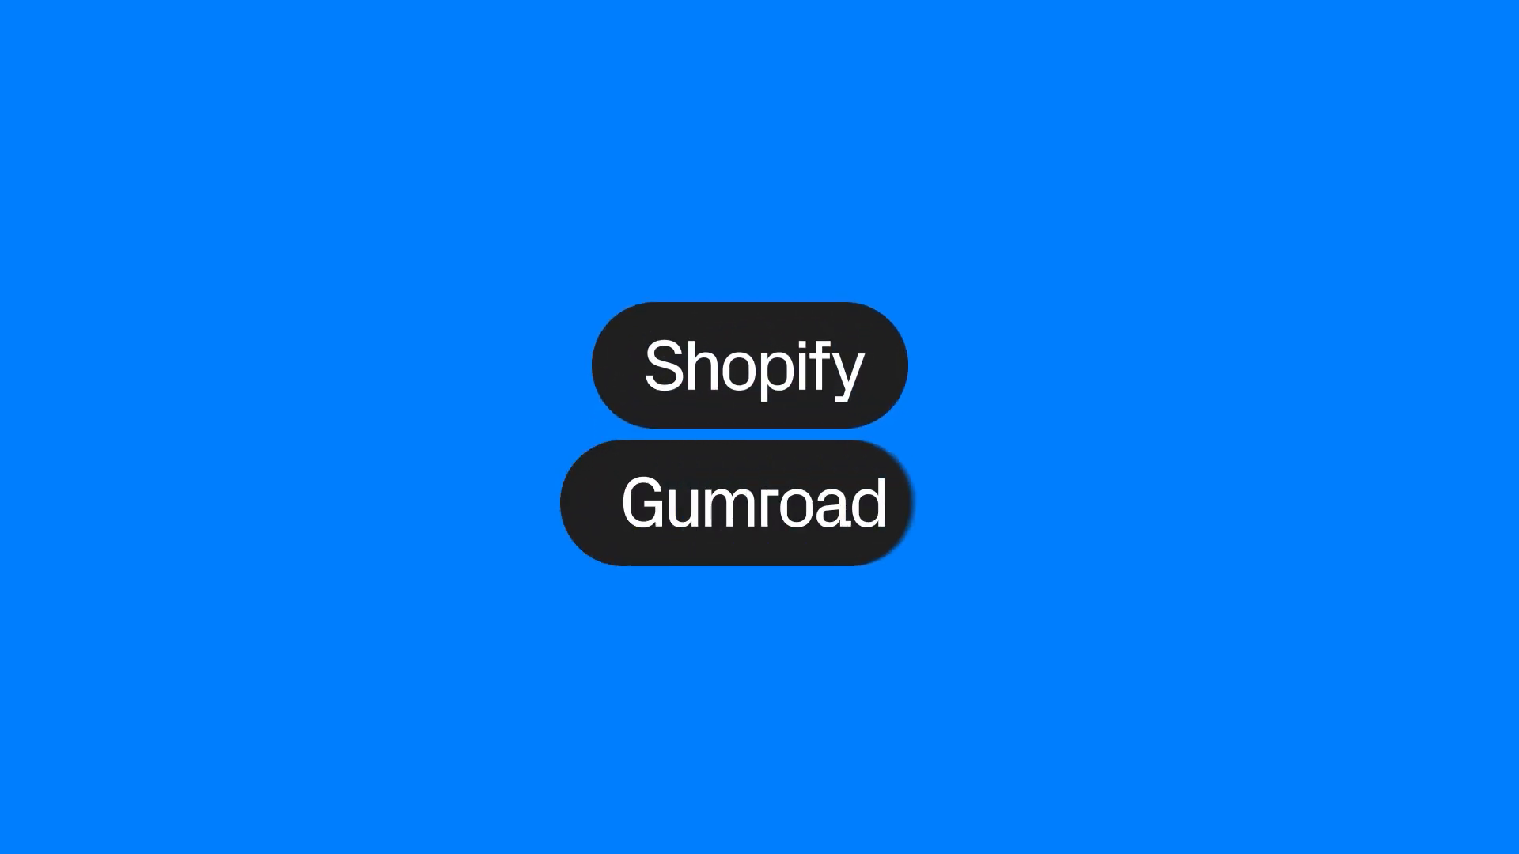
Step: Bring up Gumroad's Home dashboard with its getting-started checklist
left_click(737, 499)
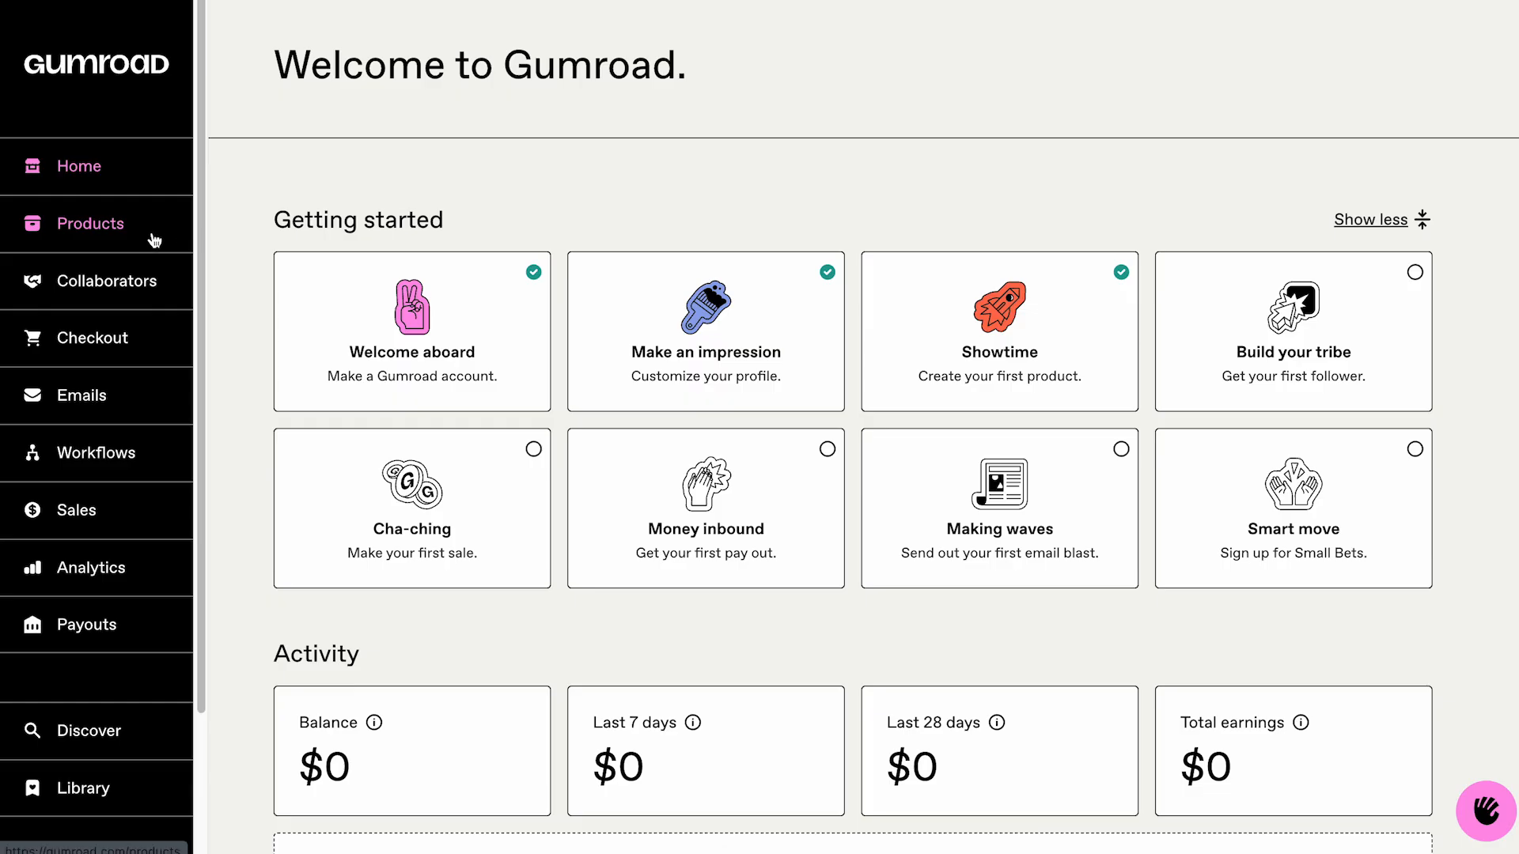
Step: Start a $20 digital product named 'Green Nation – Readymag Ecommerce Template'
left_click(90, 223)
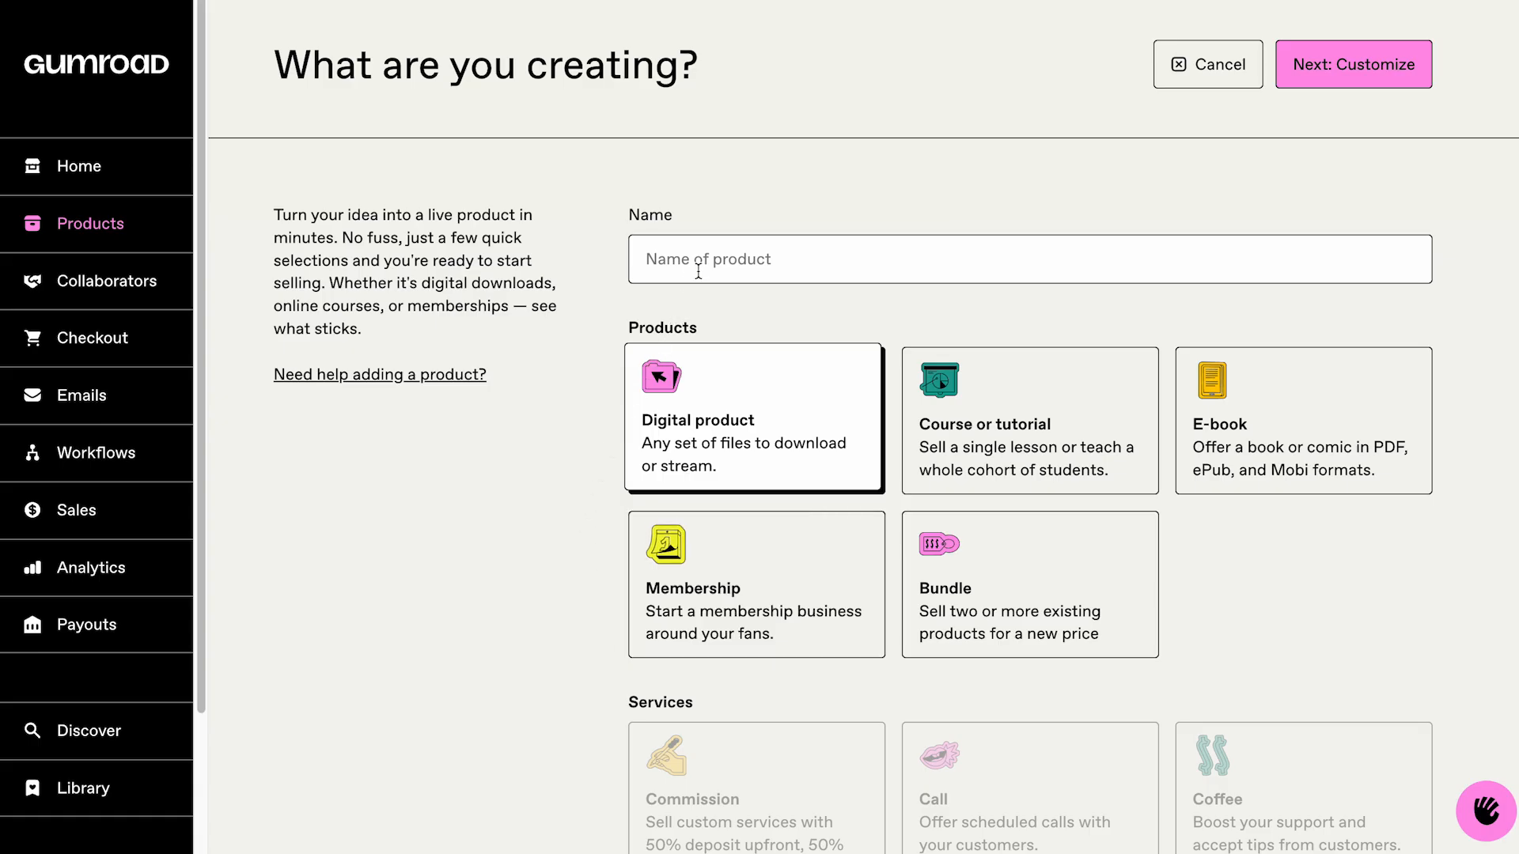
type("Green Nation – Readymag Ecommerce Template")
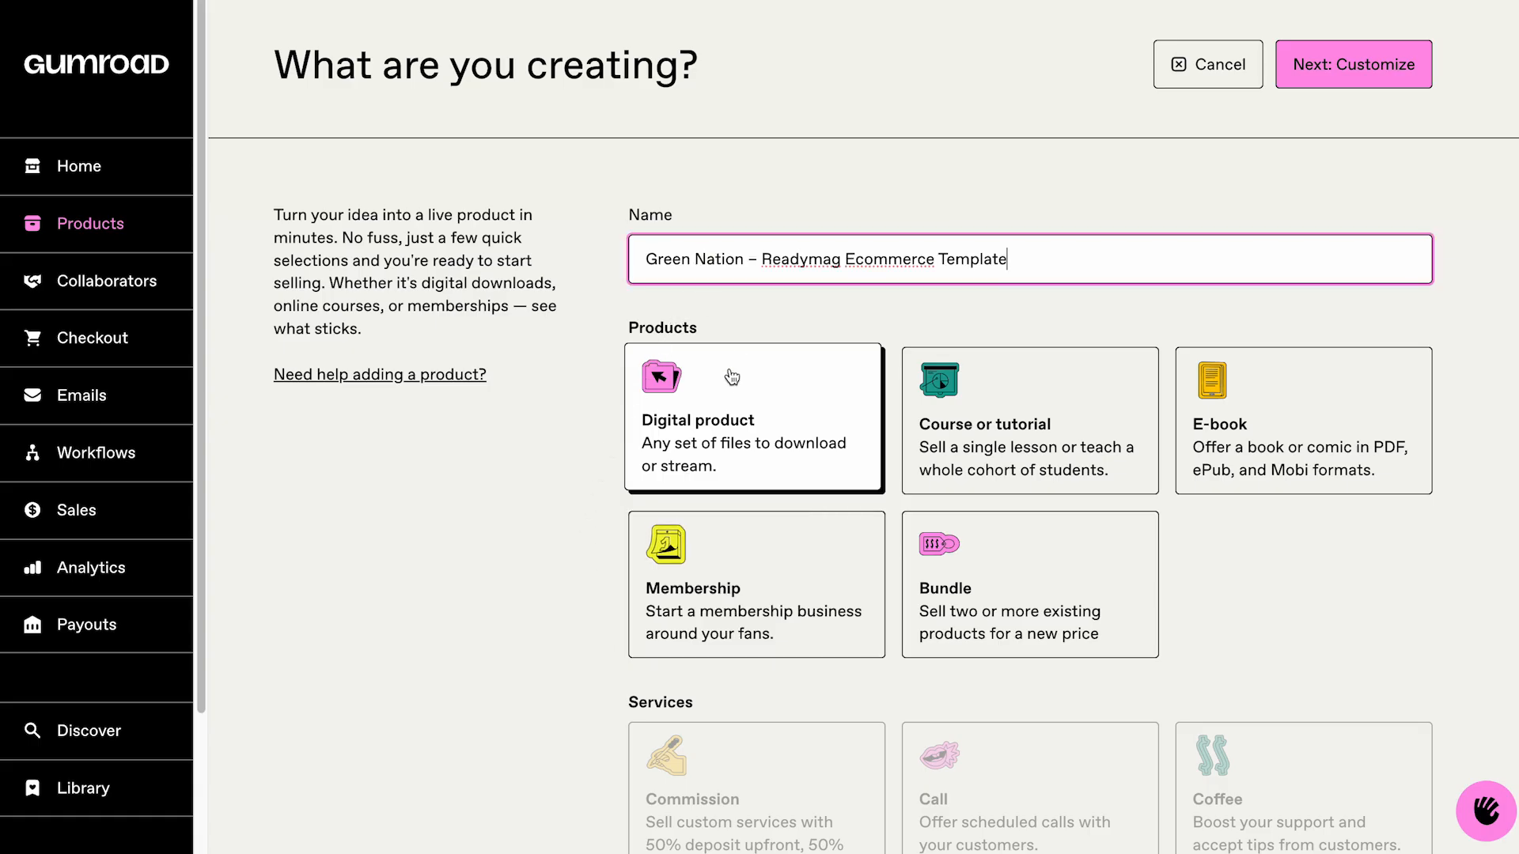
scroll("down", 3)
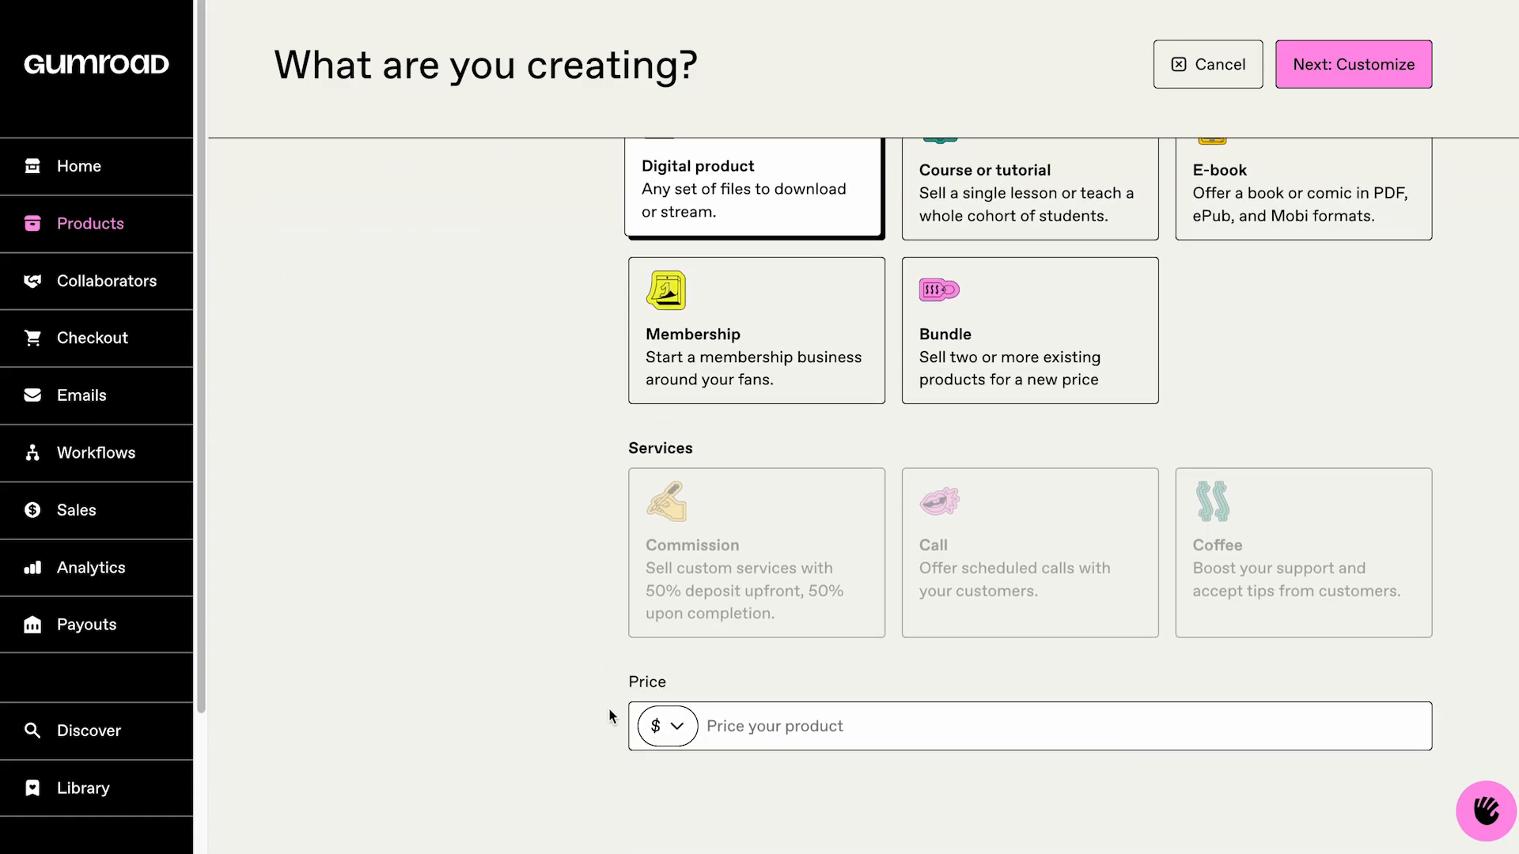
type("20")
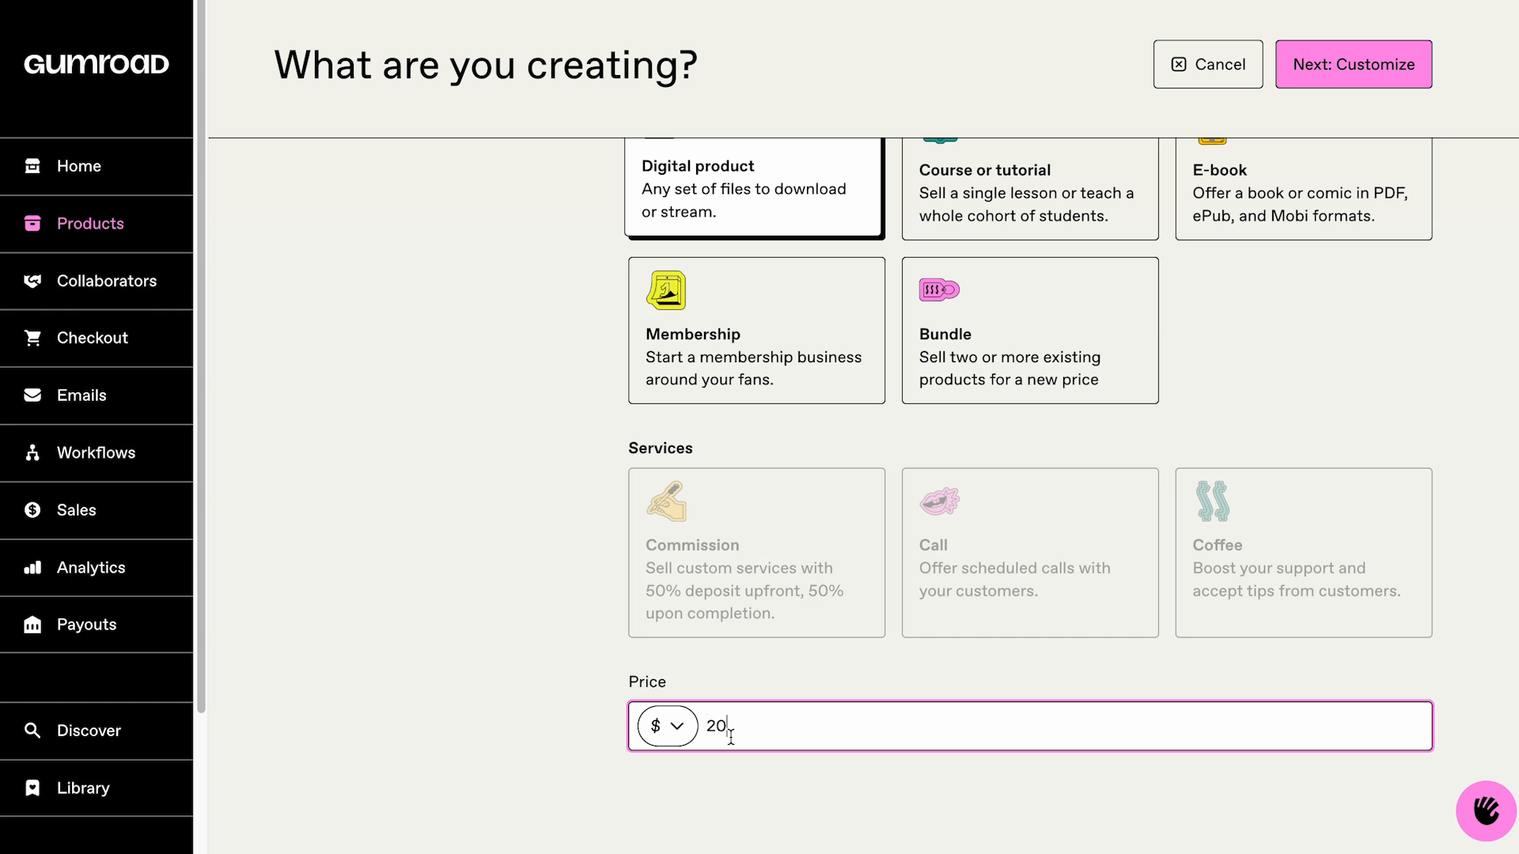
left_click(1352, 64)
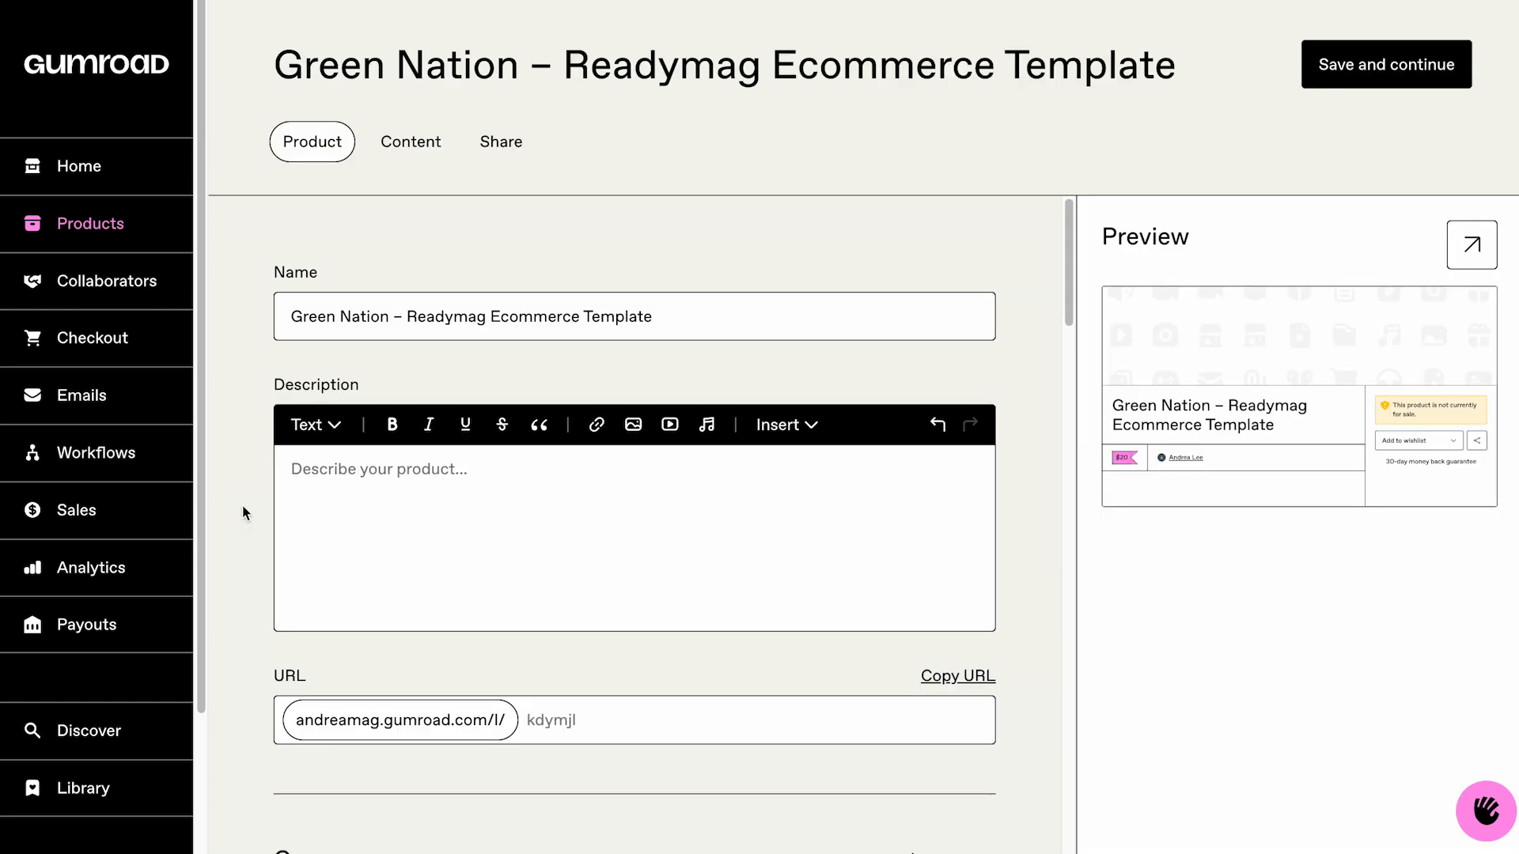
Step: Add the colorful multi-page template description and cover, then save the product
type("A colorful, multi-page template for handmade or creative products. Fully customizable in Readymag, with bold visuals and minimal design—perfect for standout online stores or landing pages.")
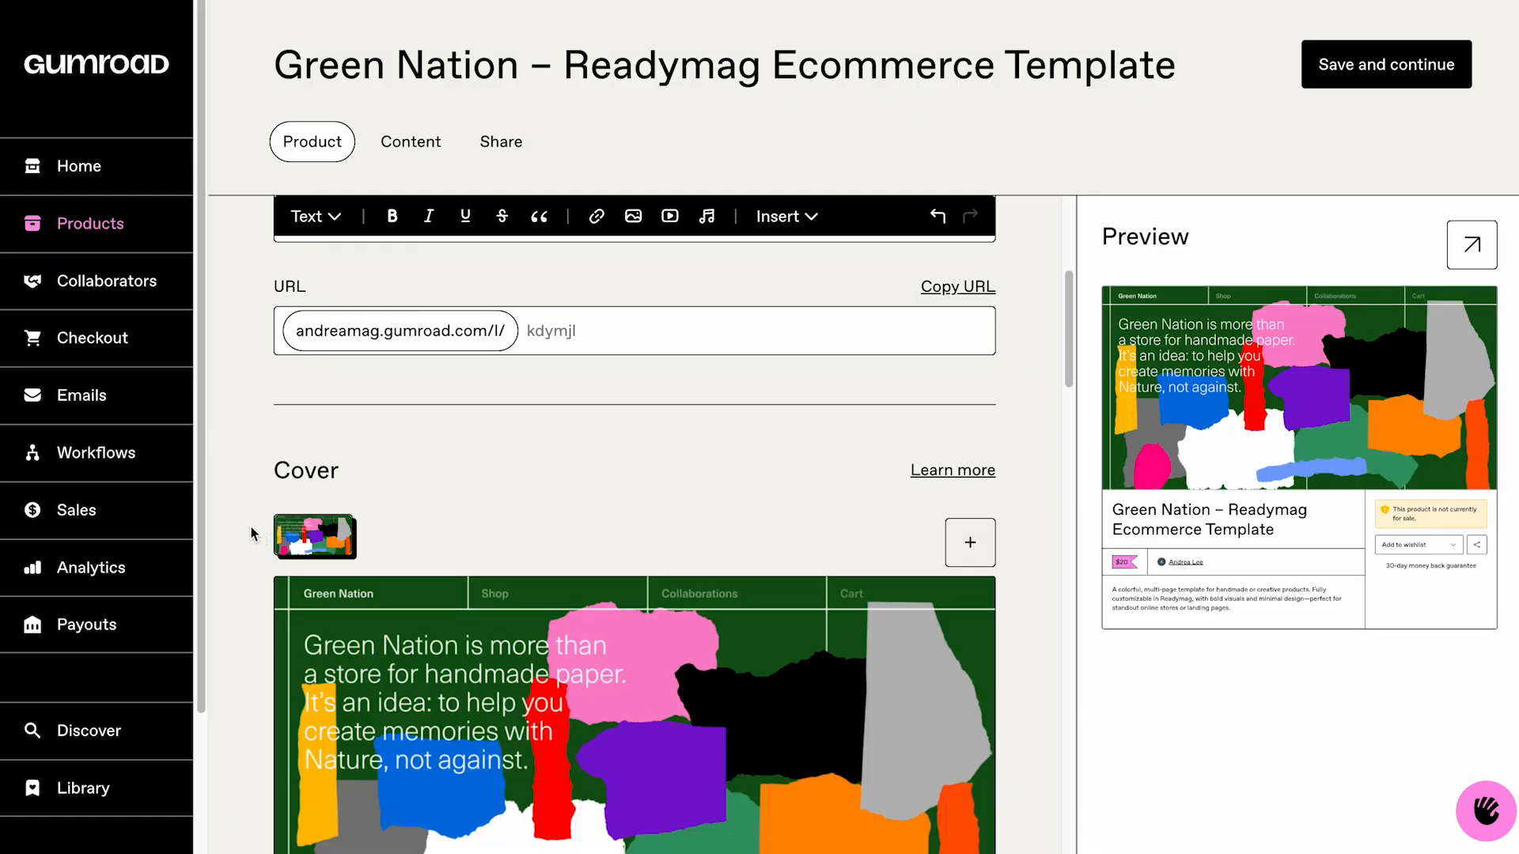
left_click(1386, 63)
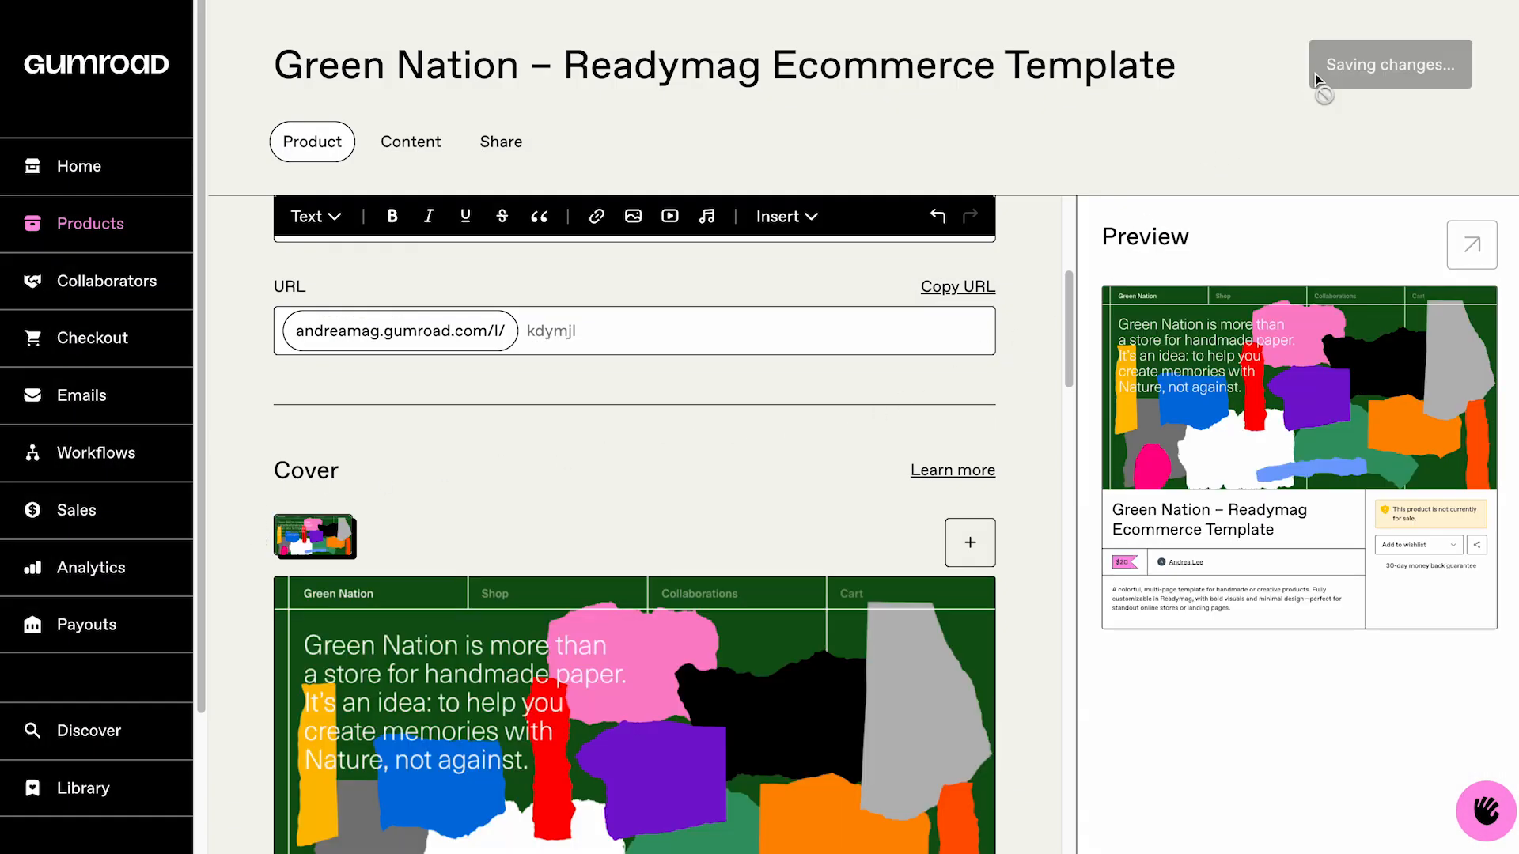
left_click(502, 141)
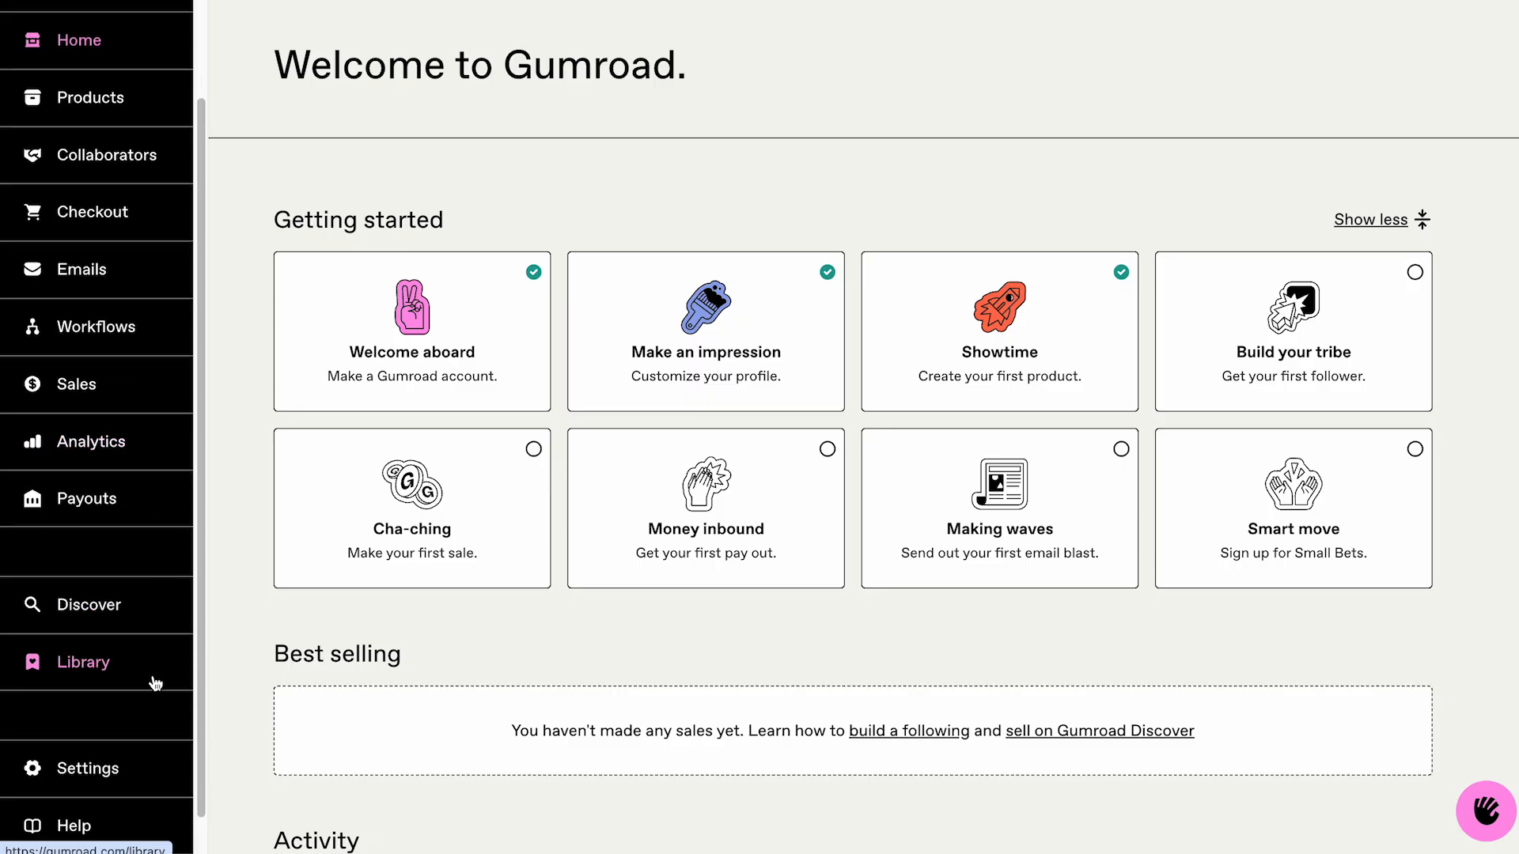
left_click(85, 769)
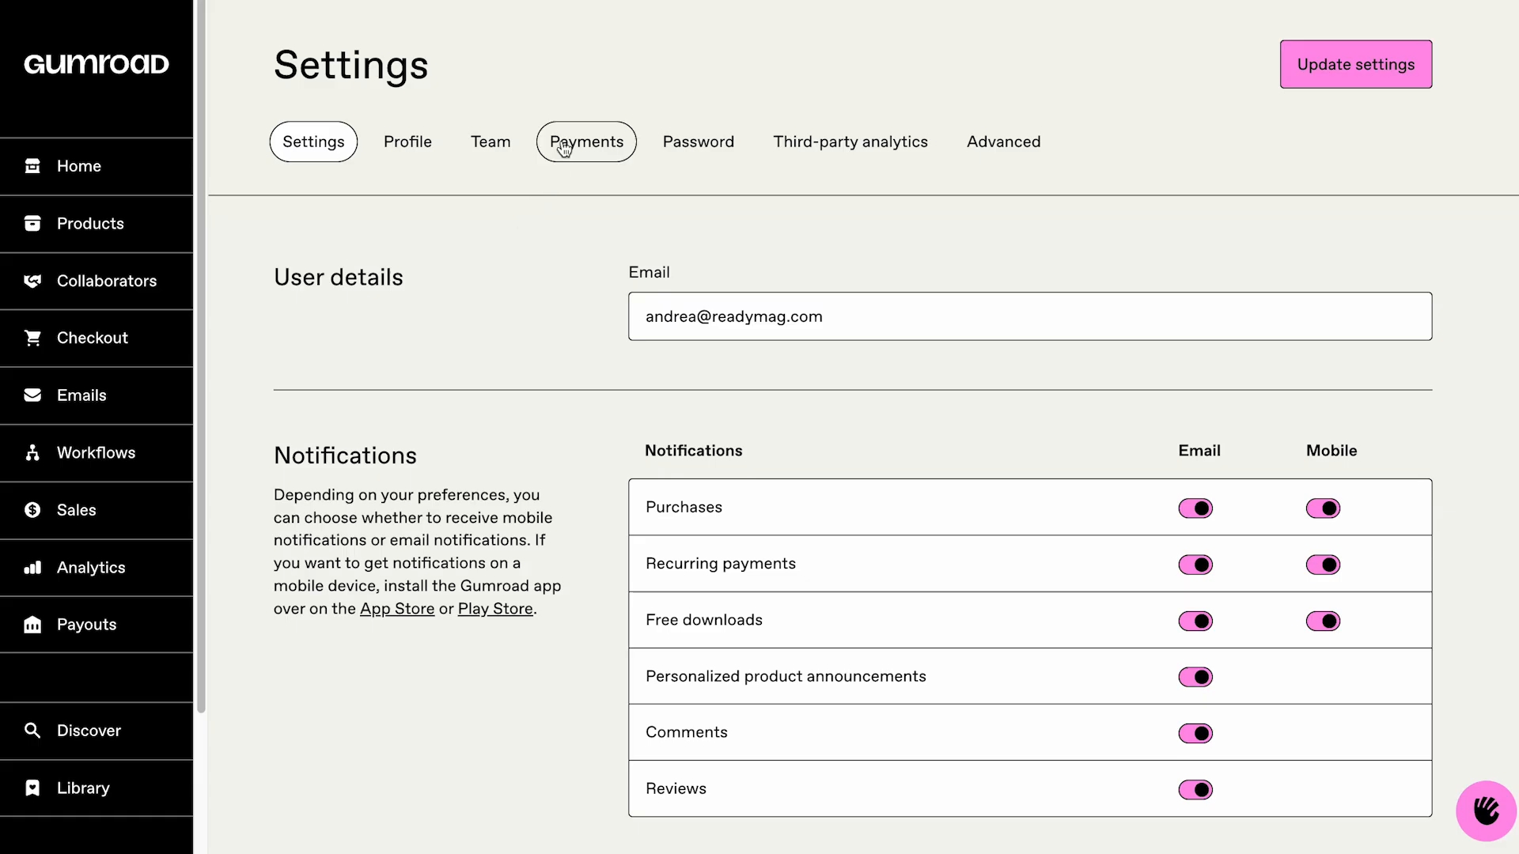
left_click(585, 141)
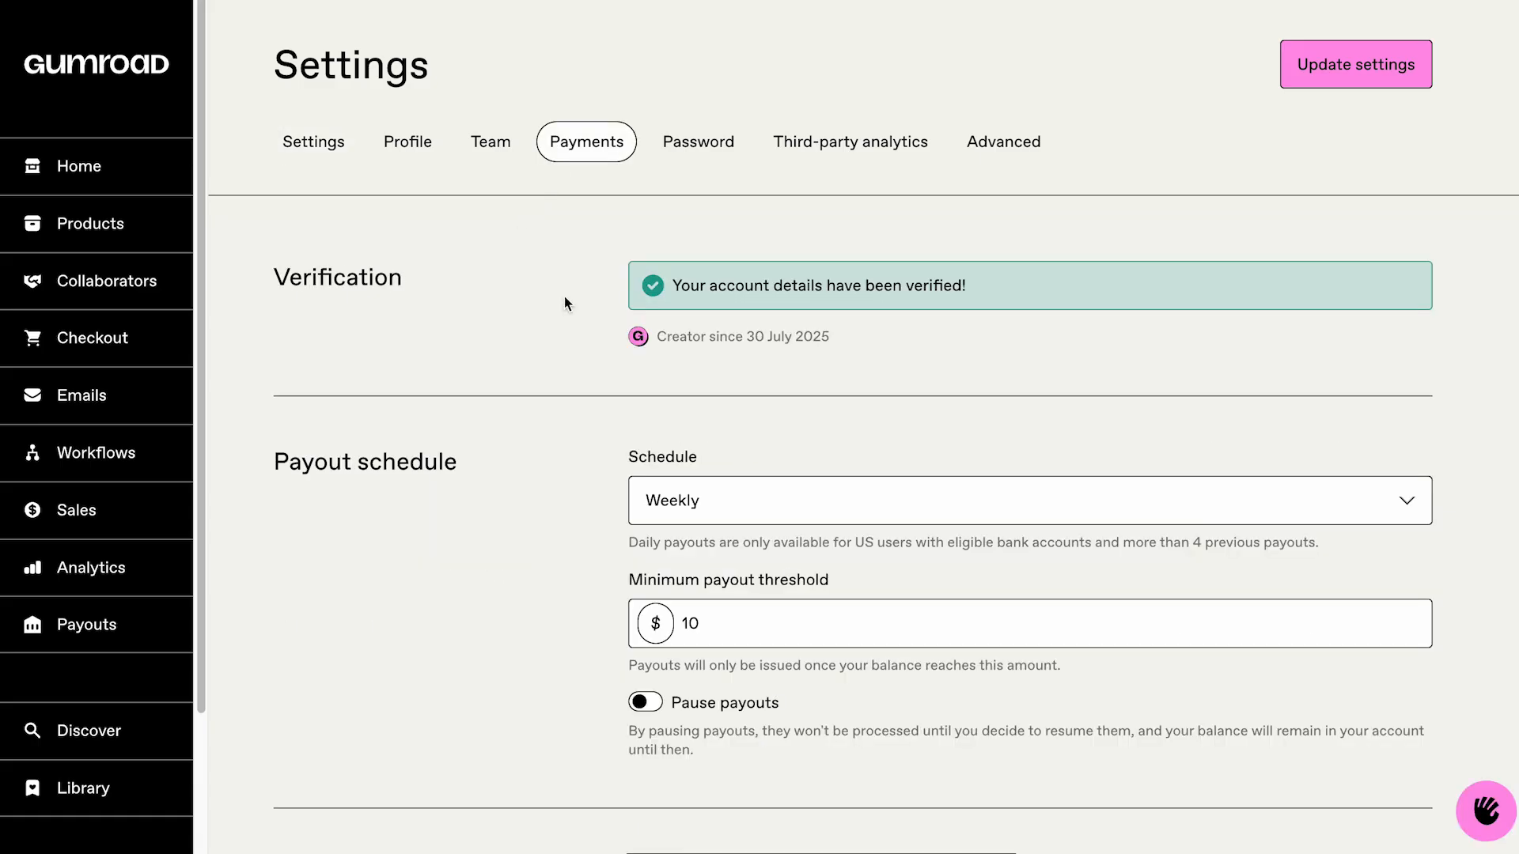
mouse_move(566, 409)
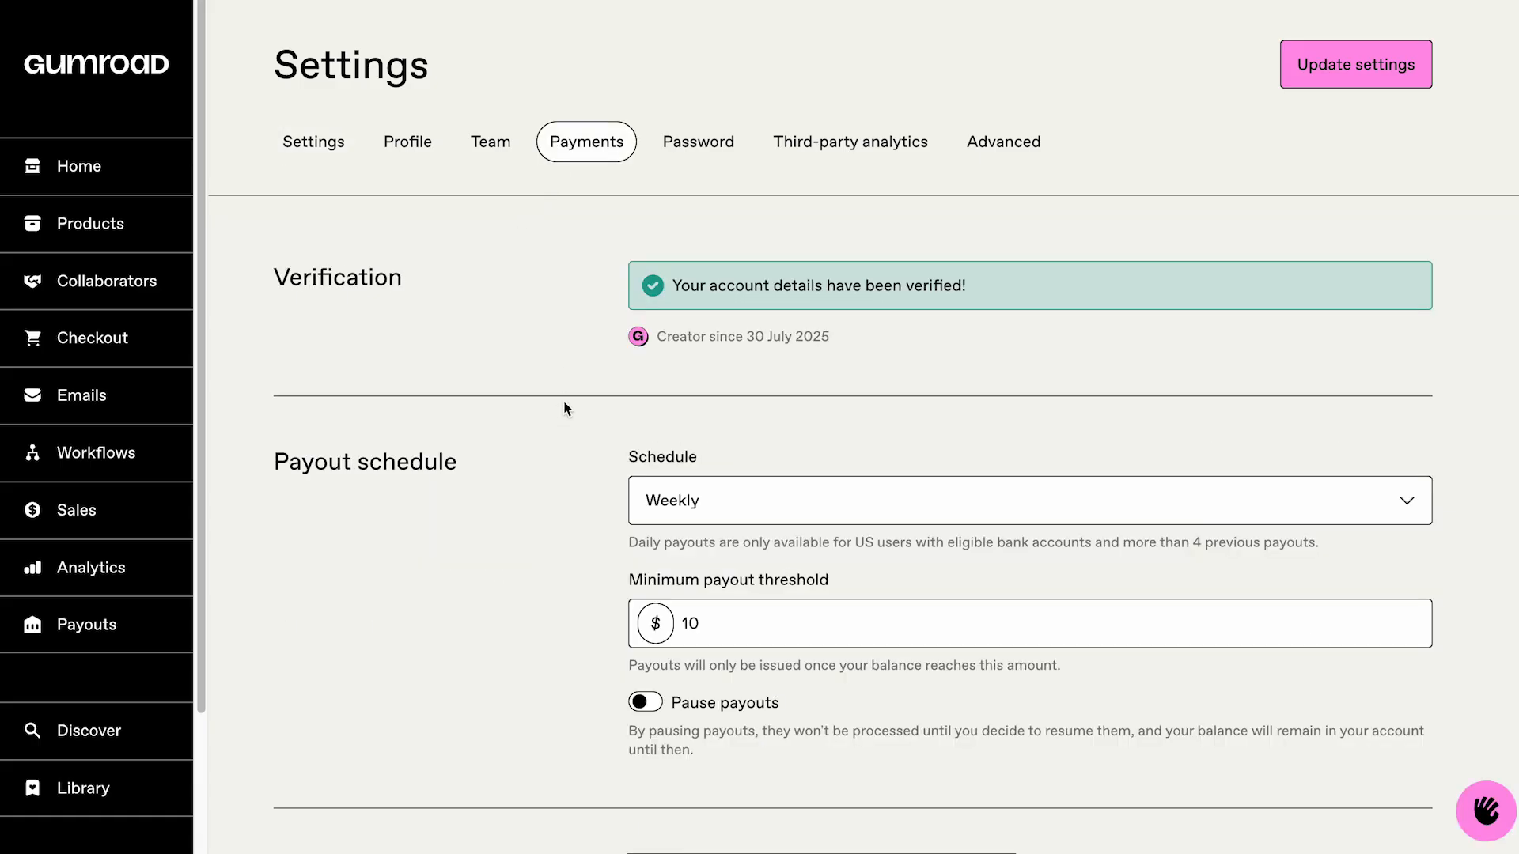
mouse_move(566, 476)
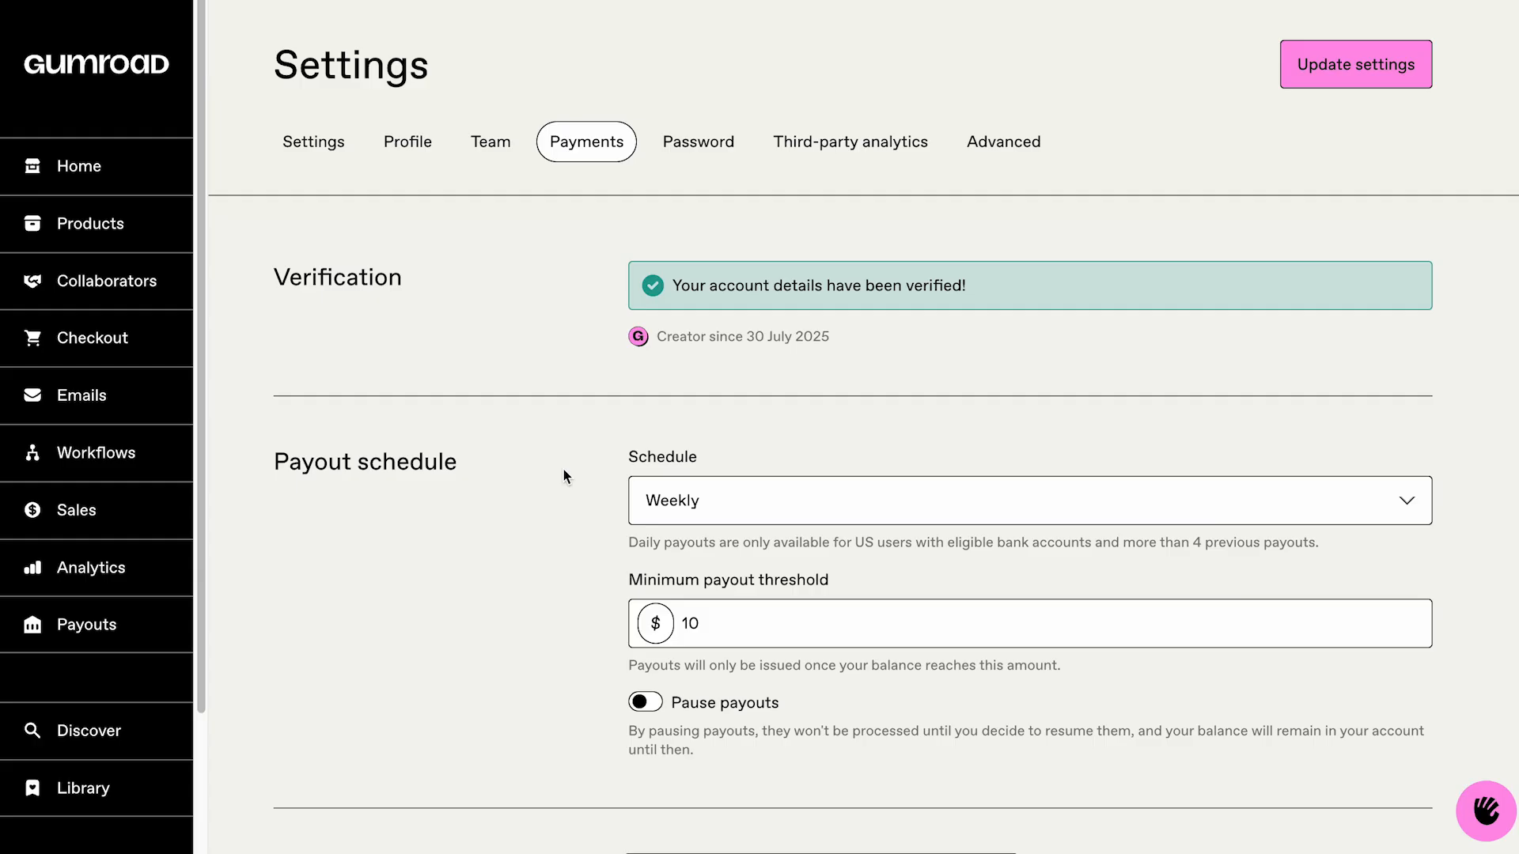
scroll("down", 3)
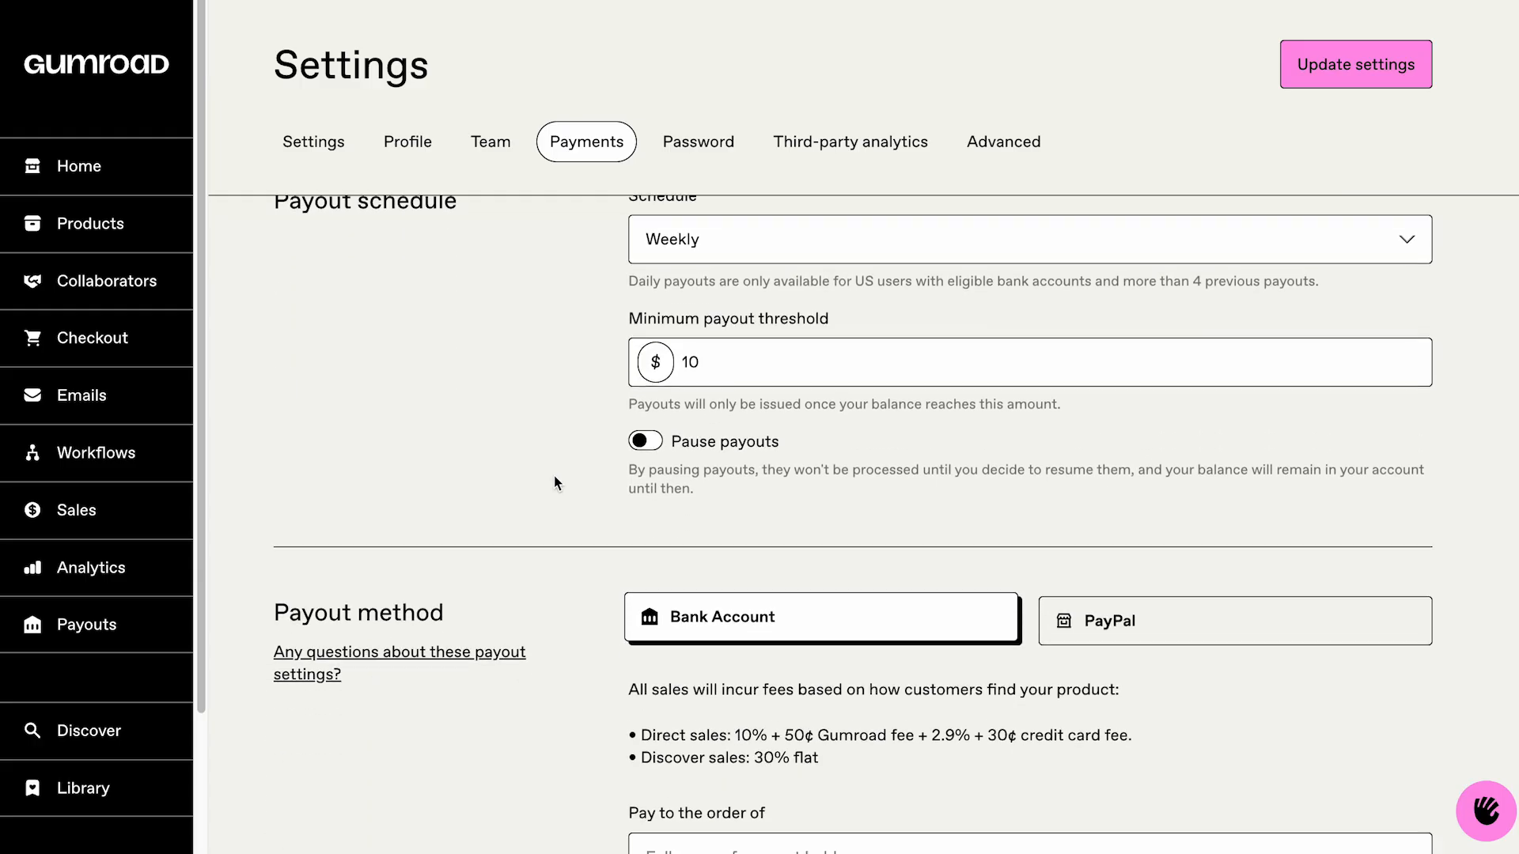
scroll("down", 3)
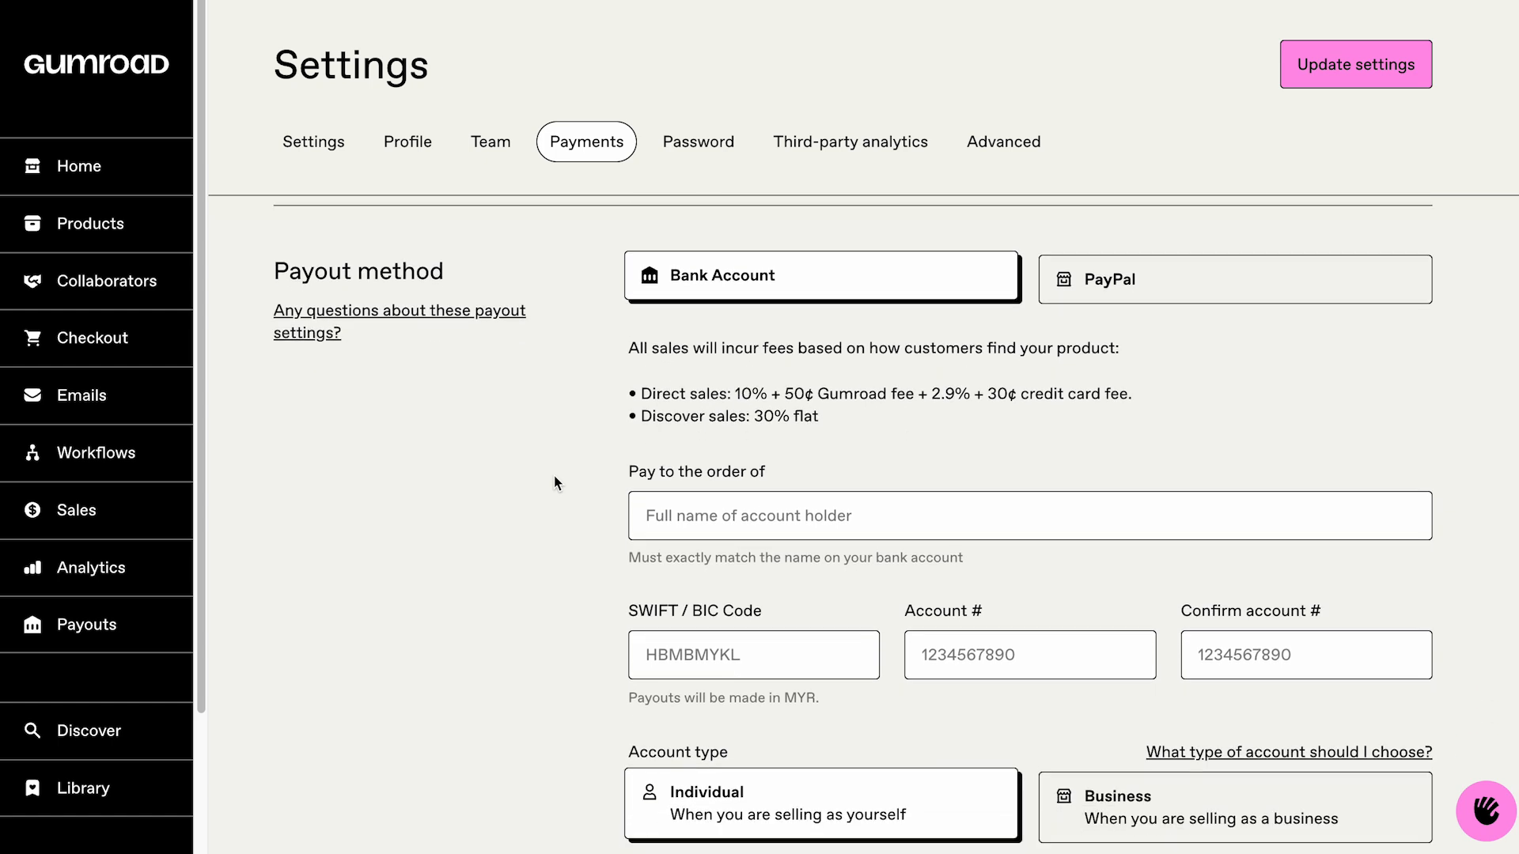
scroll("down", 3)
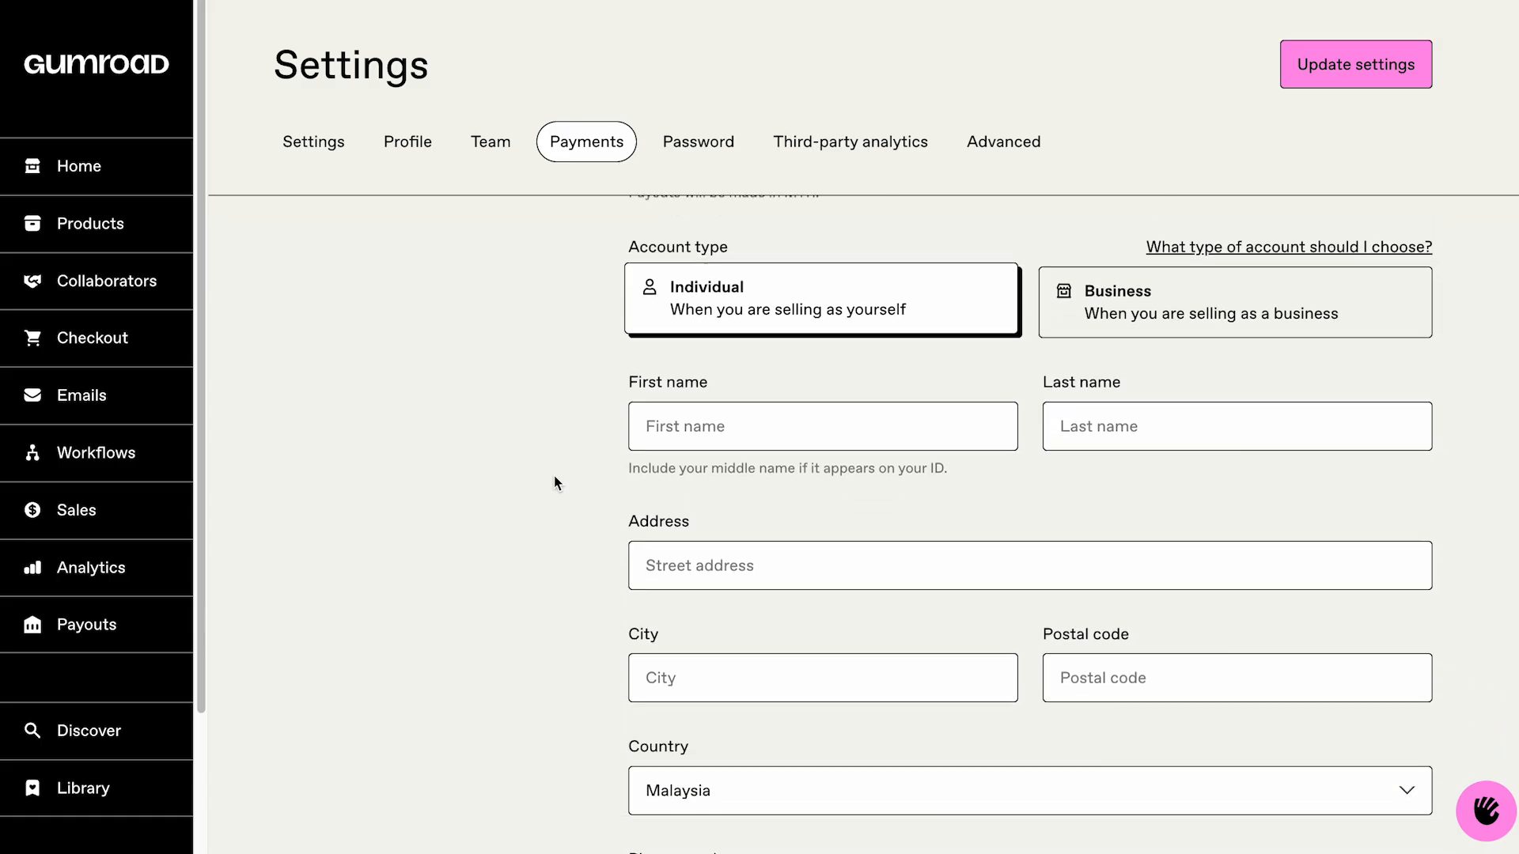
scroll("down", 3)
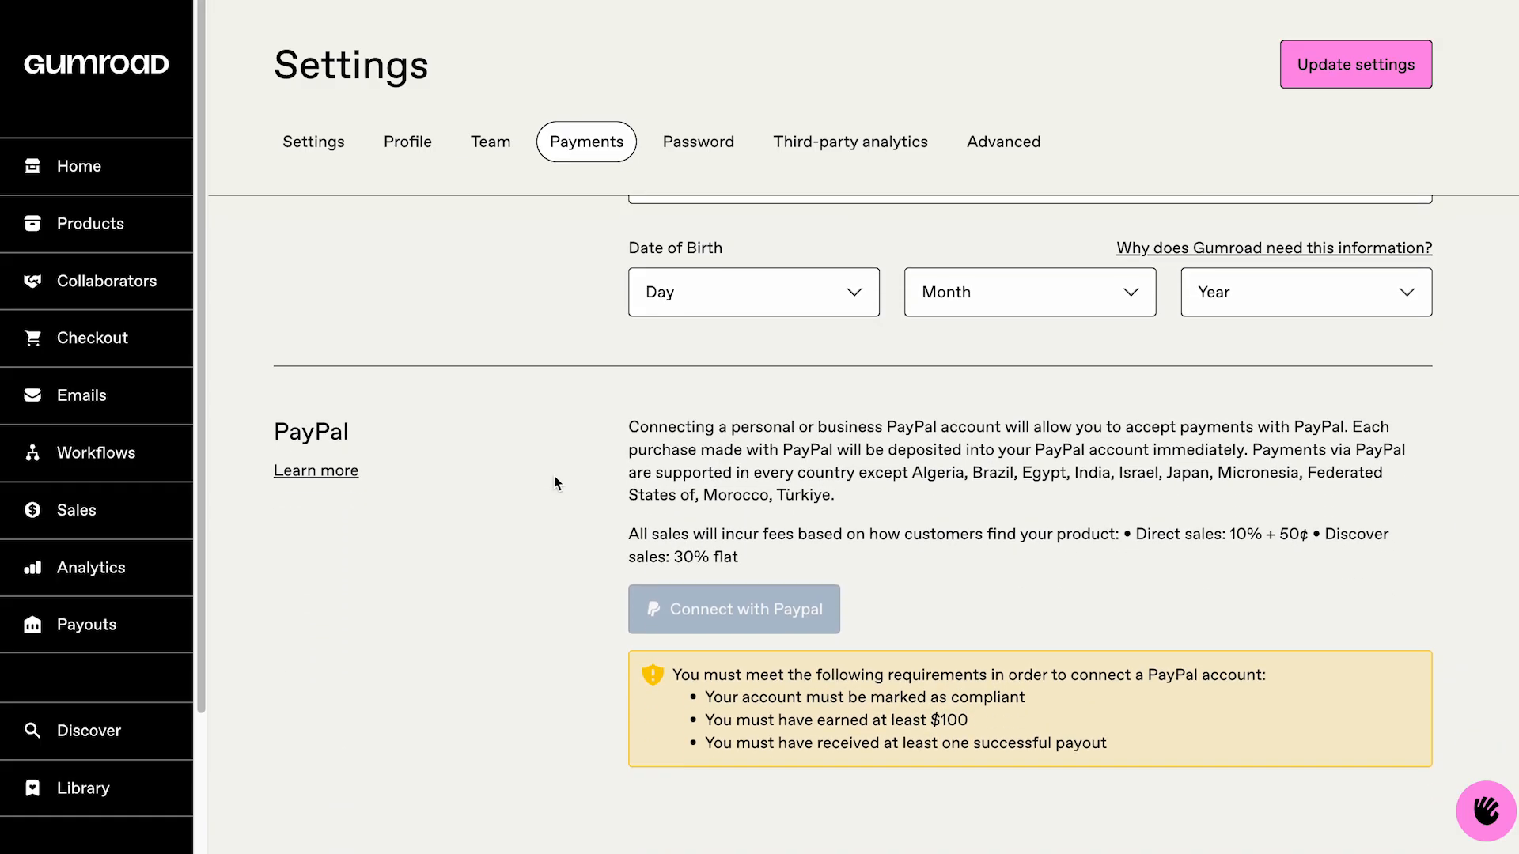
scroll("down", 3)
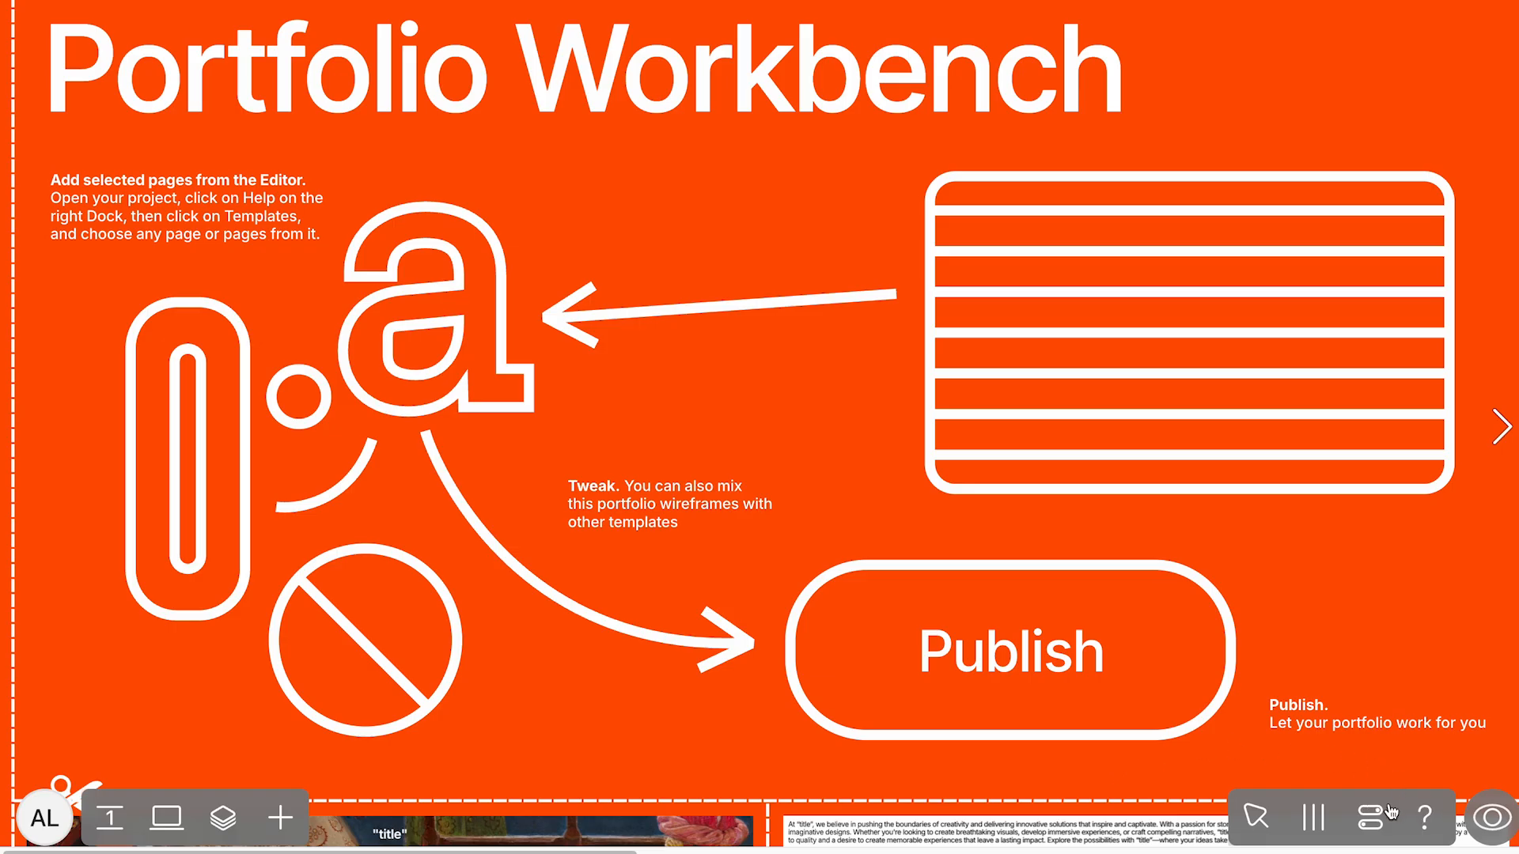
Step: Name the template submission 'Portfolio Workbench' and begin its modular-portfolio description
left_click(1367, 816)
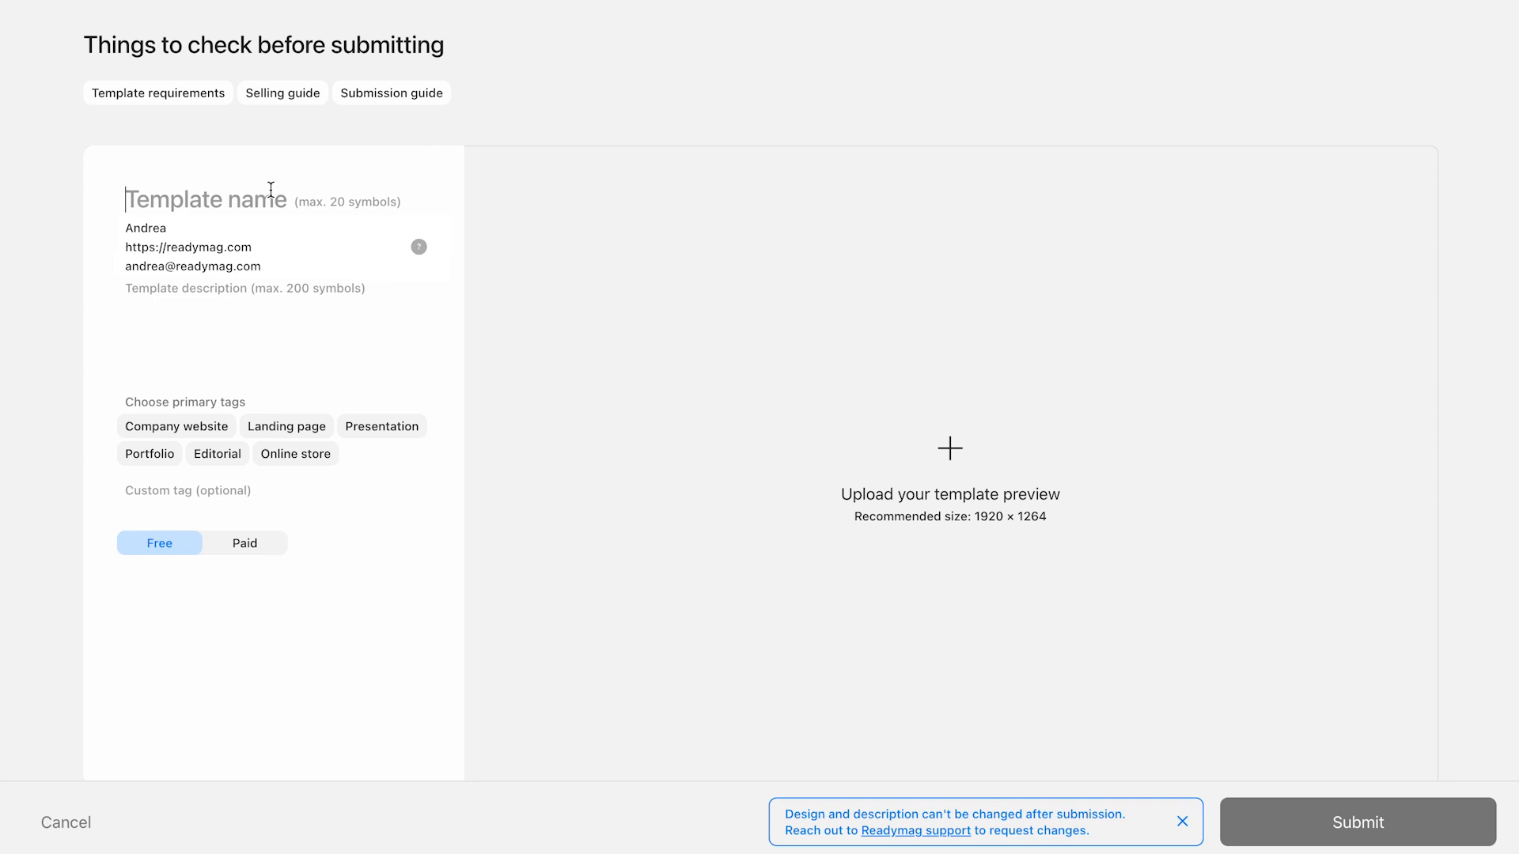
type("Portfolio Work")
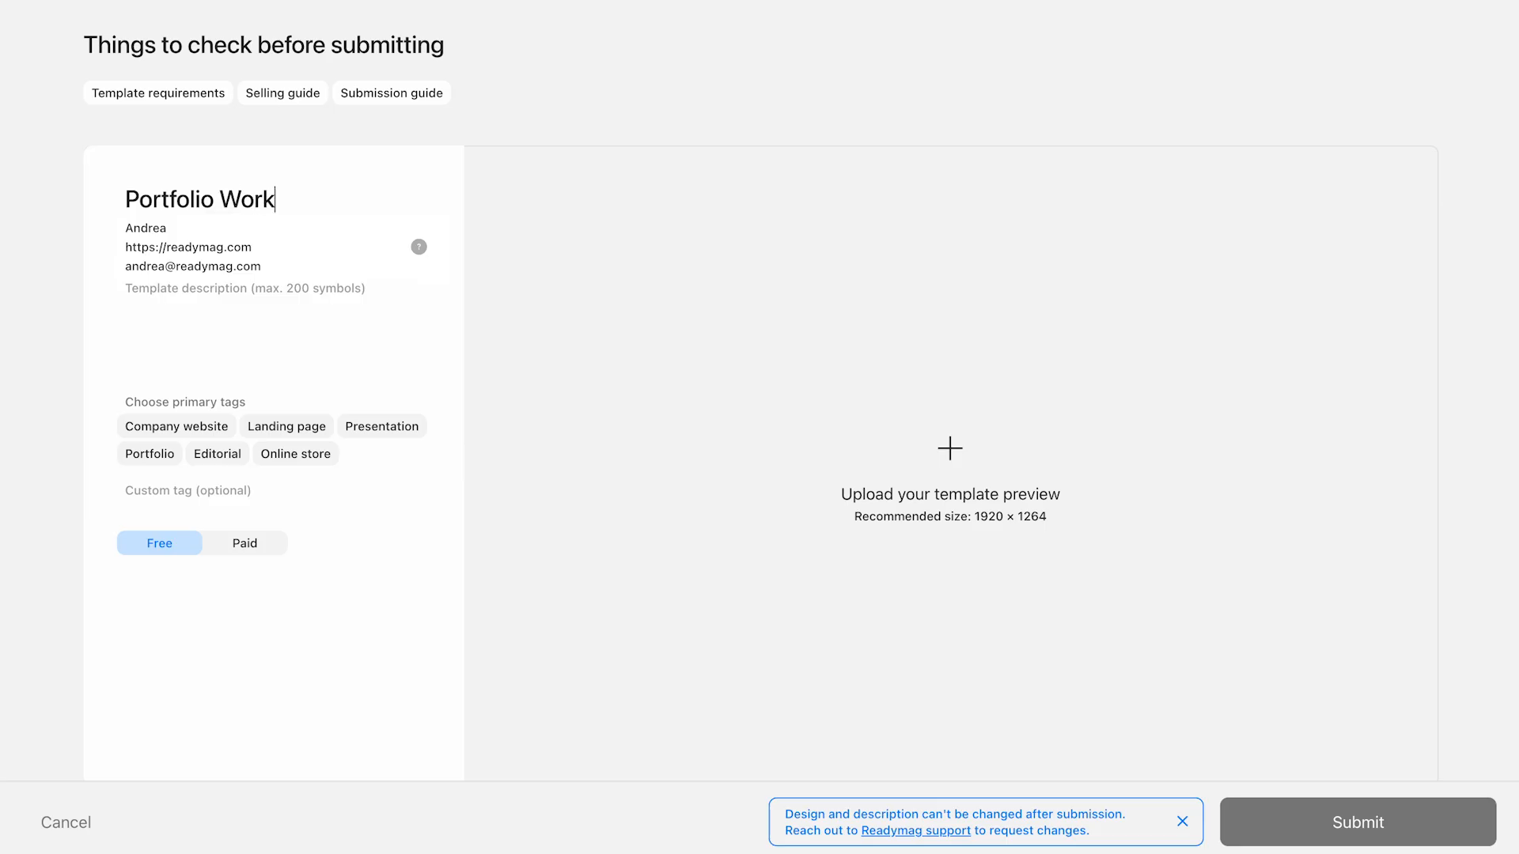
type("bench")
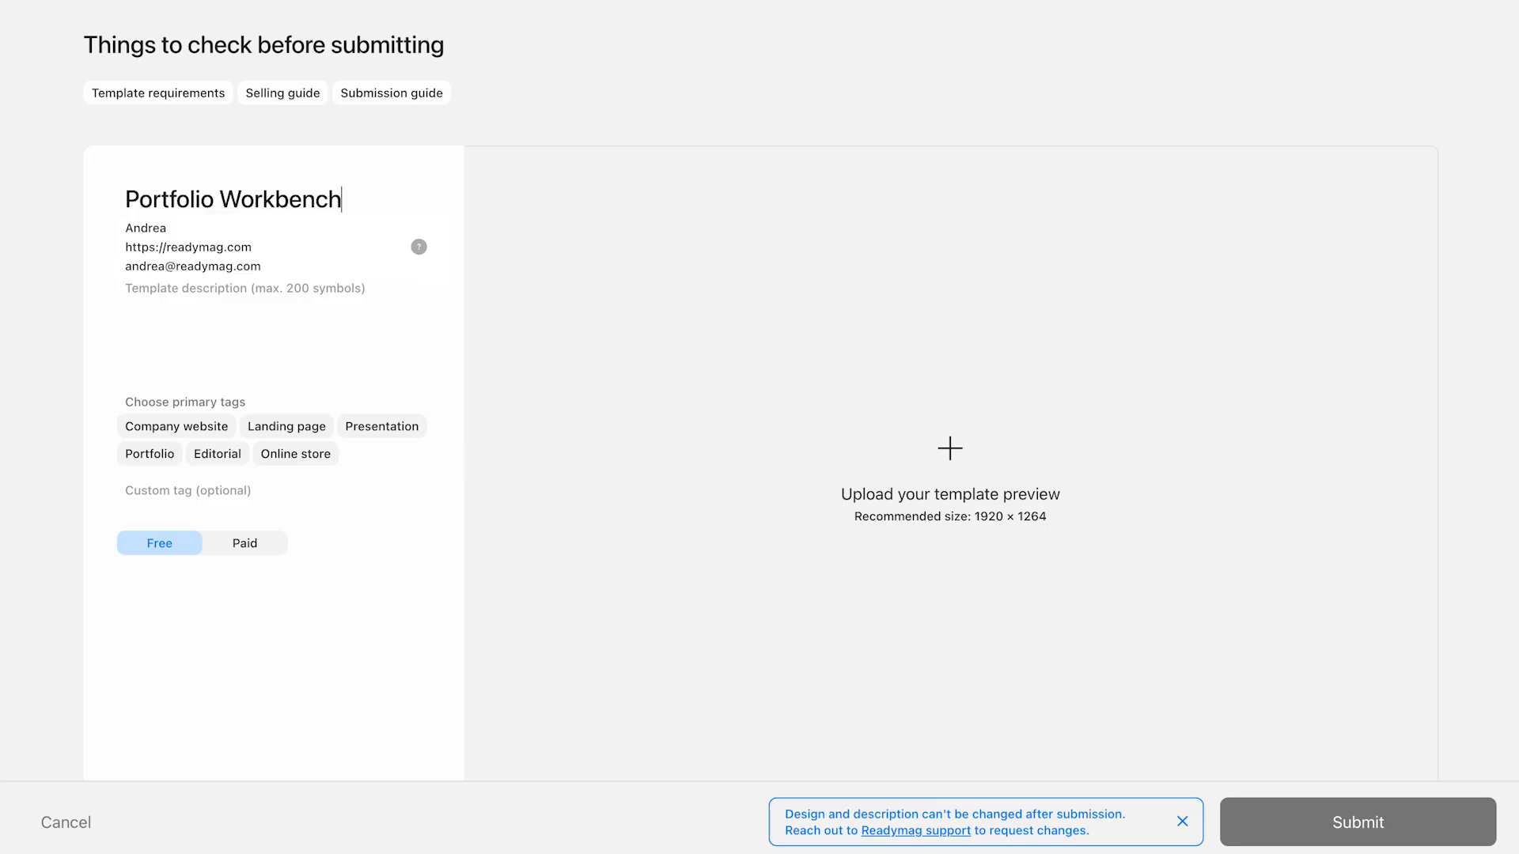
left_click(223, 288)
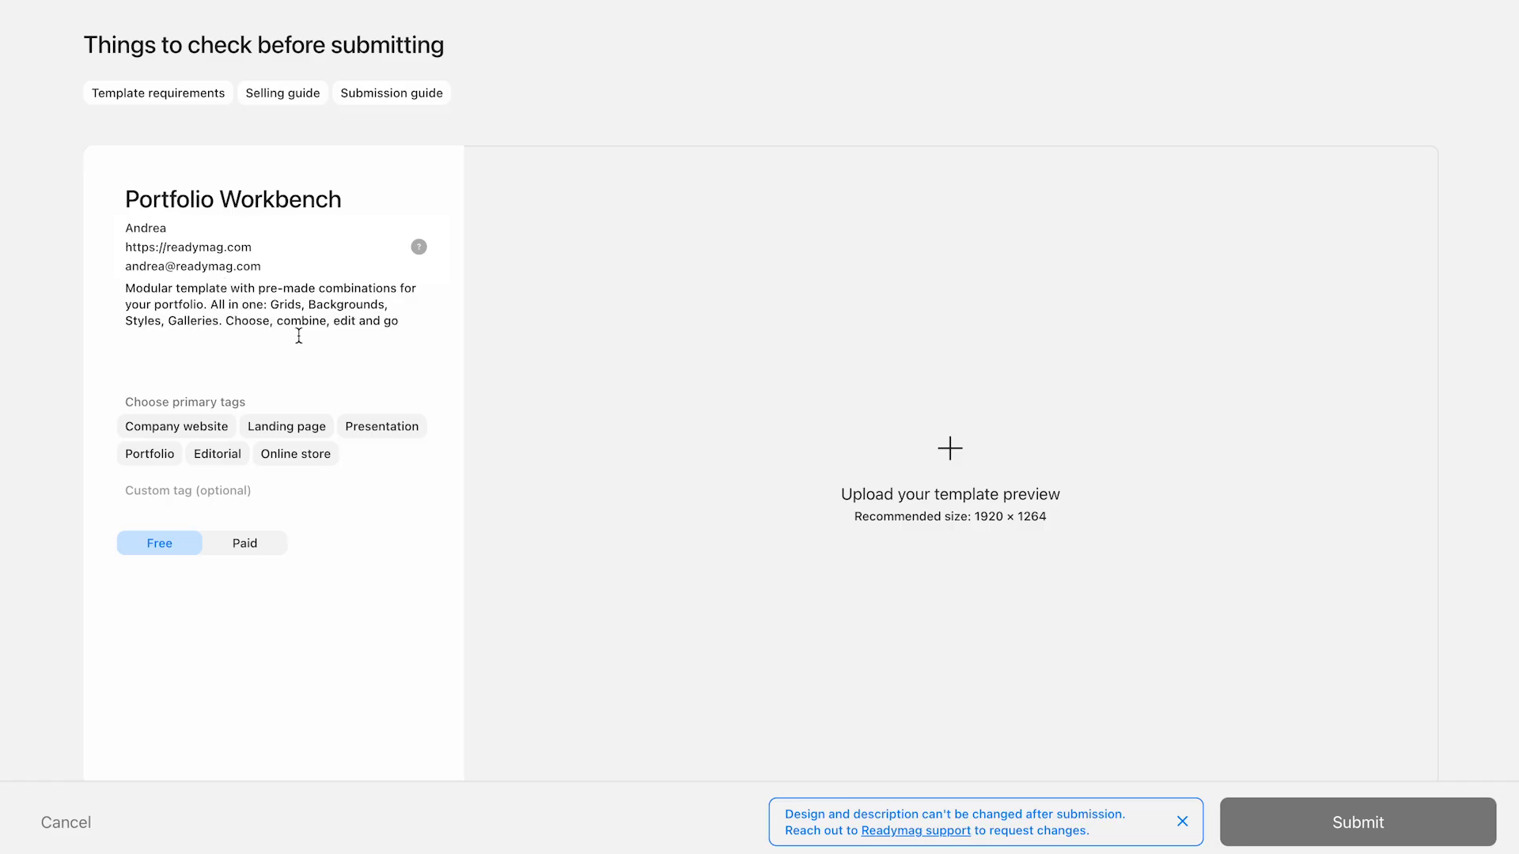
mouse_move(342, 334)
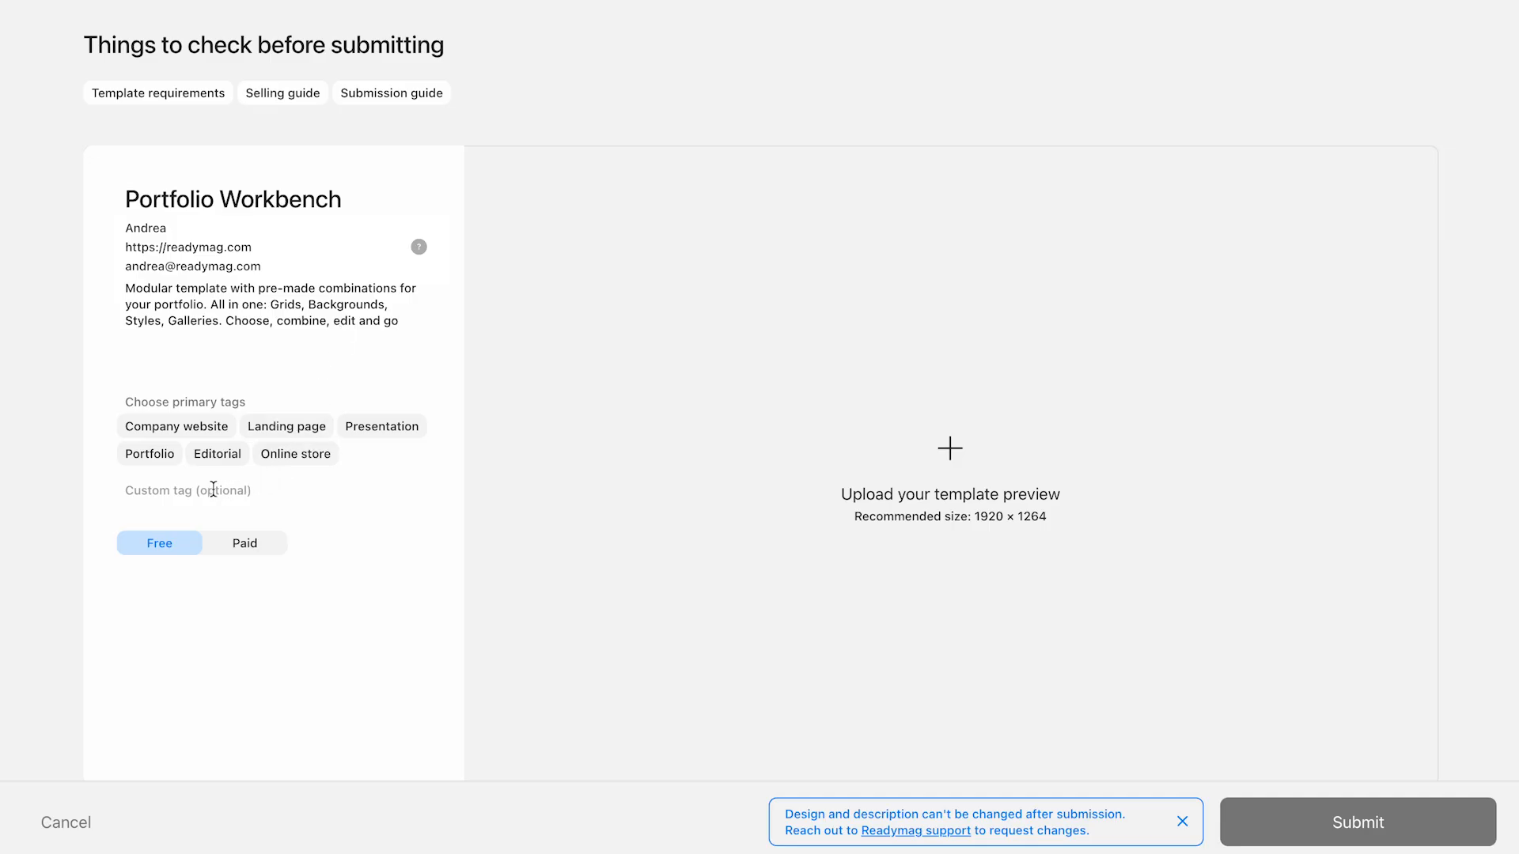
Step: Tag the template Portfolio and Landing page, peek at the Paid pricing fields, and leave it Free
left_click(148, 454)
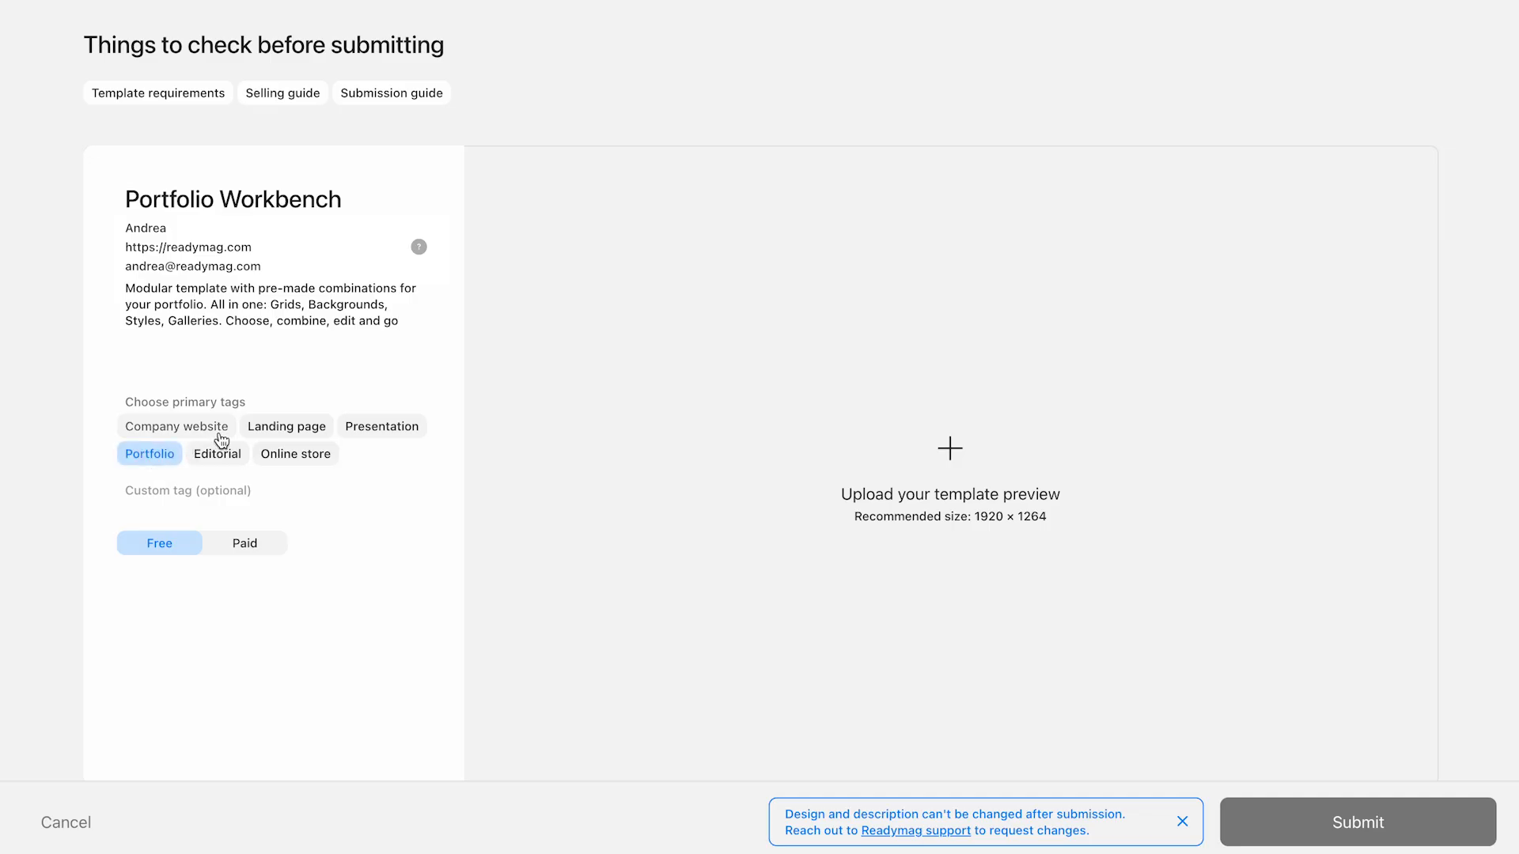
left_click(287, 426)
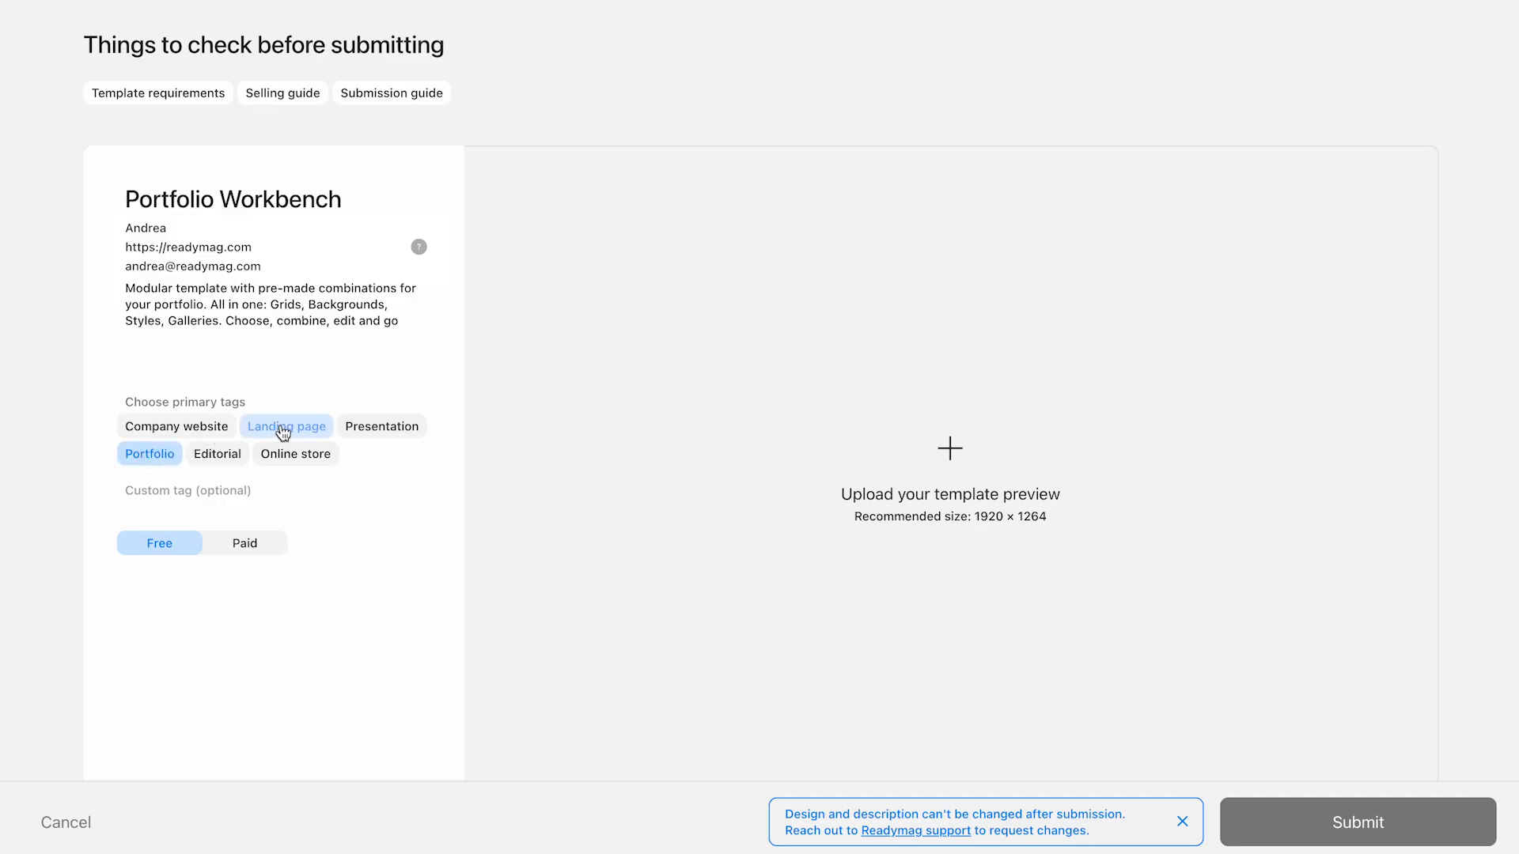
left_click(285, 425)
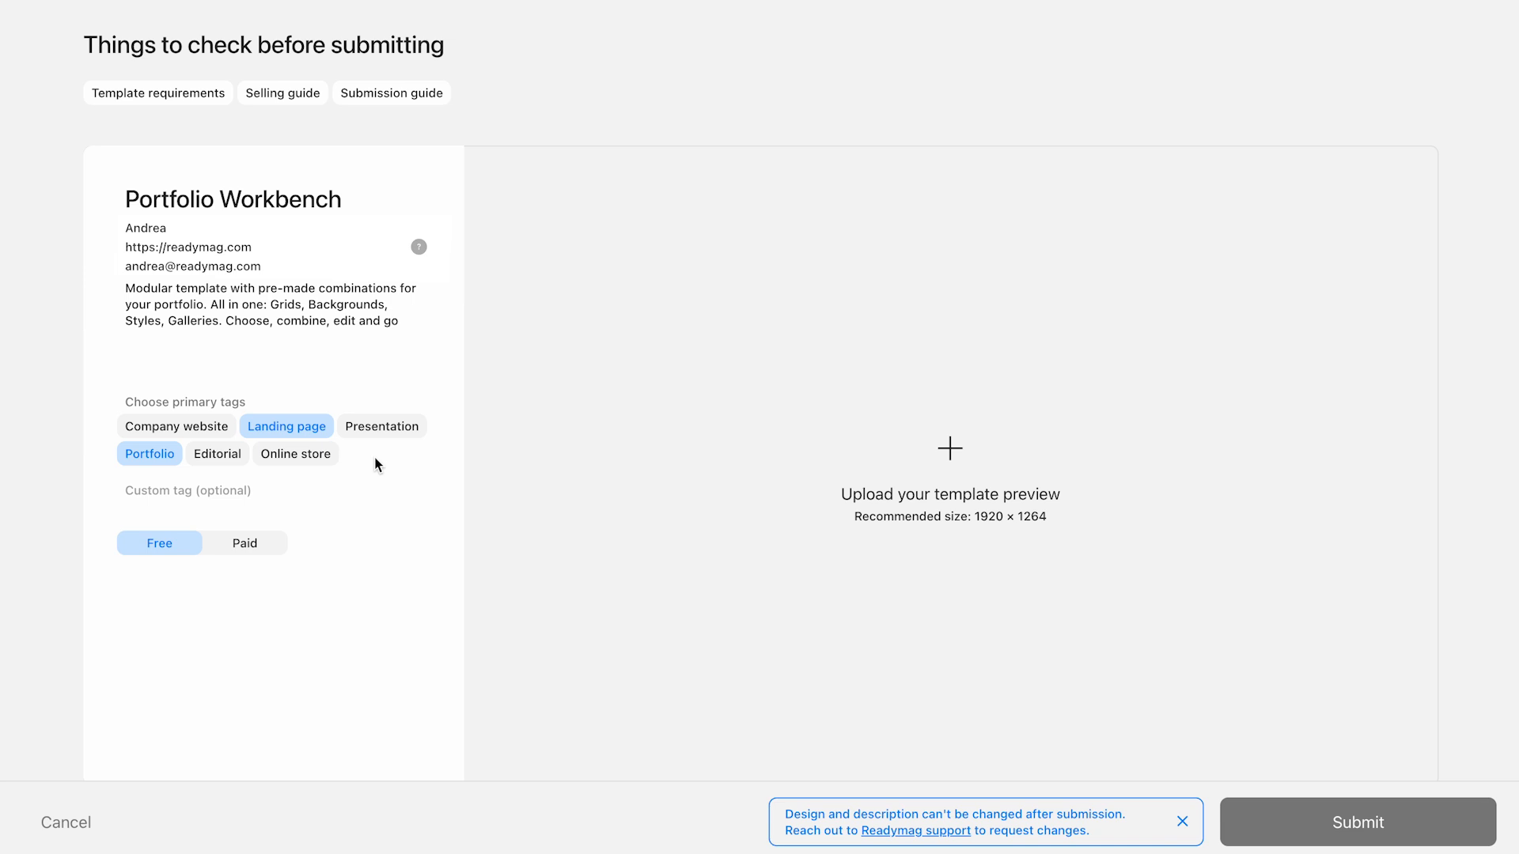
mouse_move(171, 519)
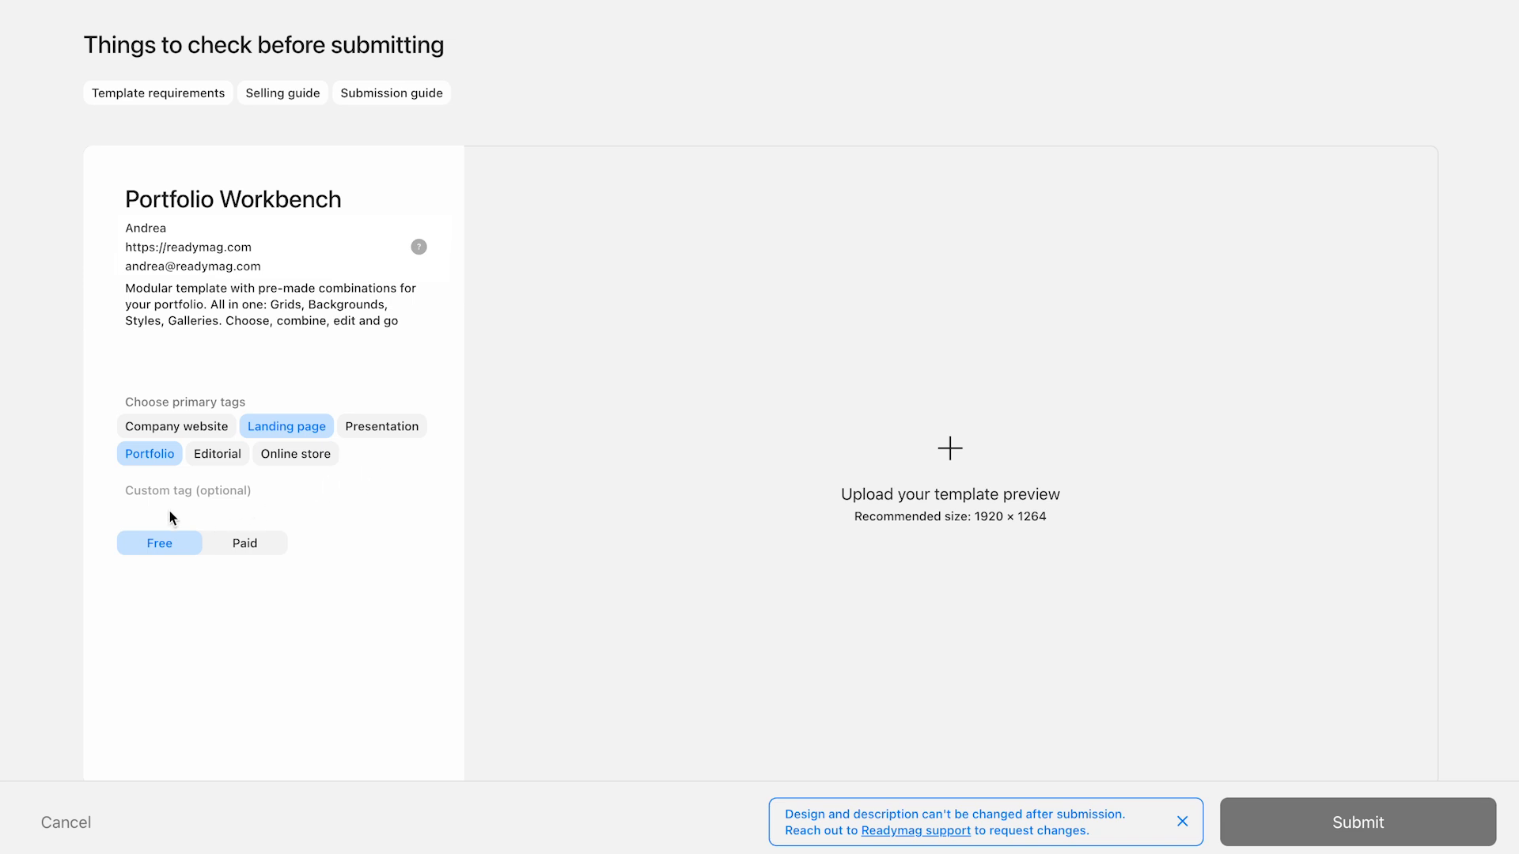
mouse_move(253, 508)
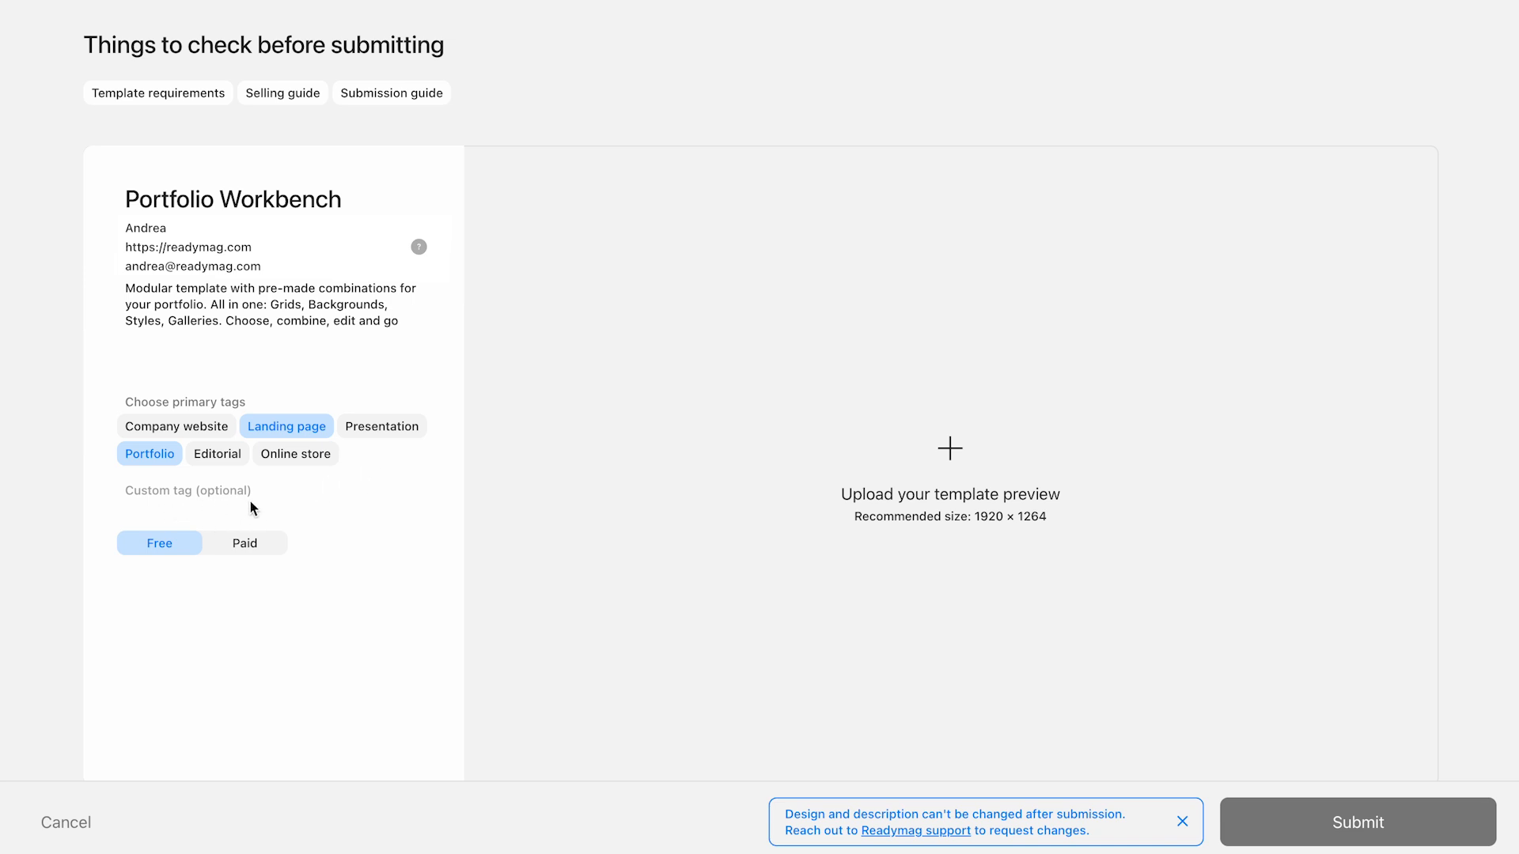
mouse_move(256, 549)
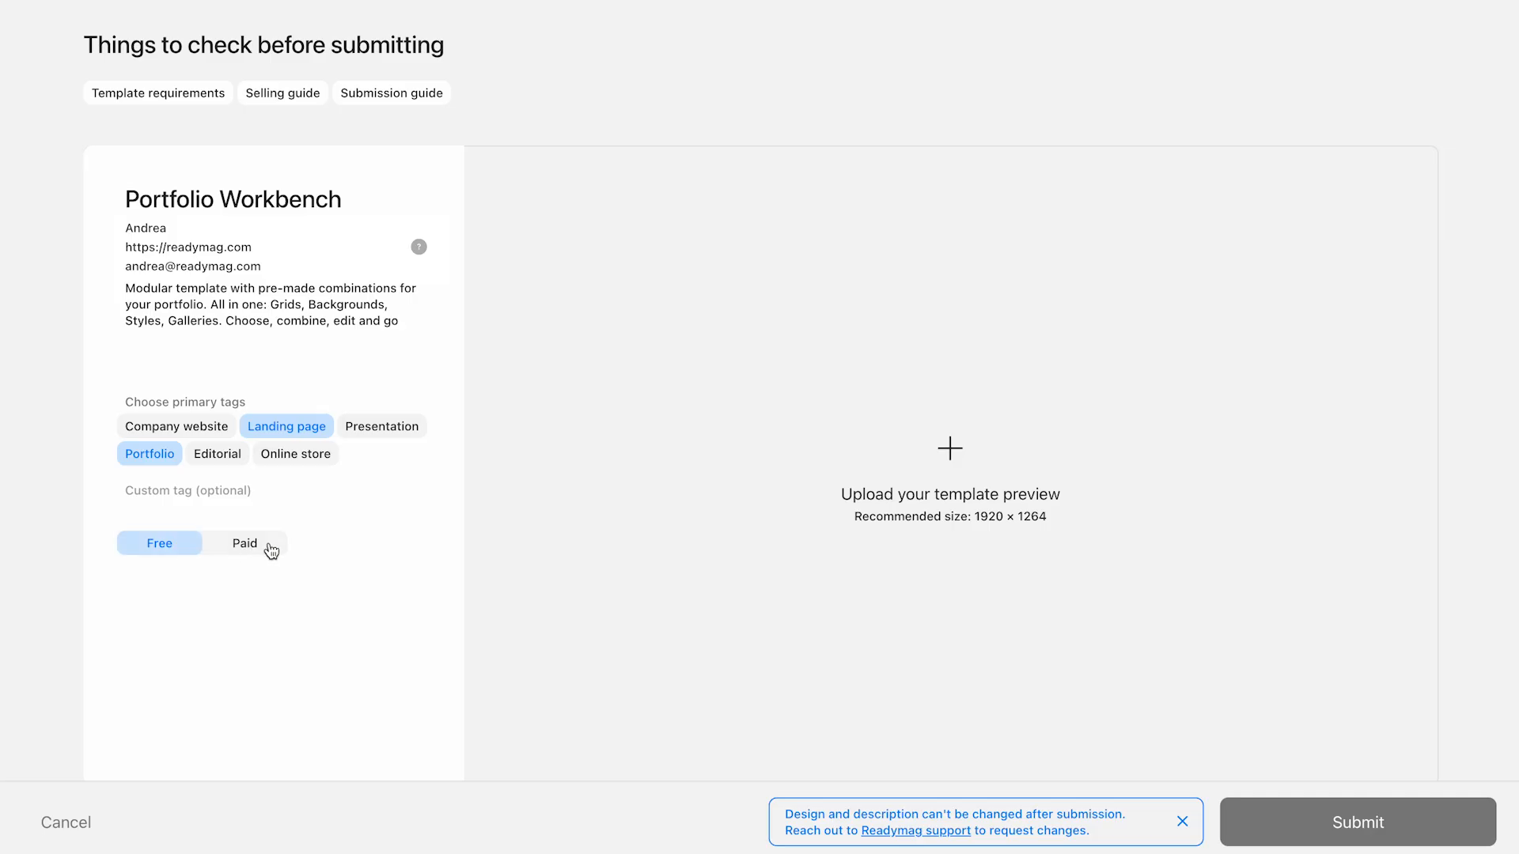
left_click(245, 543)
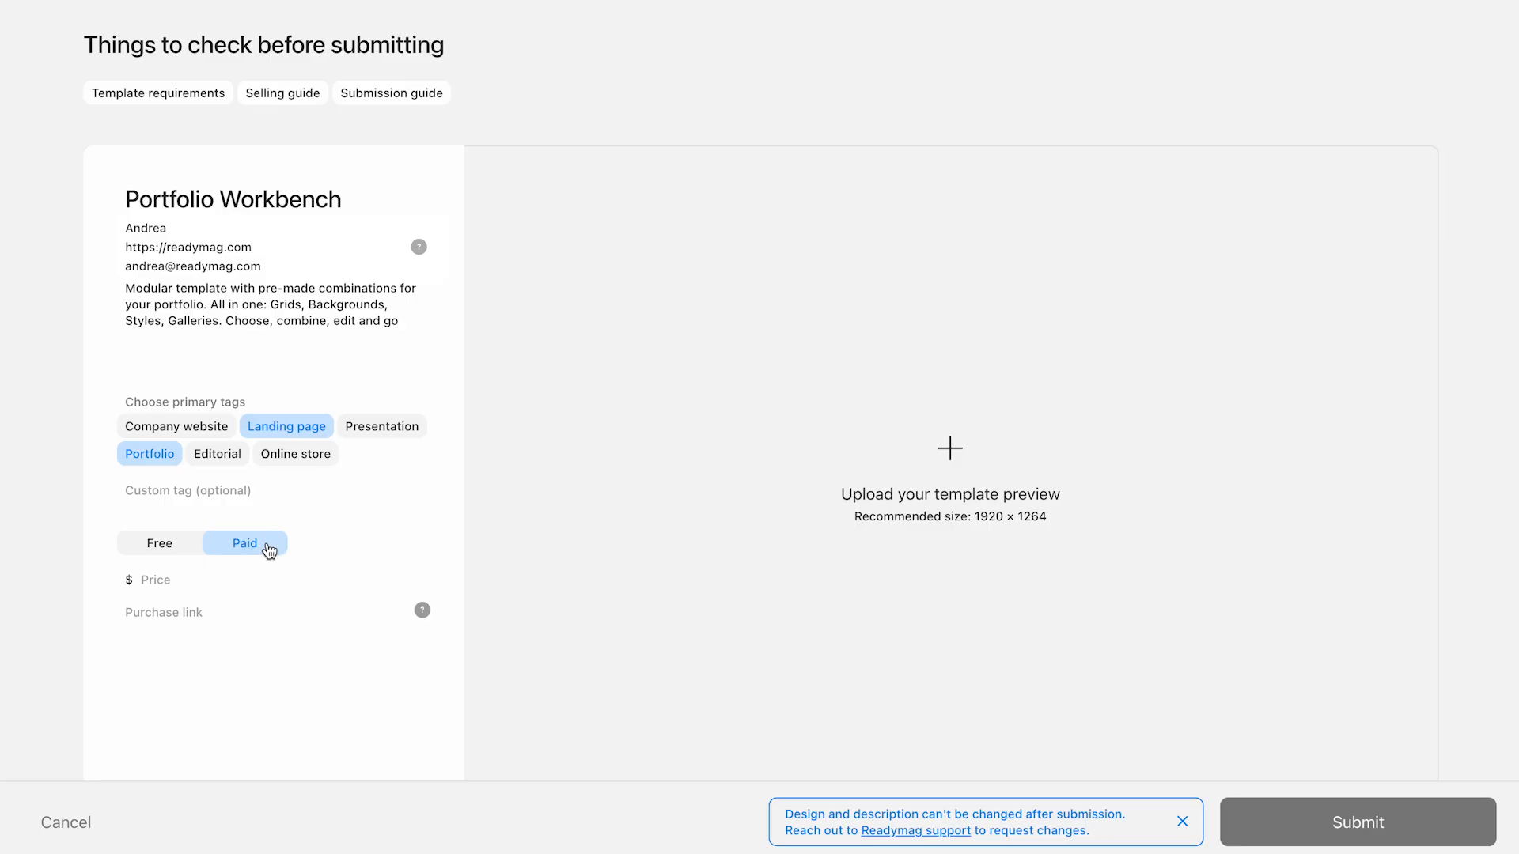
mouse_move(269, 552)
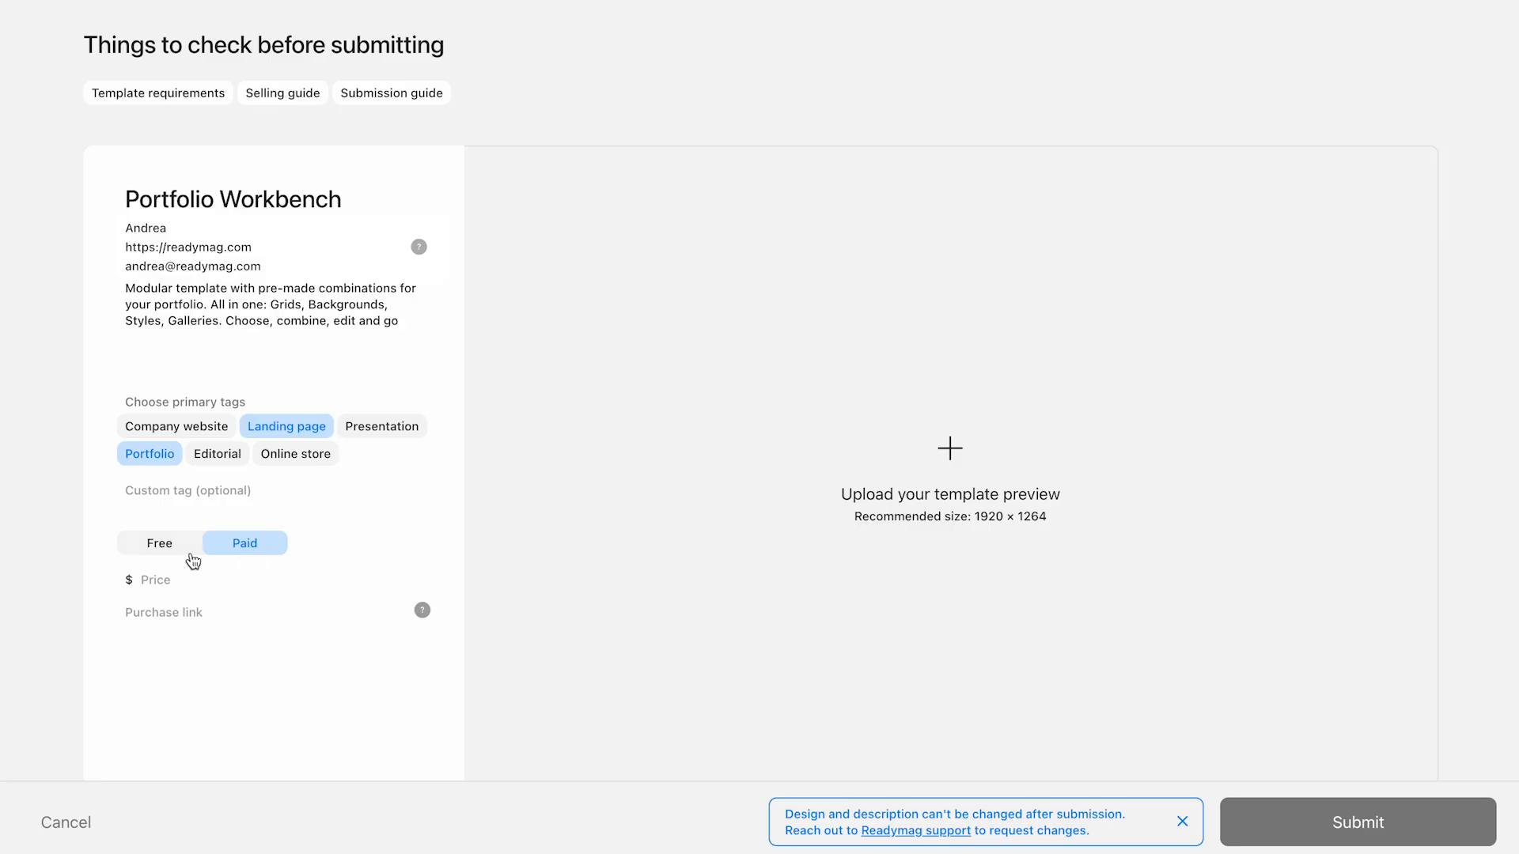
left_click(158, 542)
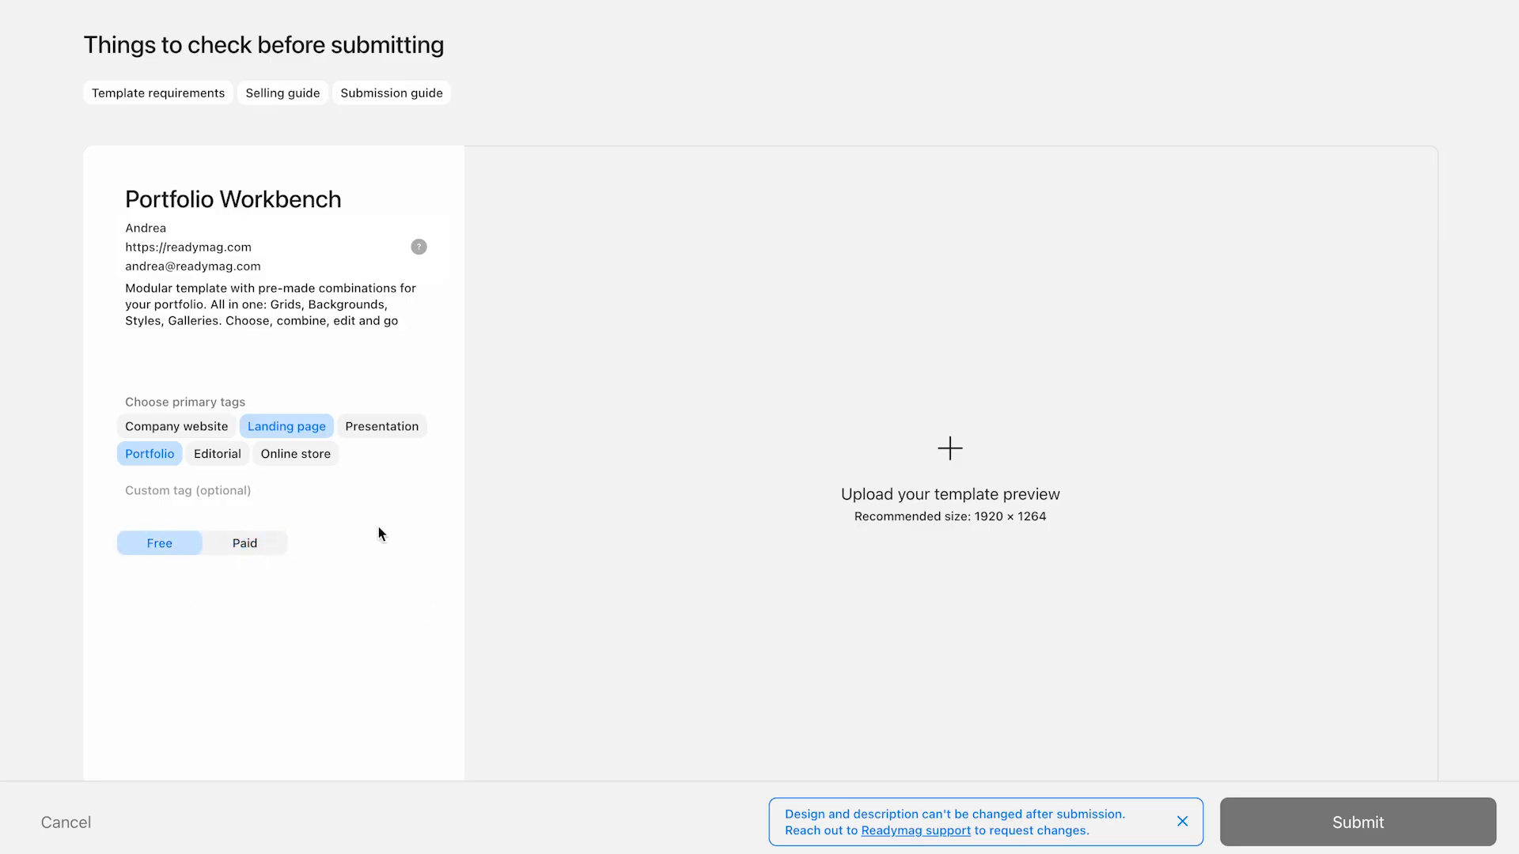
mouse_move(926, 462)
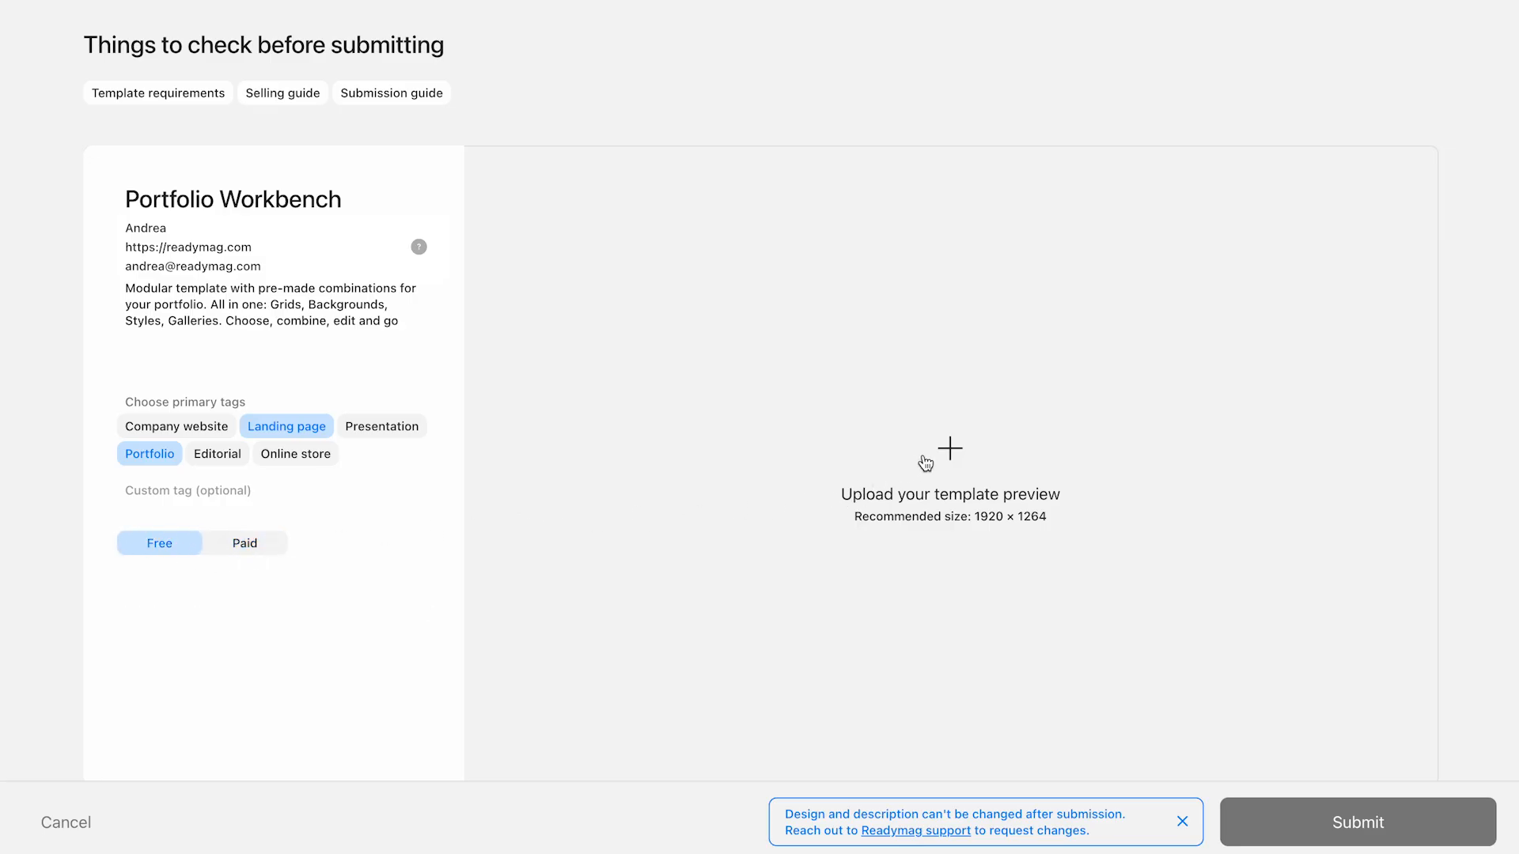
Step: Upload the Portfolio Workbench cover image as the preview and submit the template to the gallery
left_click(948, 460)
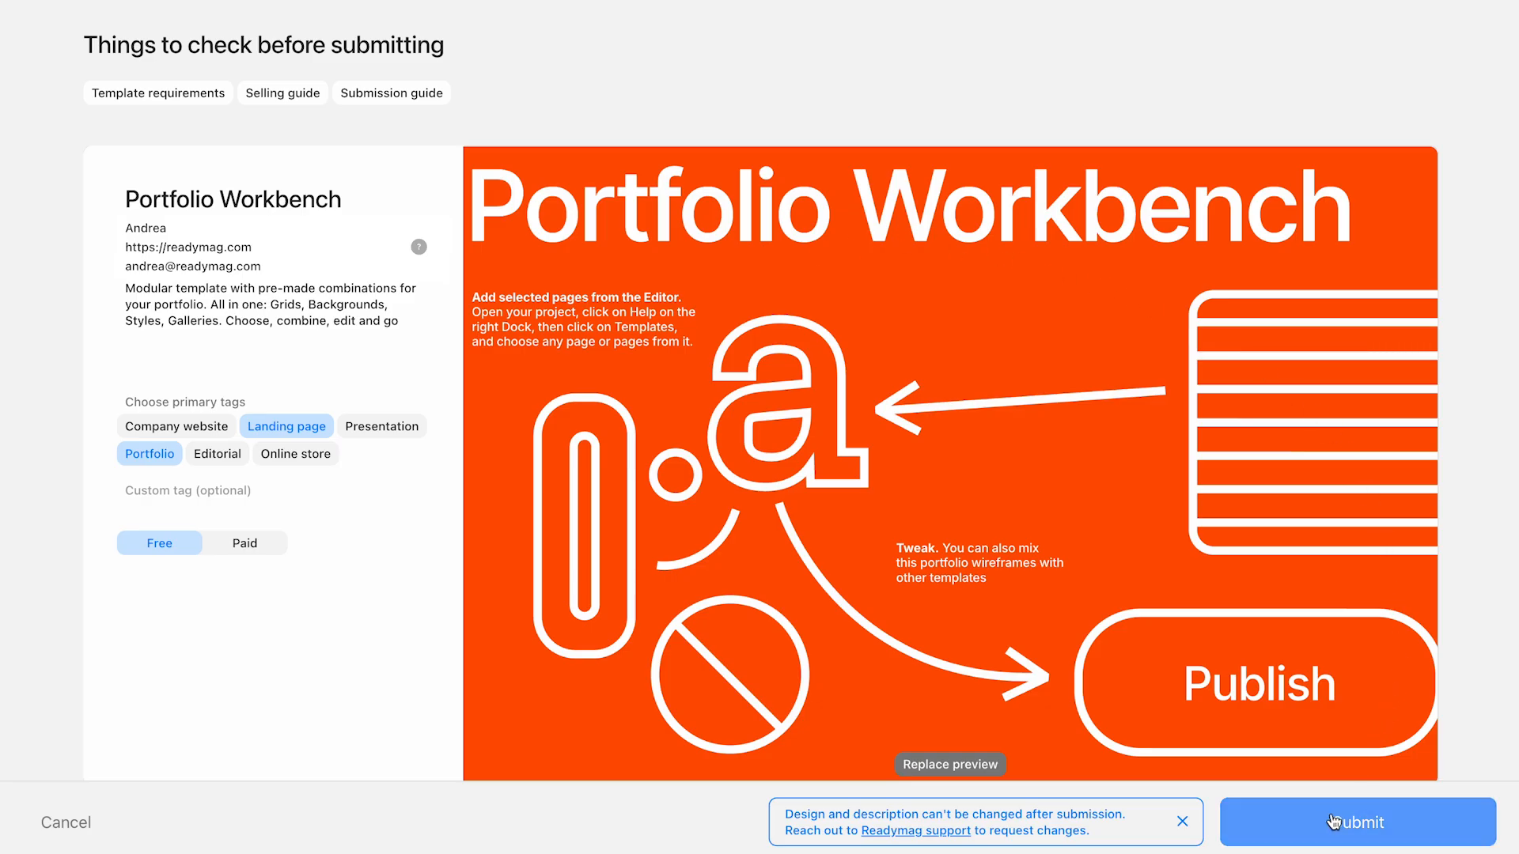
left_click(1356, 823)
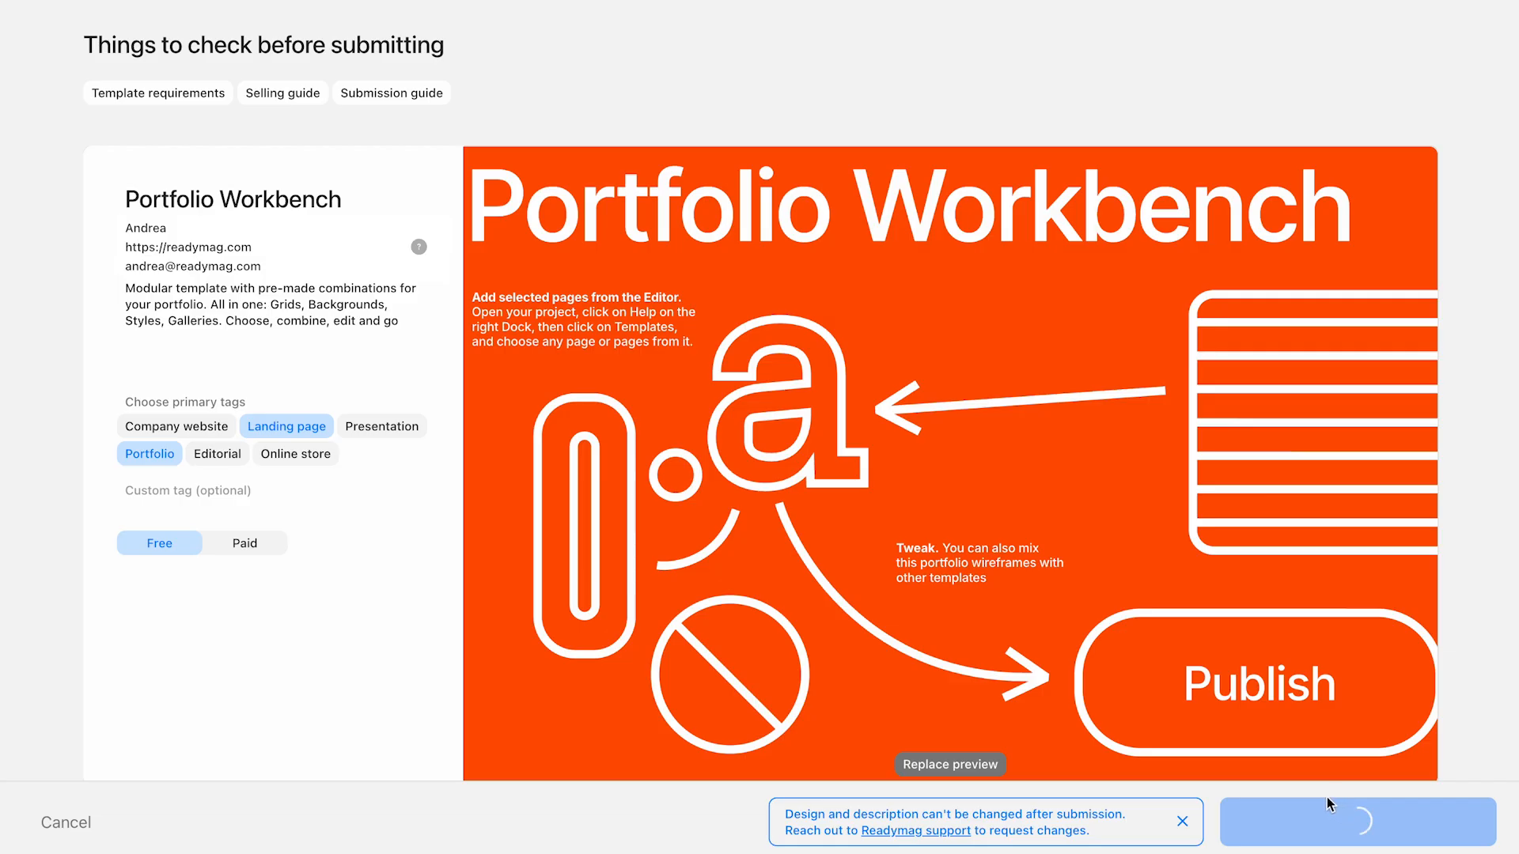
left_click(1354, 821)
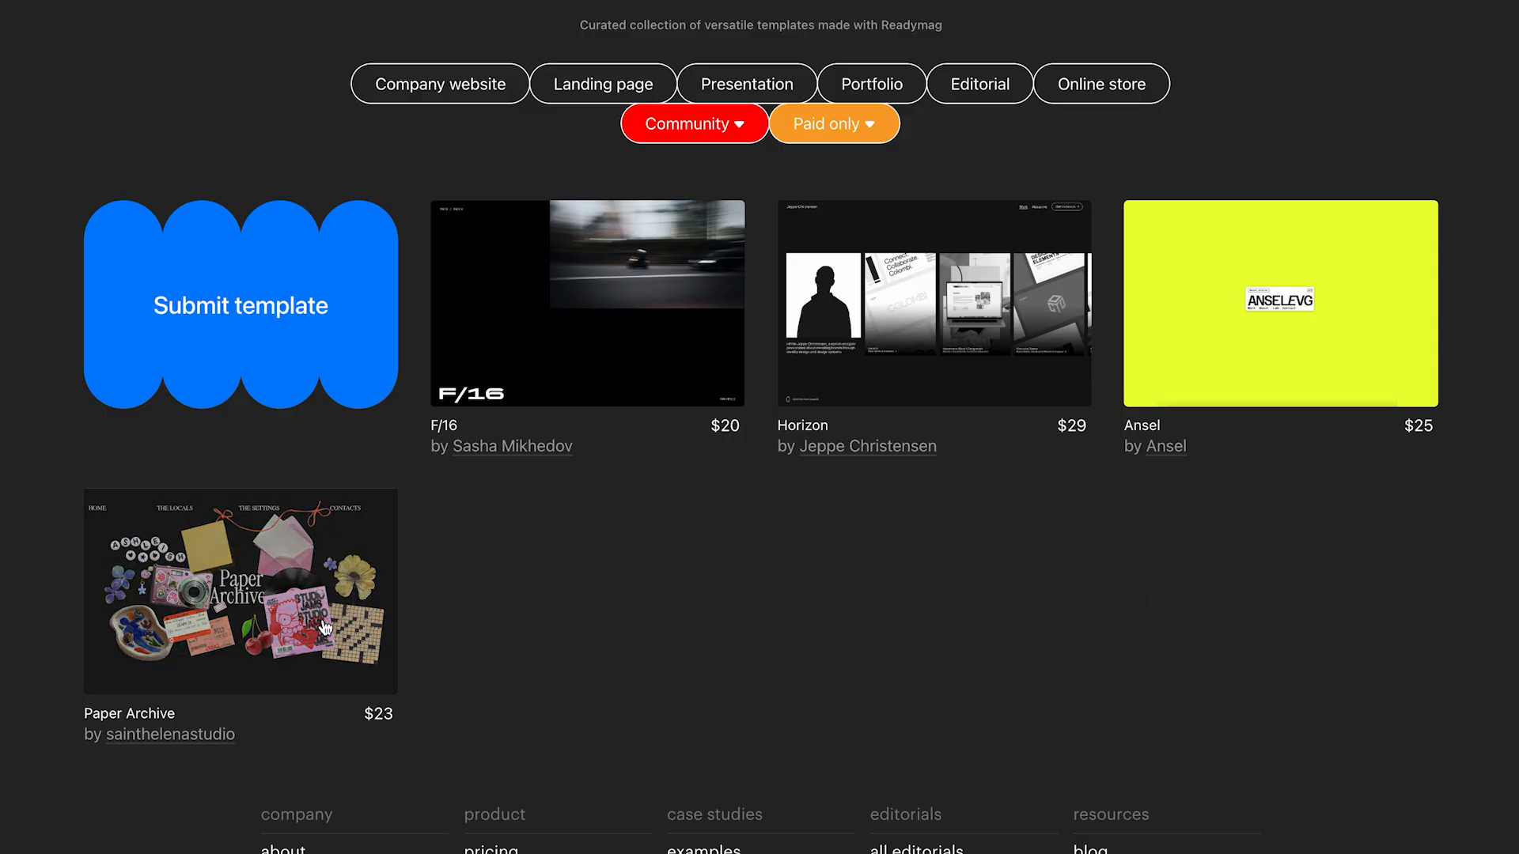
Step: View the Paper Archive template's page thumbnails and go to its 'Buy for $23' sales listing
left_click(241, 592)
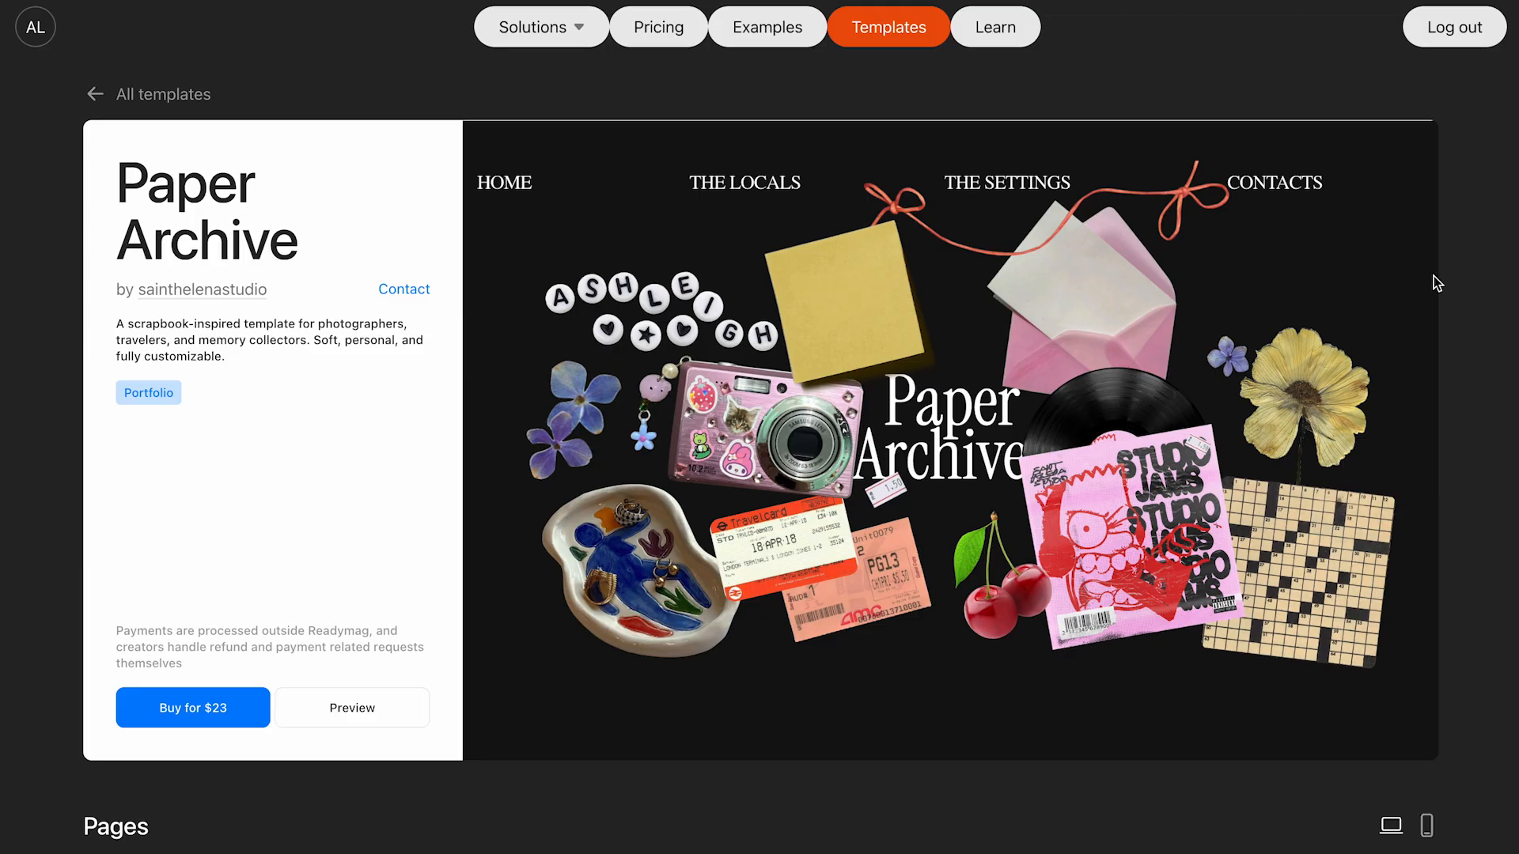
scroll("down", 3)
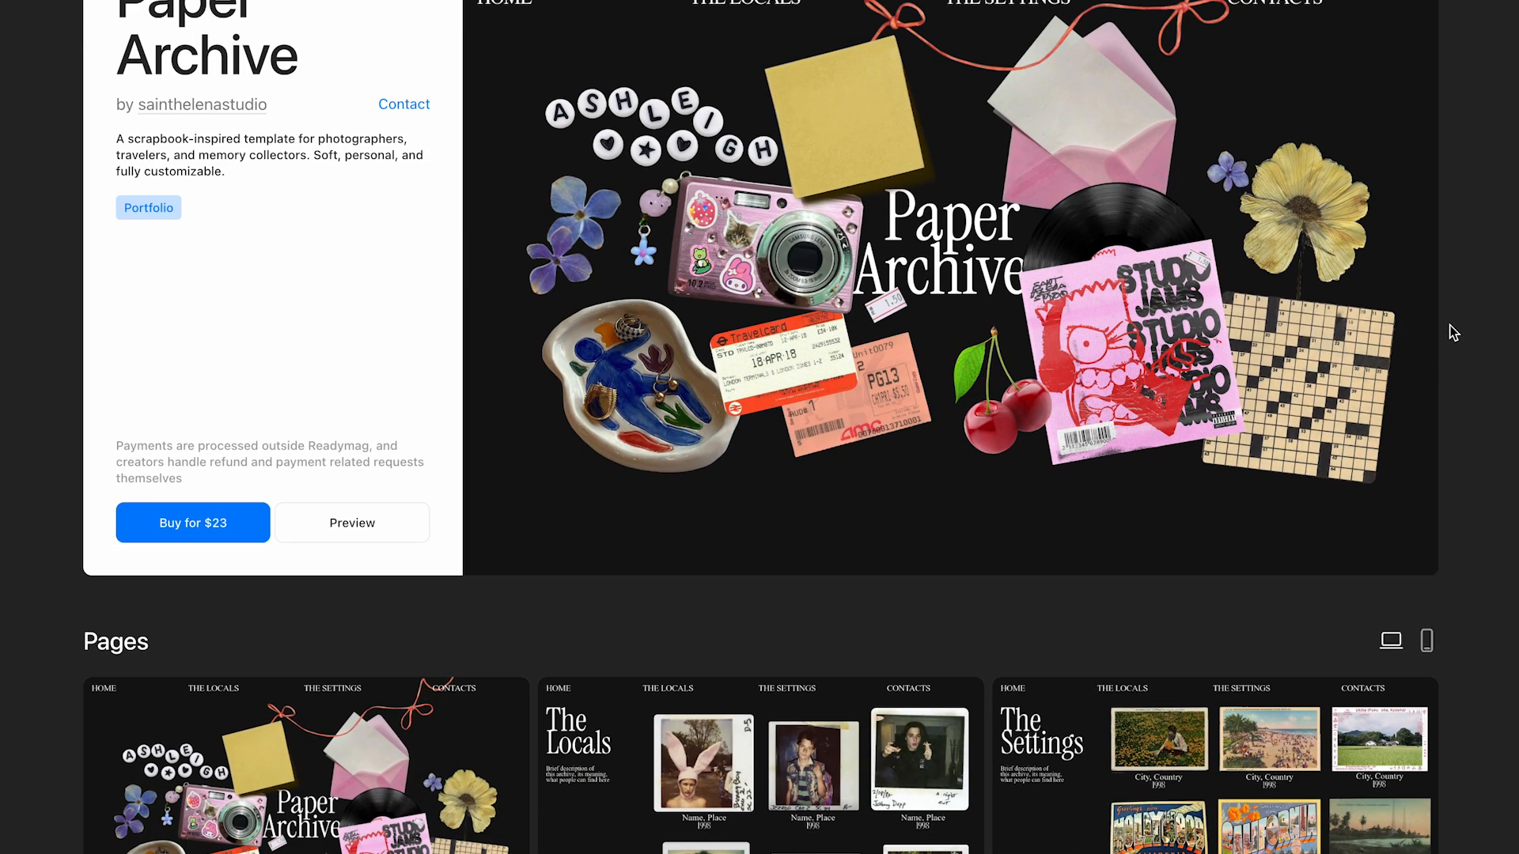
scroll("down", 3)
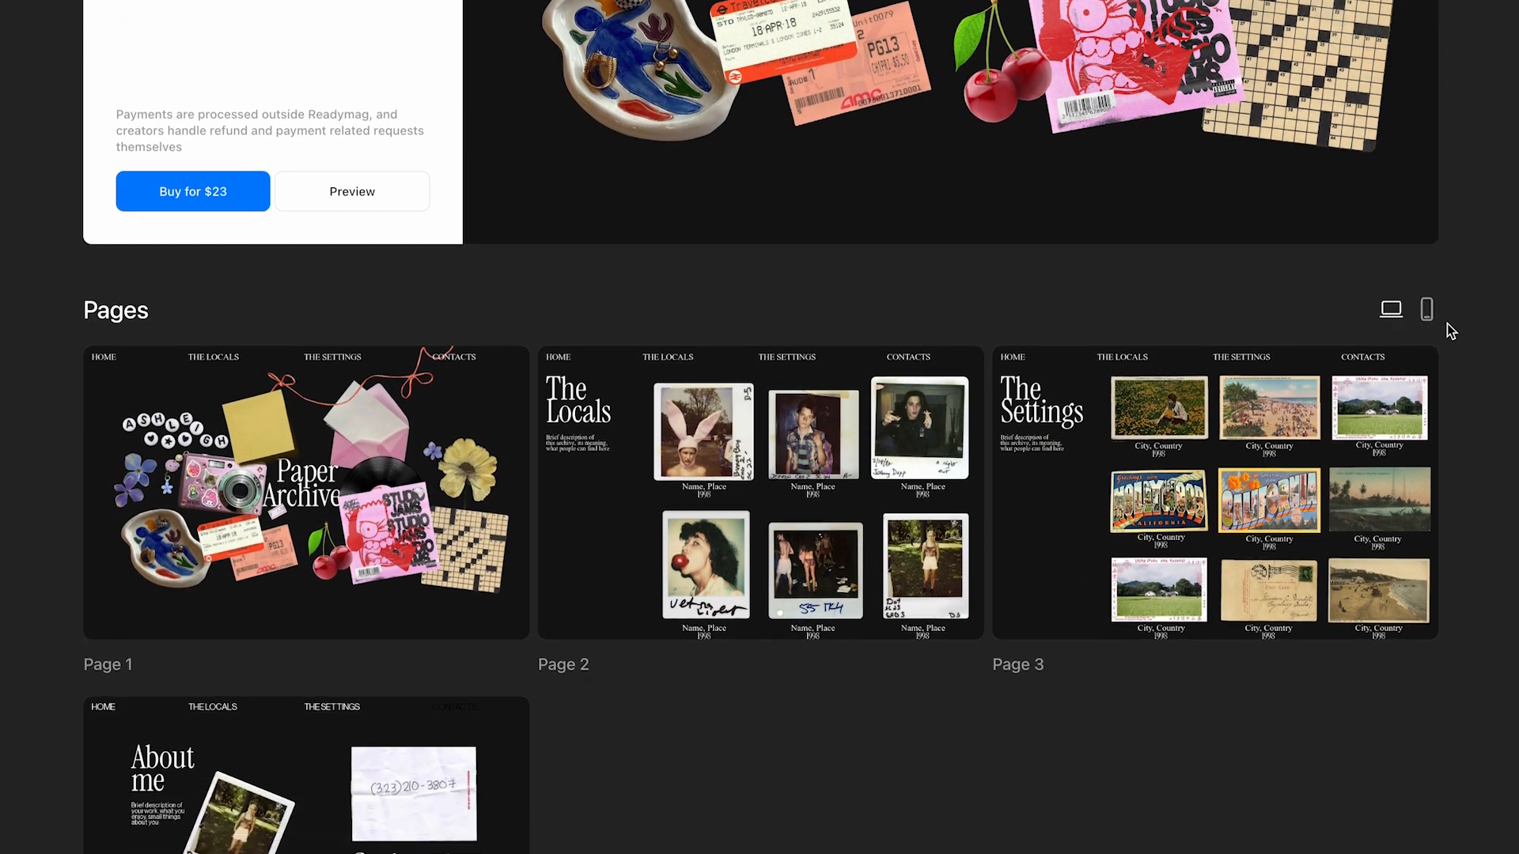
scroll("down", 3)
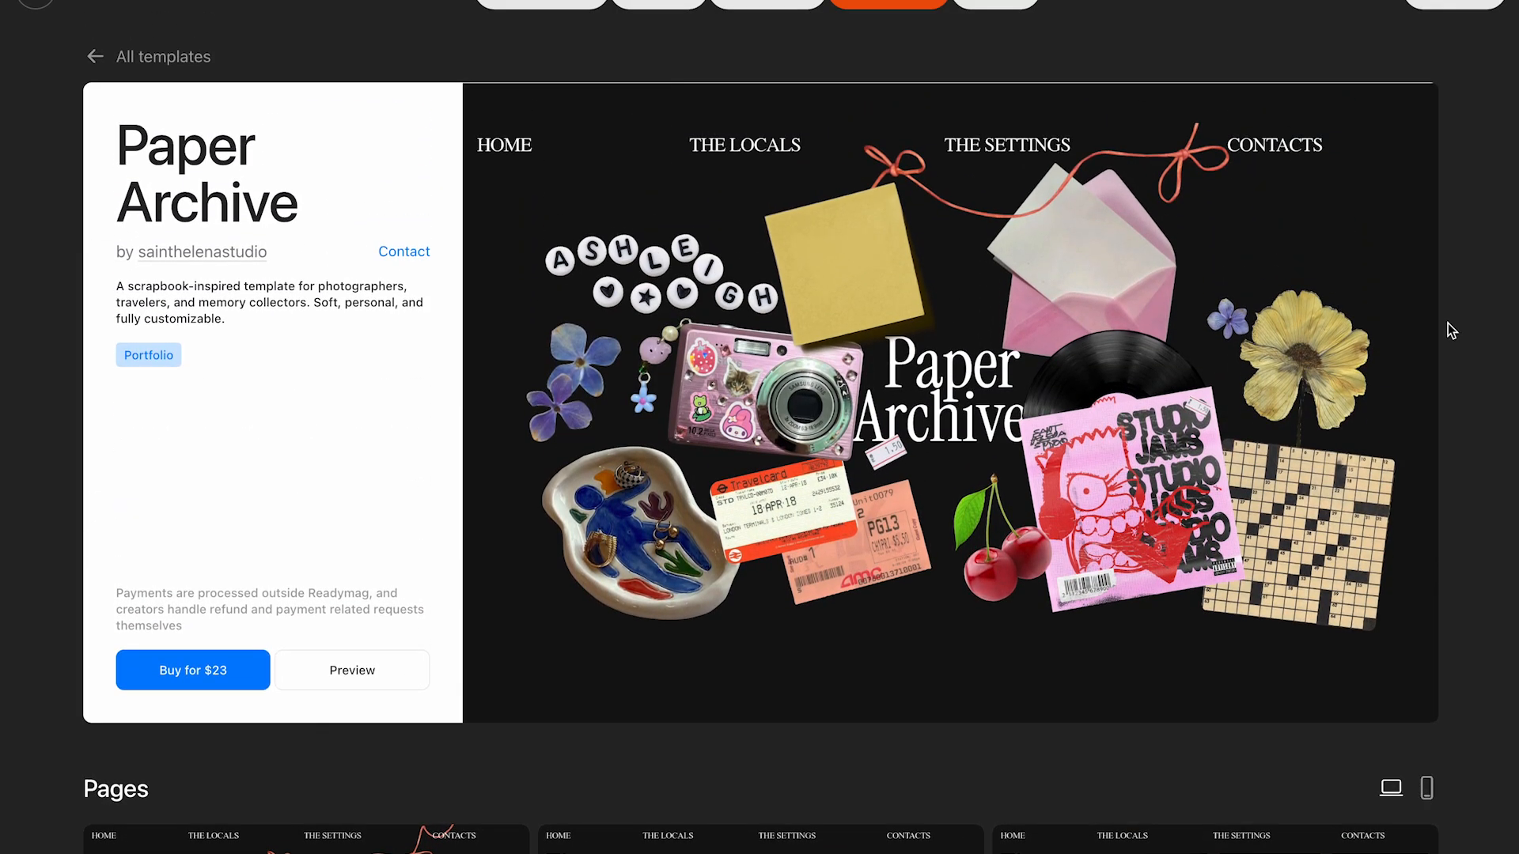
left_click(351, 670)
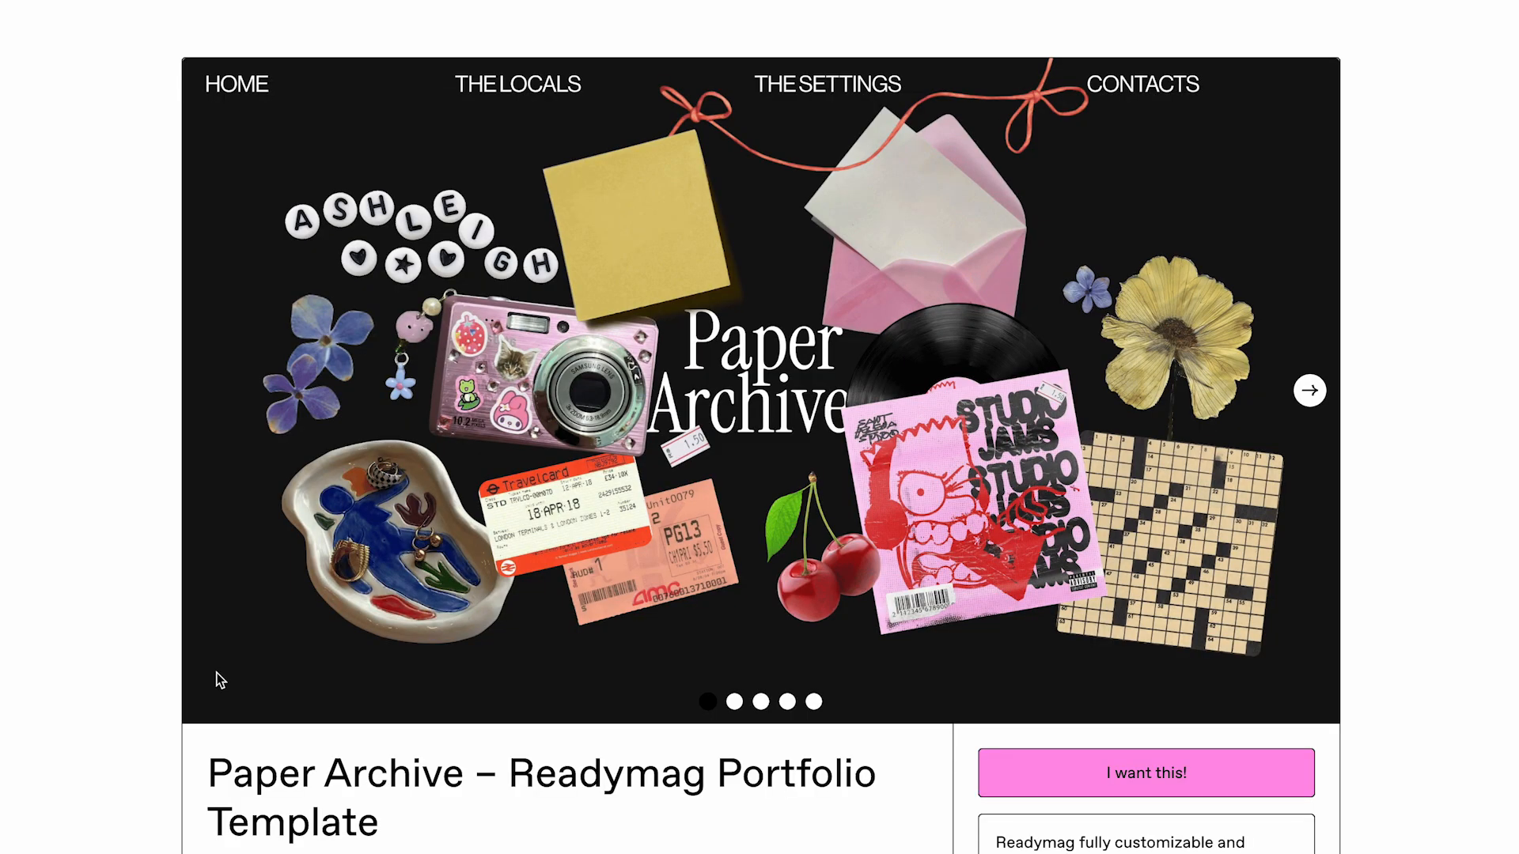
scroll("down", 3)
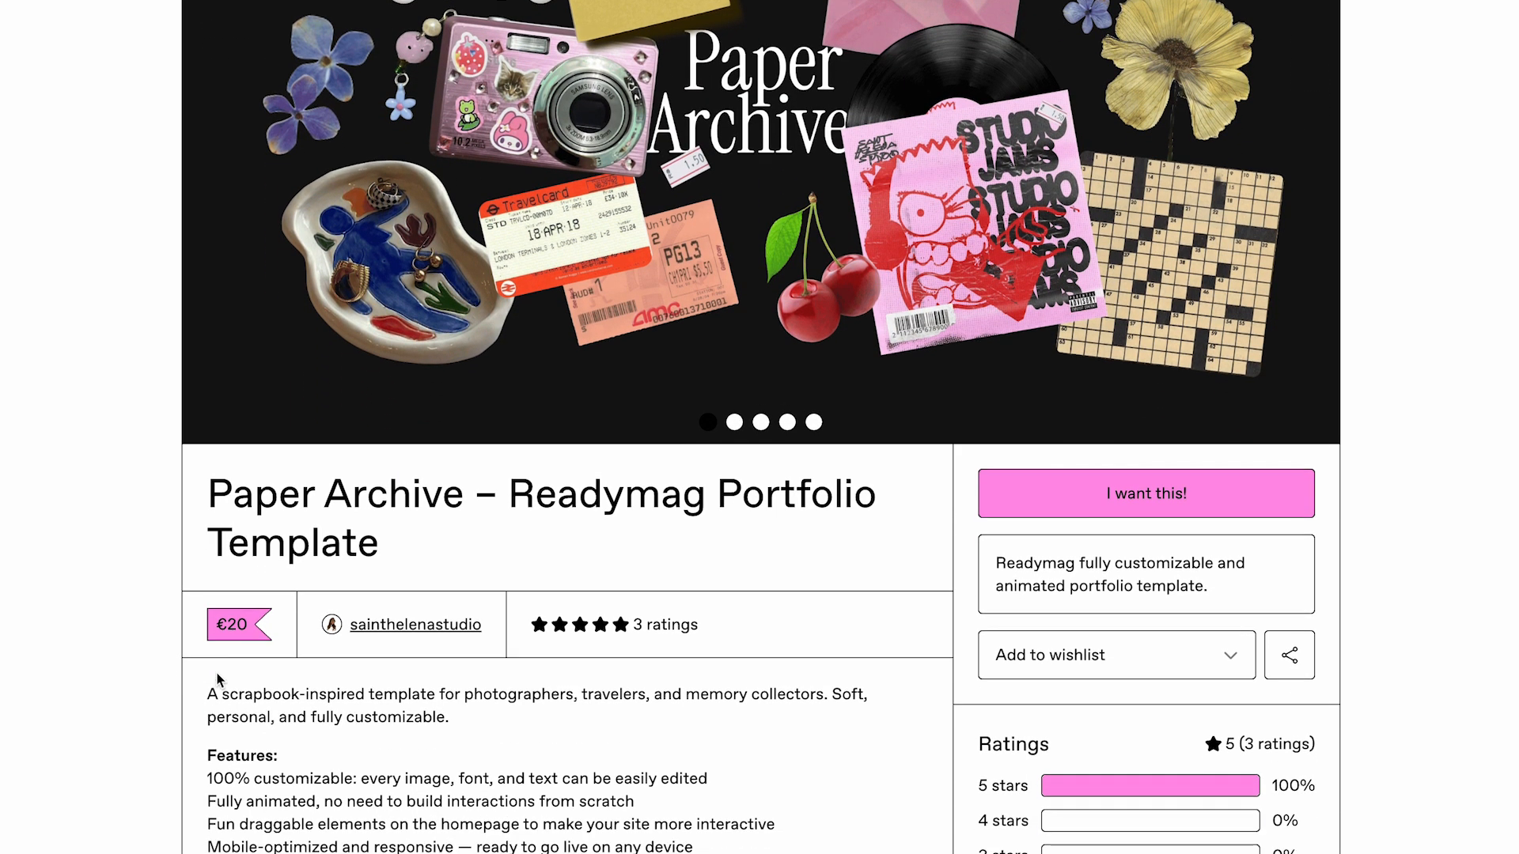
scroll("down", 3)
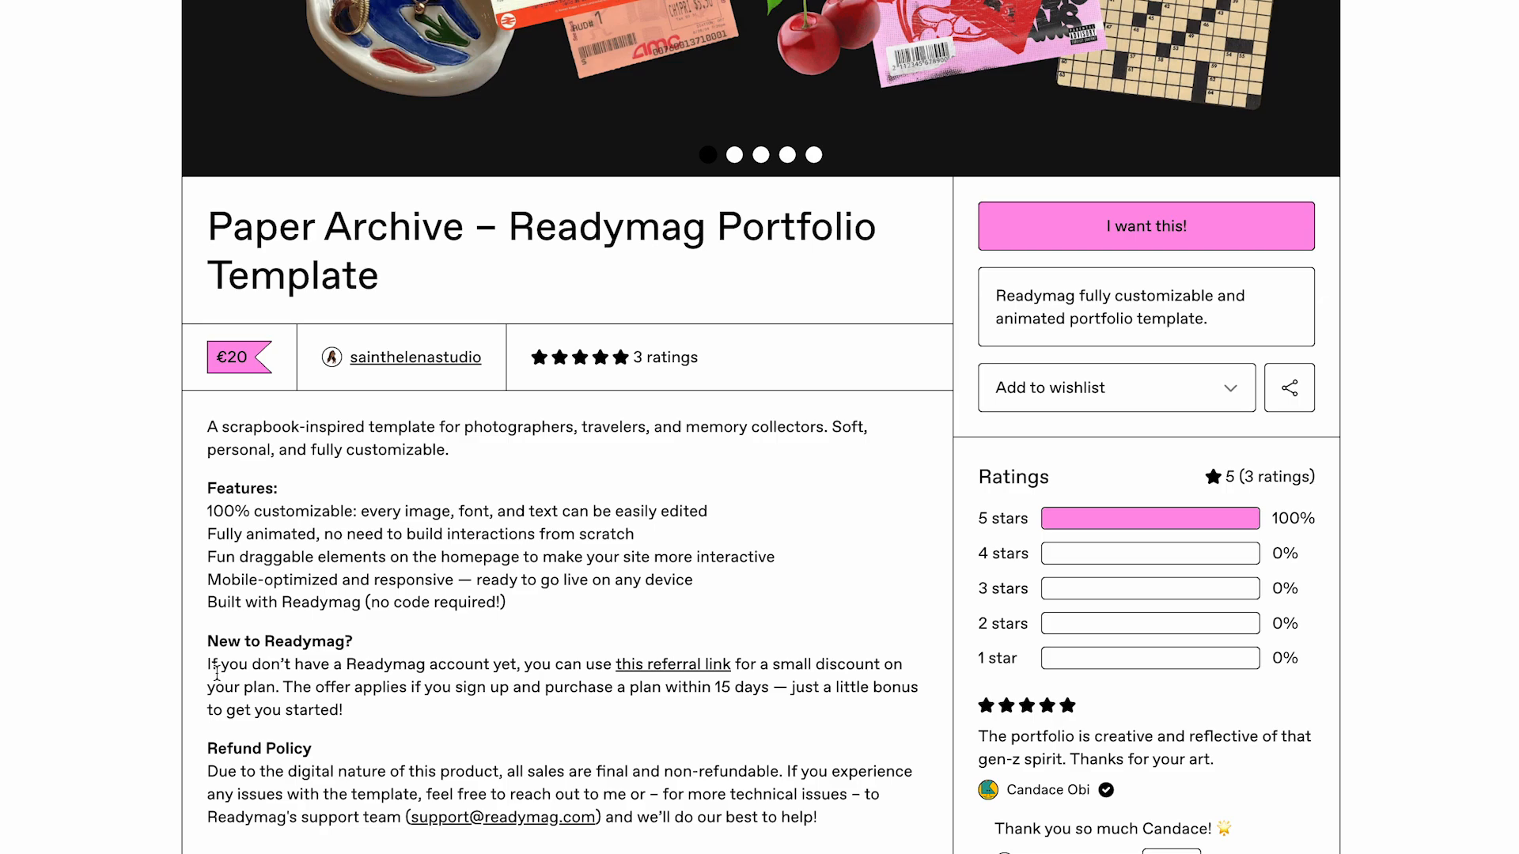